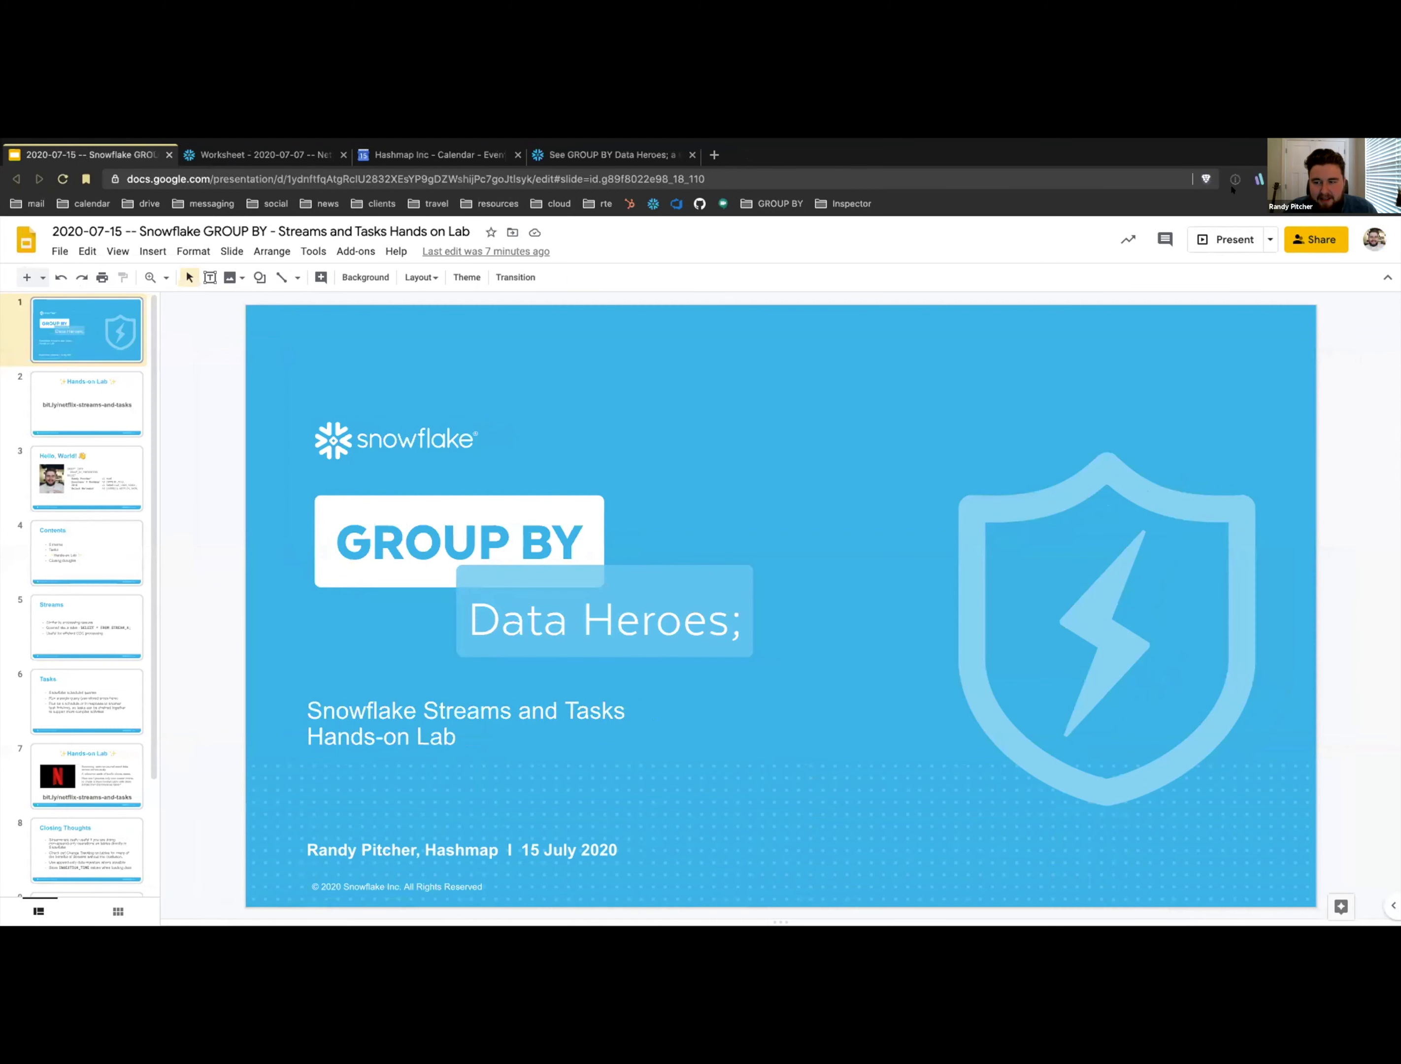
- Start presenting the Streams and Tasks deck full screen from the title slide
click(1234, 239)
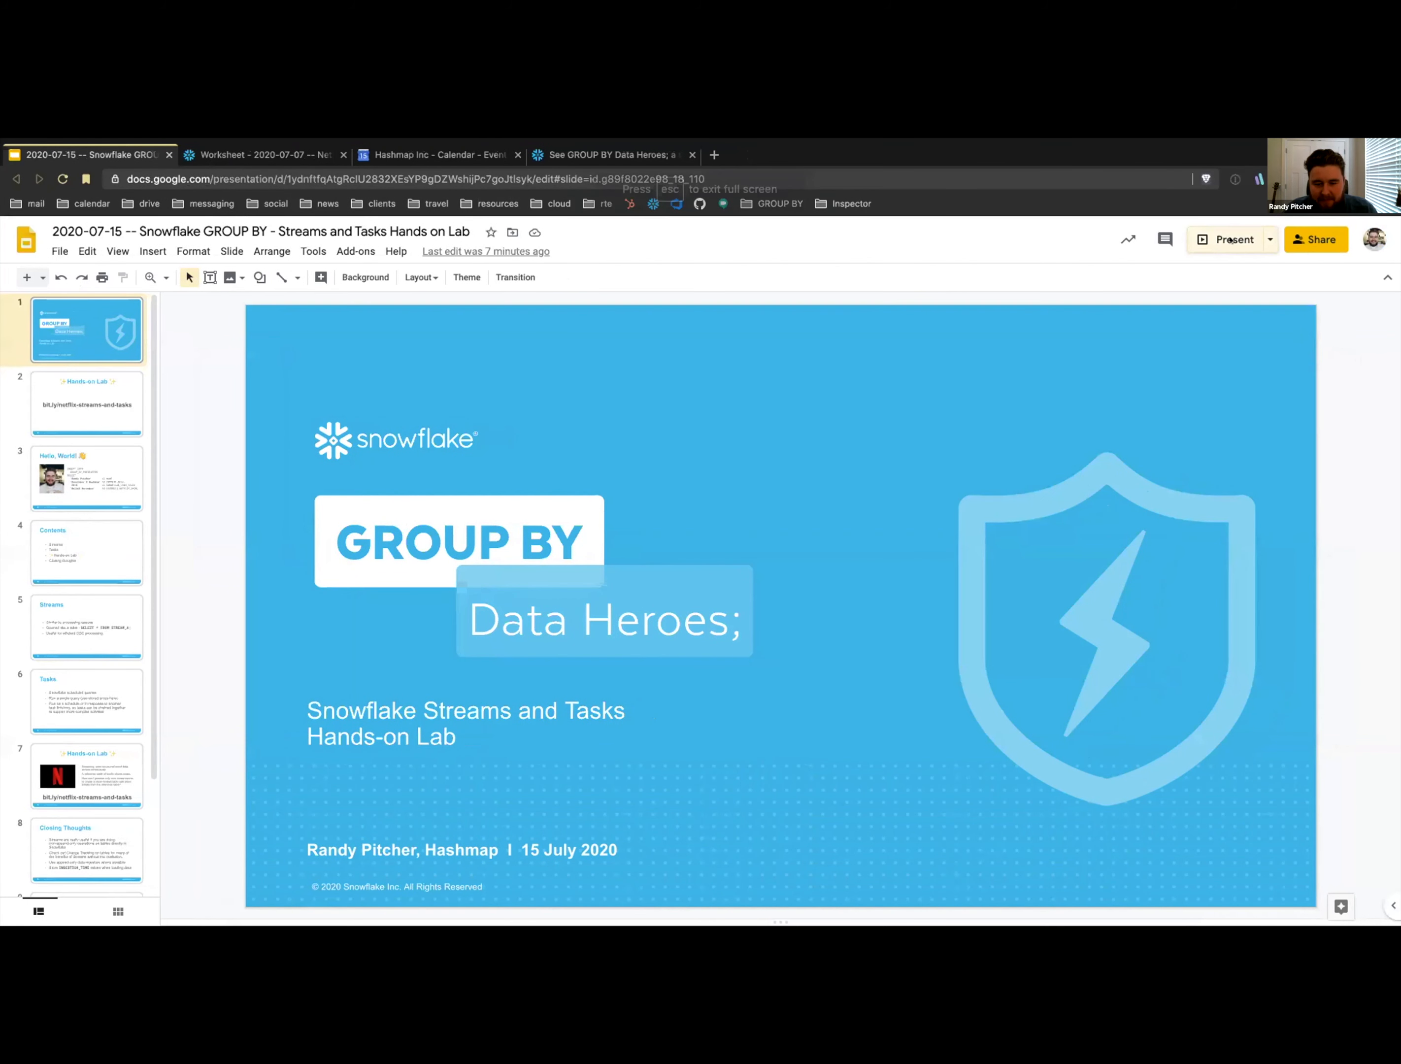
click(1233, 240)
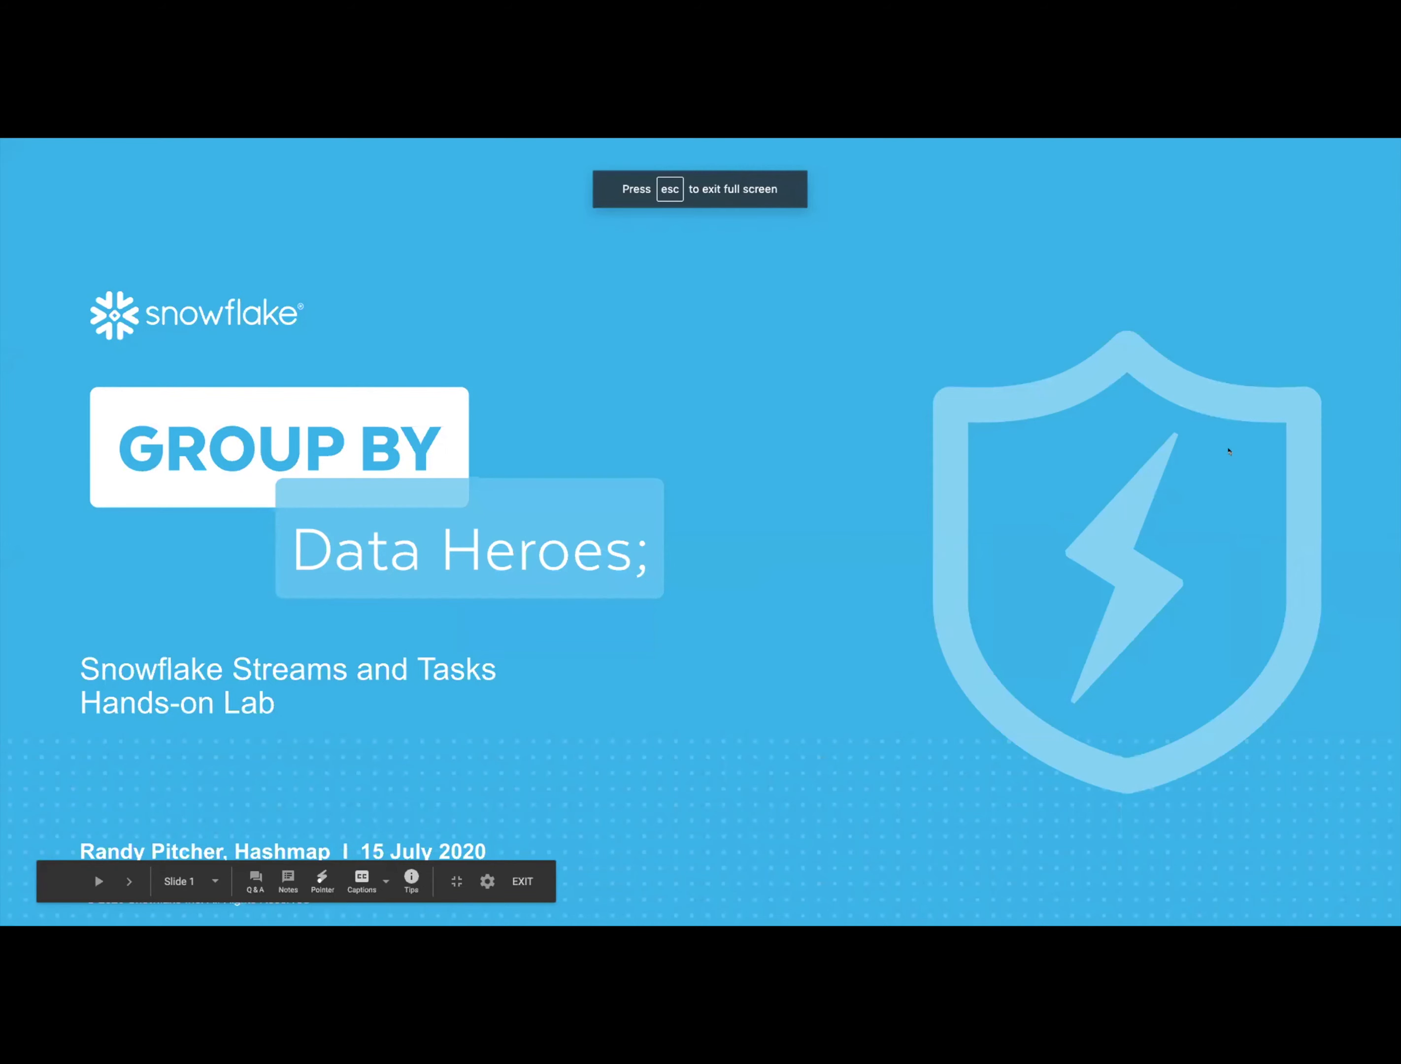
- Advance from the title slide to the Contents slide
click(128, 881)
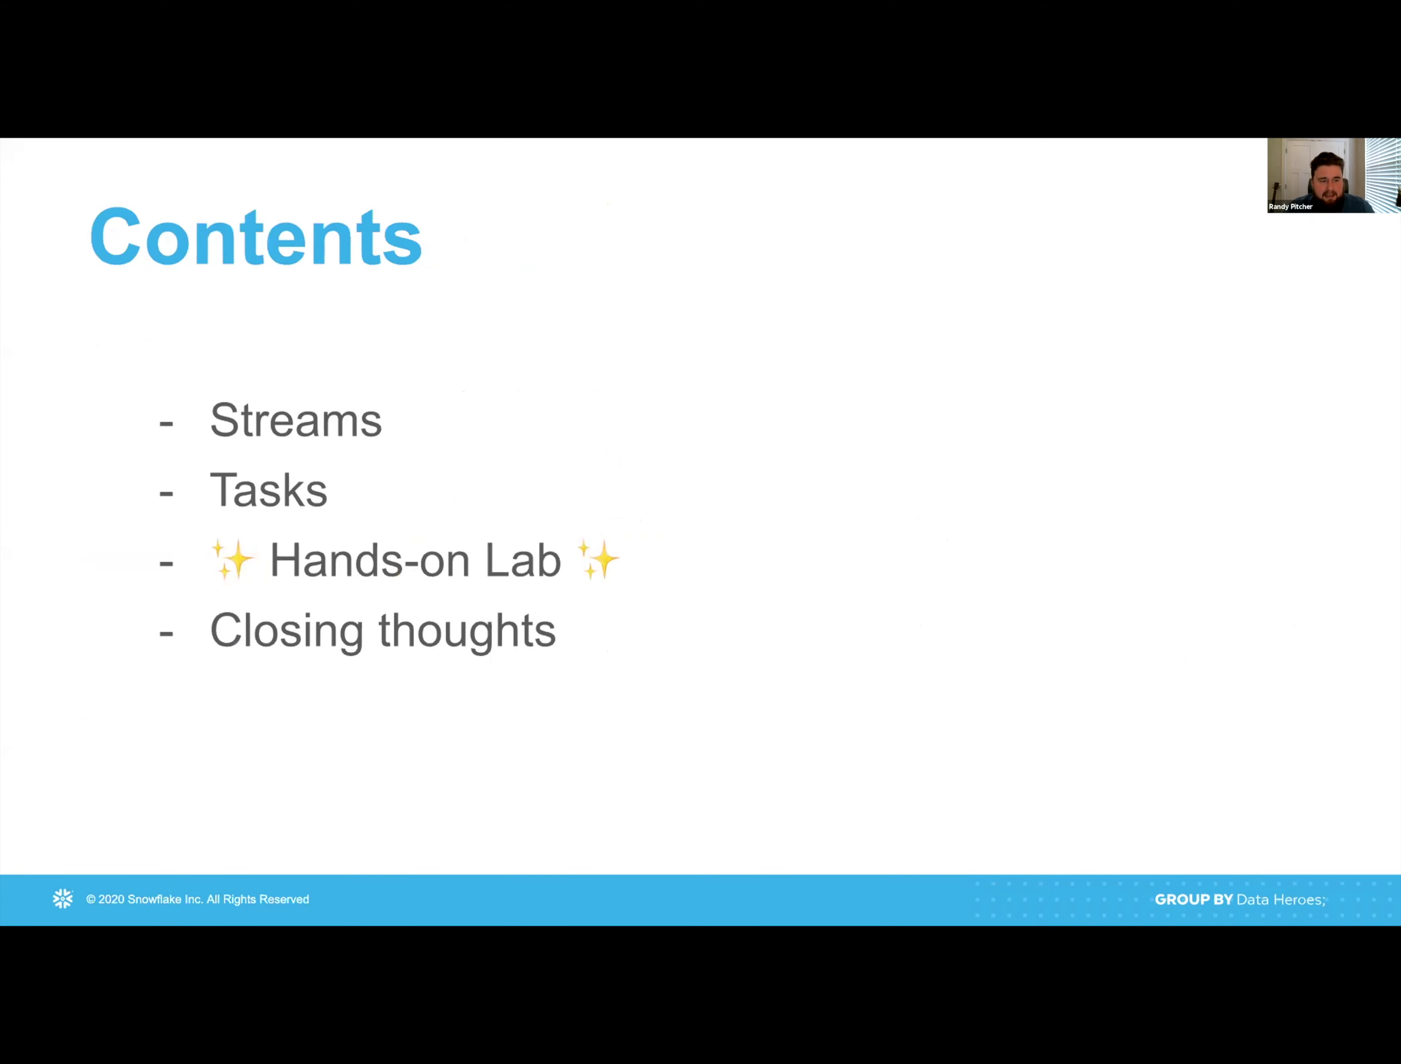
key(right)
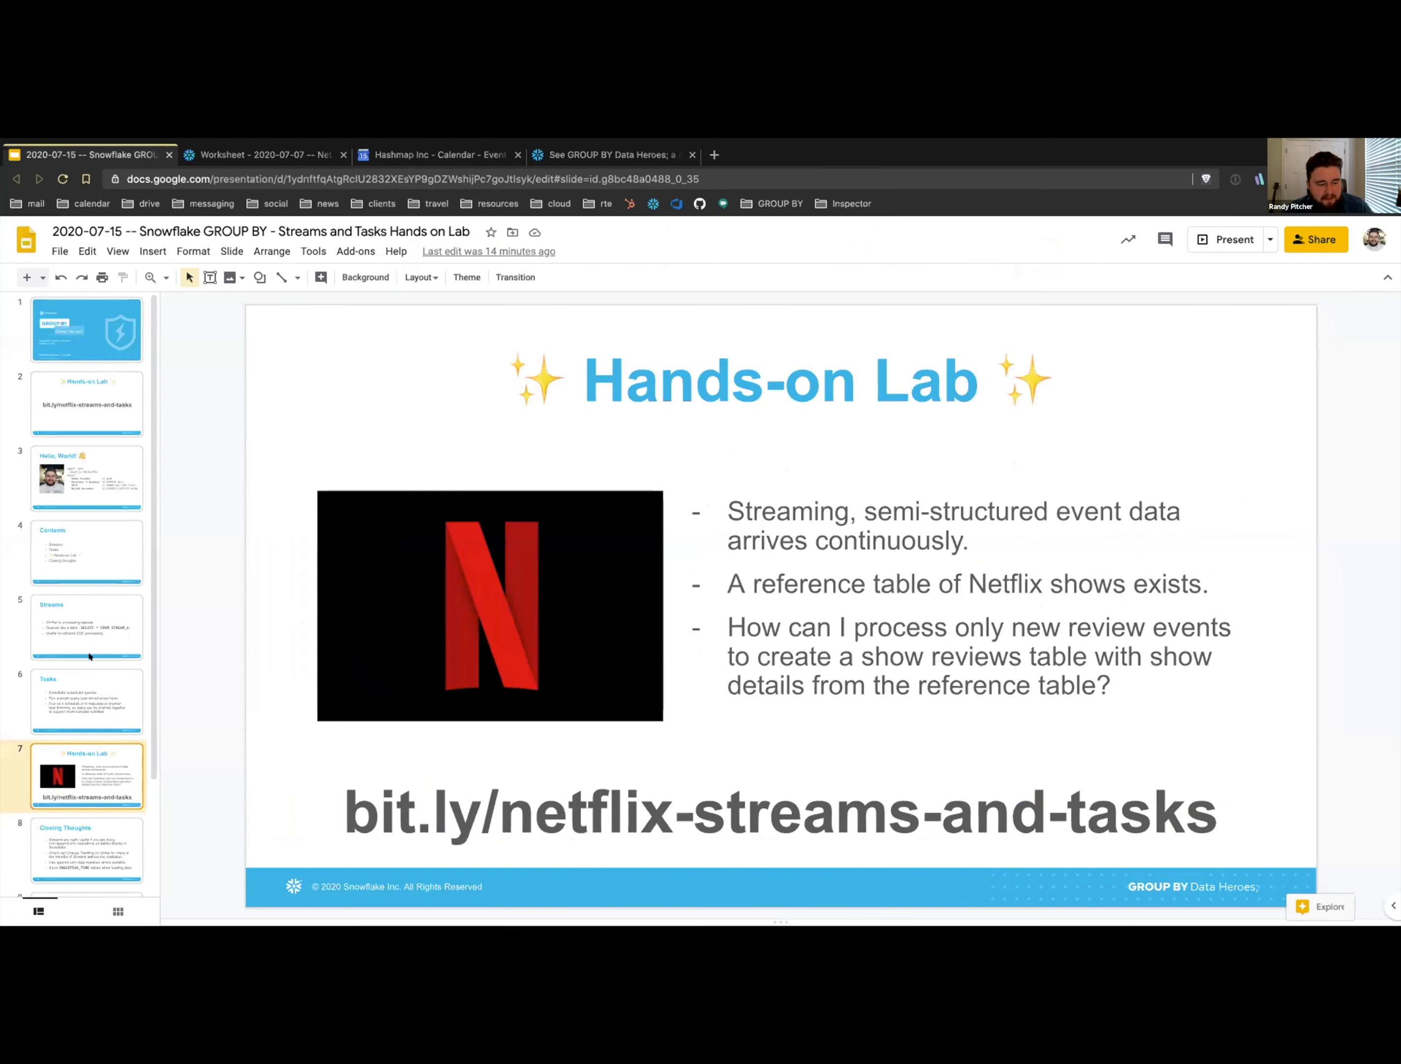
- Follow the lab link to the netflix_streams_and_tasks.sql gist, note the YOUR_WAREHOUSE placeholder, and view it as raw SQL
click(87, 404)
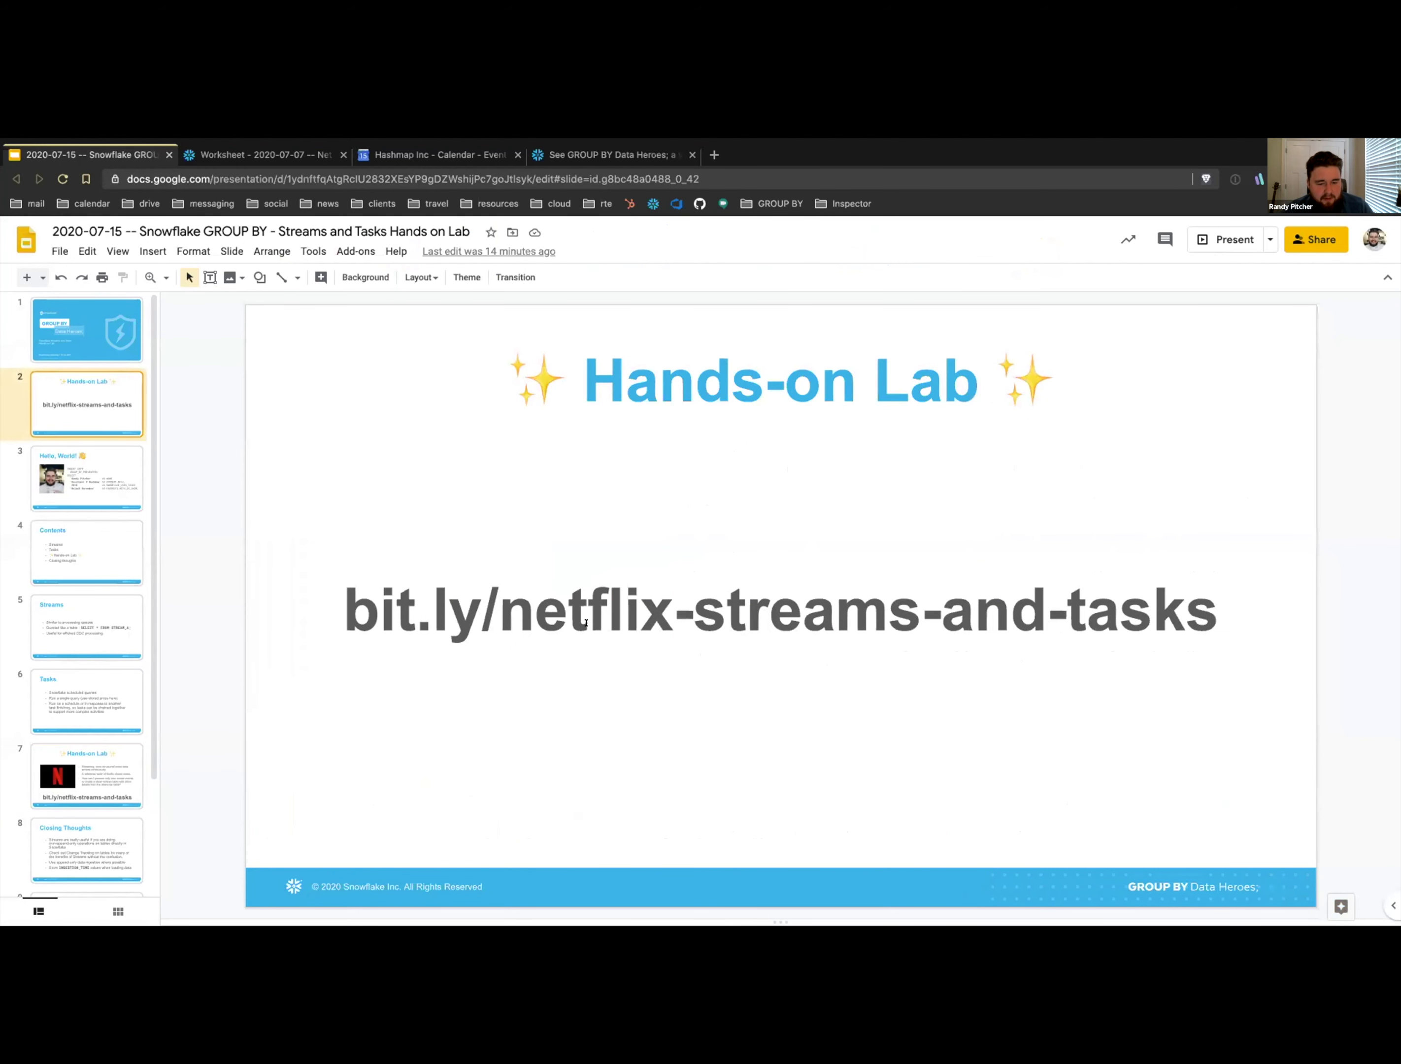
click(580, 611)
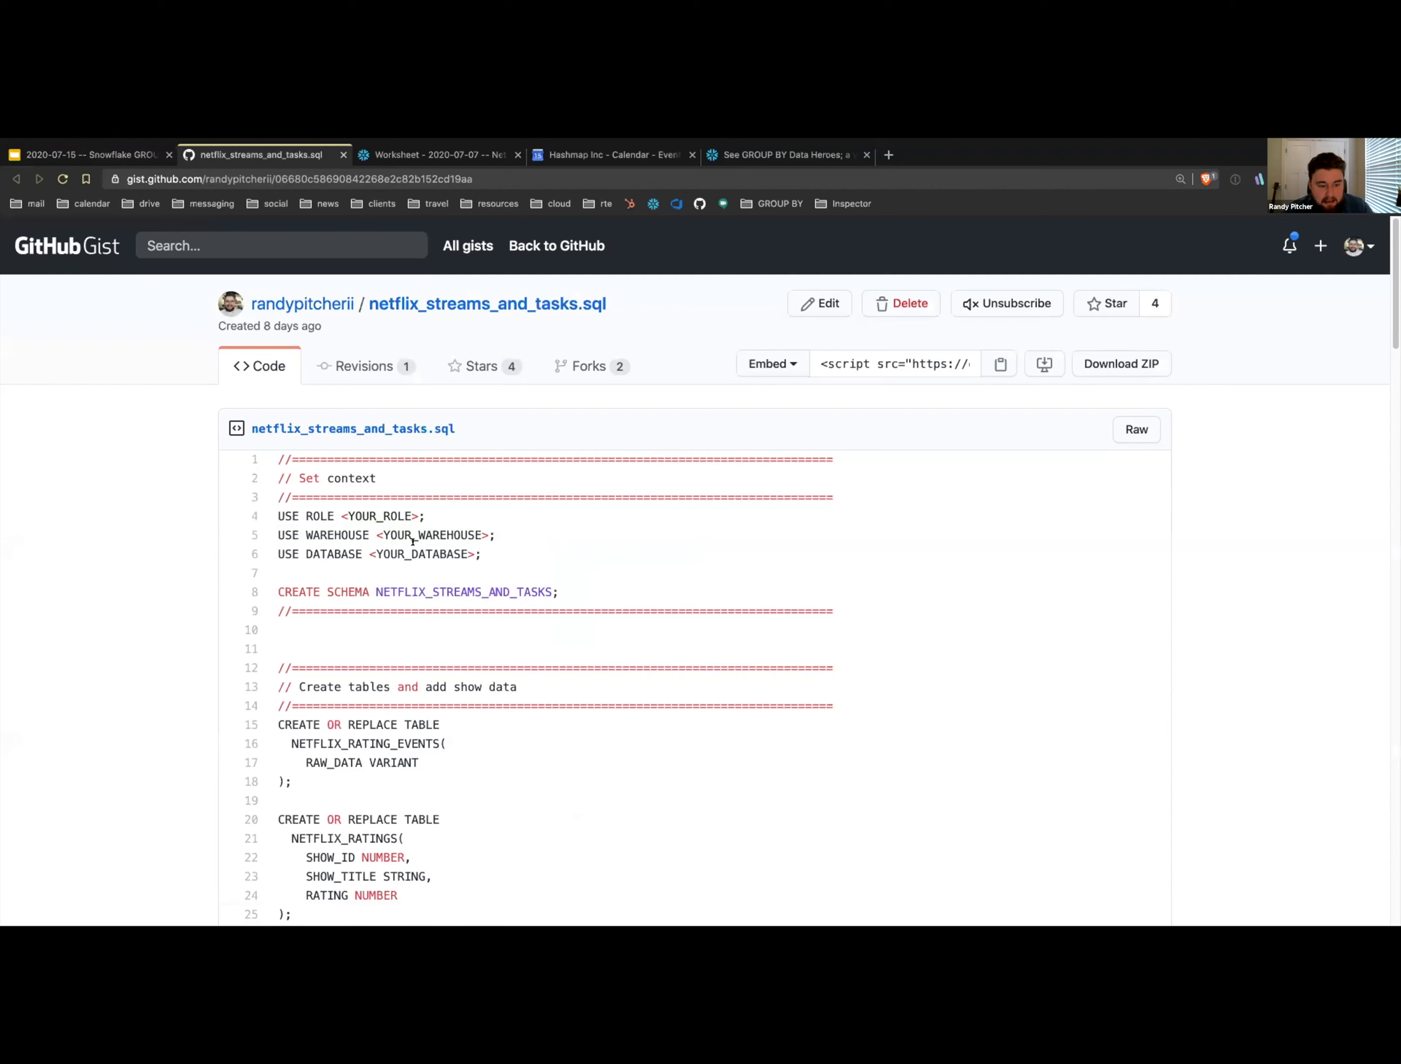
double_click(378, 516)
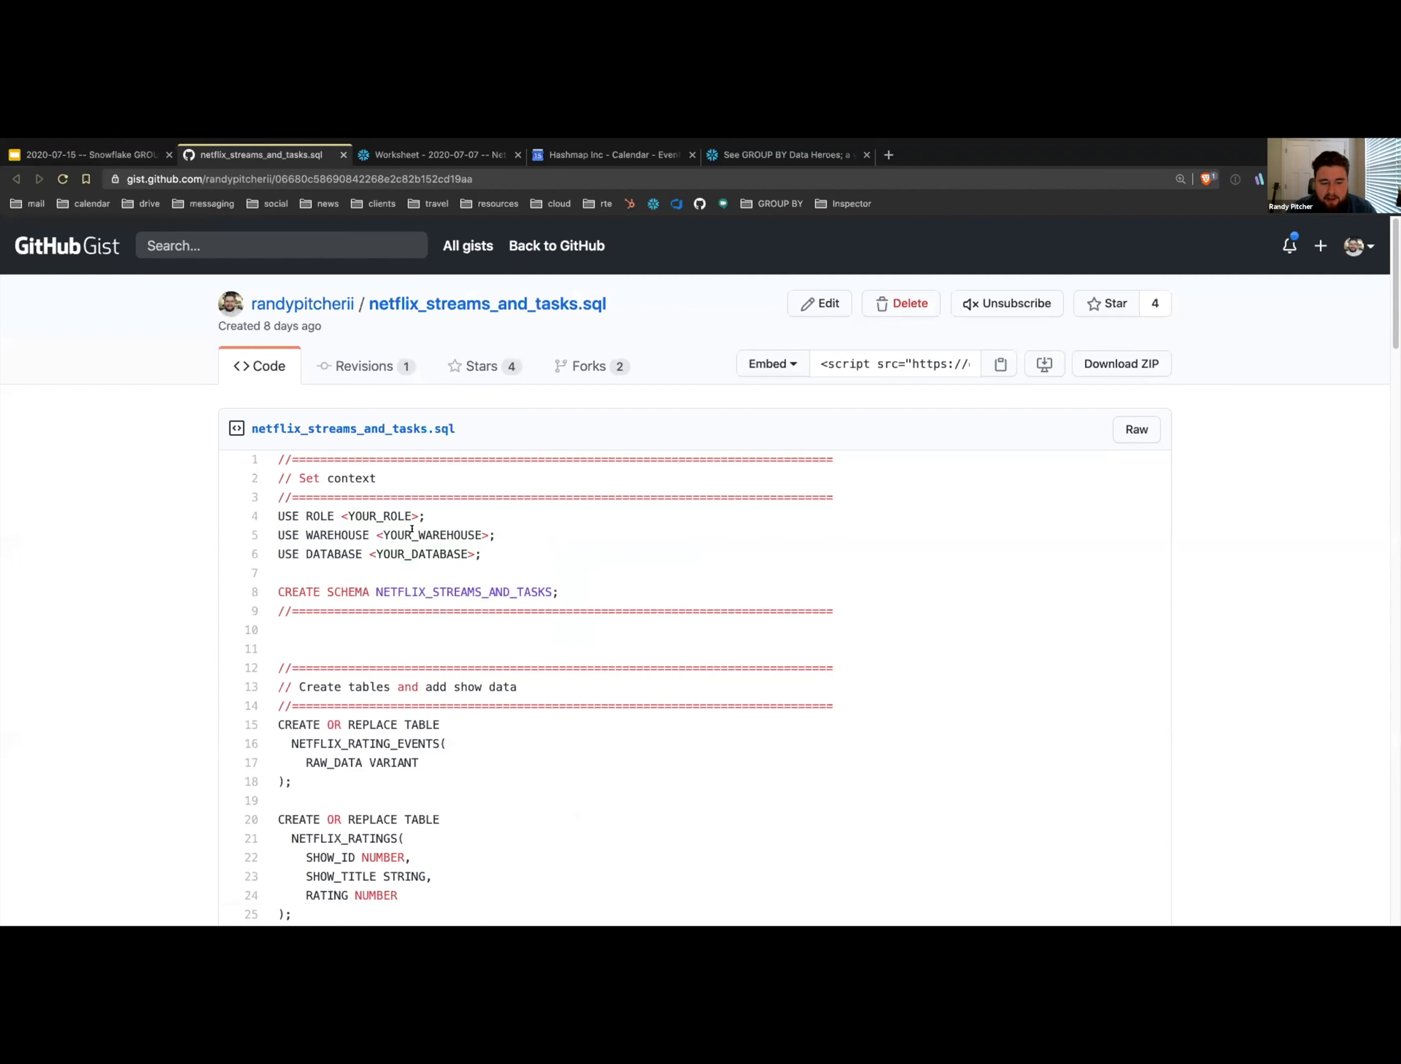
double_click(433, 534)
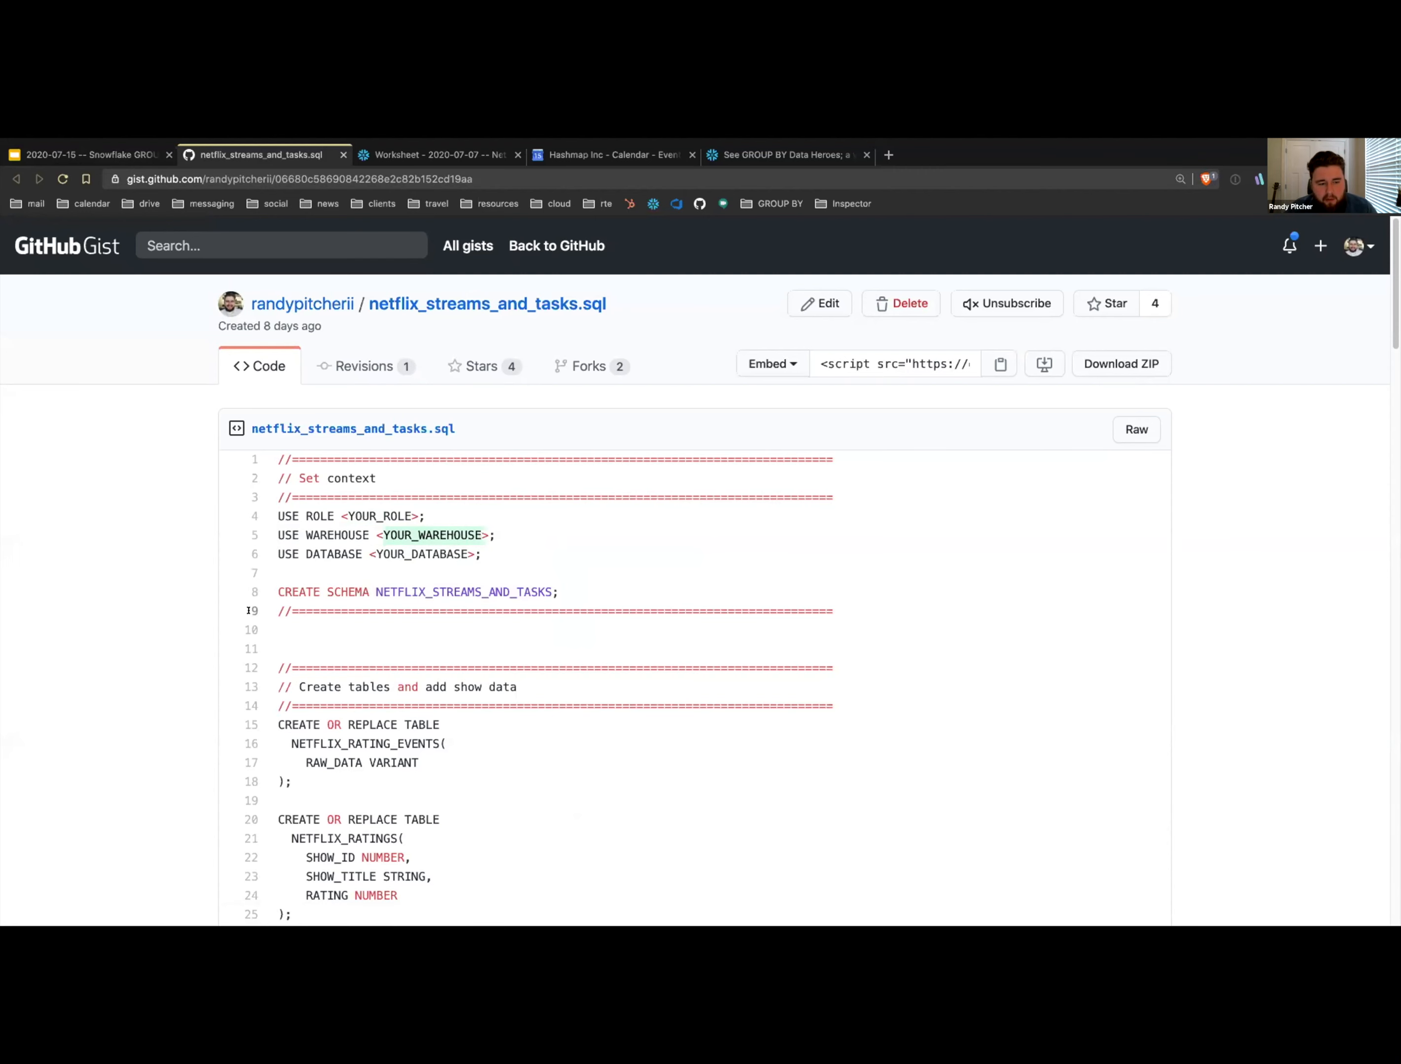
click(1135, 429)
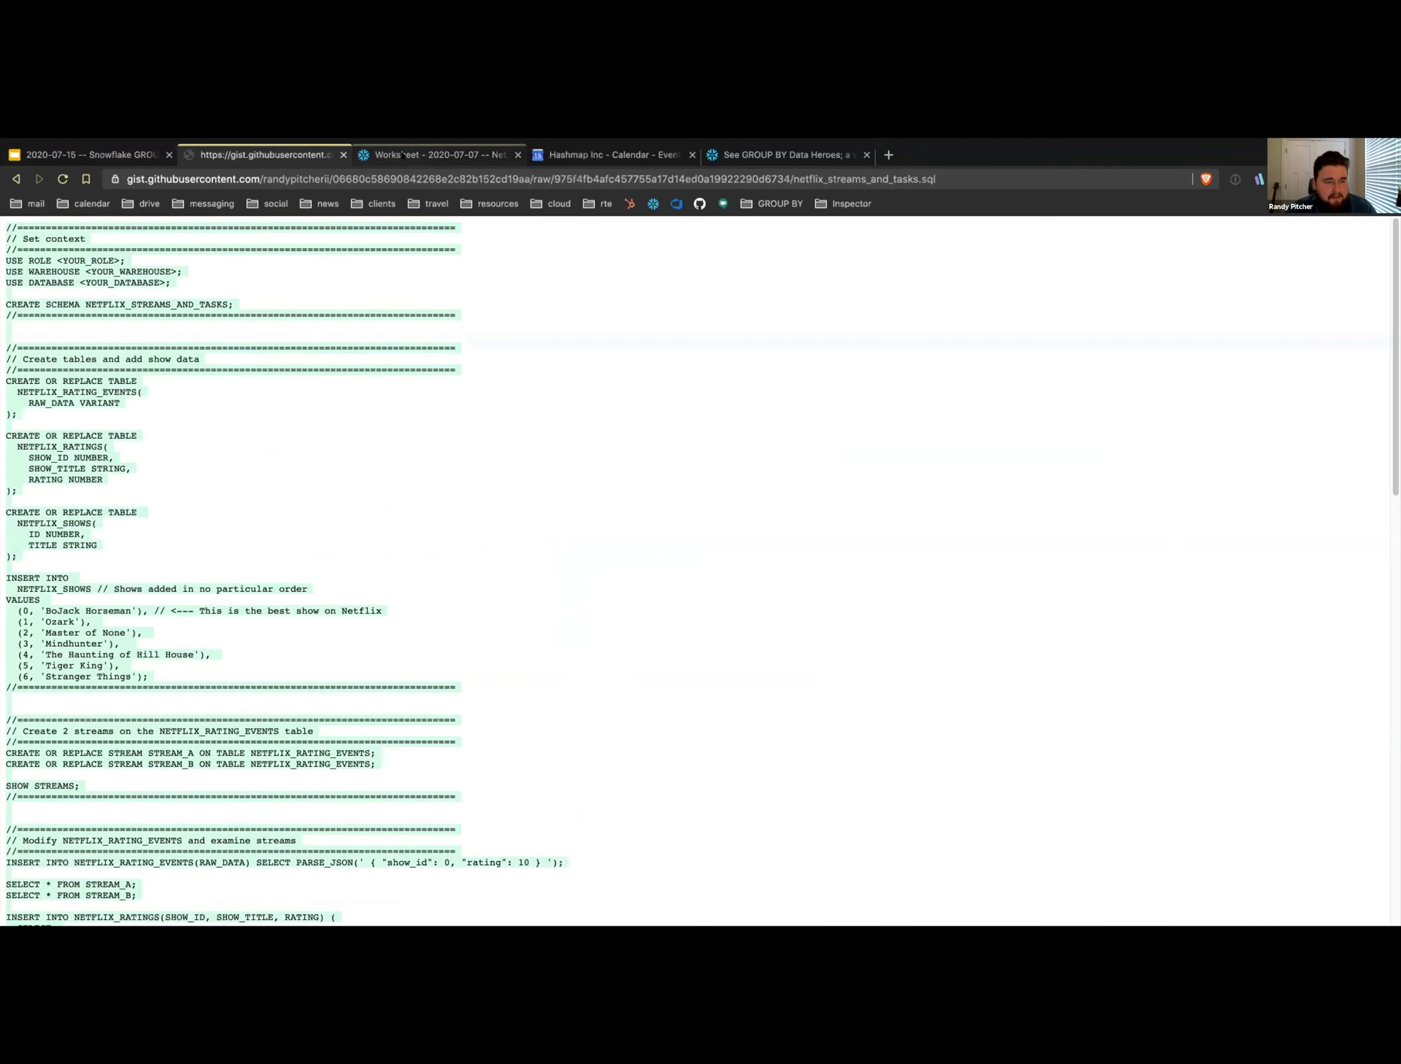
- Switch to the Snowflake lab worksheet, note the SNOWFLAKE_GROUP_BY database, and scroll to the CREATE TABLE statements
click(438, 154)
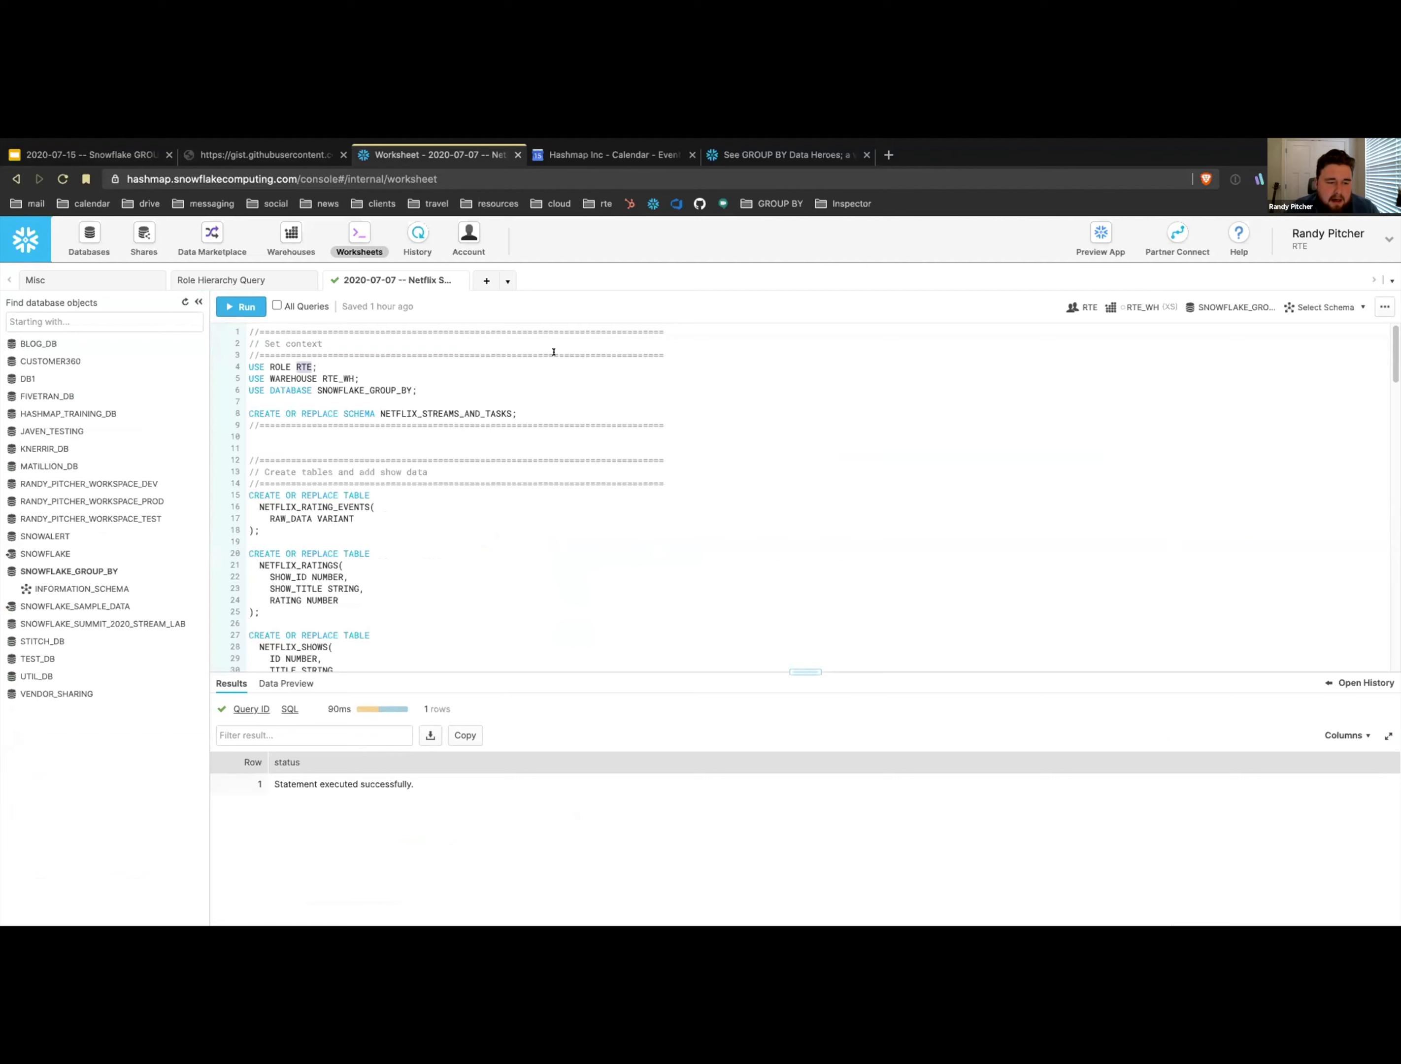
double_click(335, 379)
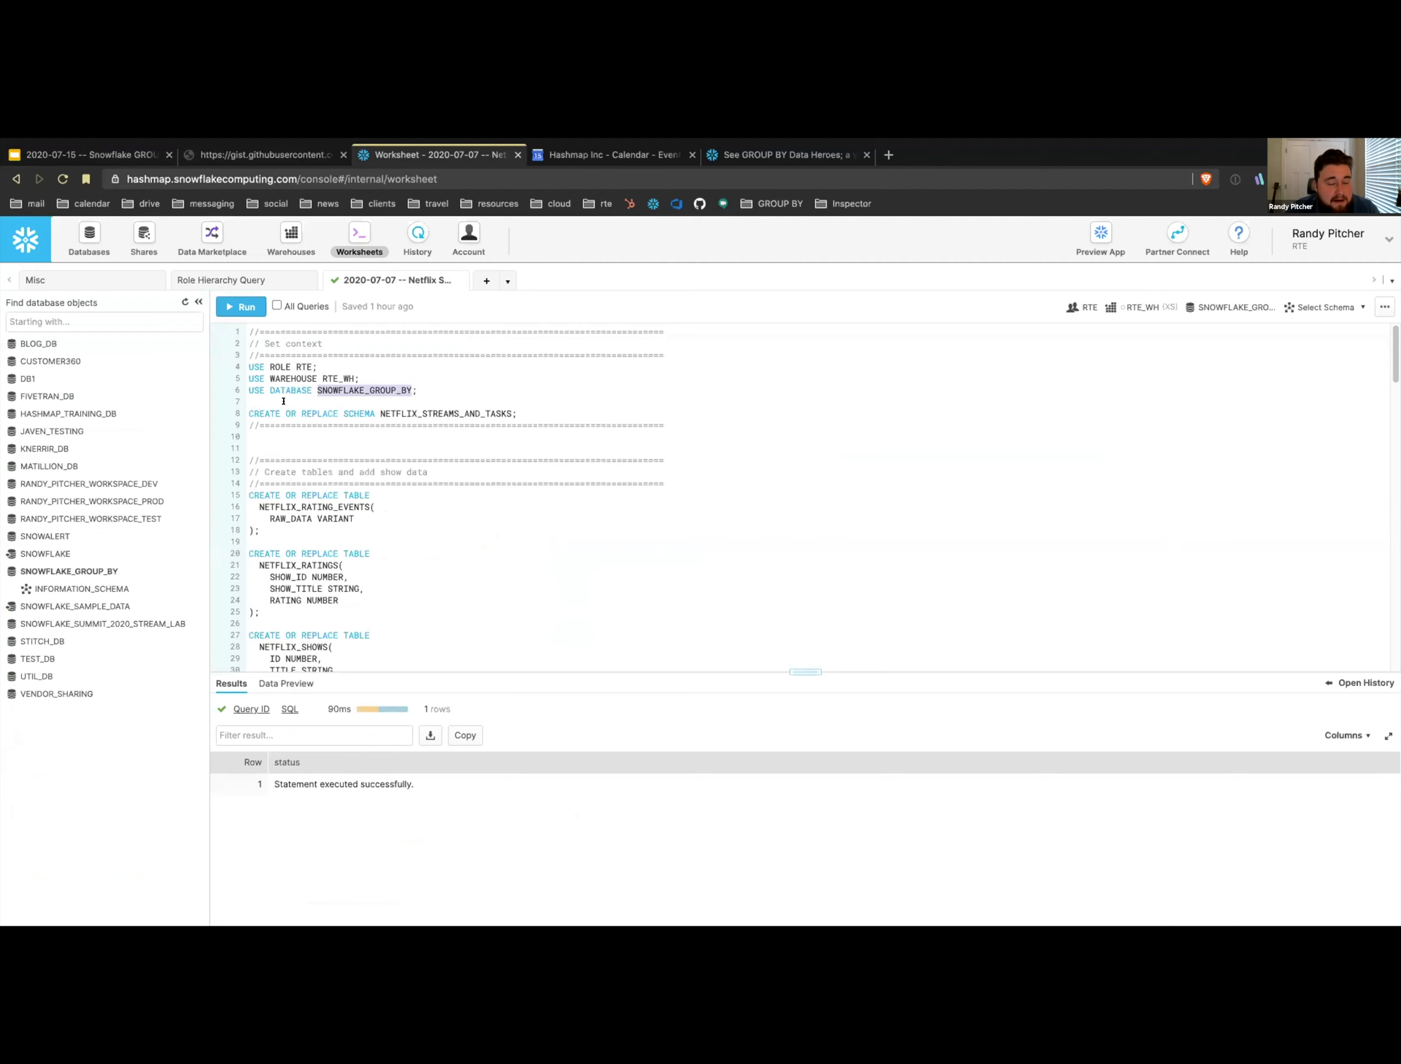
mouse_move(69, 570)
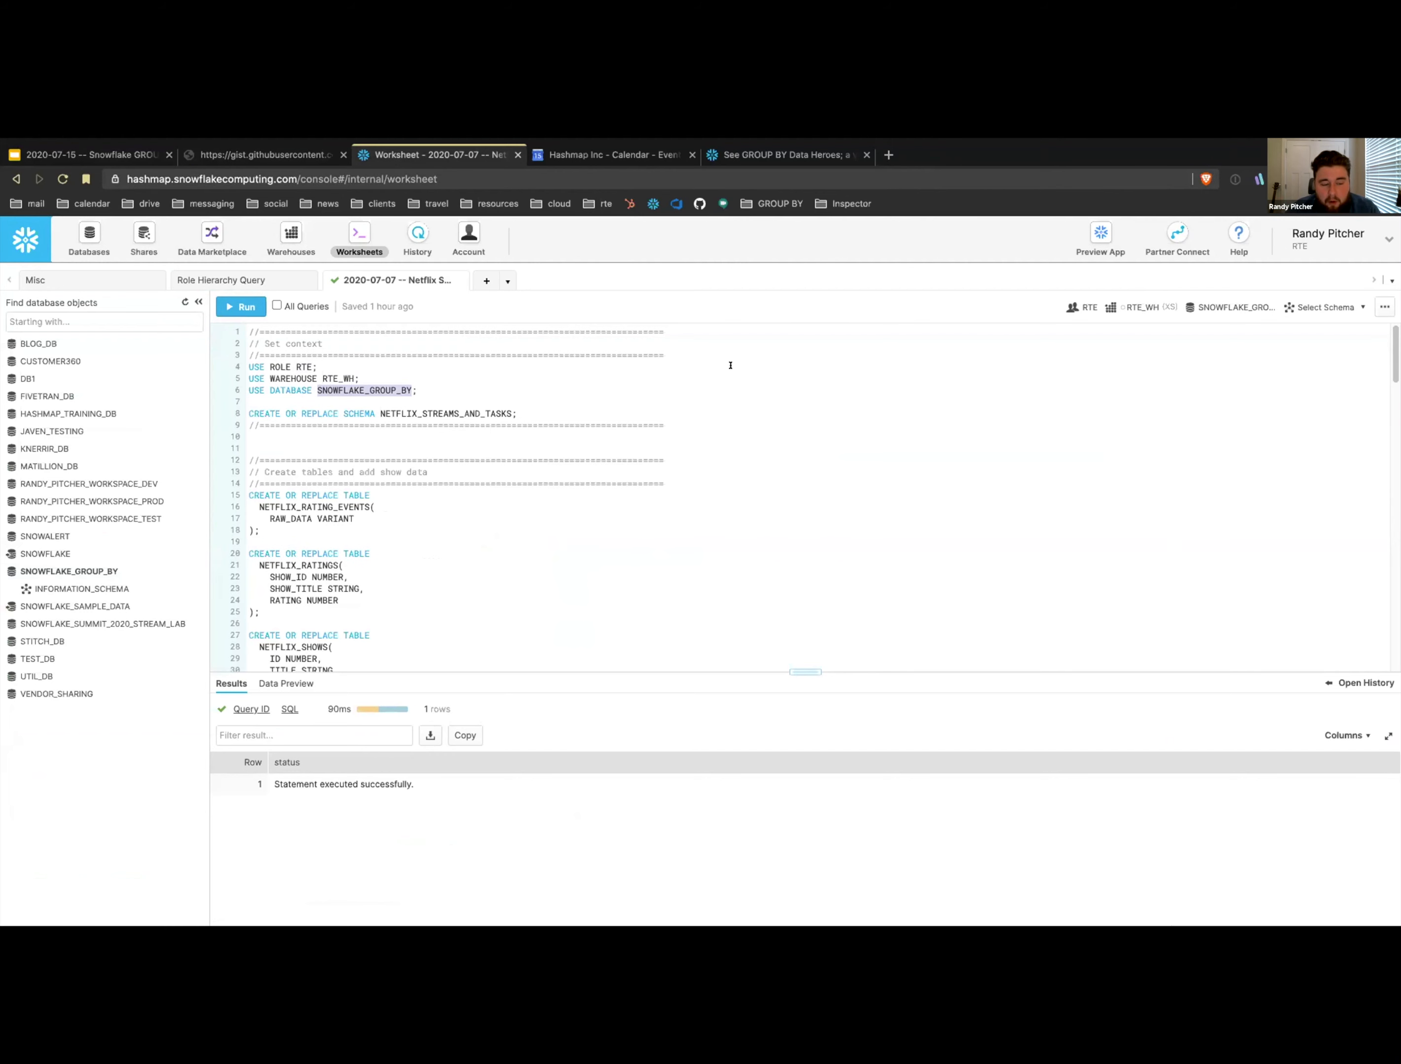
mouse_move(562, 368)
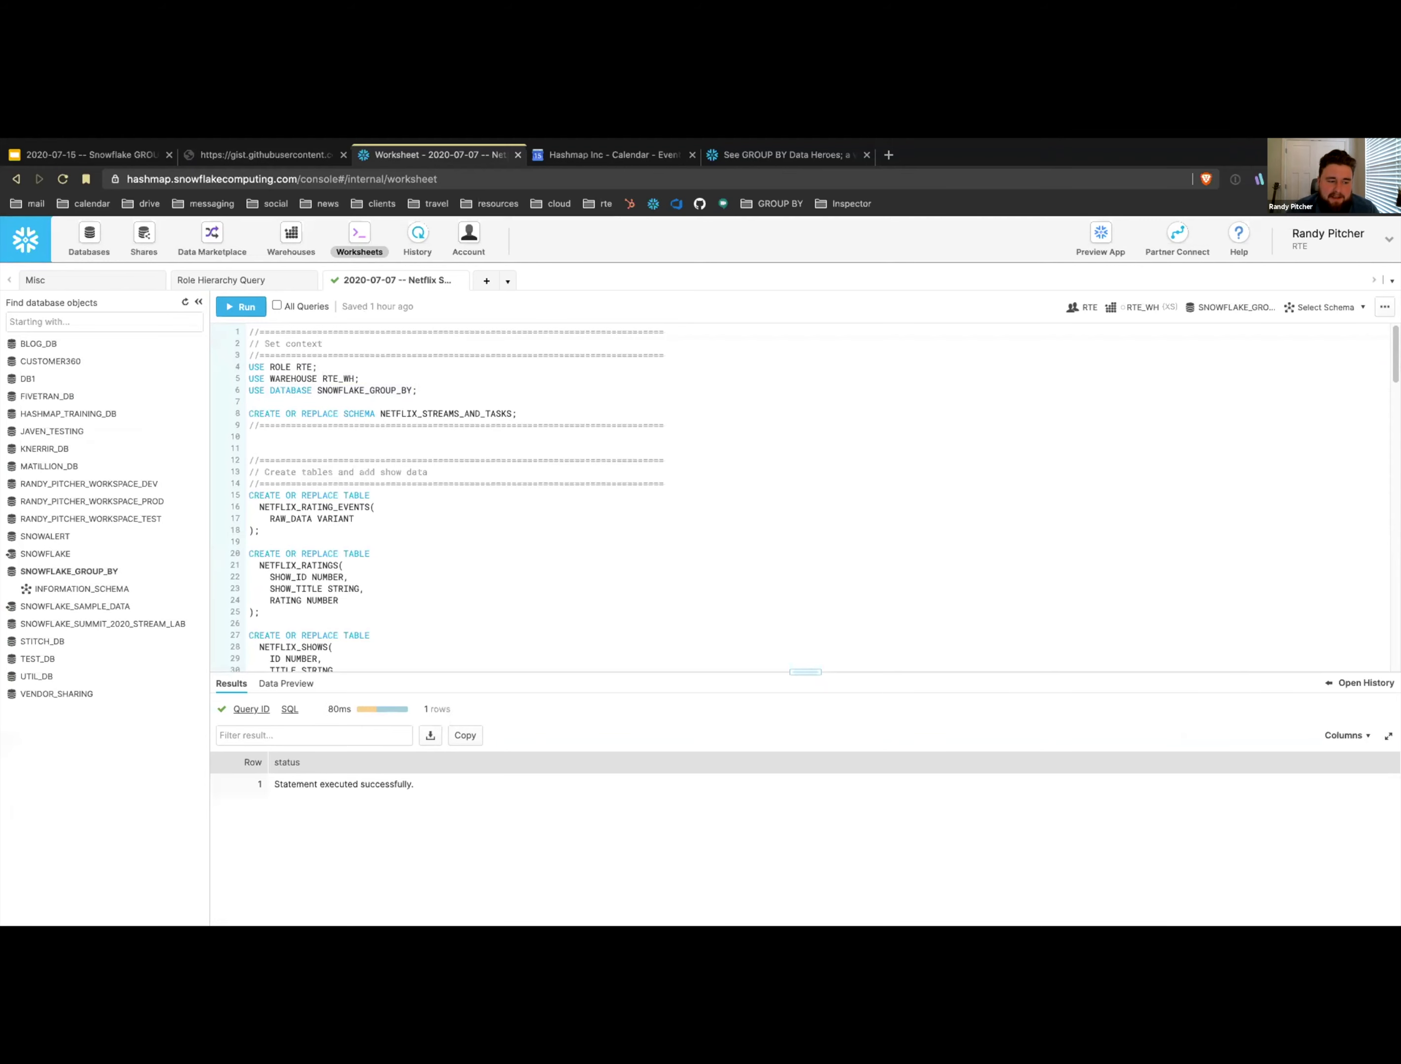
mouse_move(38, 344)
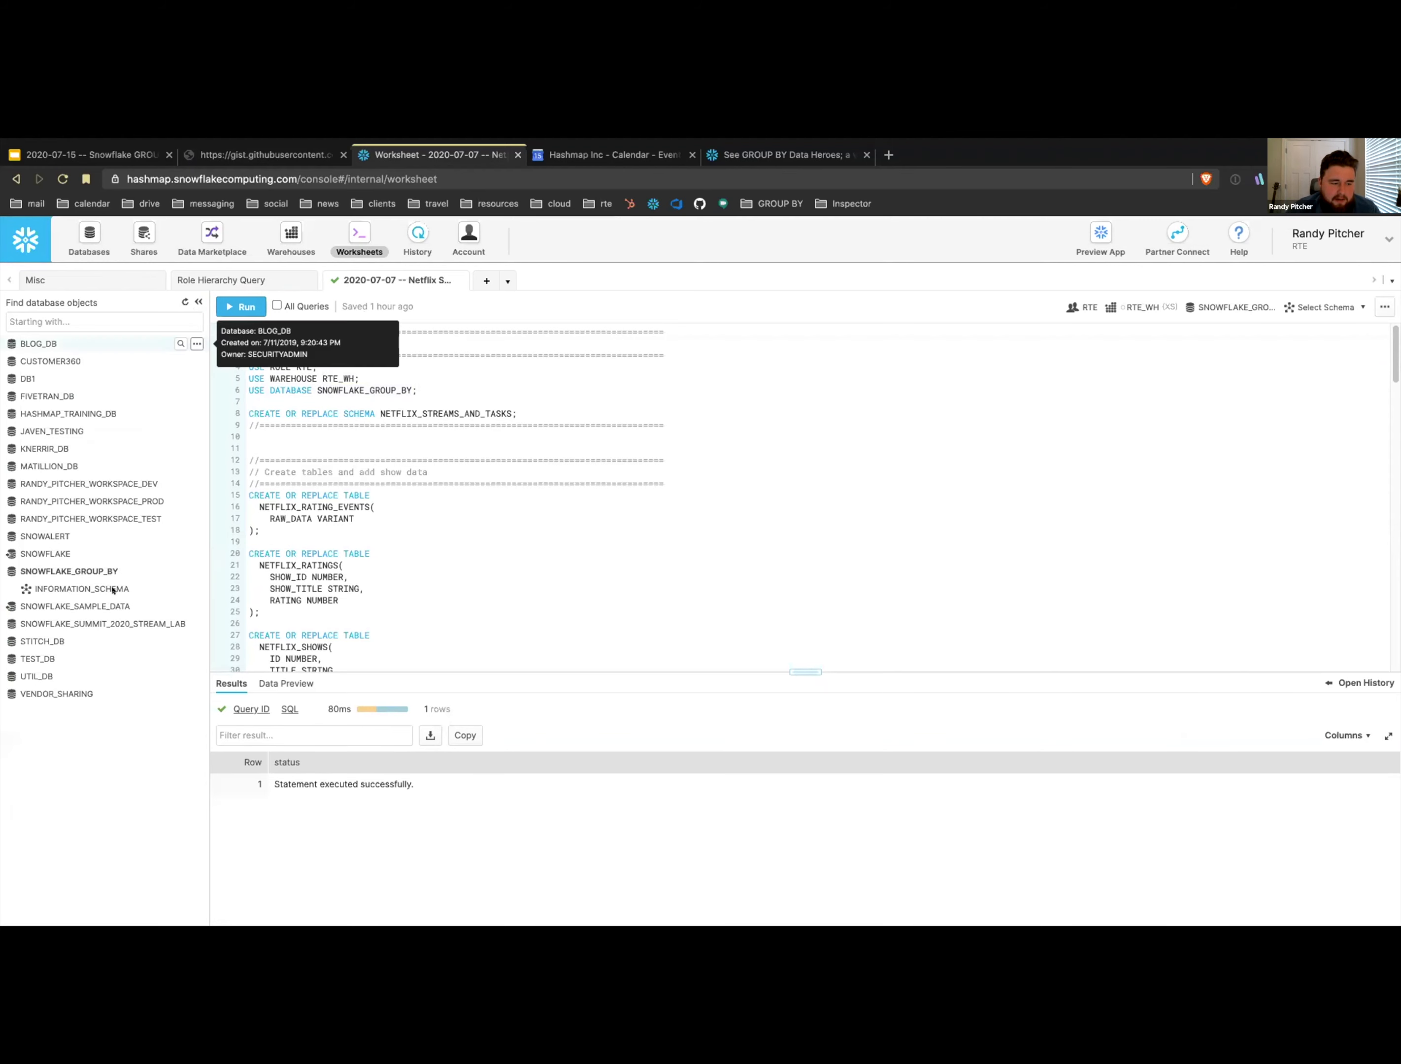
mouse_move(80, 589)
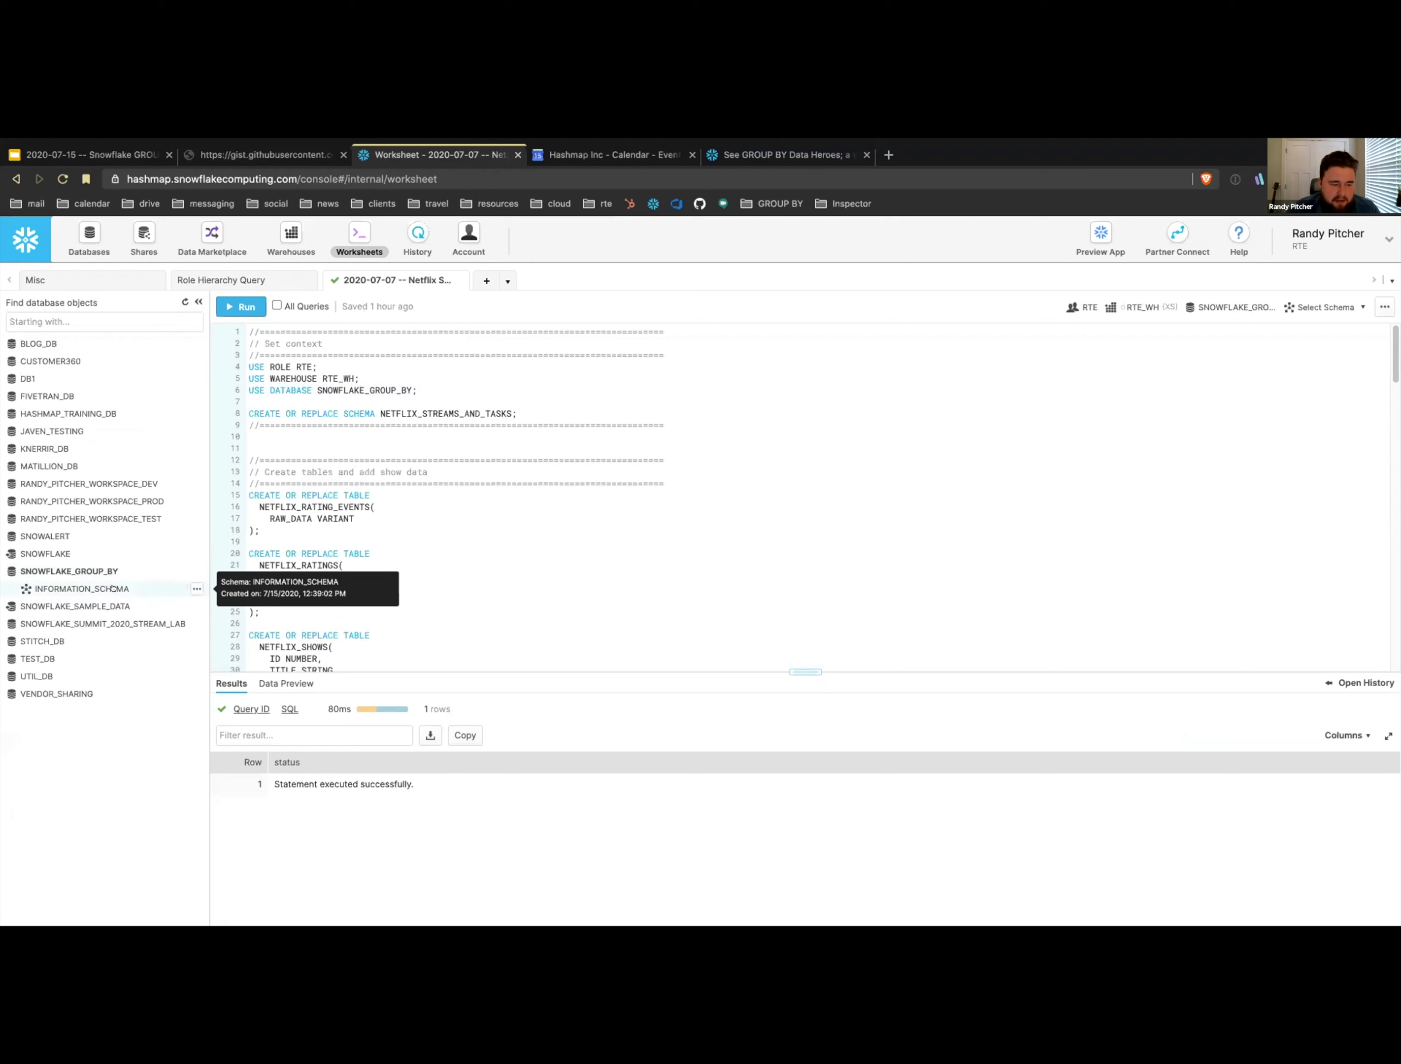
mouse_move(116, 576)
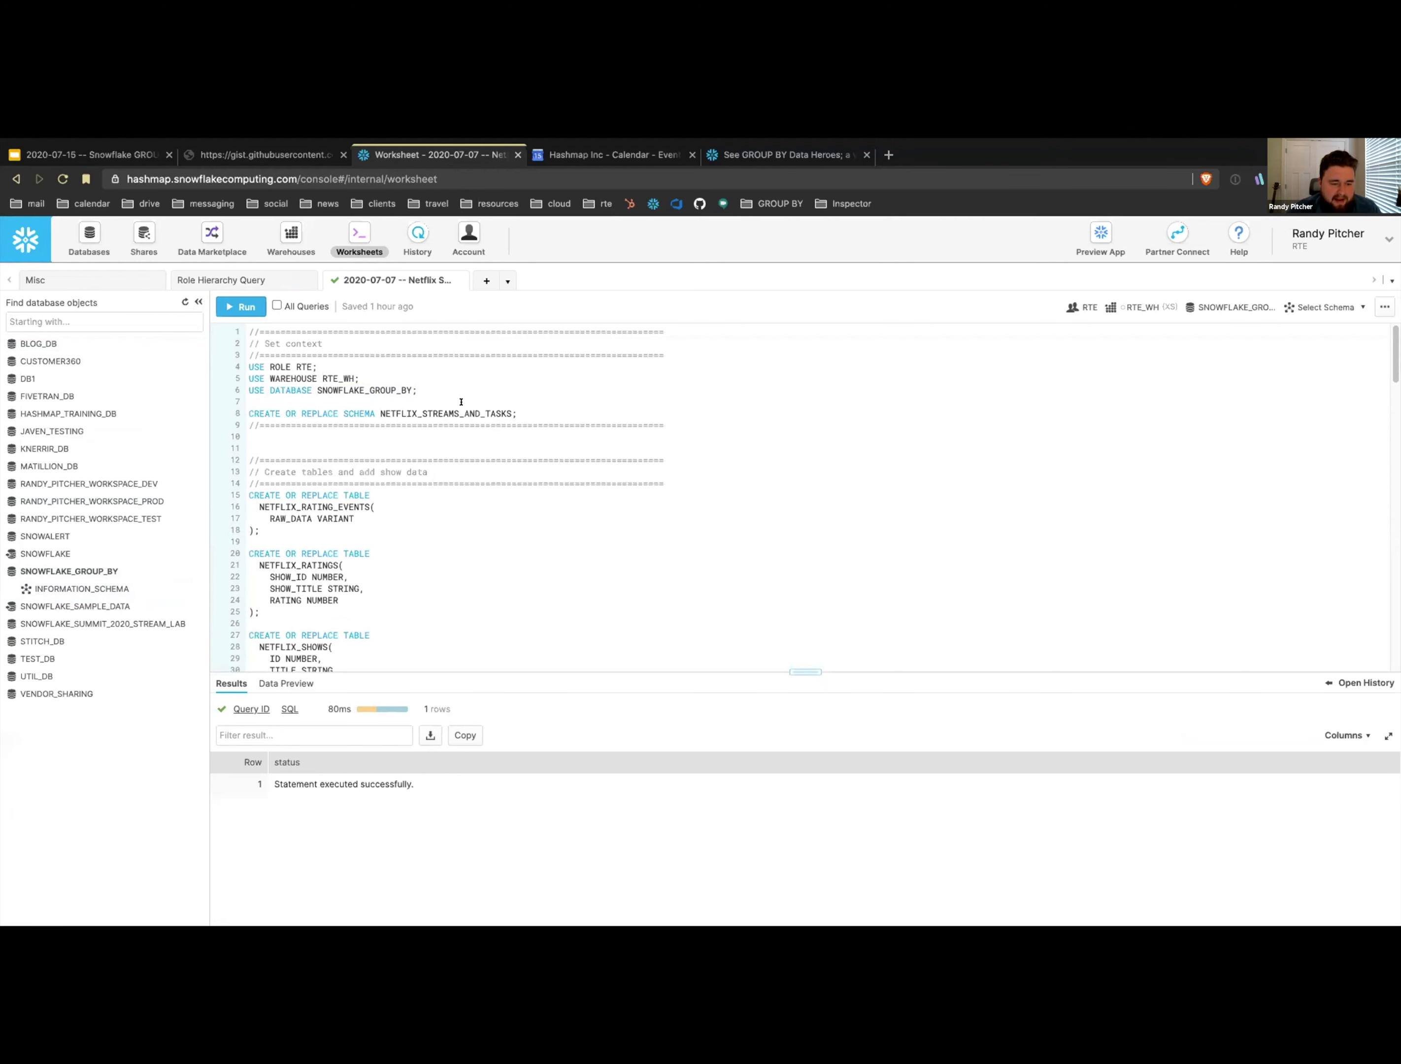
scroll(down, 3)
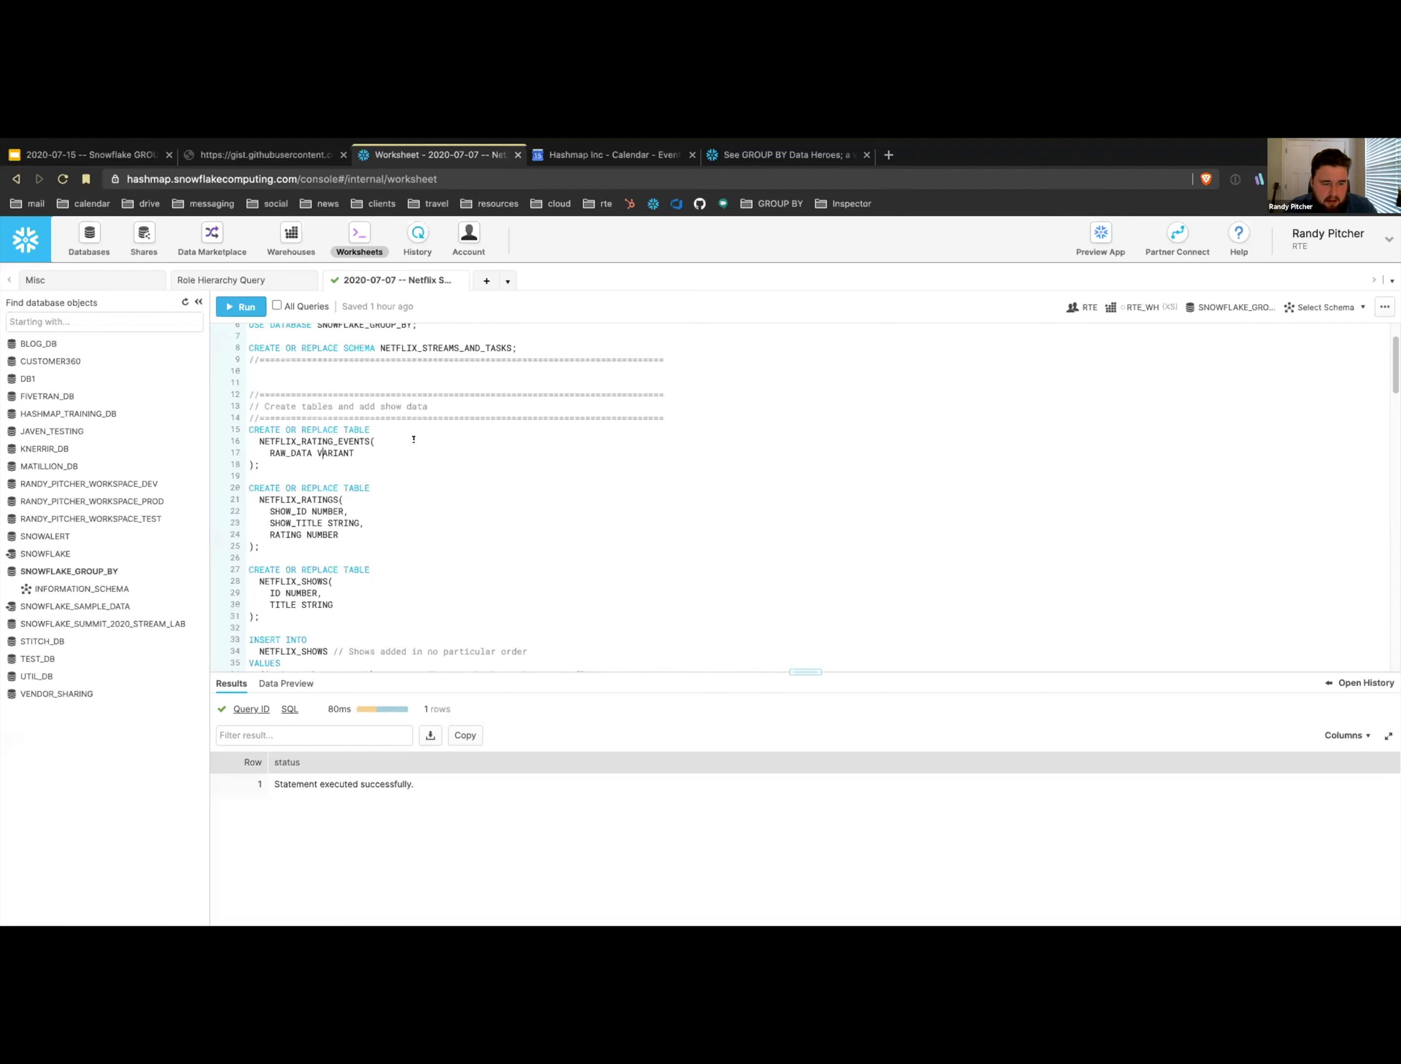
- Add a 'use schema NETFLIX_STREAMS_AND_TASKS;' statement to the worksheet script
click(241, 305)
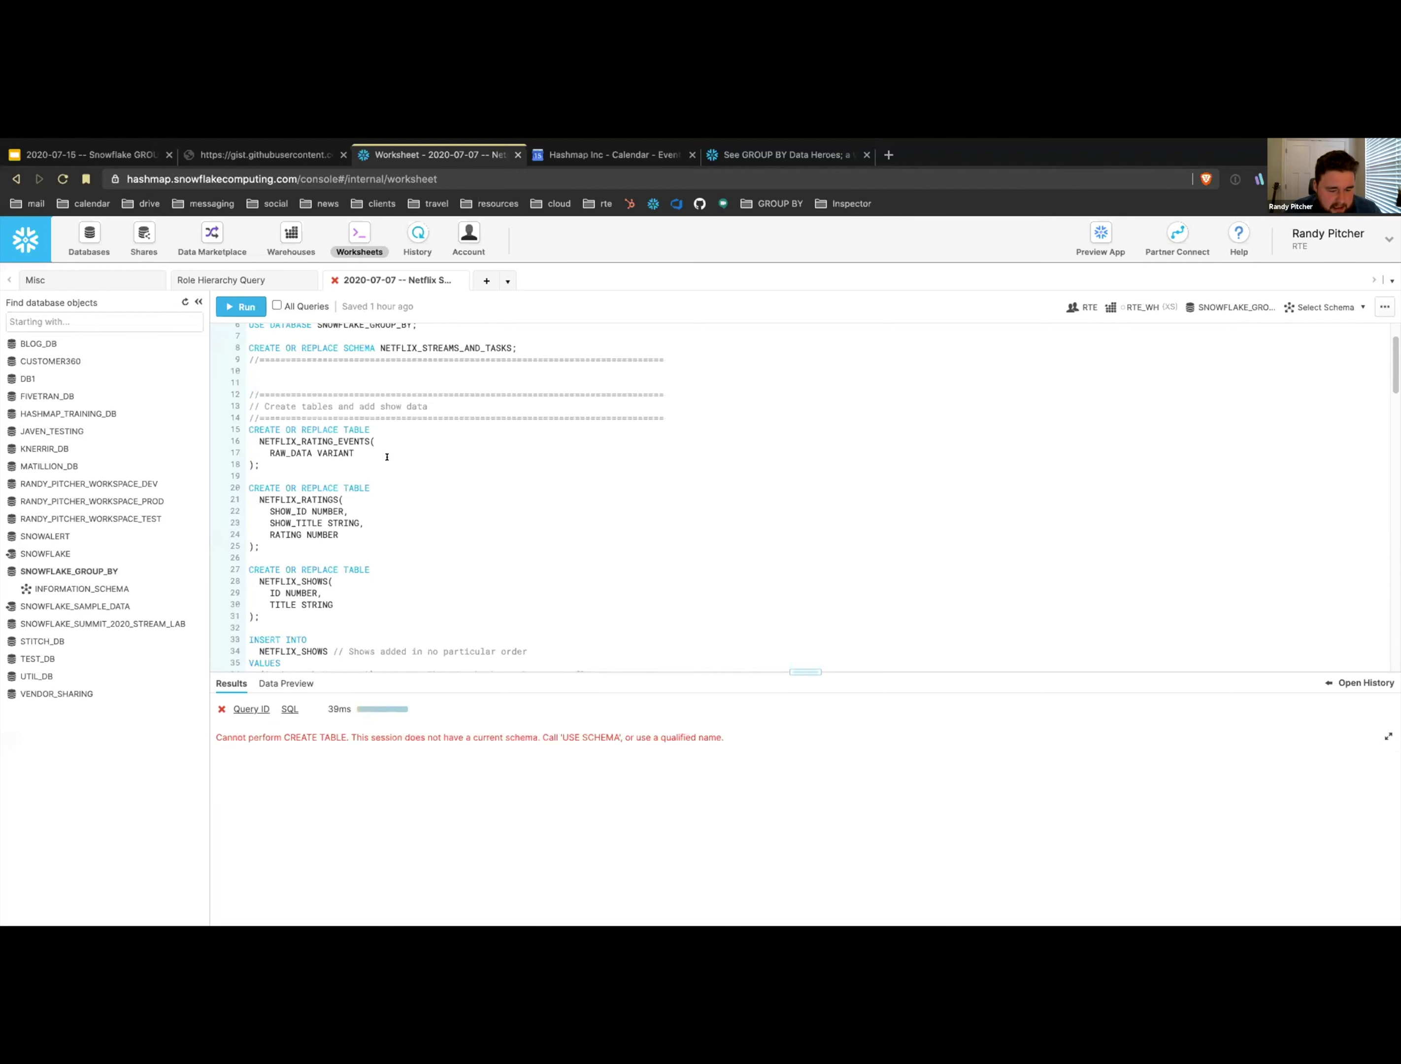
mouse_move(343, 357)
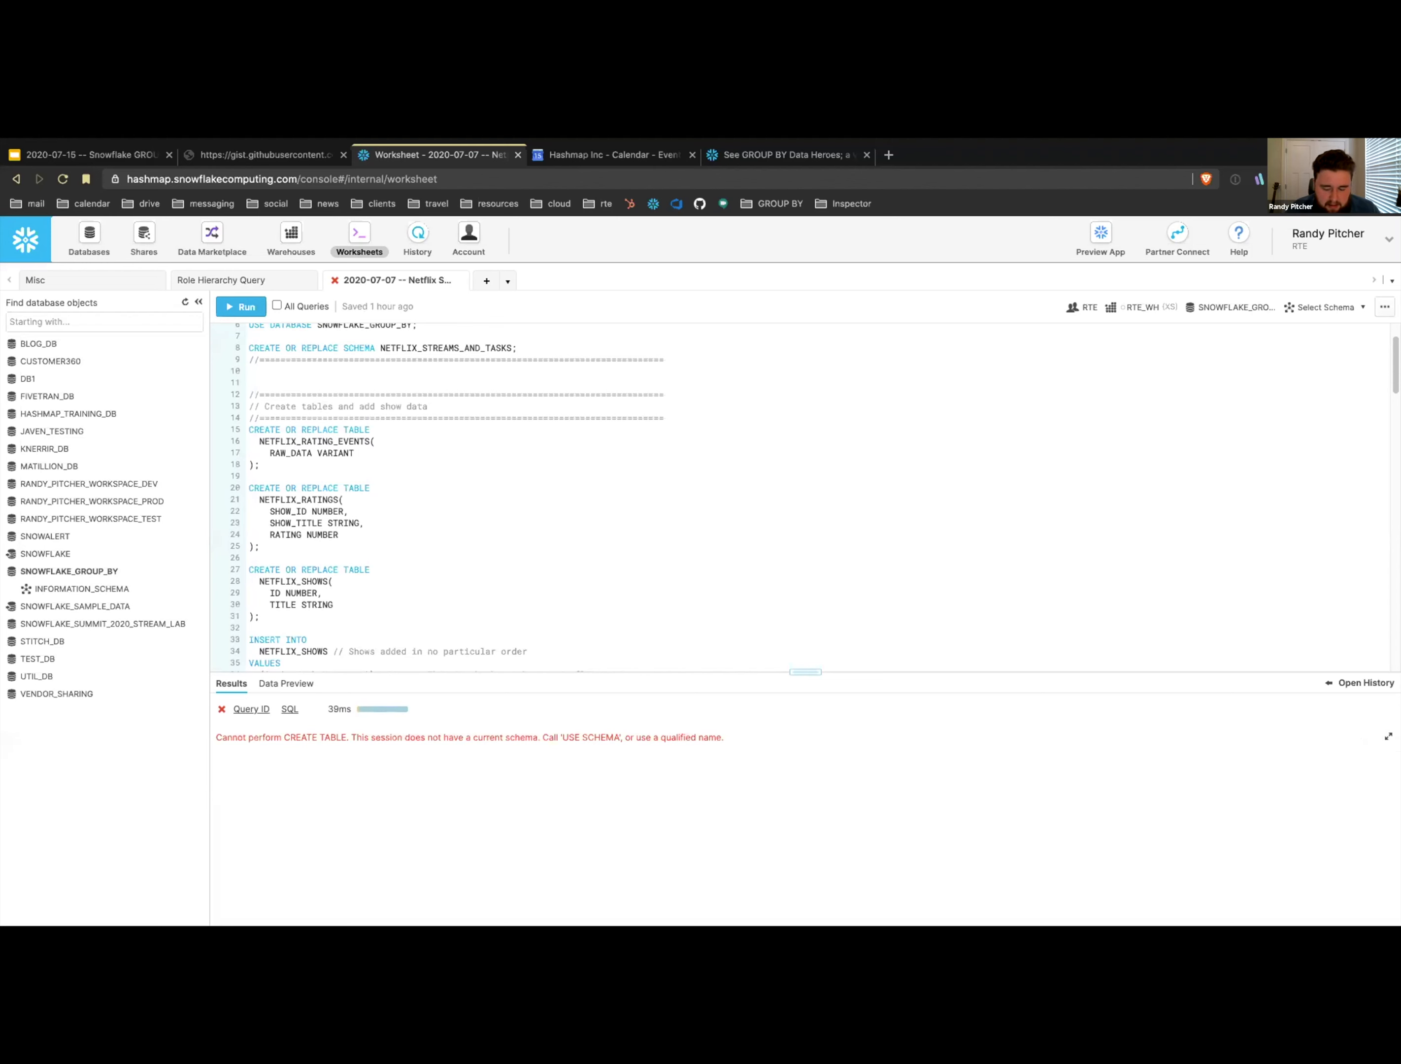
text(use schema)
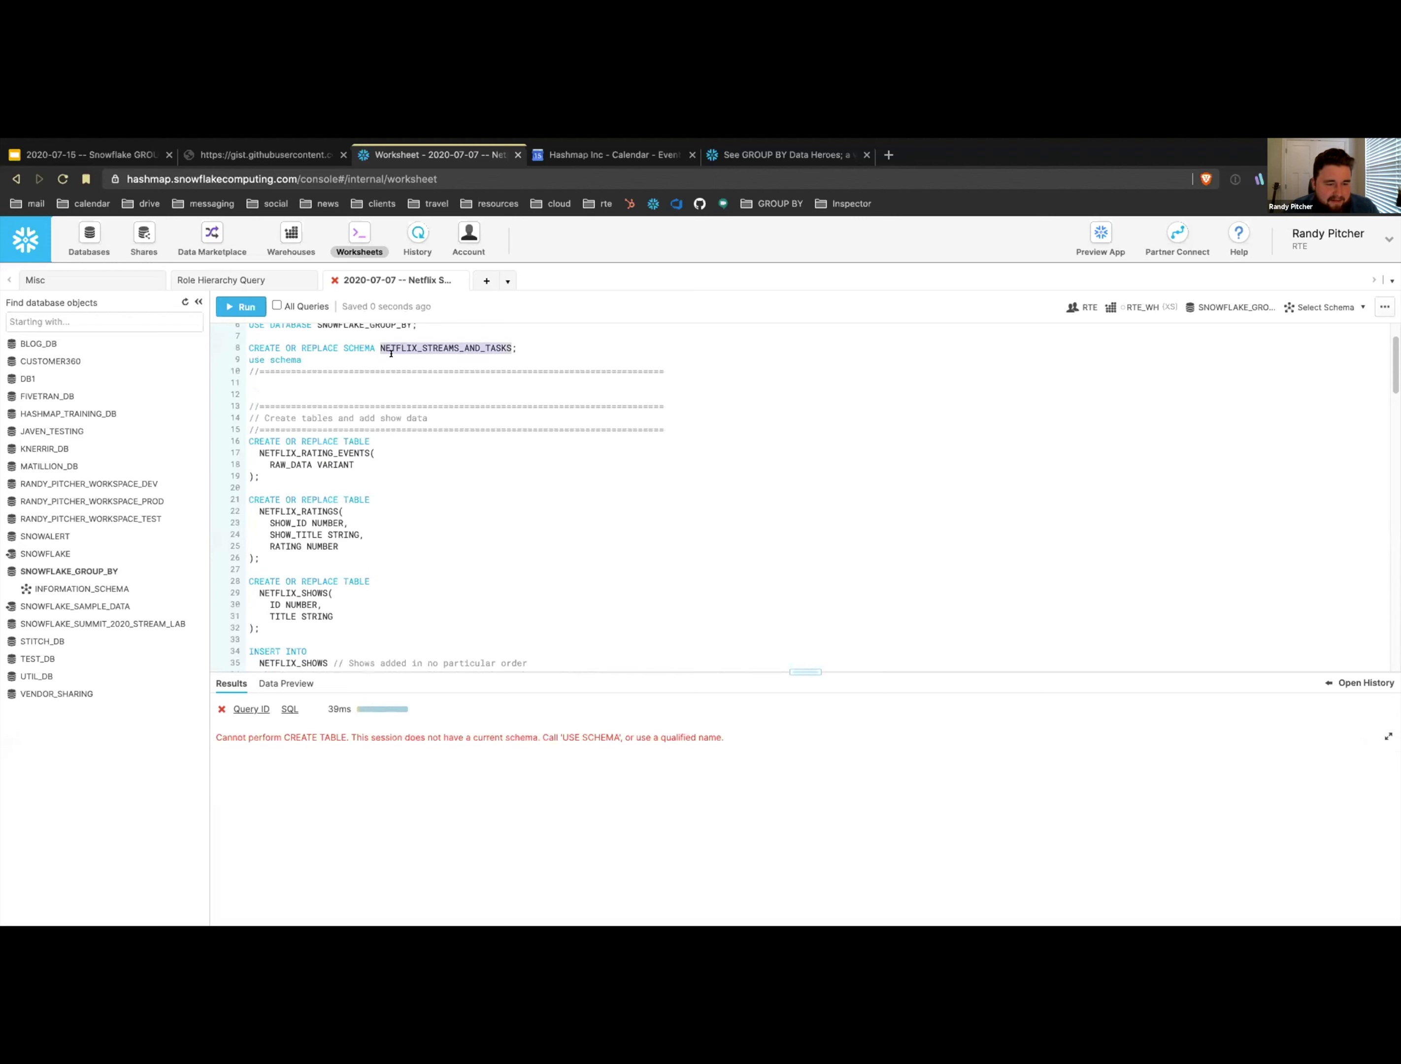
text(use schema)
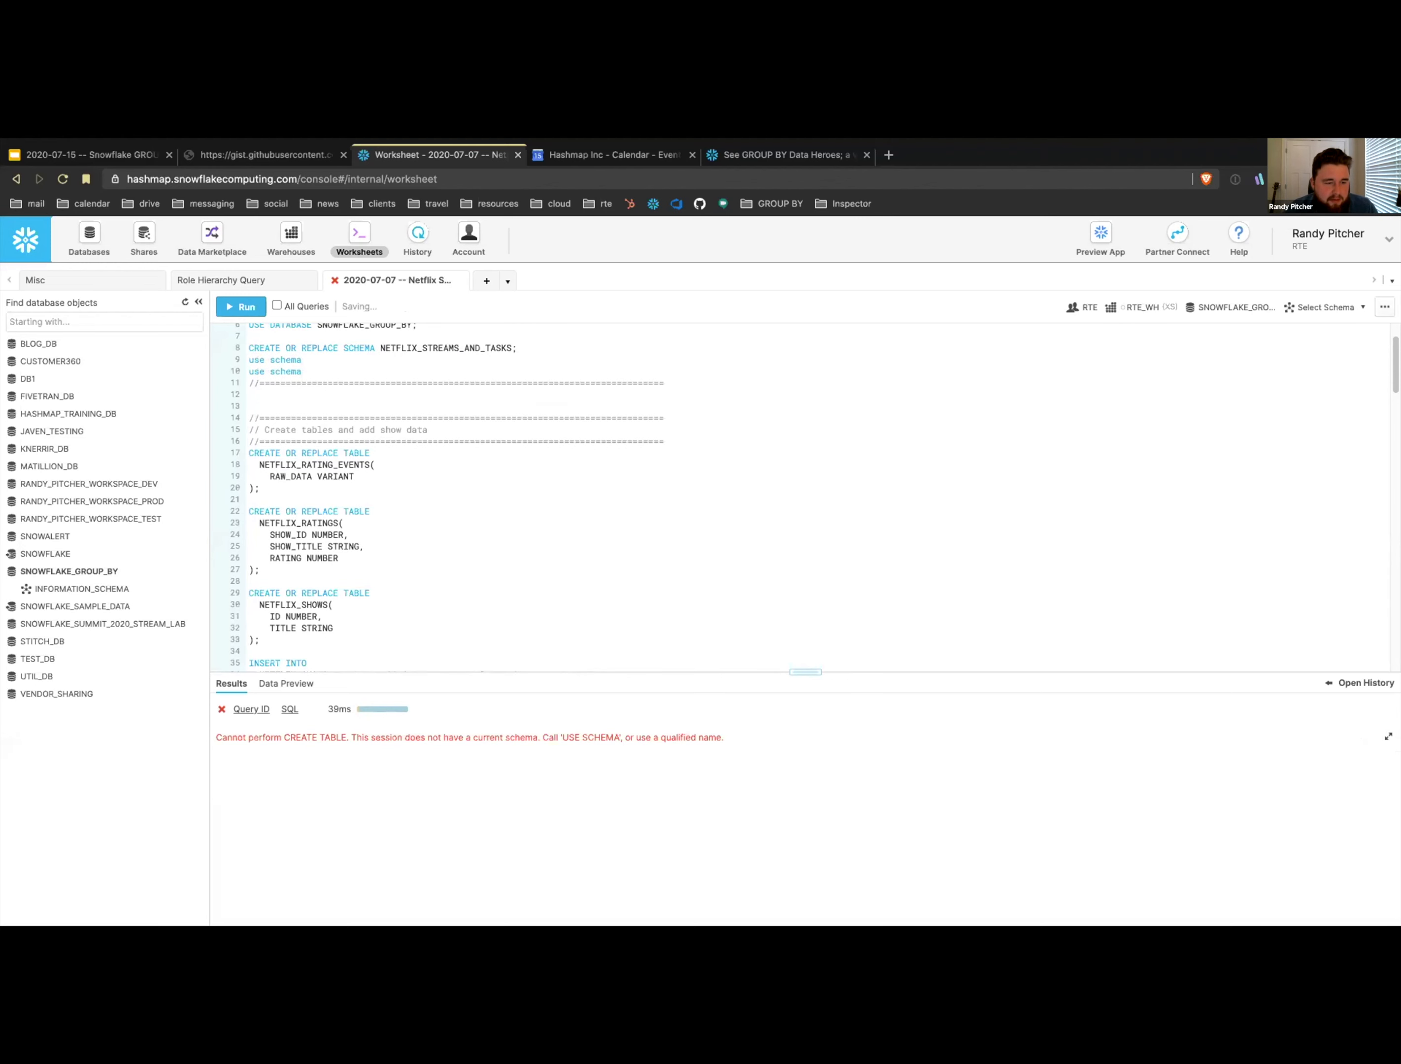
double_click(446, 347)
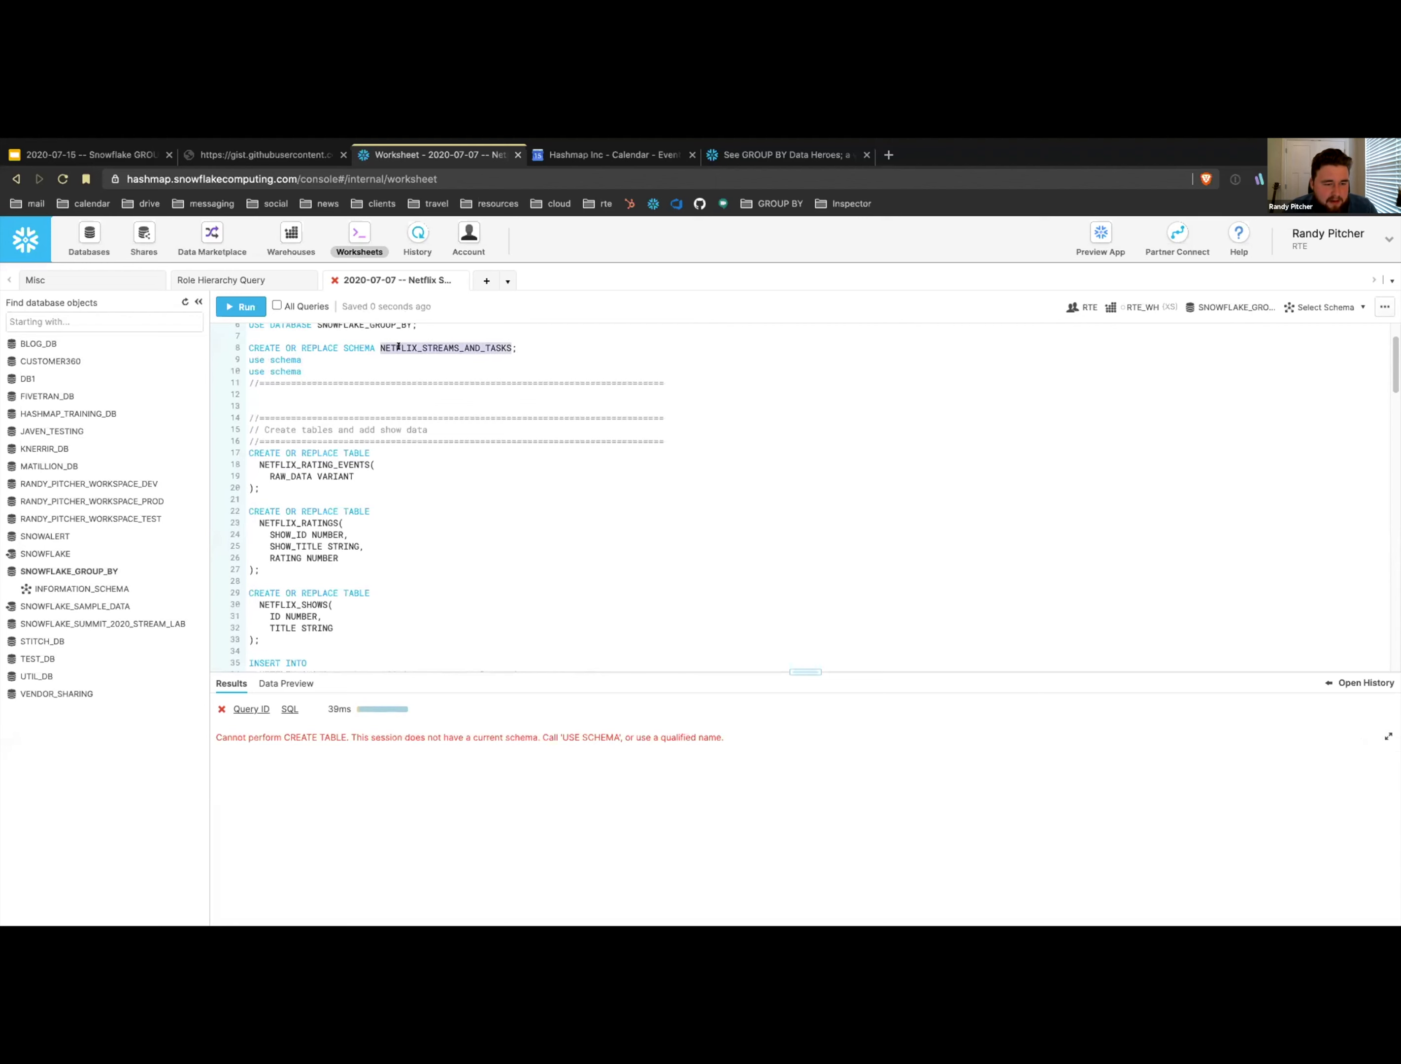
text(NETFLIX_STREAMS_AND_TASKS;)
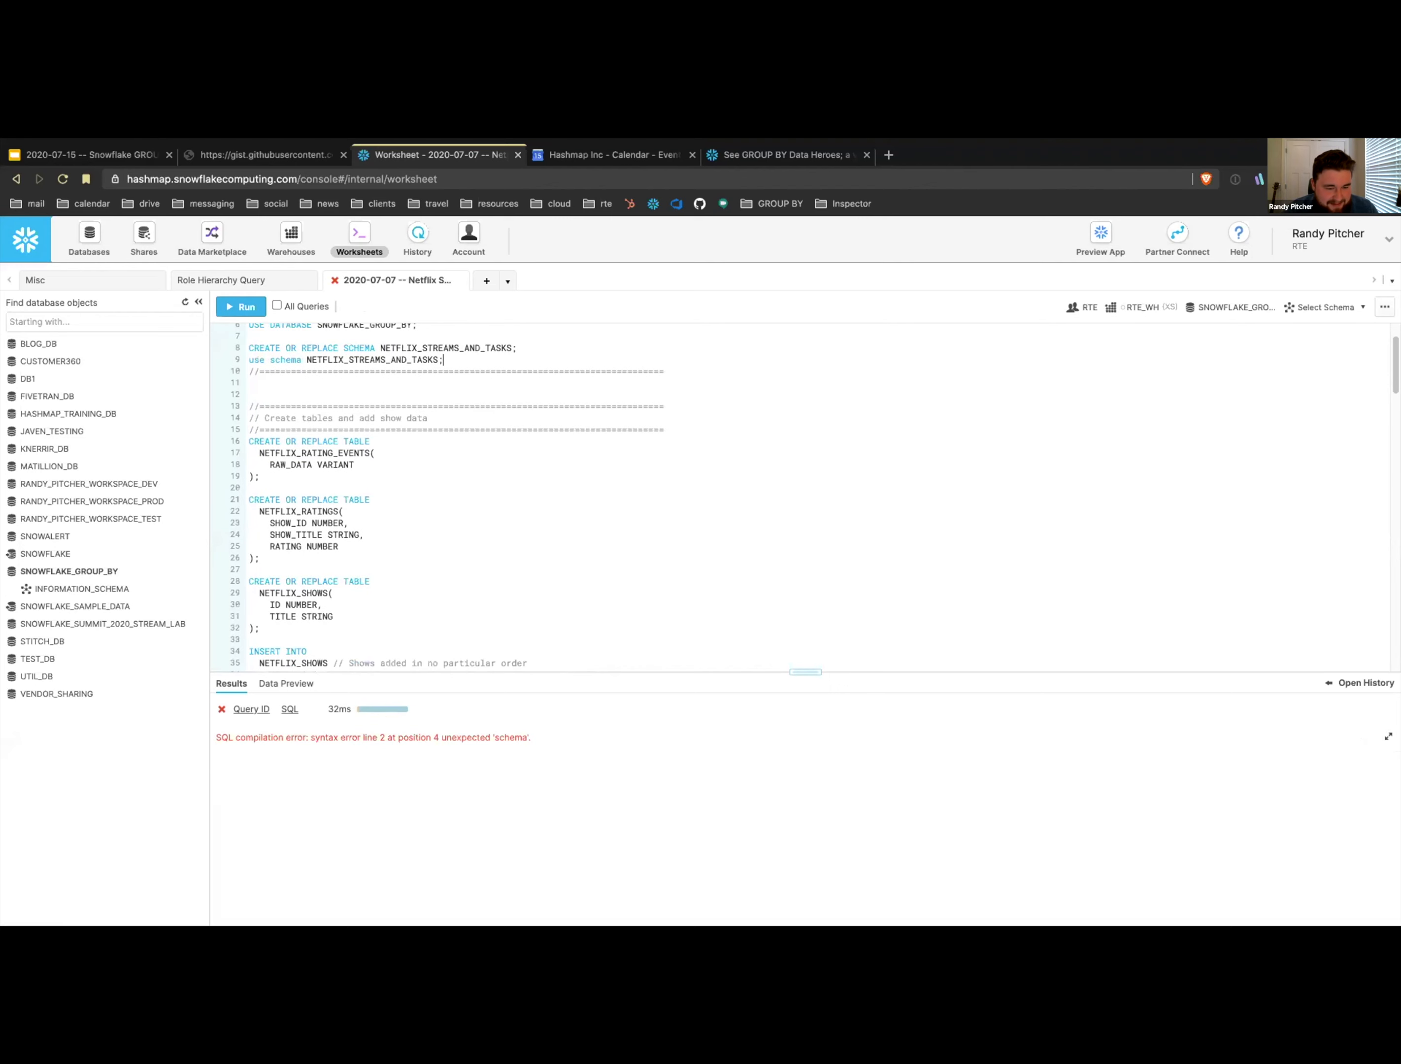
- Run the schema statements individually, cancelling the run-all-queries confirmation
click(241, 305)
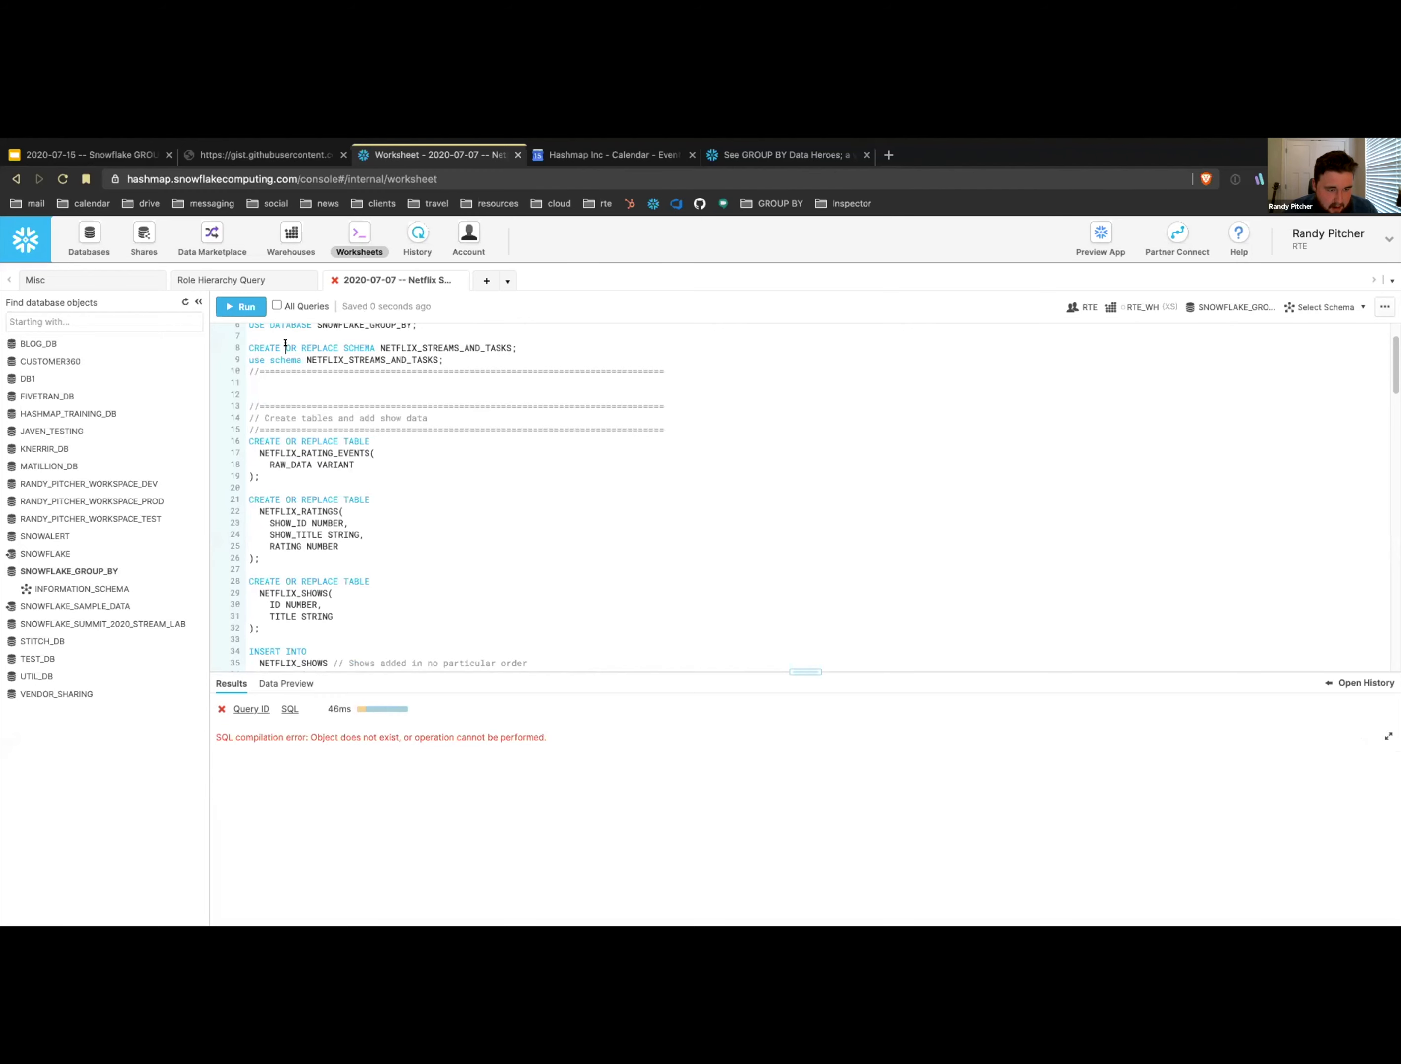
click(241, 307)
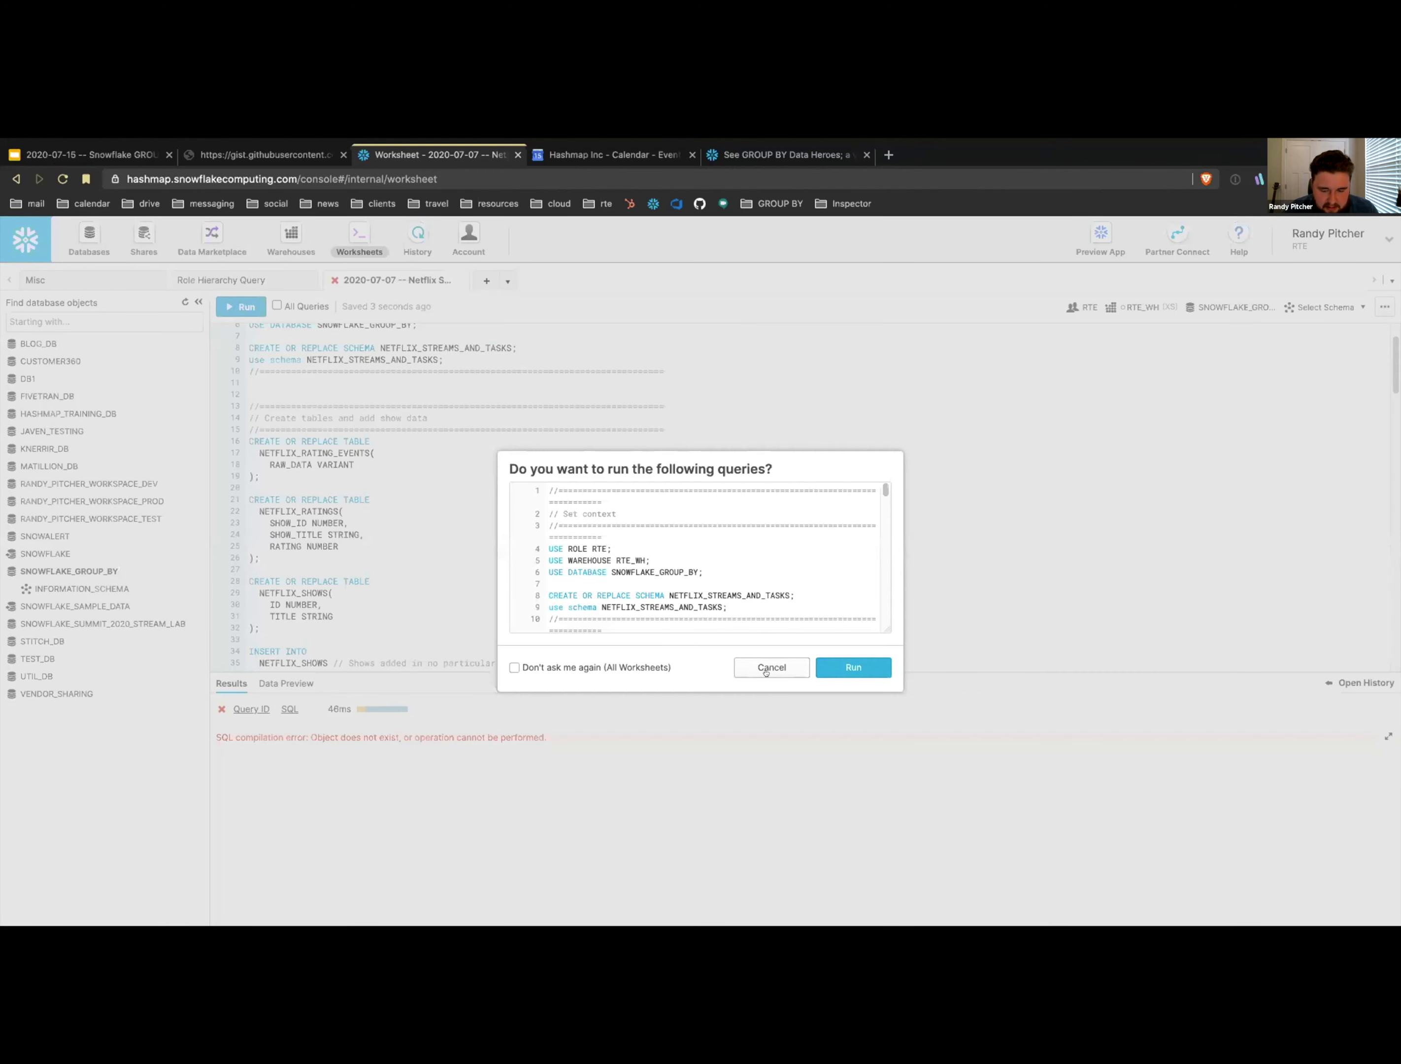
click(771, 667)
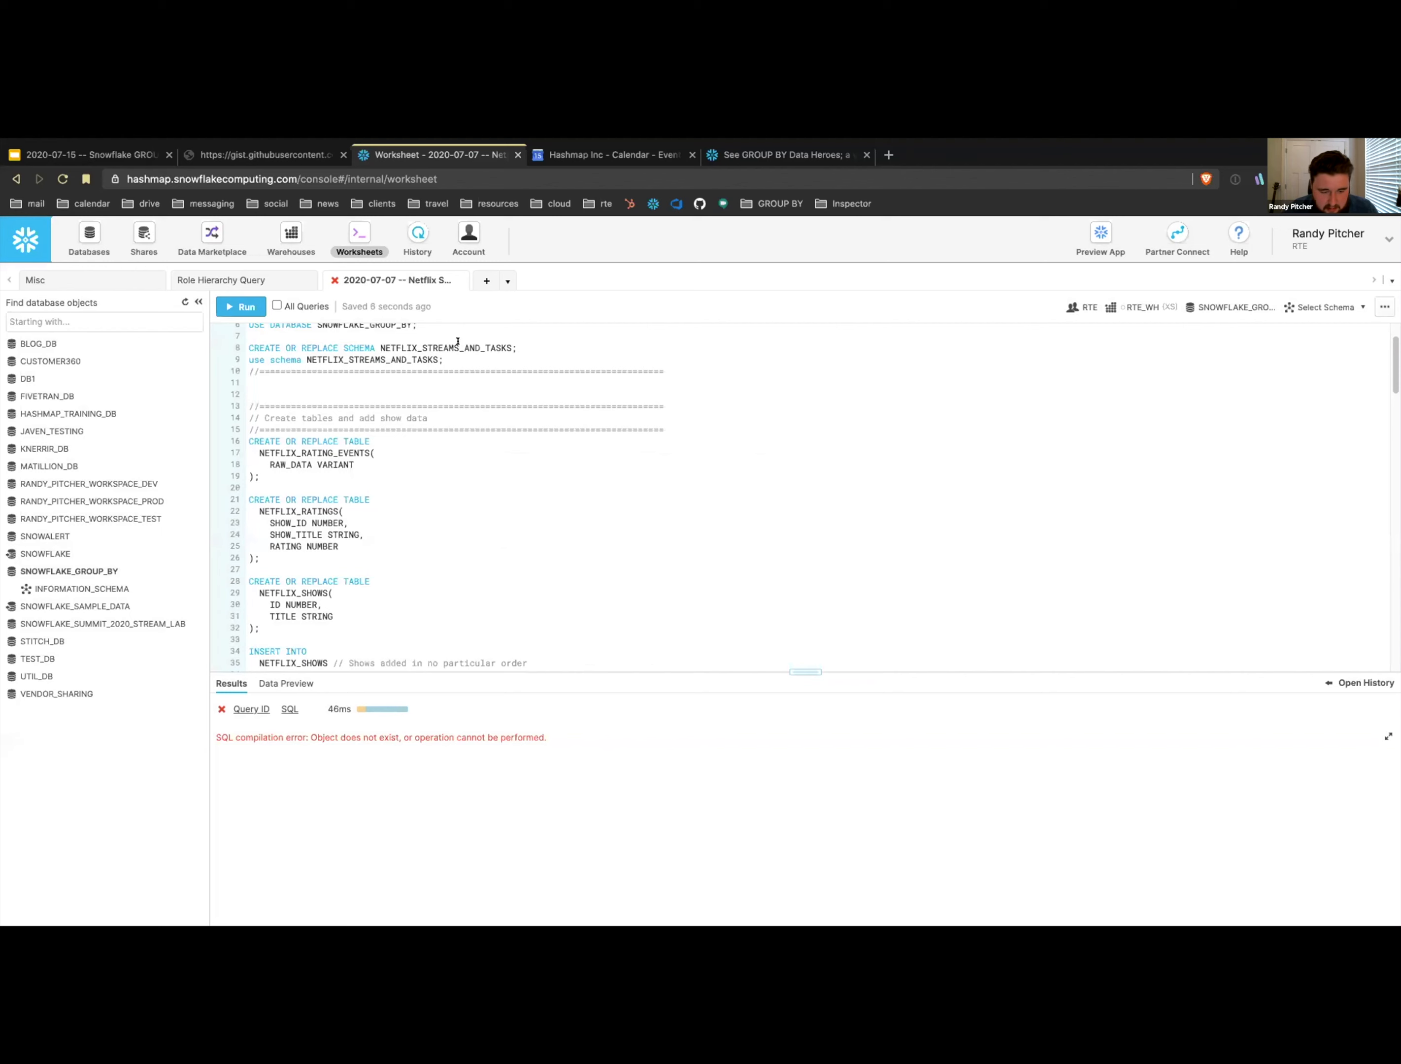
click(247, 305)
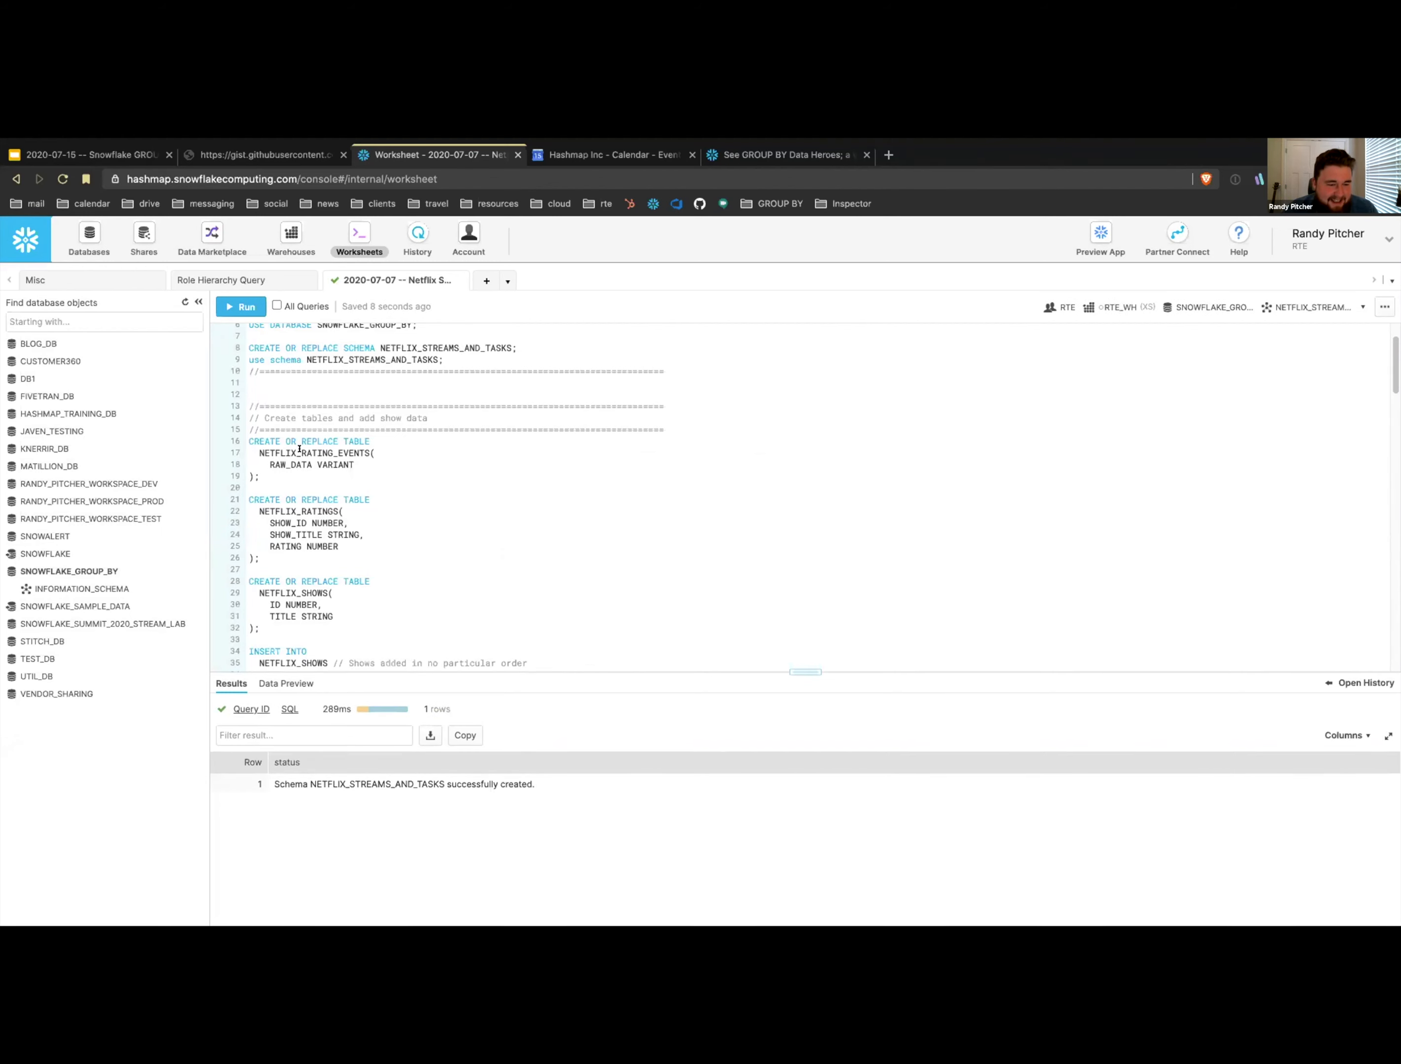
- Create the NETFLIX_RATING_EVENTS and NETFLIX_RATINGS tables and note the rating column's number type
click(240, 307)
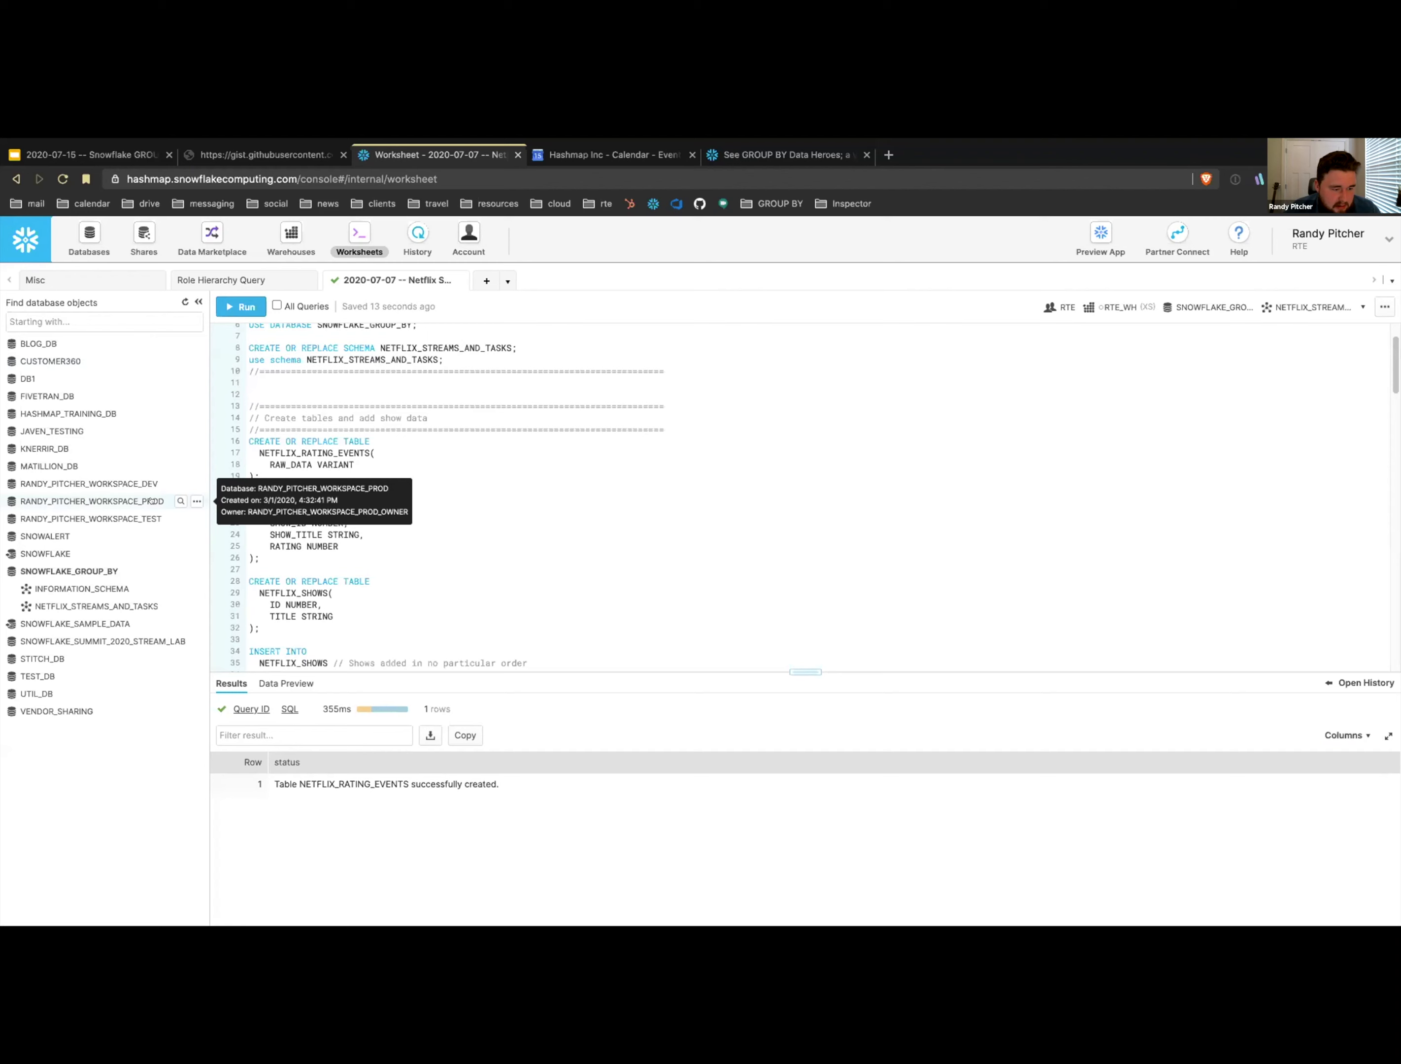
mouse_move(99, 606)
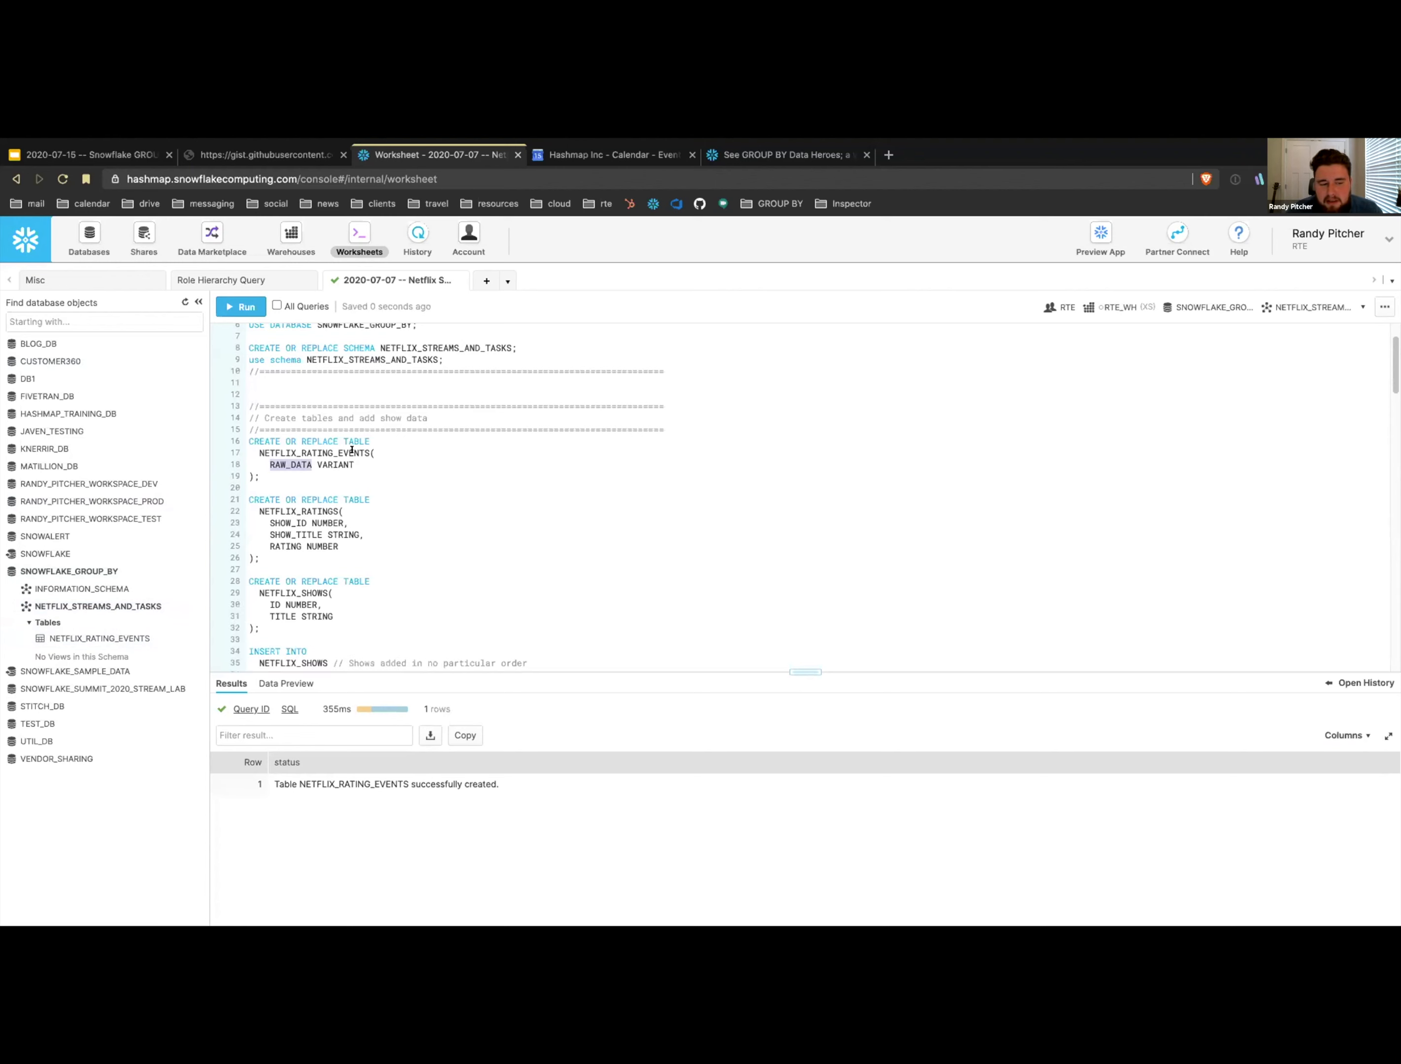
scroll(down, 3)
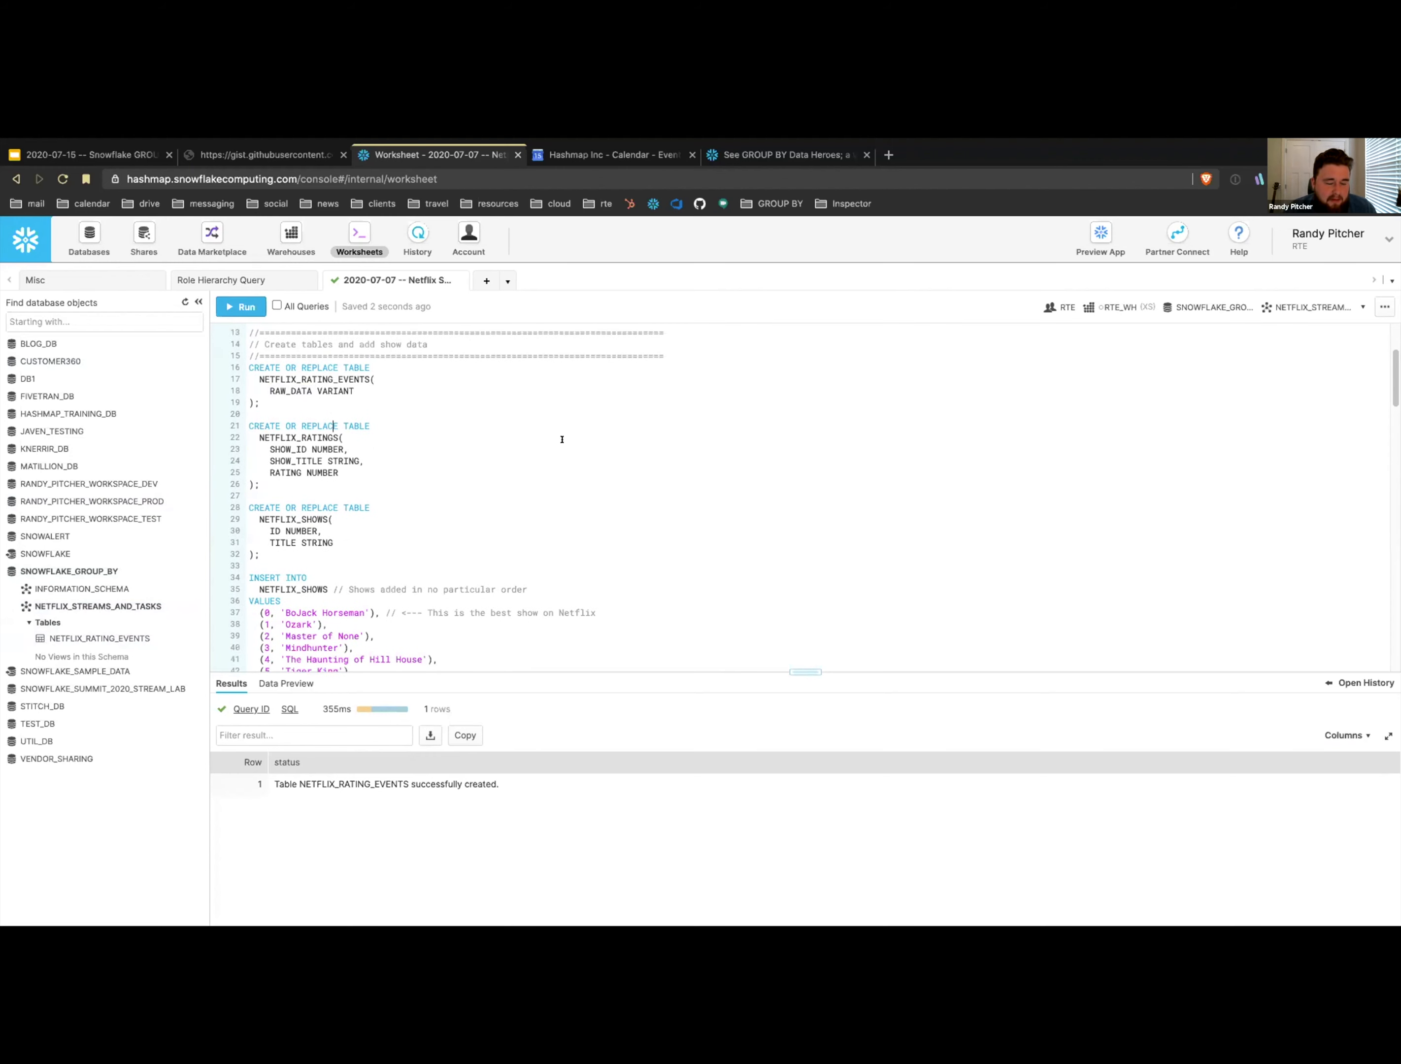
click(247, 307)
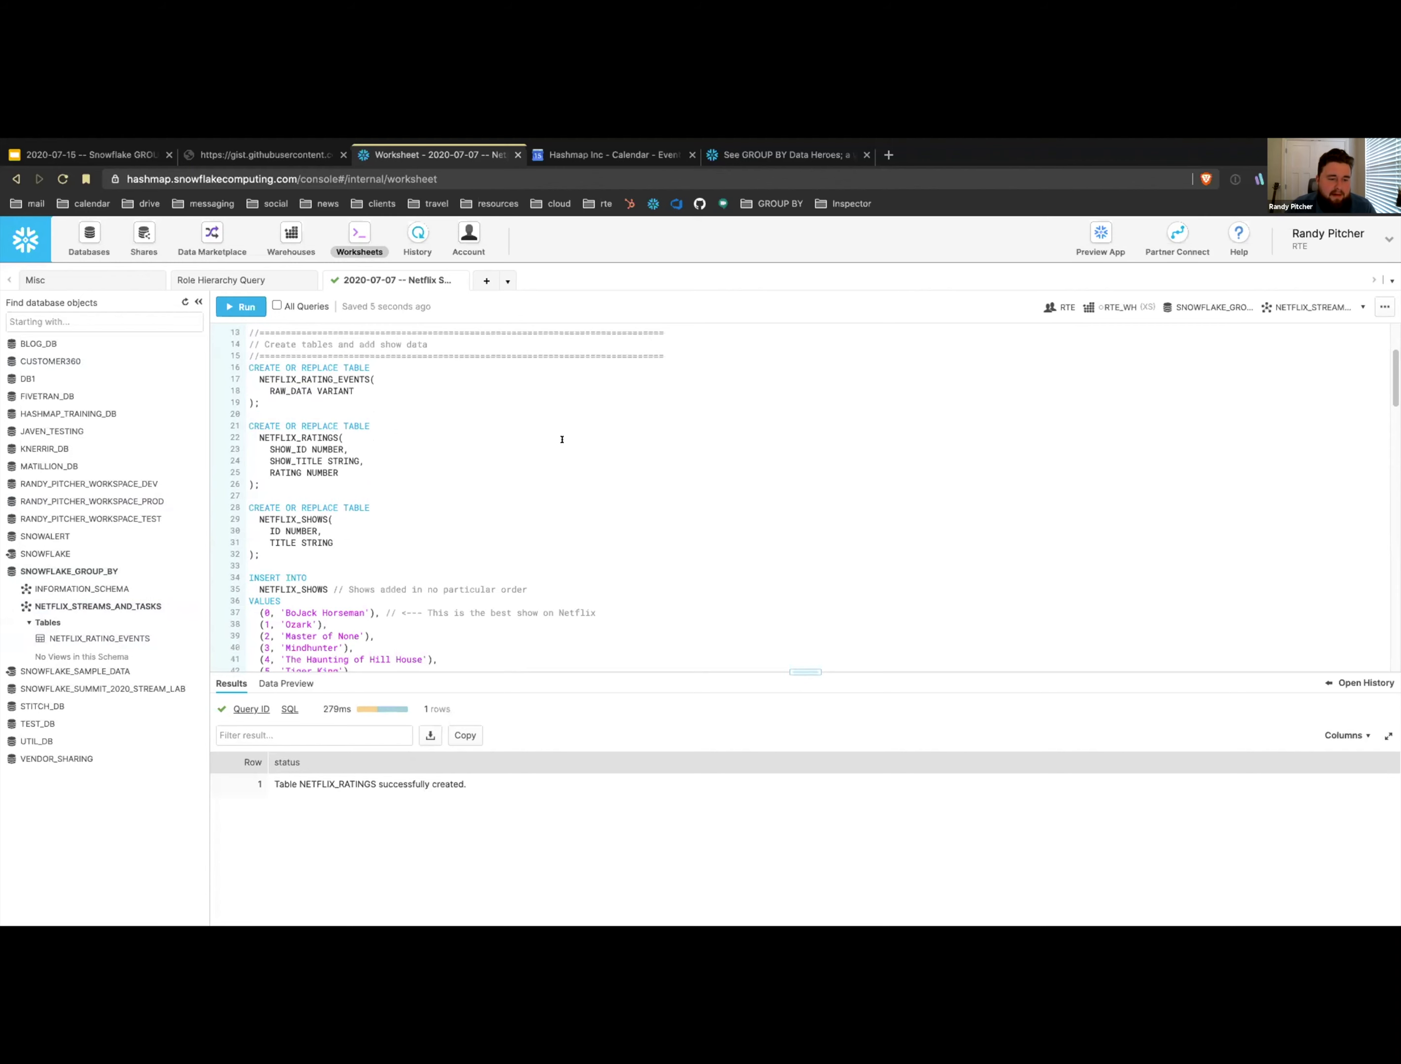
double_click(294, 460)
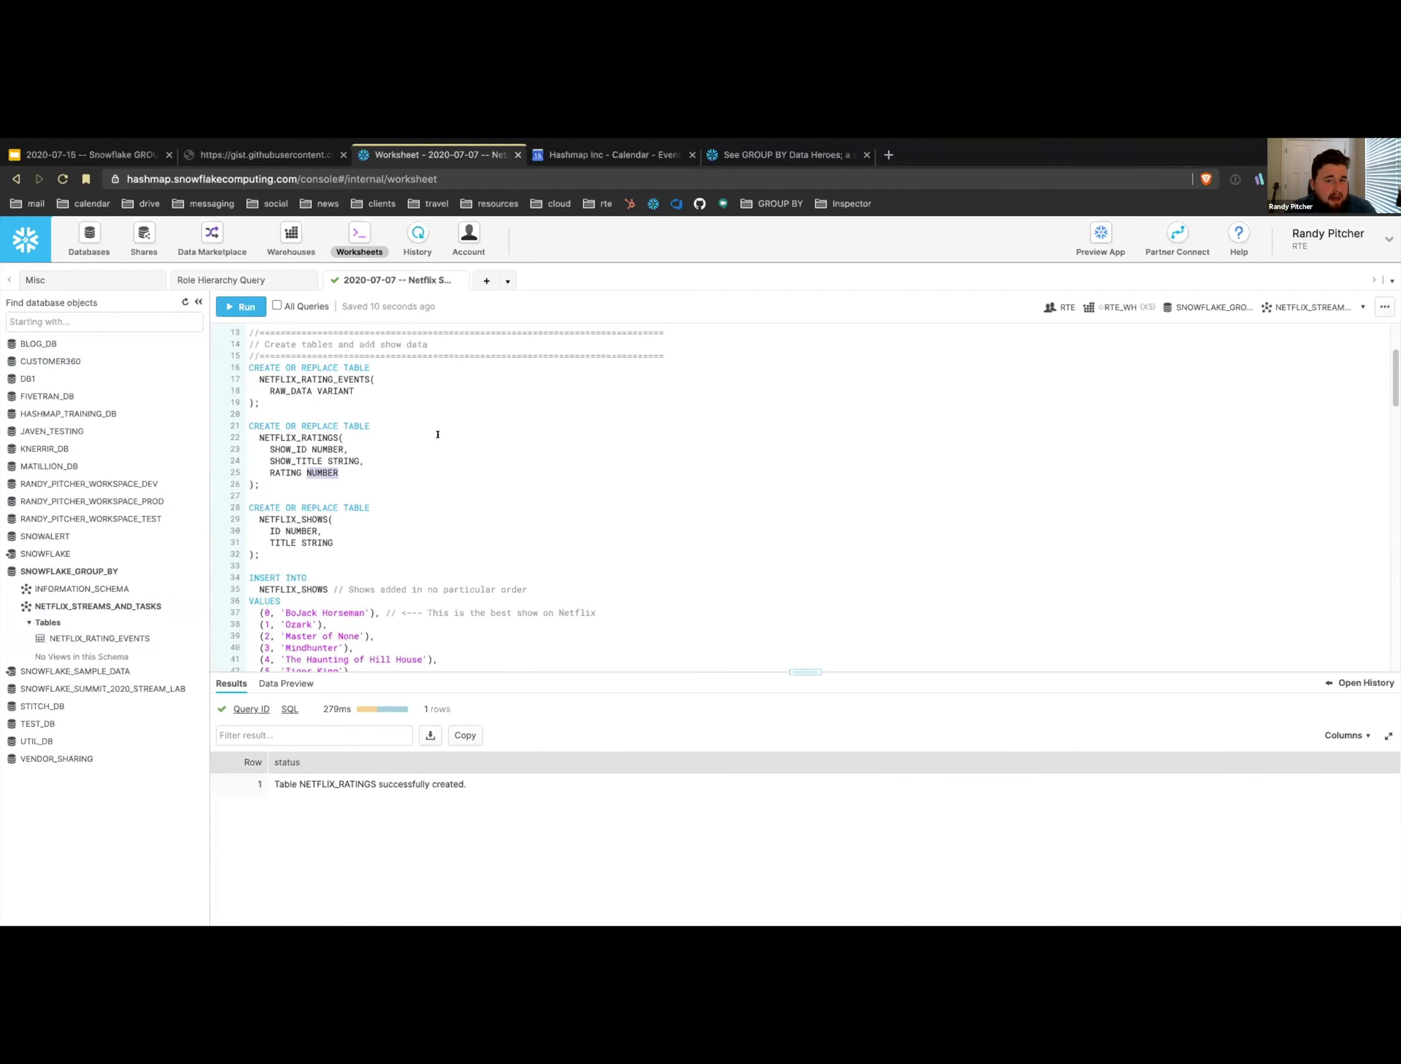
mouse_move(363, 531)
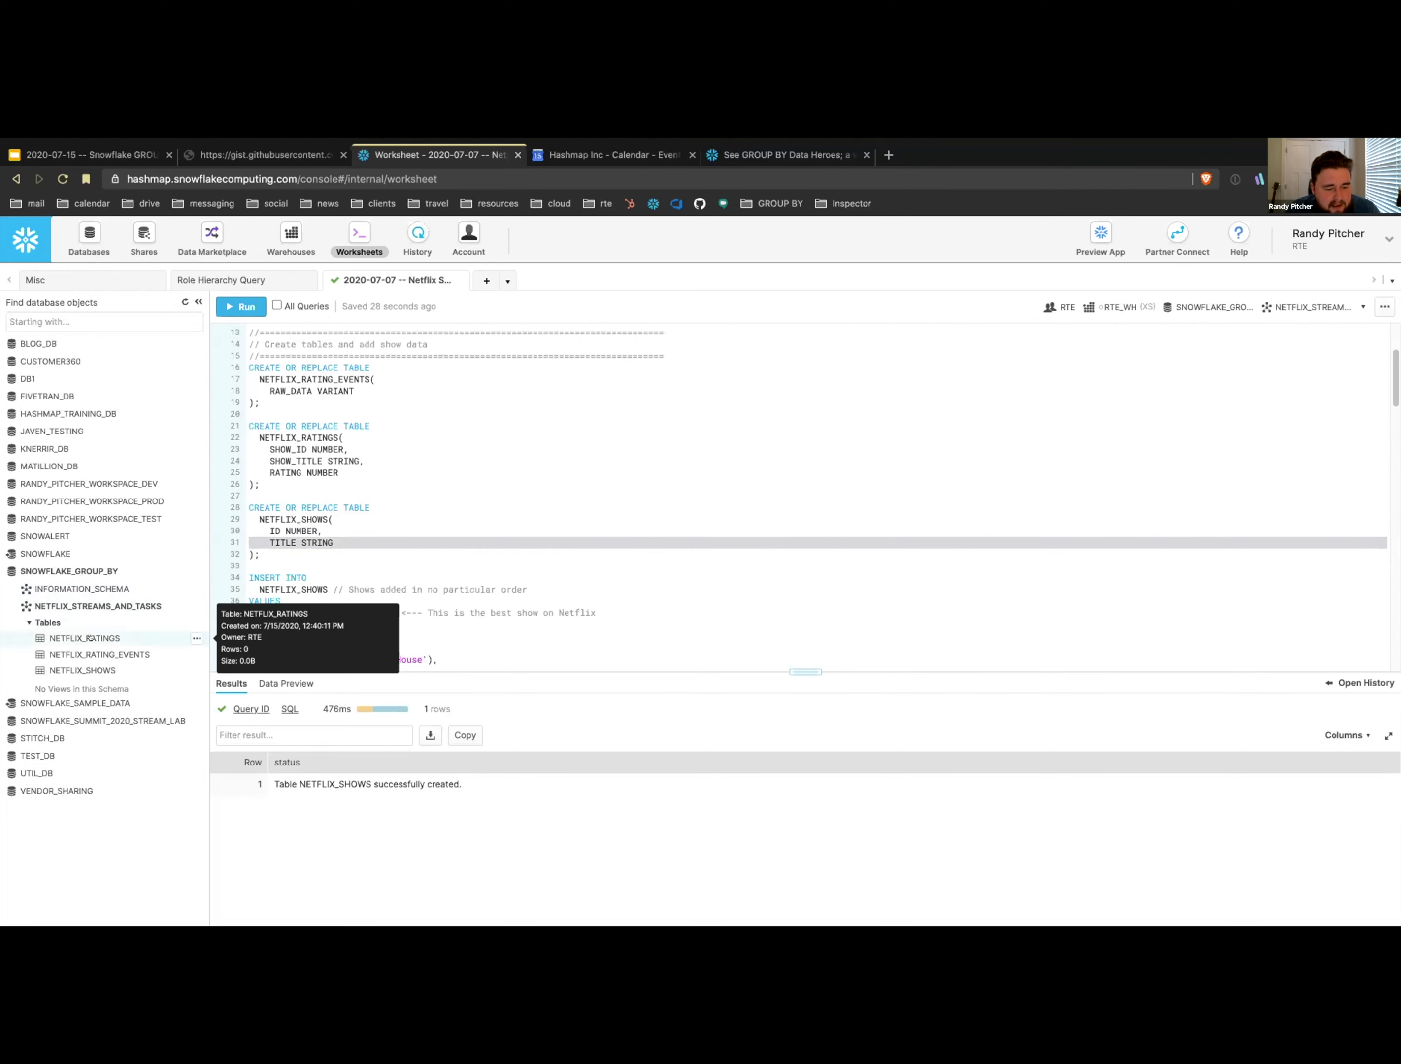
mouse_move(100, 654)
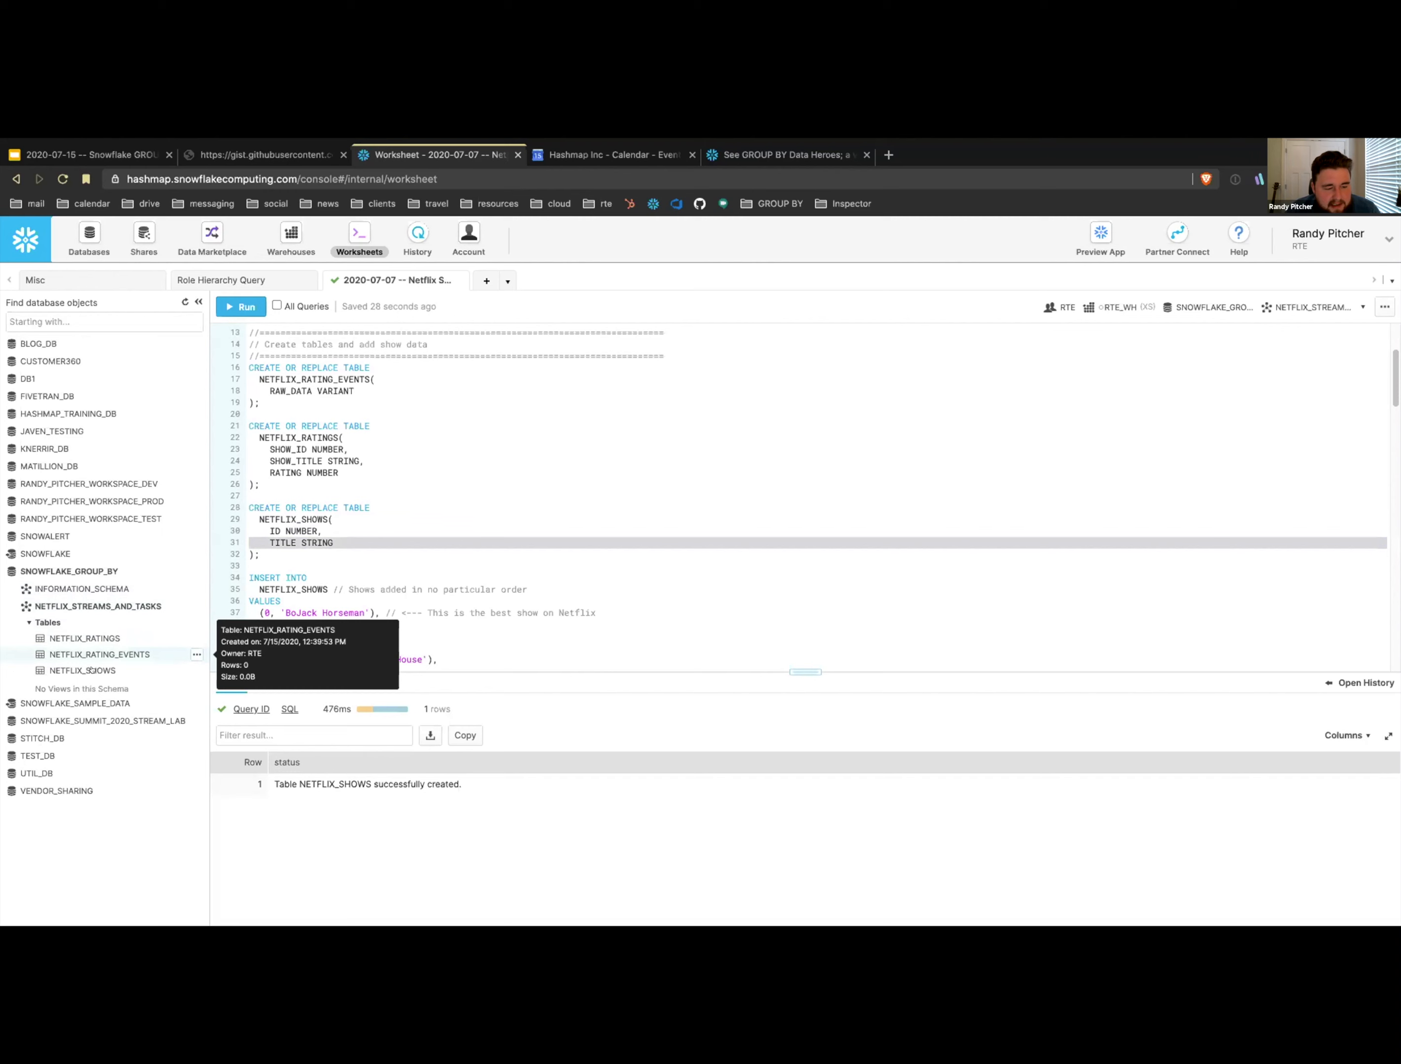
mouse_move(437, 494)
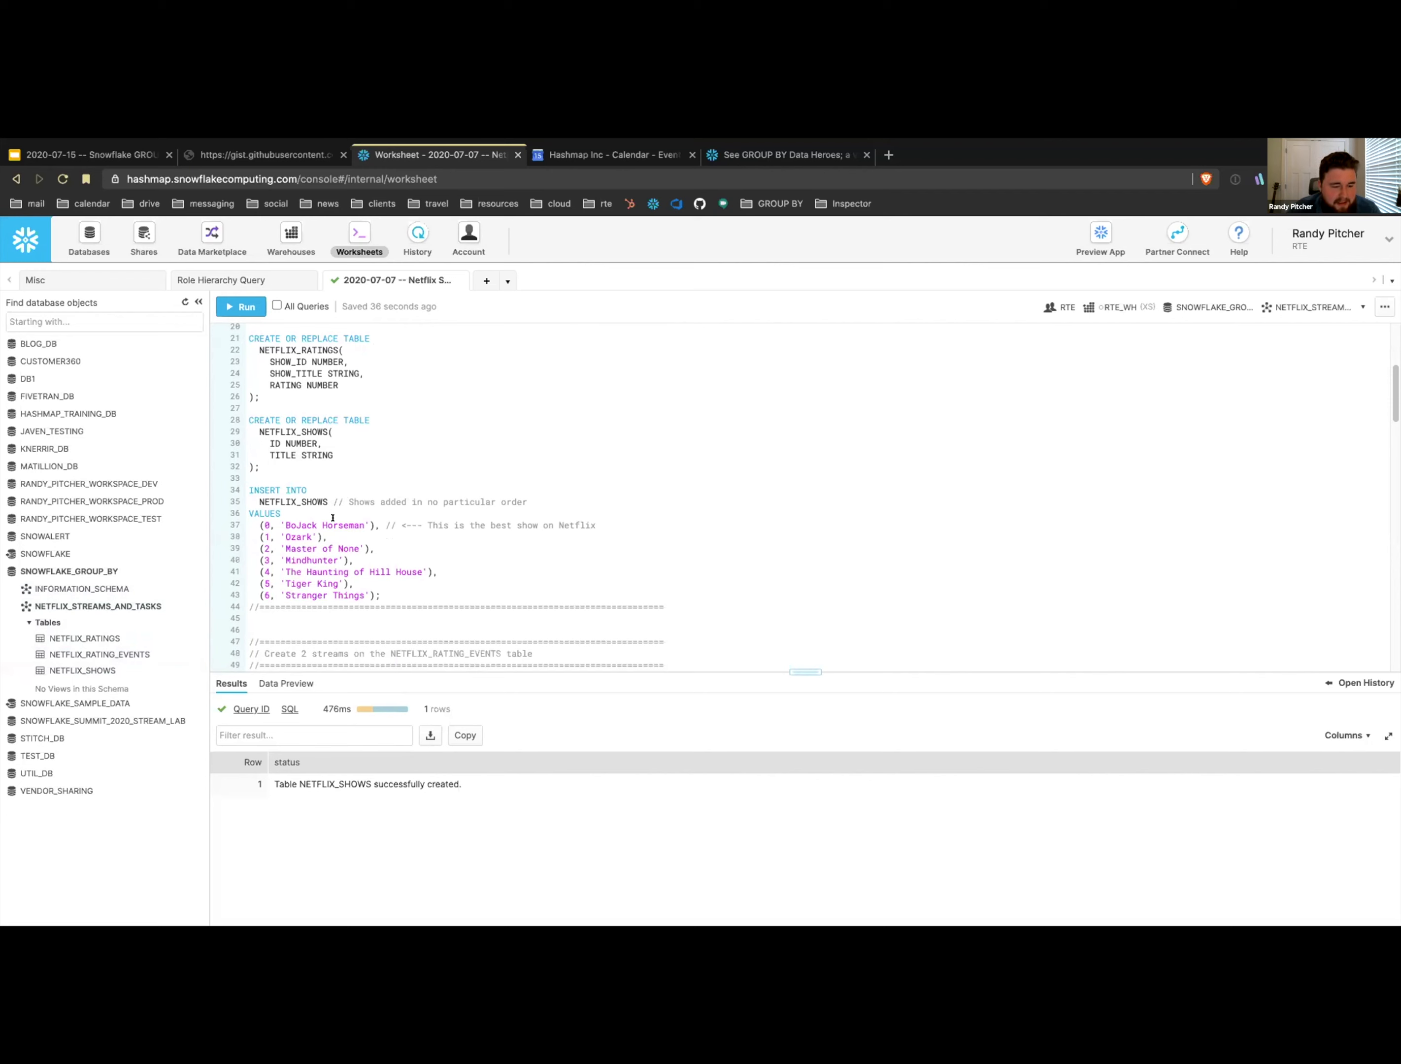
- Insert the seven shows into NETFLIX_SHOWS and preview its rows
double_click(344, 526)
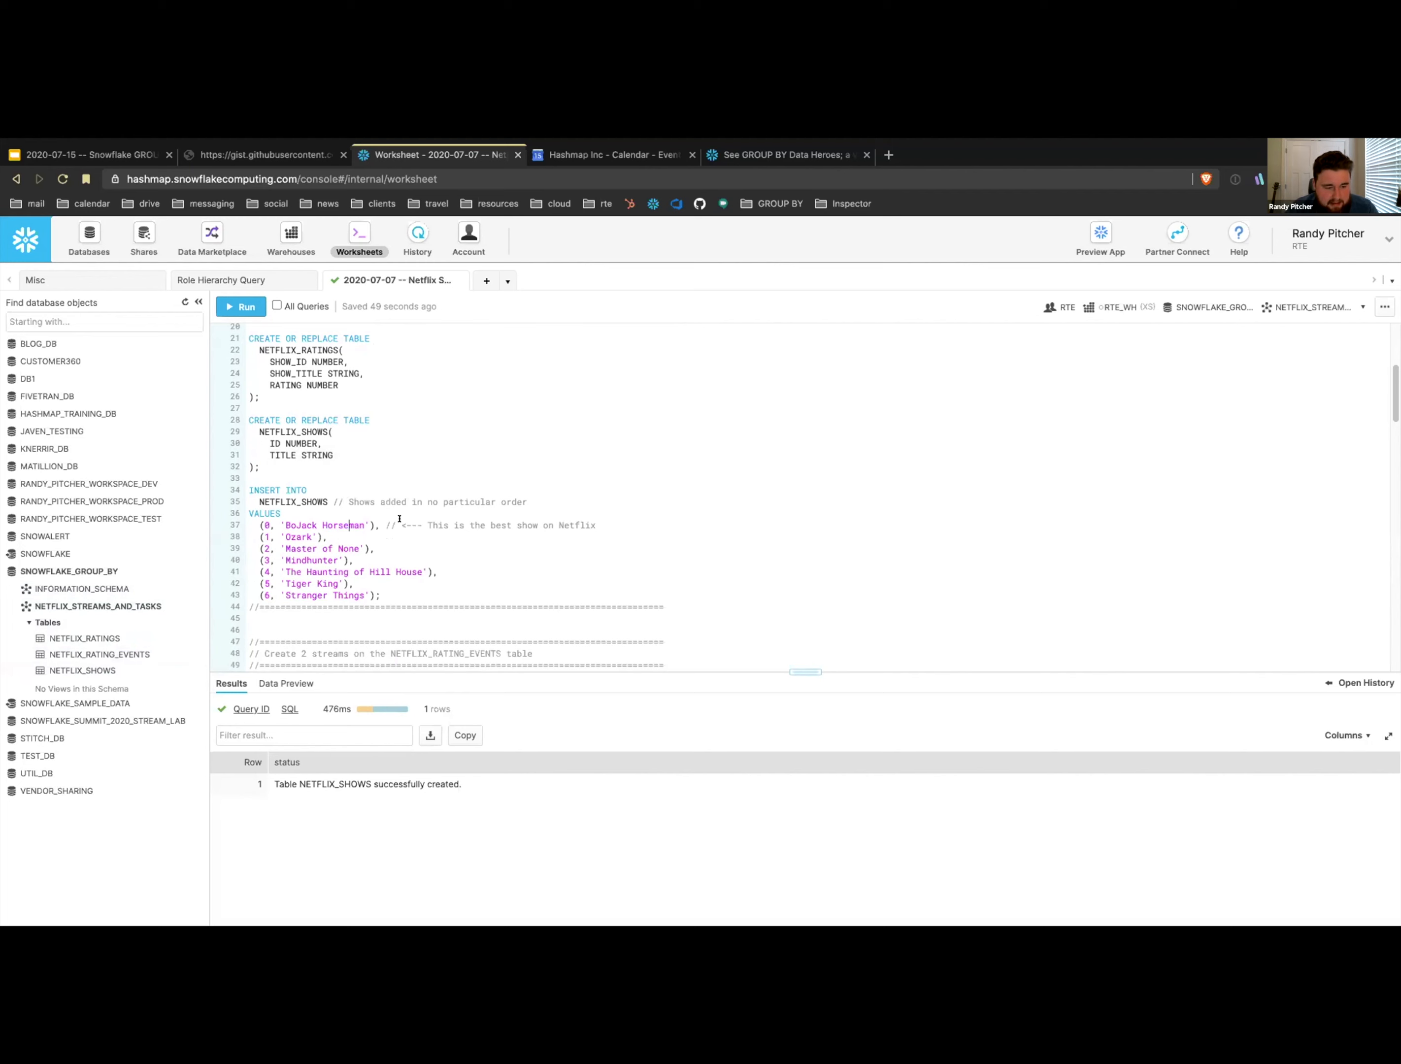
click(240, 306)
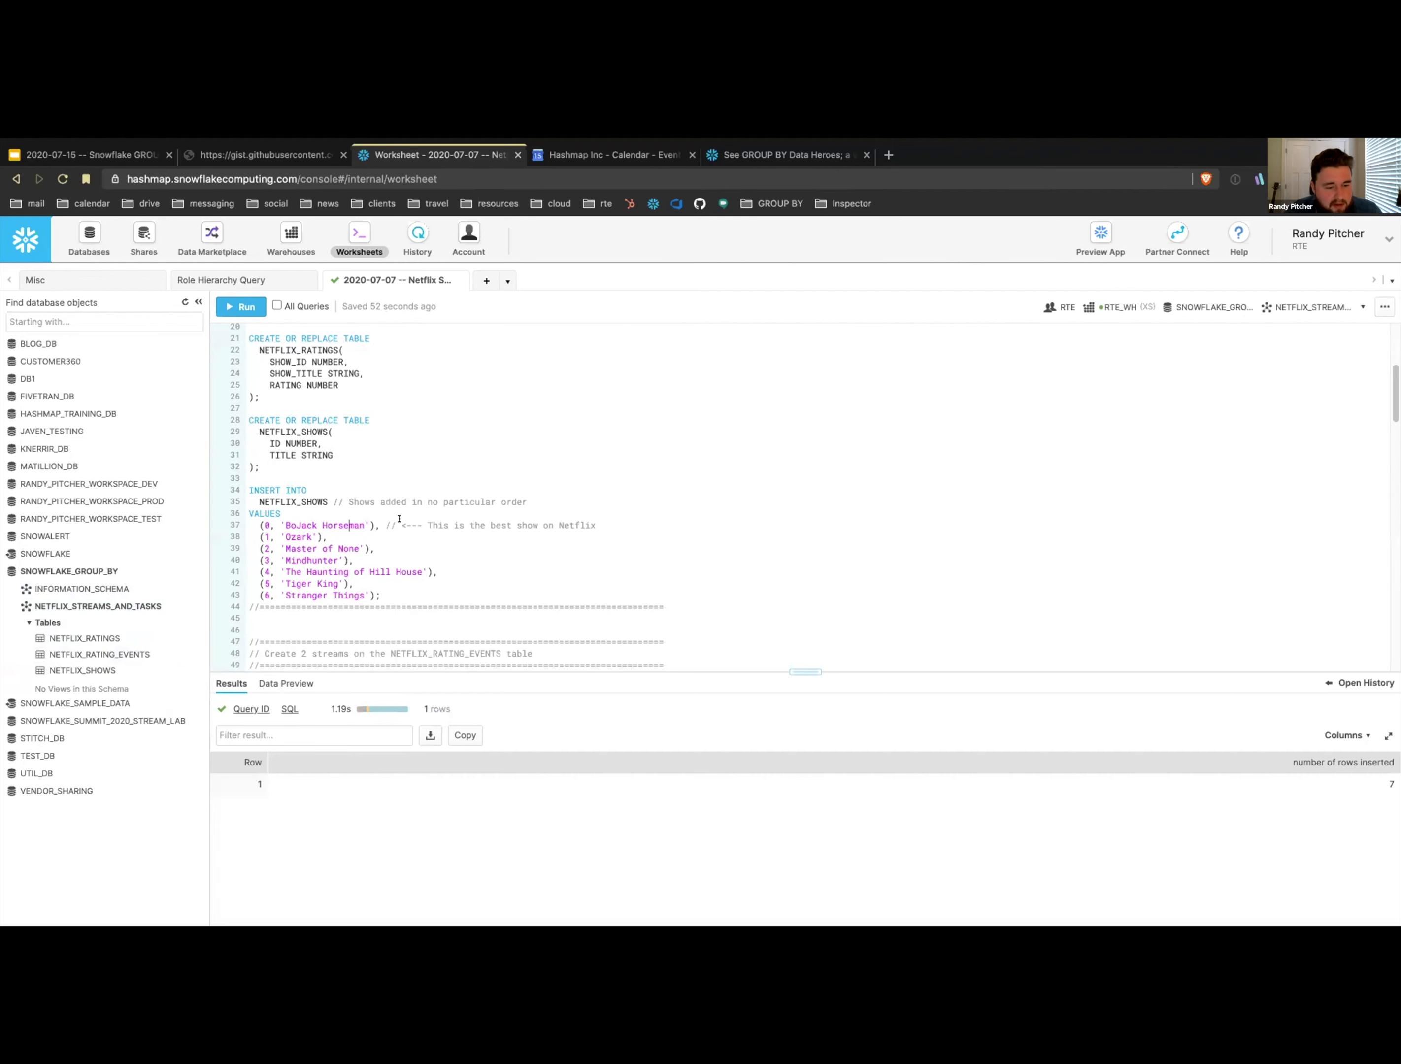
mouse_move(69, 414)
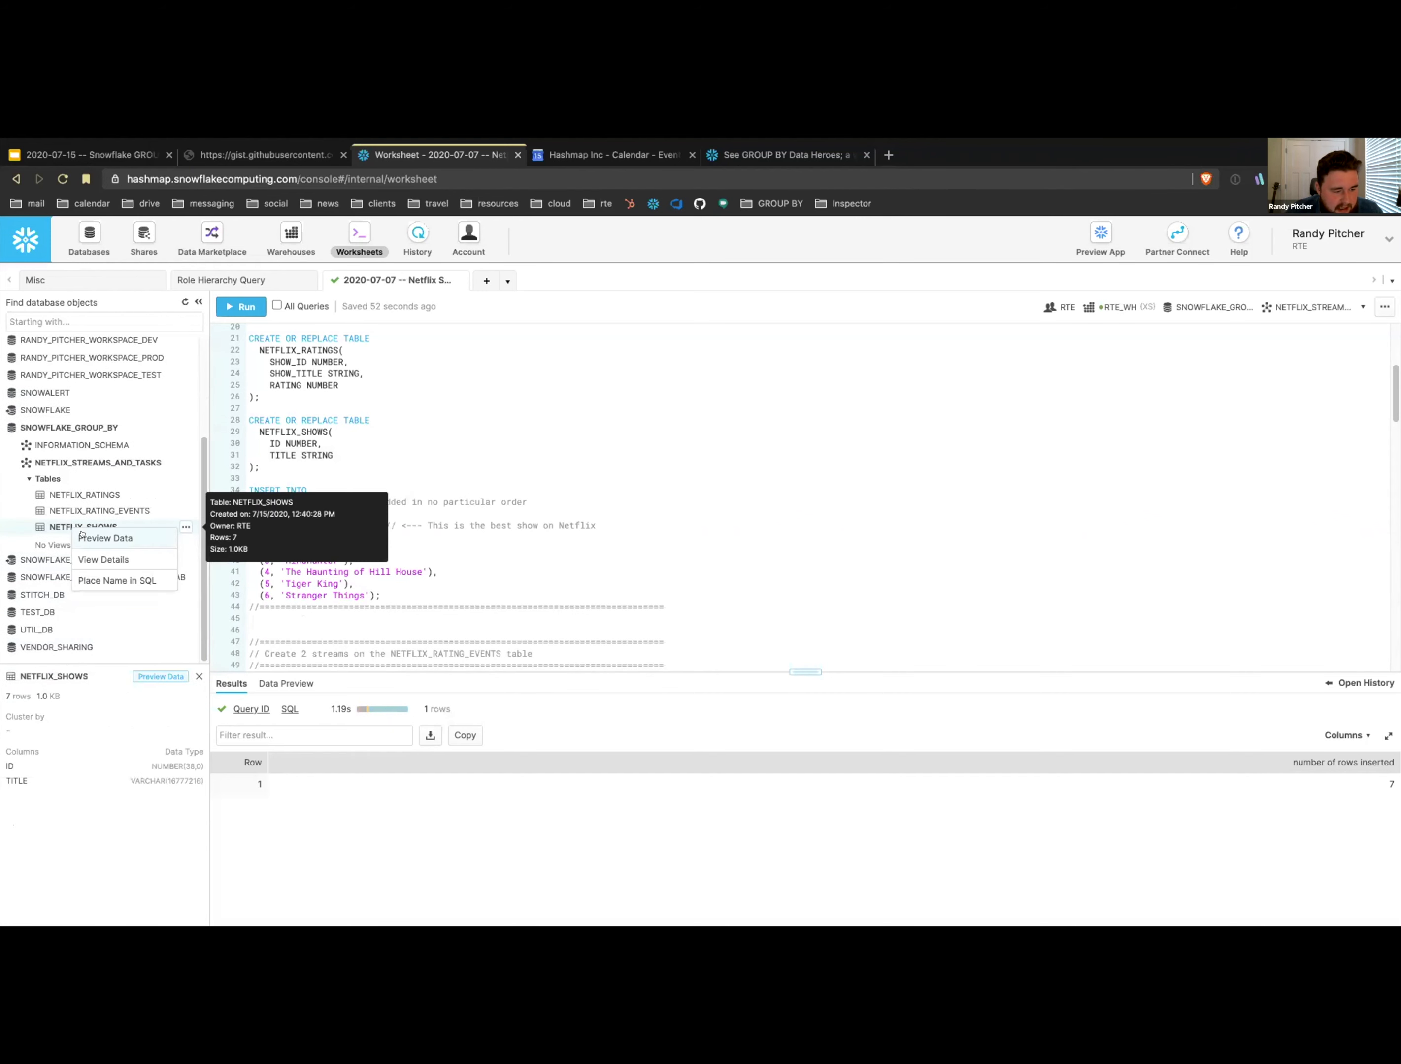
click(104, 537)
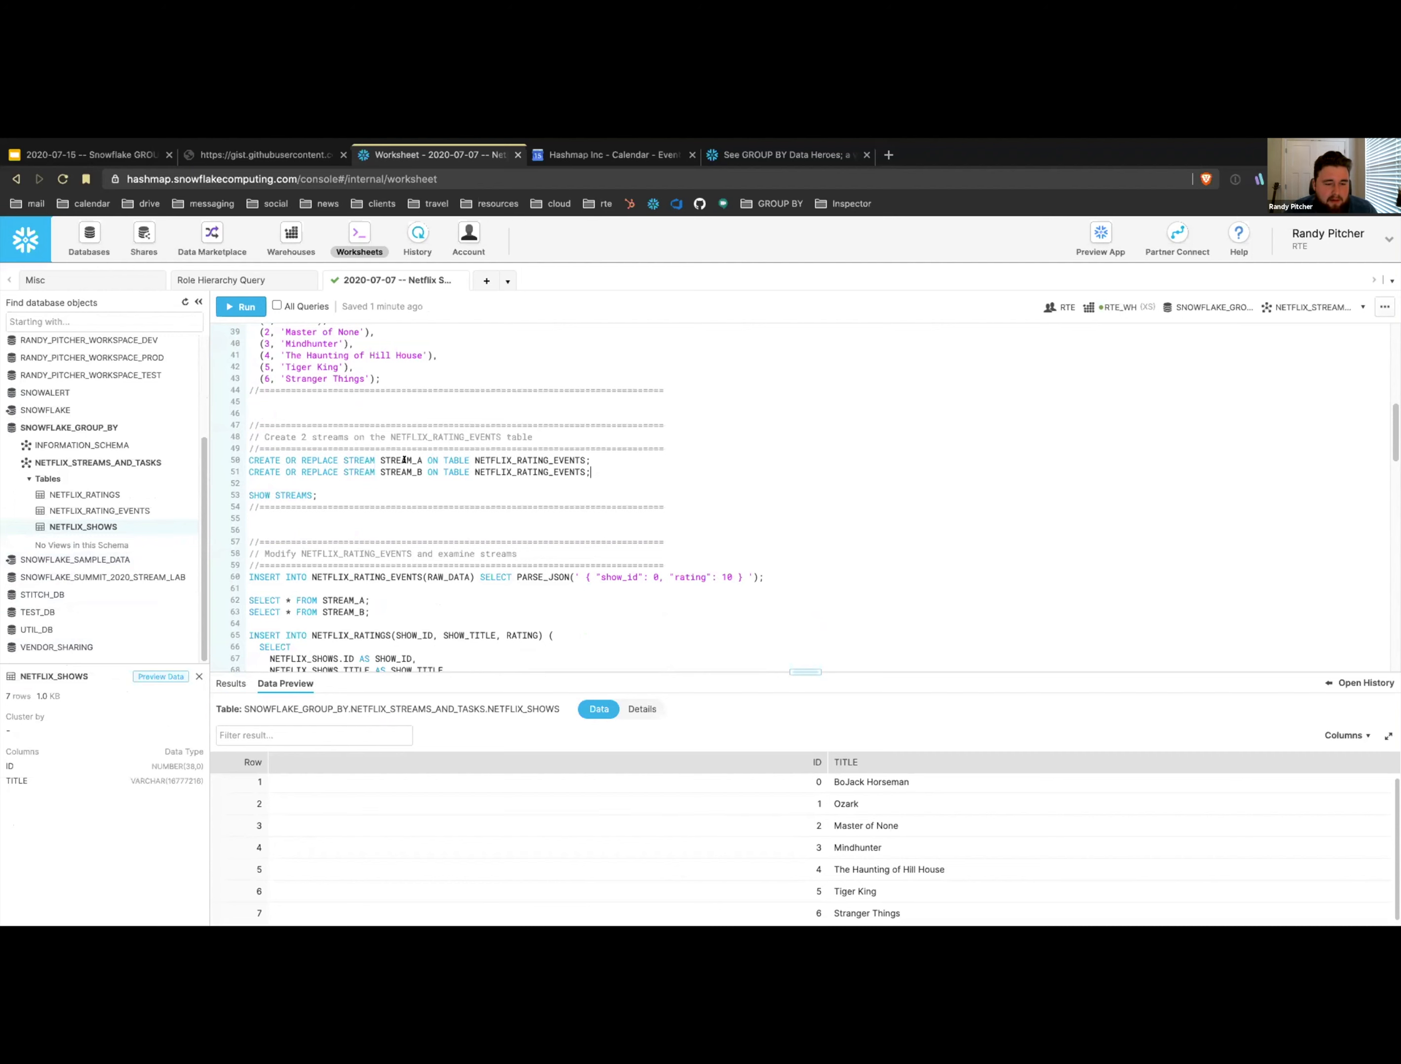
- Create STREAM_A and STREAM_B on NETFLIX_RATING_EVENTS and list them with SHOW STREAMS
double_click(399, 460)
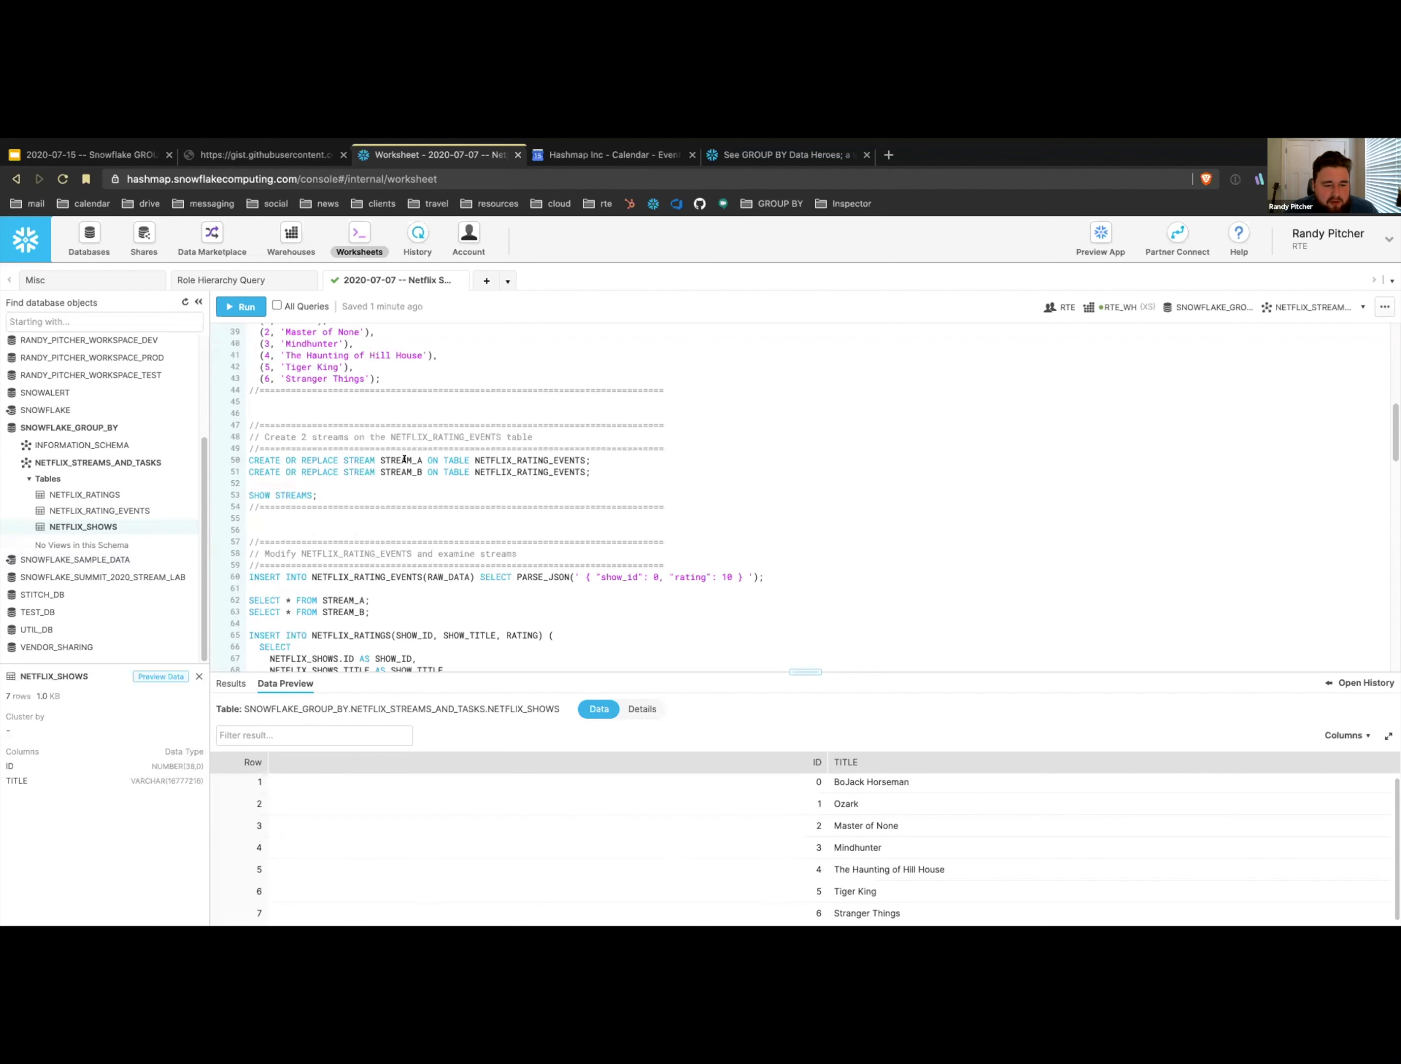
double_click(400, 460)
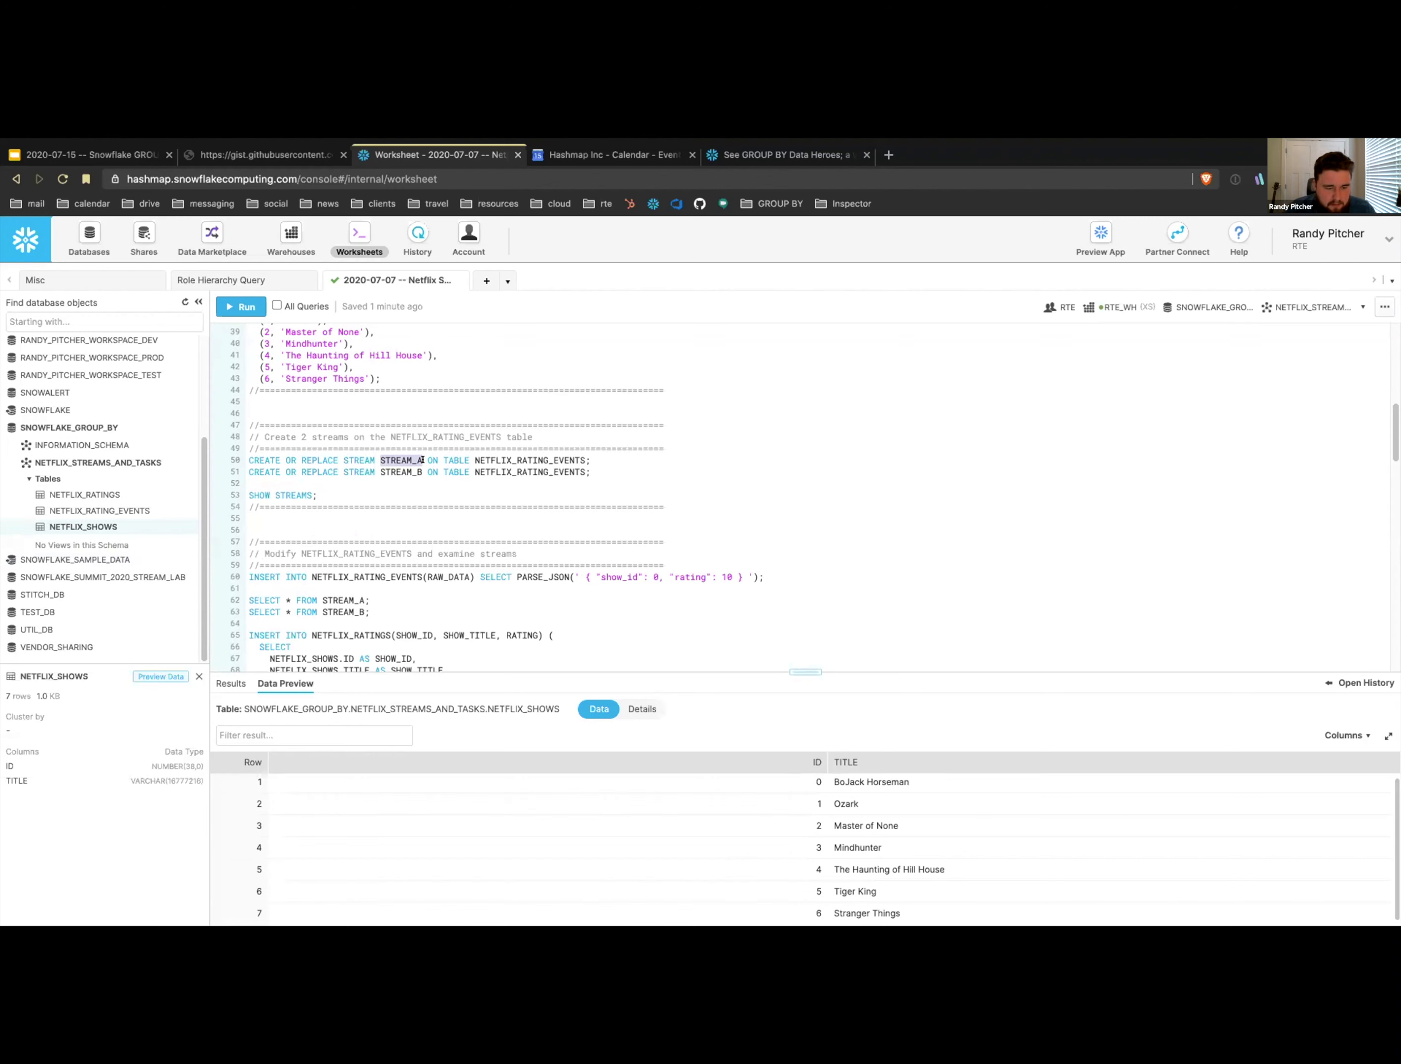
click(239, 306)
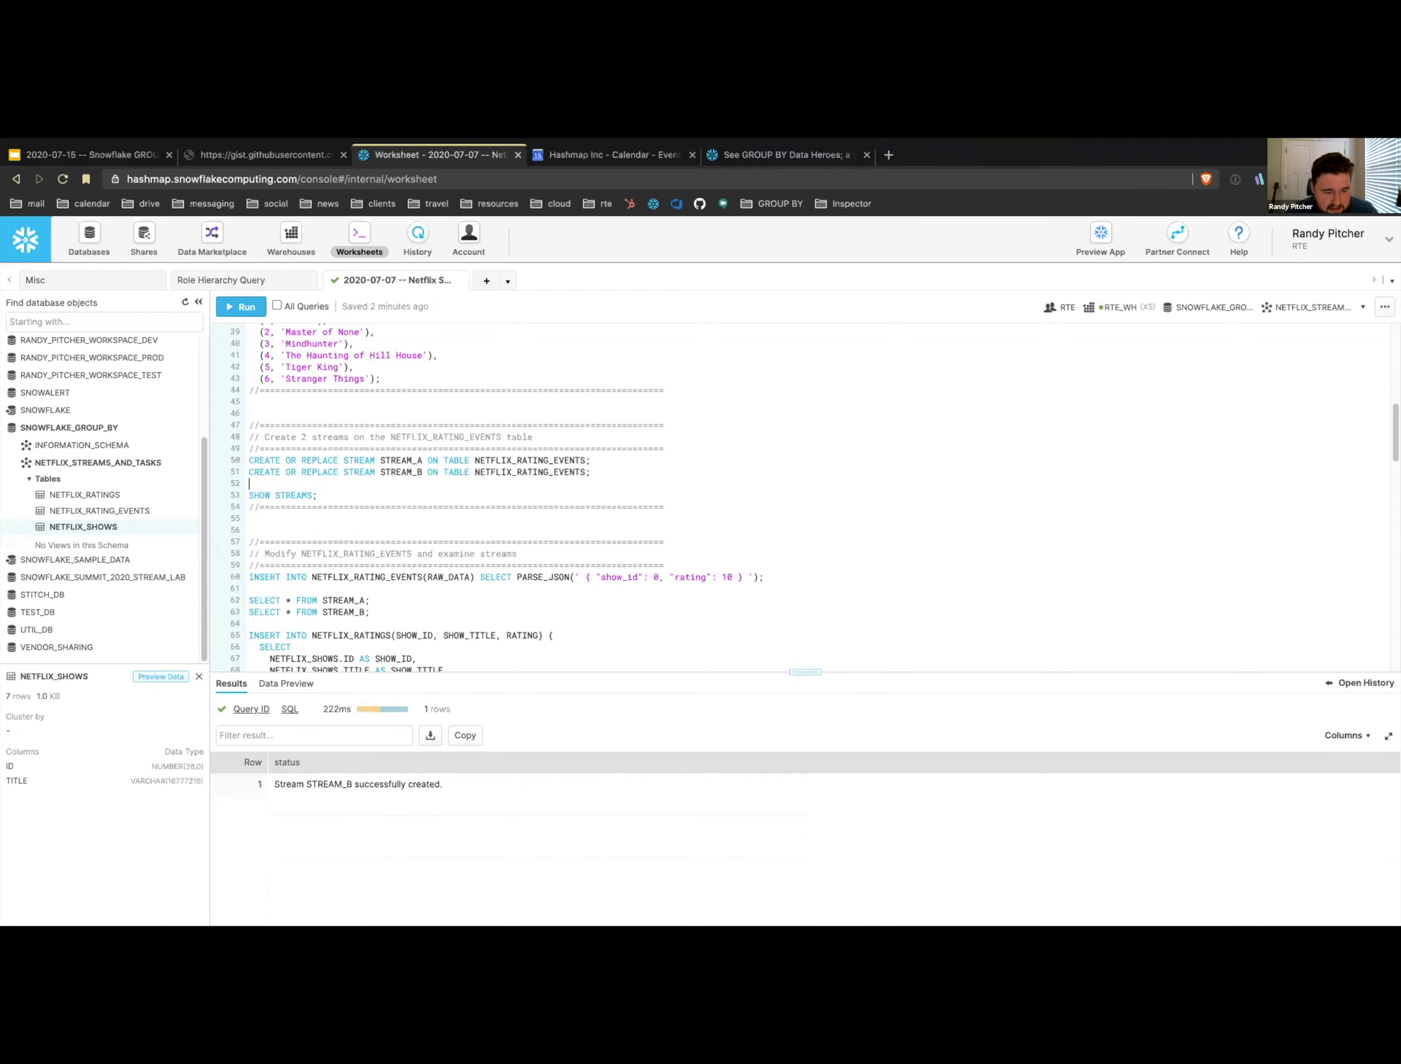
click(245, 306)
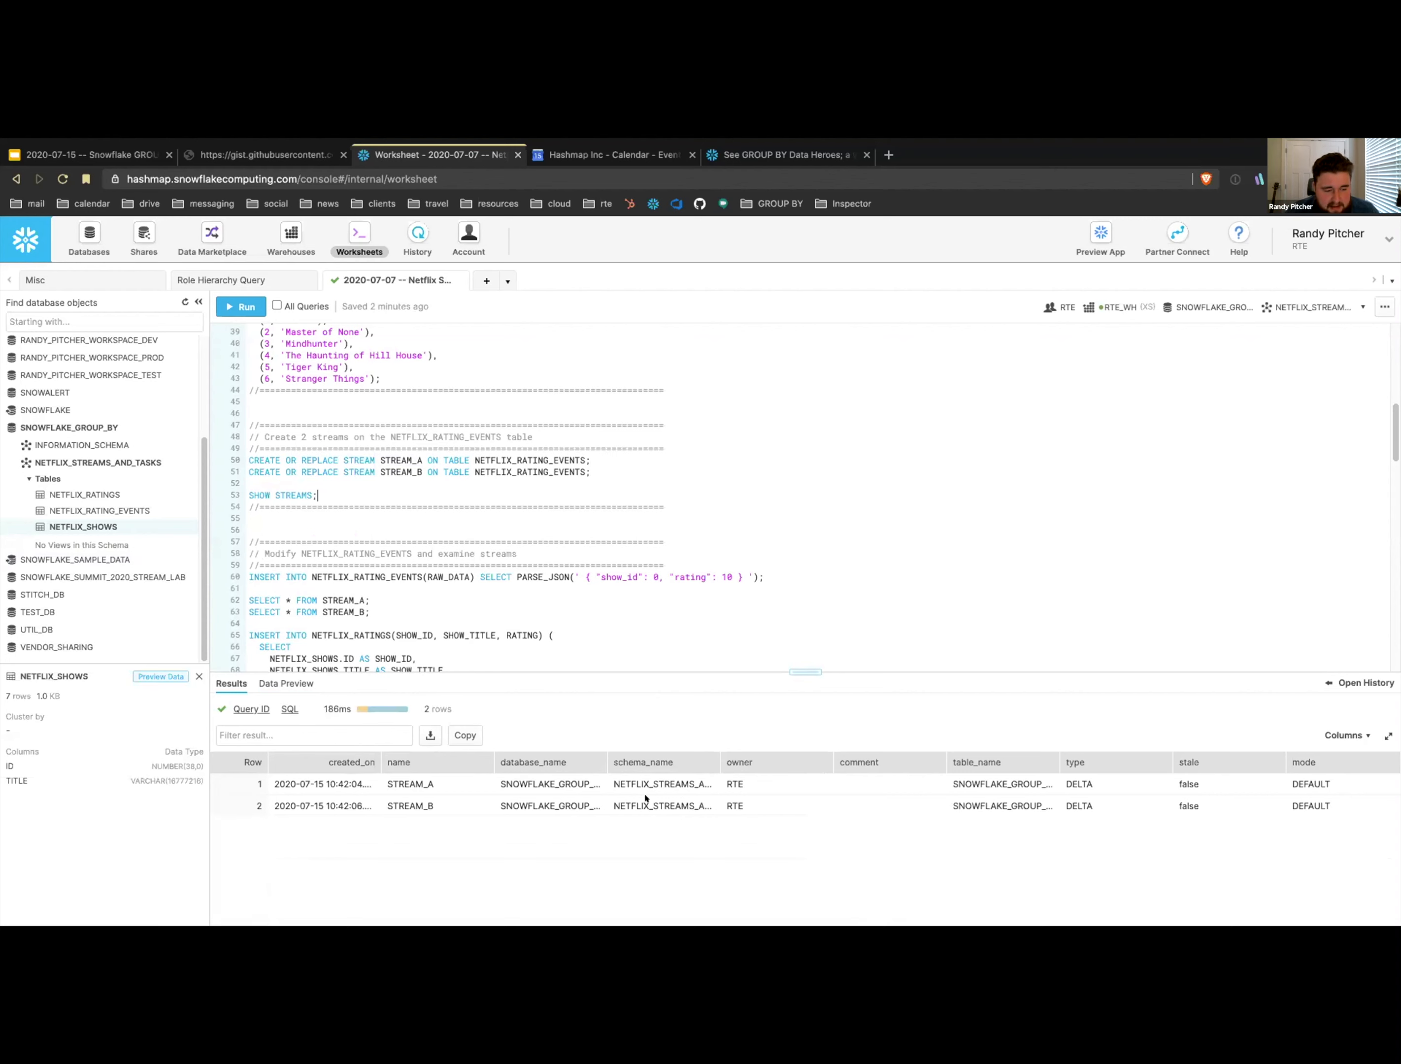
mouse_move(185, 302)
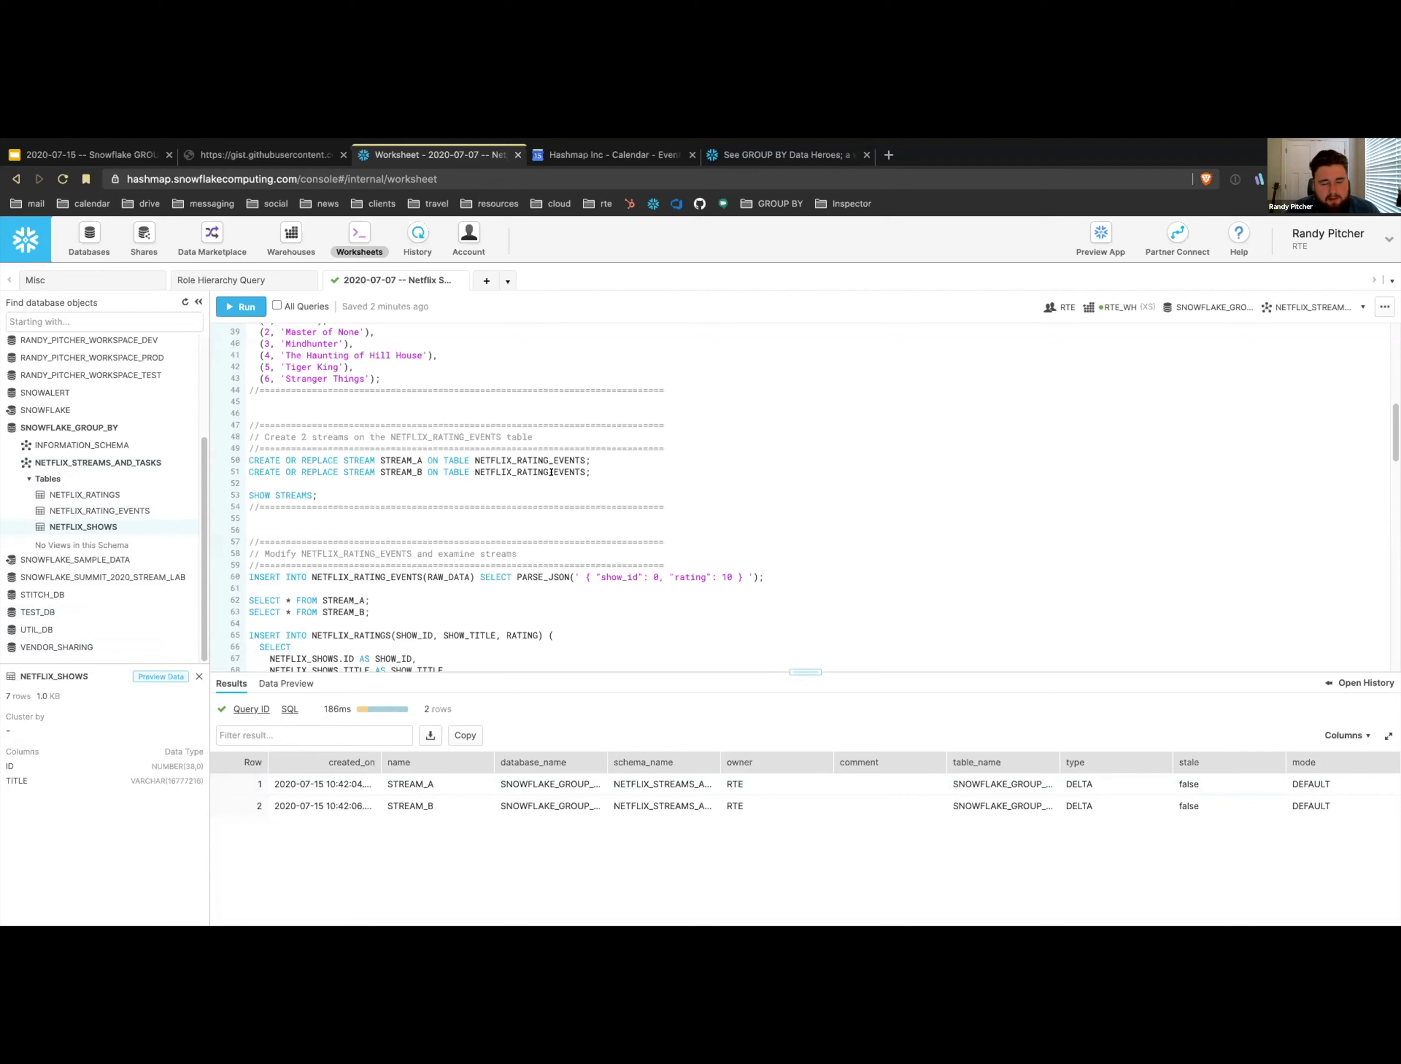
scroll(down, 3)
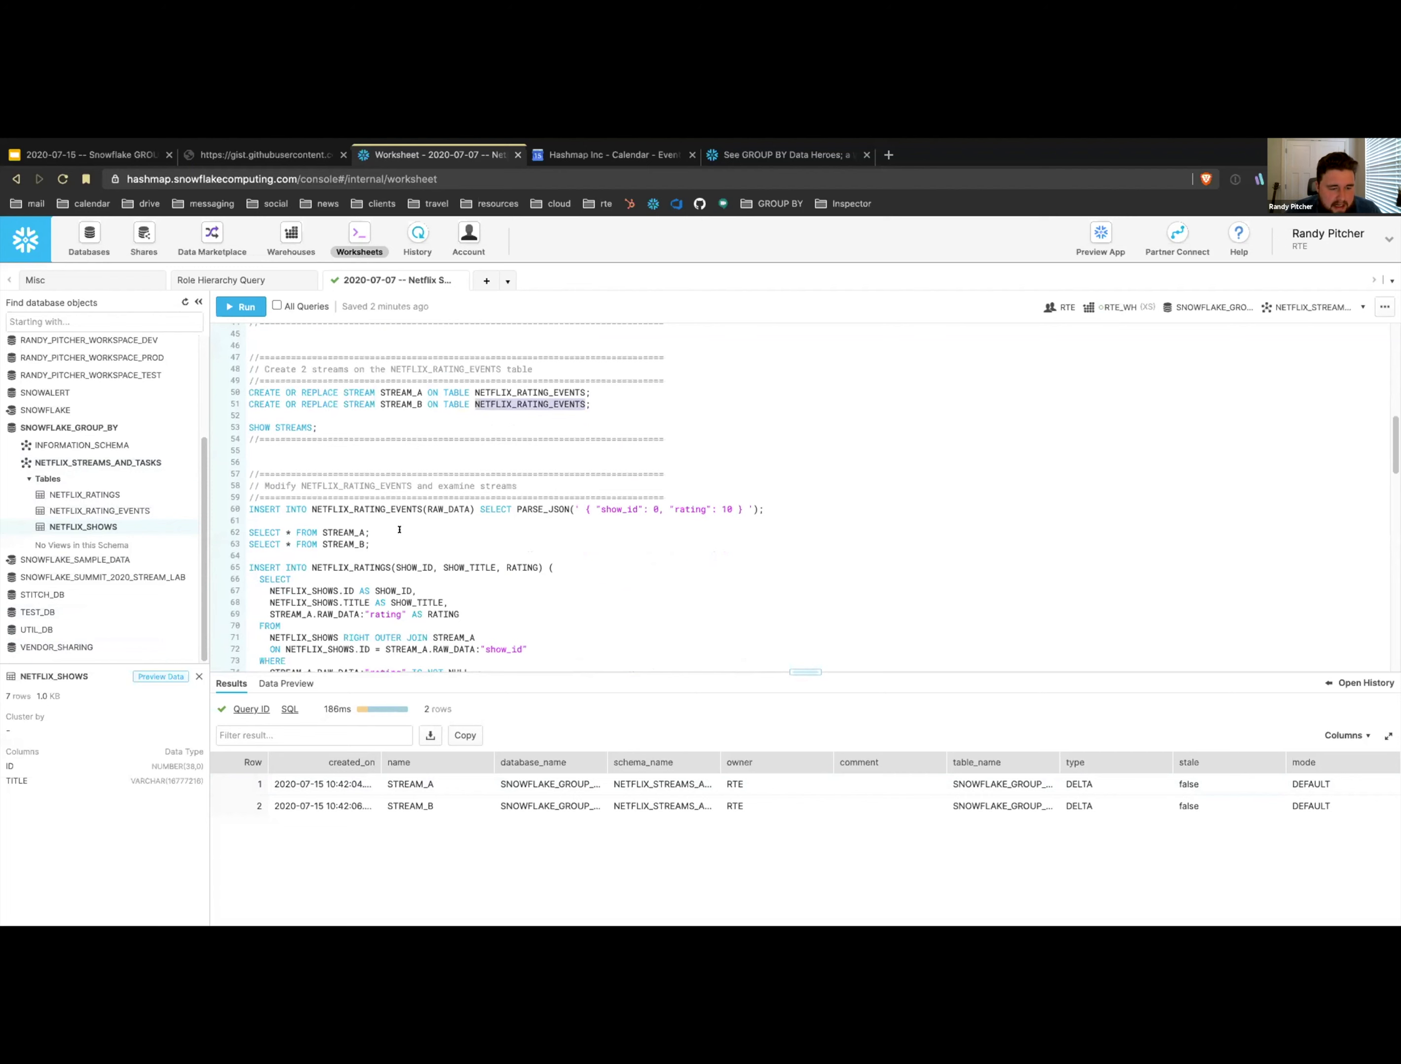
- Query both streams, confirming zero change rows, and show the empty NETFLIX_RATING_EVENTS table details
click(241, 306)
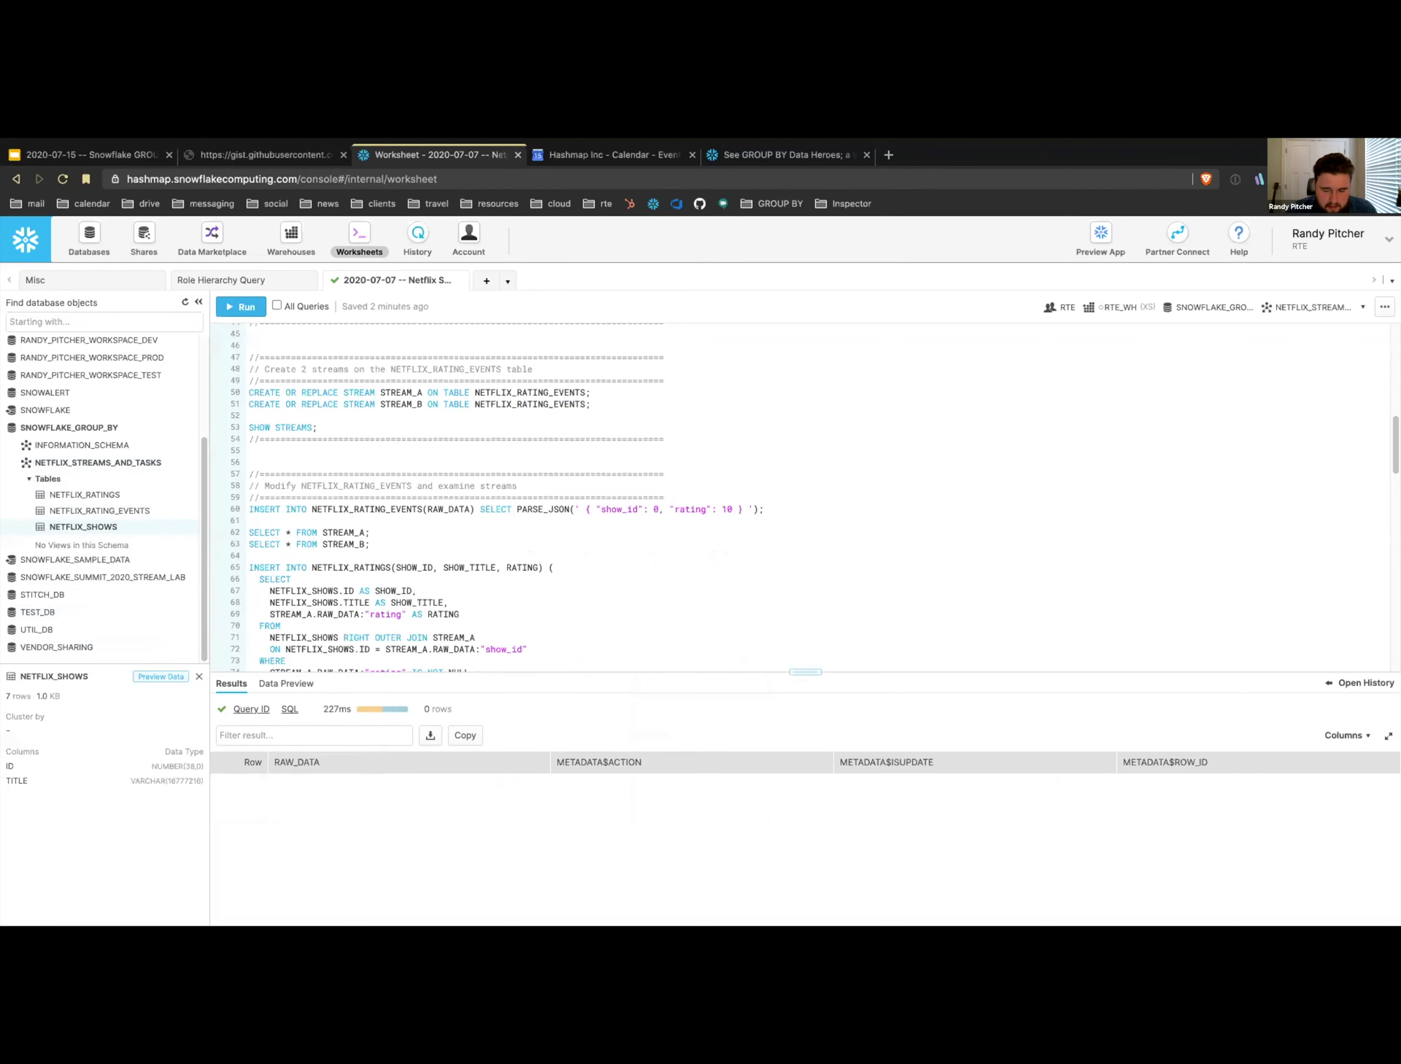
mouse_move(271, 774)
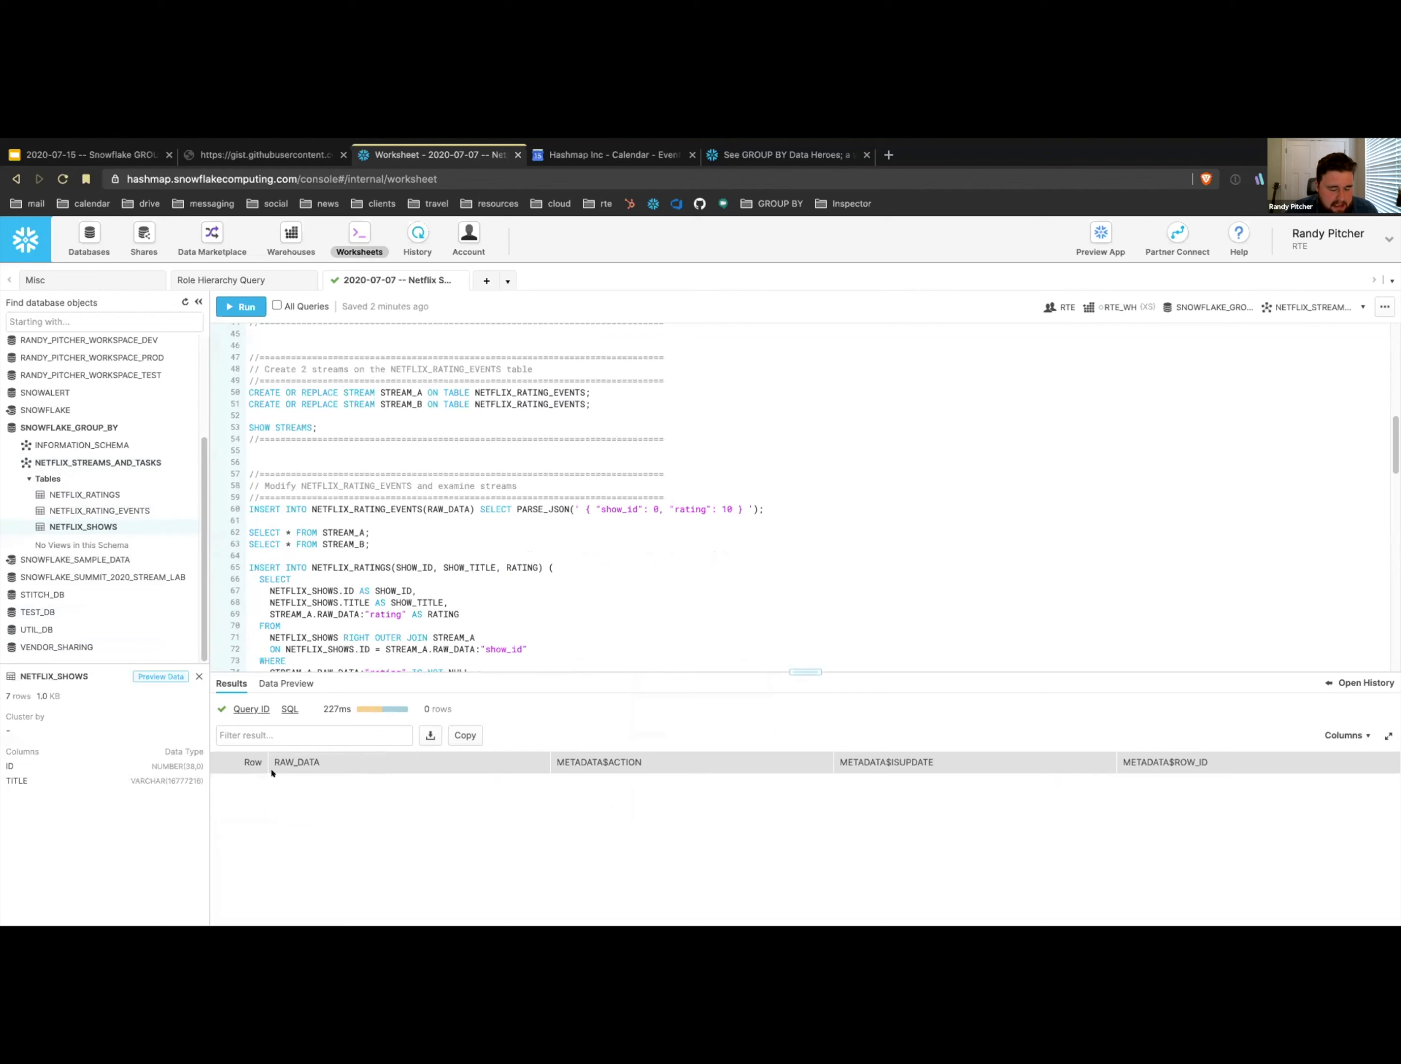
click(297, 763)
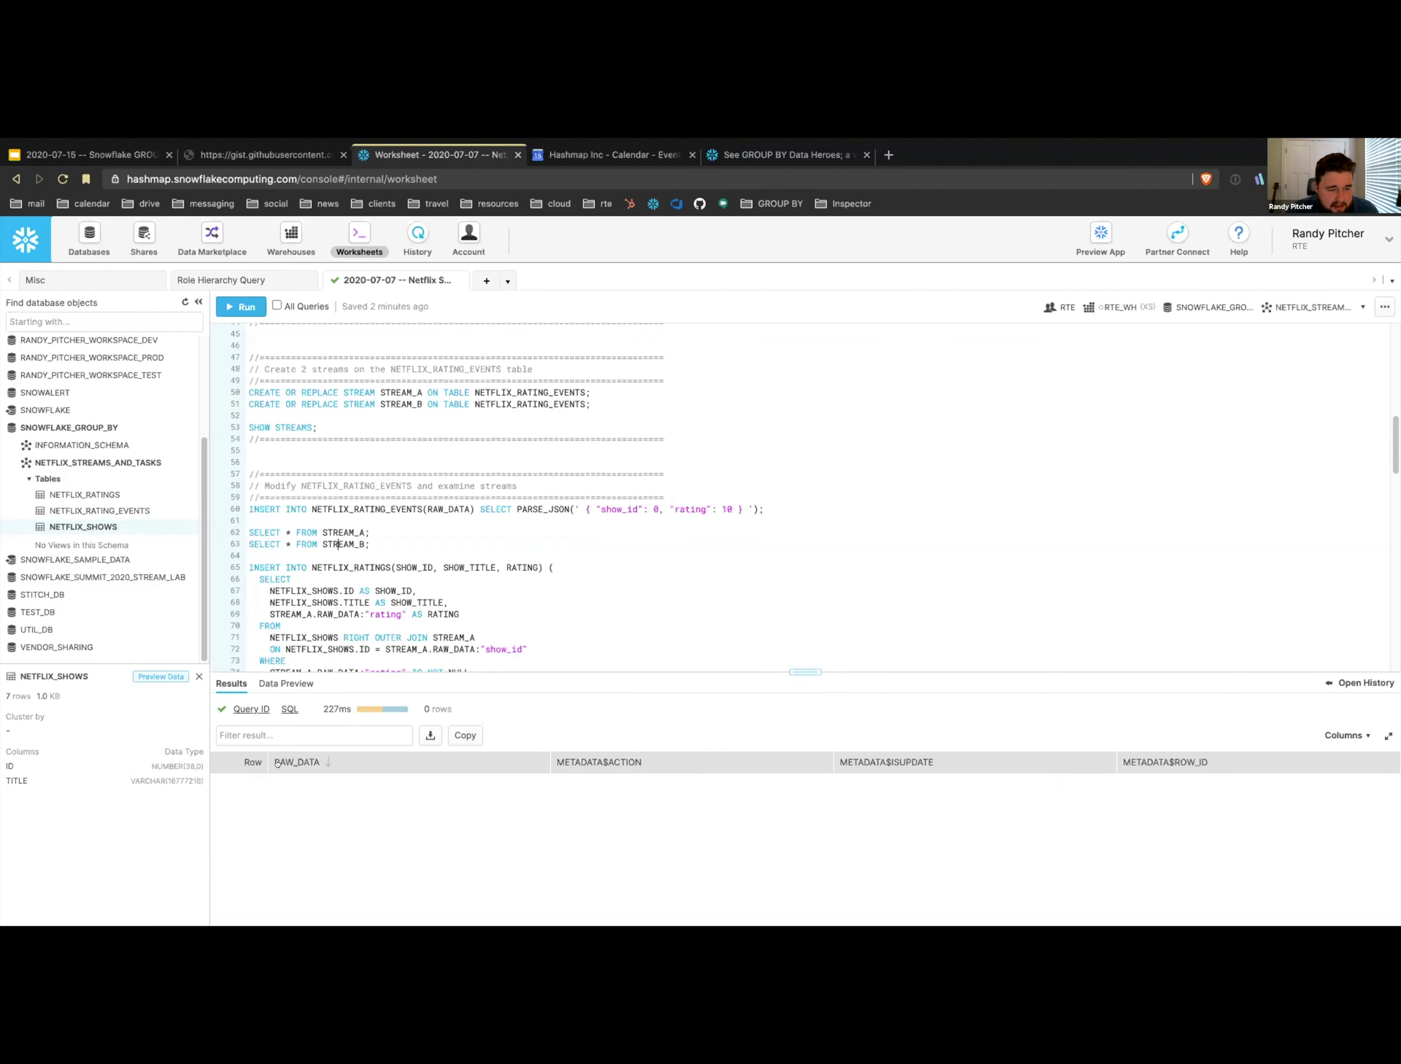
mouse_move(100, 510)
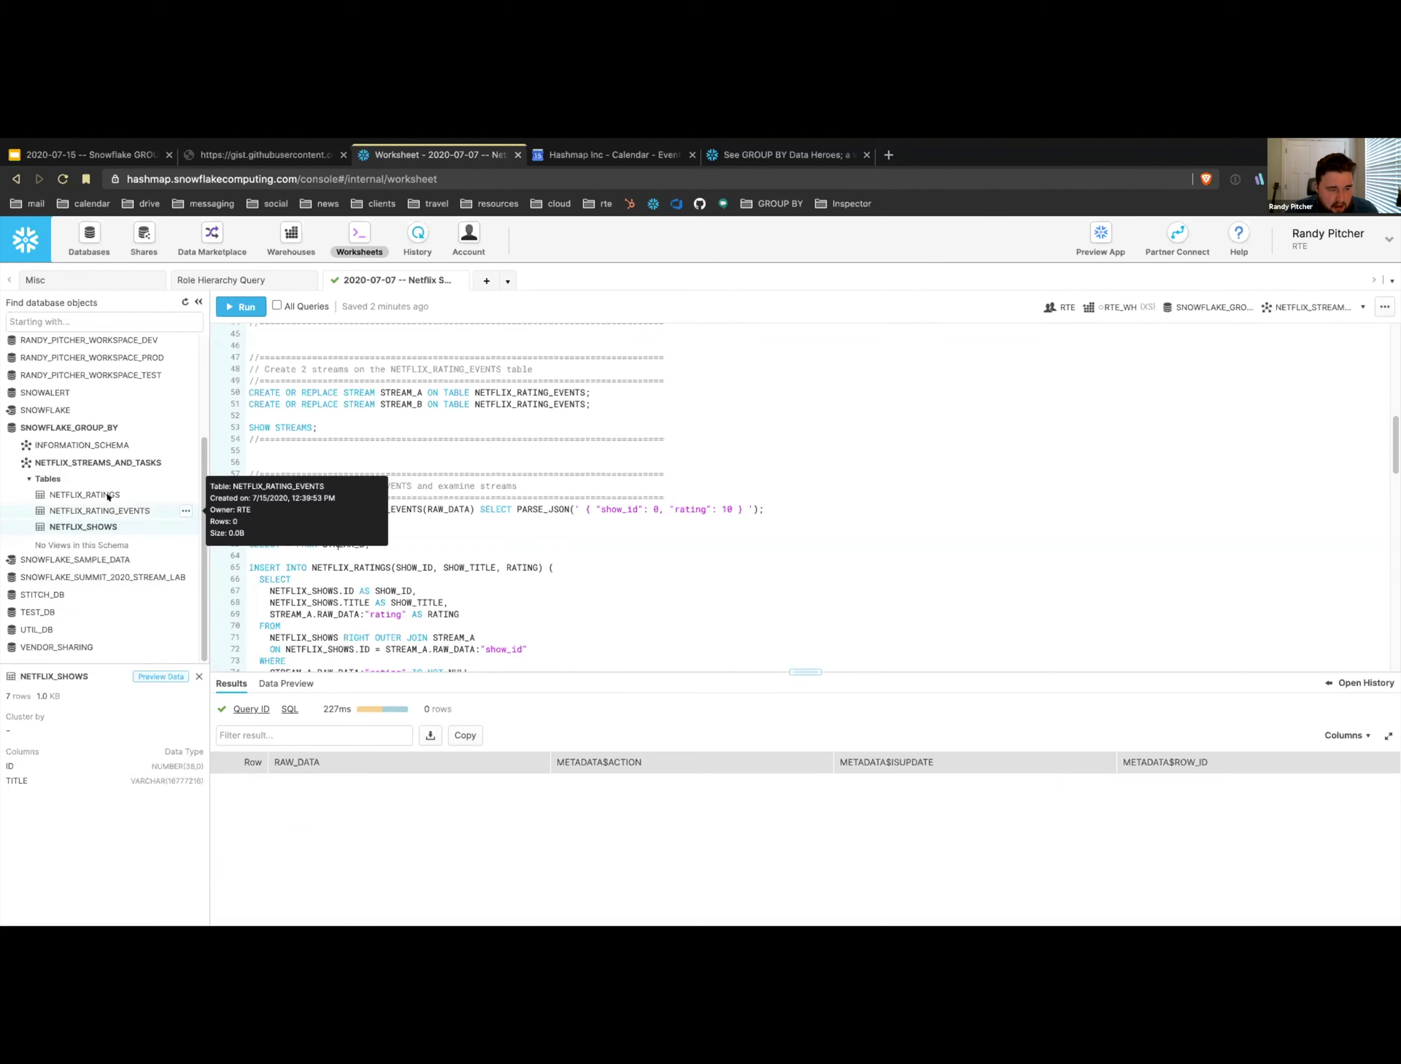
click(86, 494)
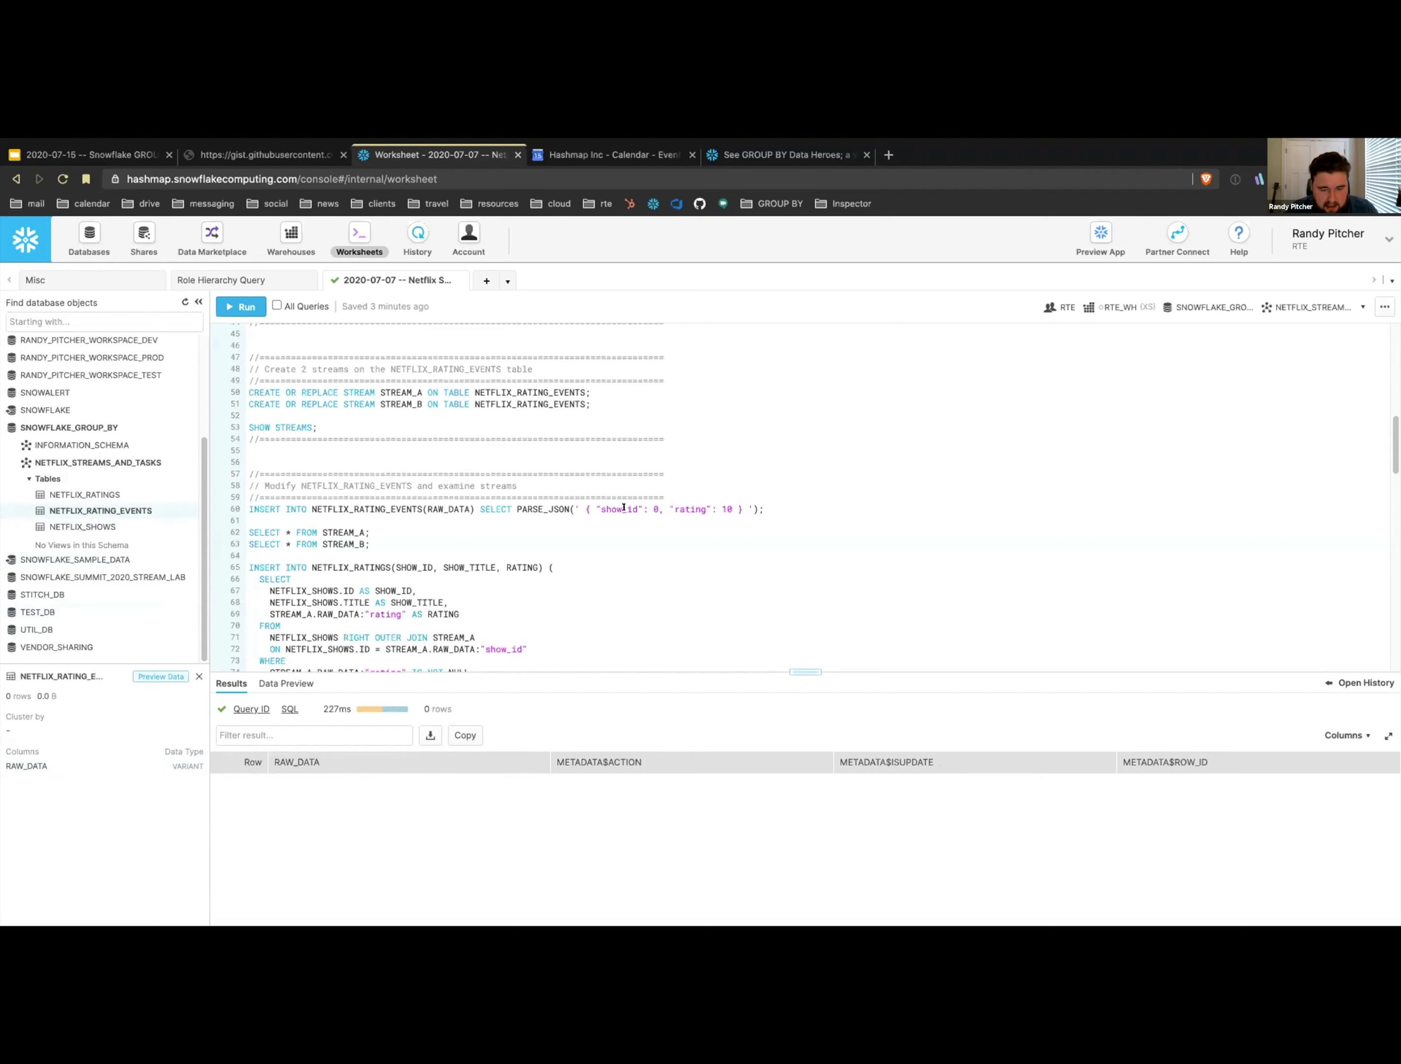
- Insert a rating-10 event for show 0 and view STREAM_A's captured row with its raw JSON
click(240, 306)
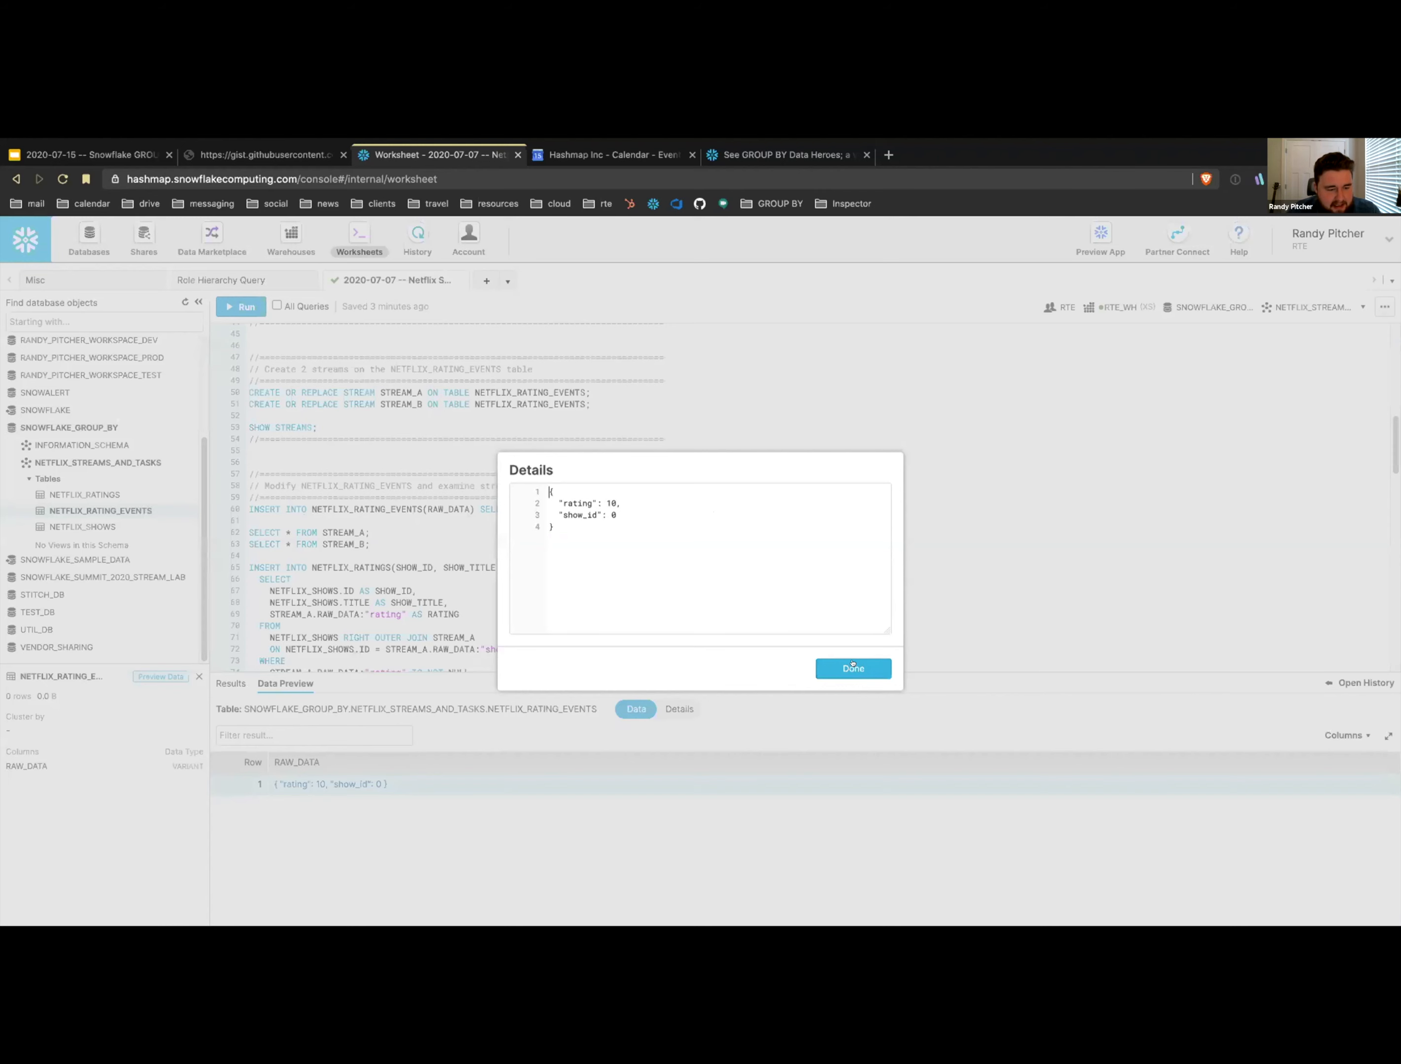
click(851, 668)
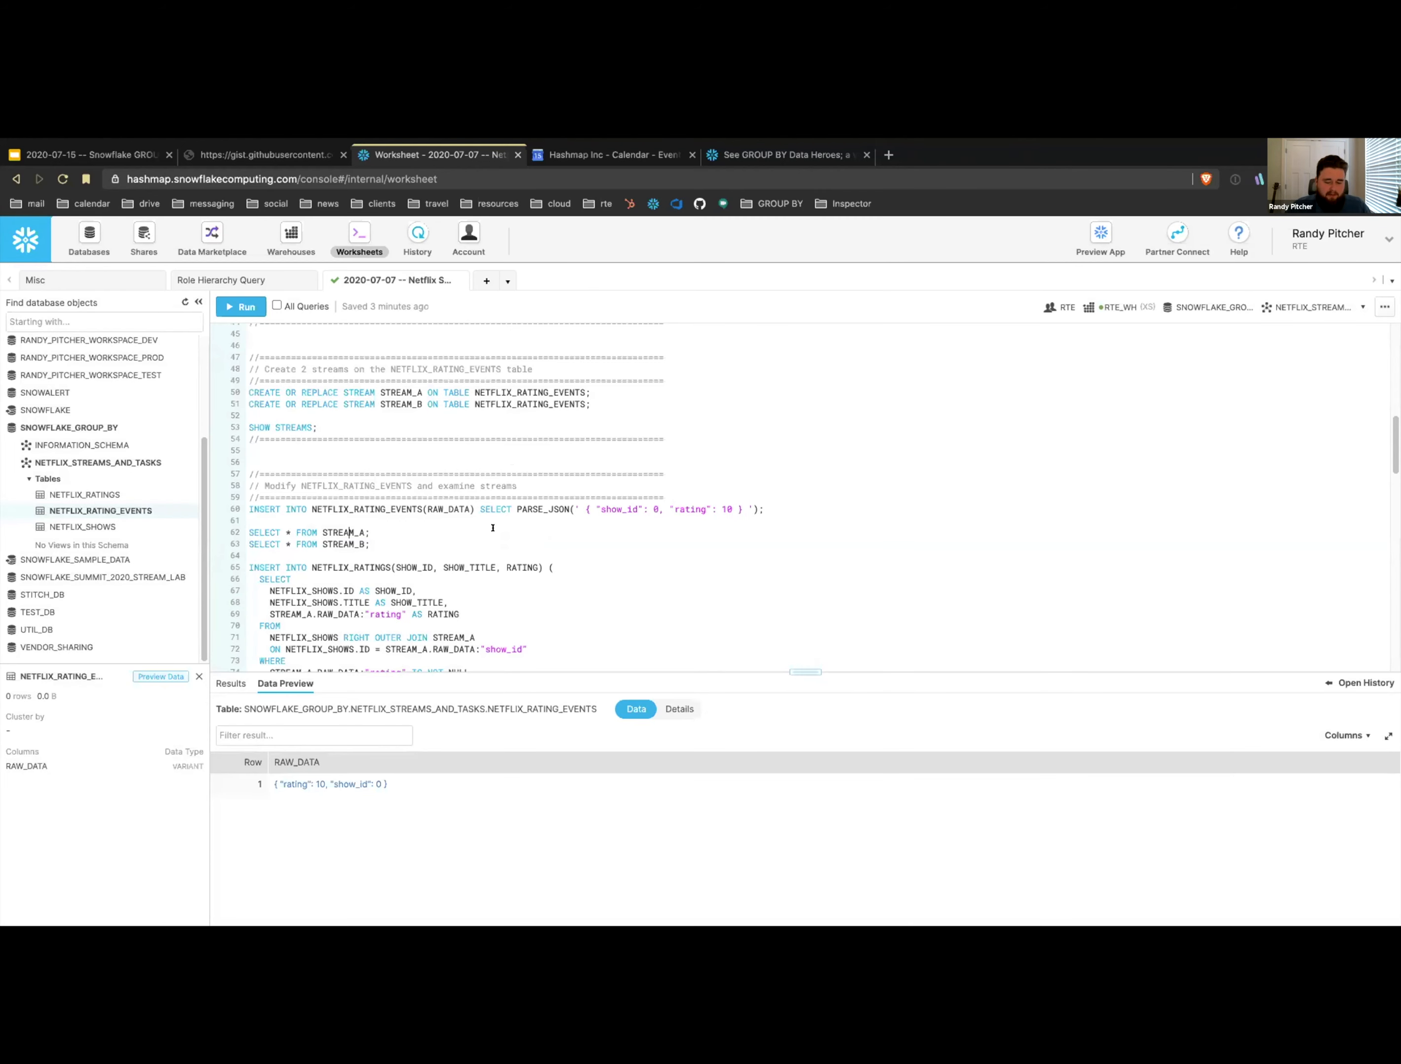
click(241, 306)
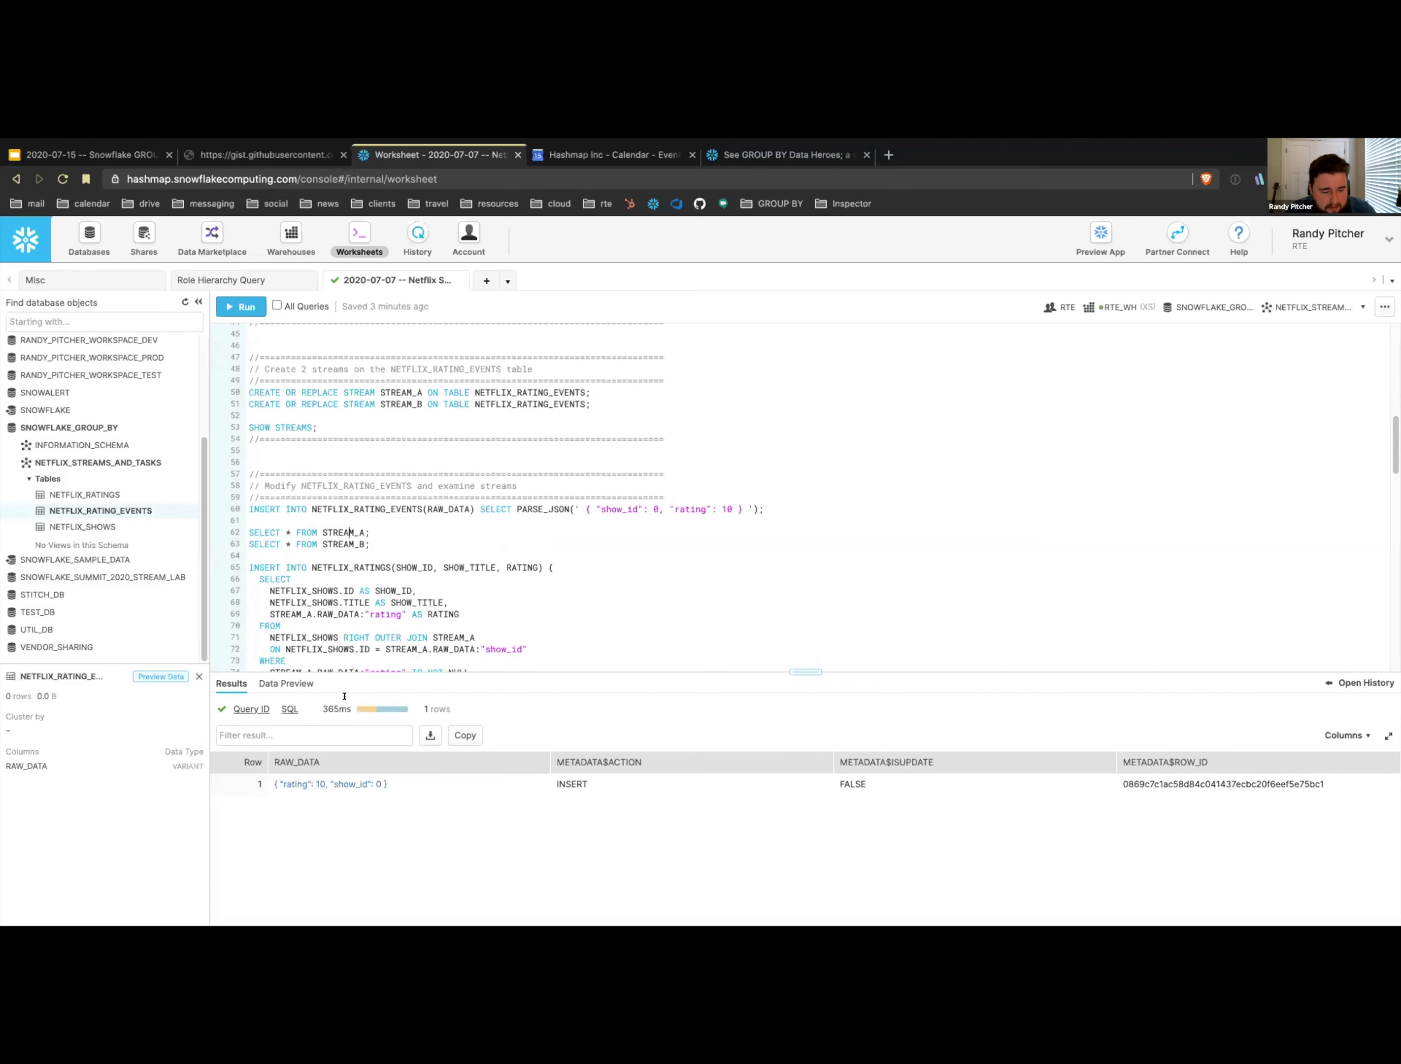
click(330, 783)
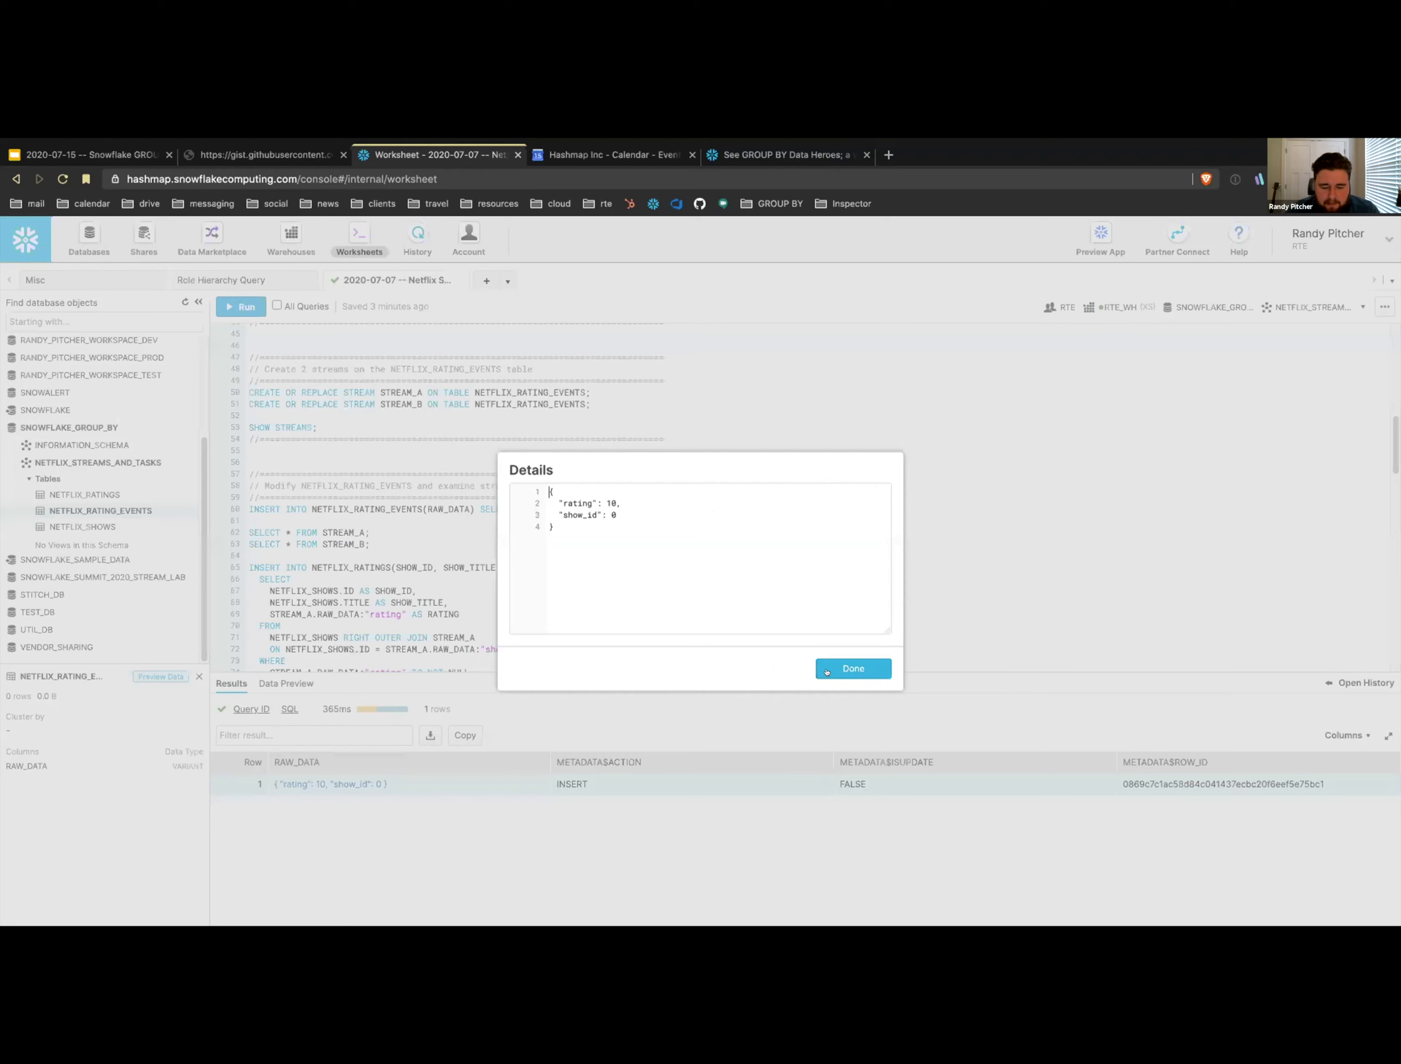
click(850, 668)
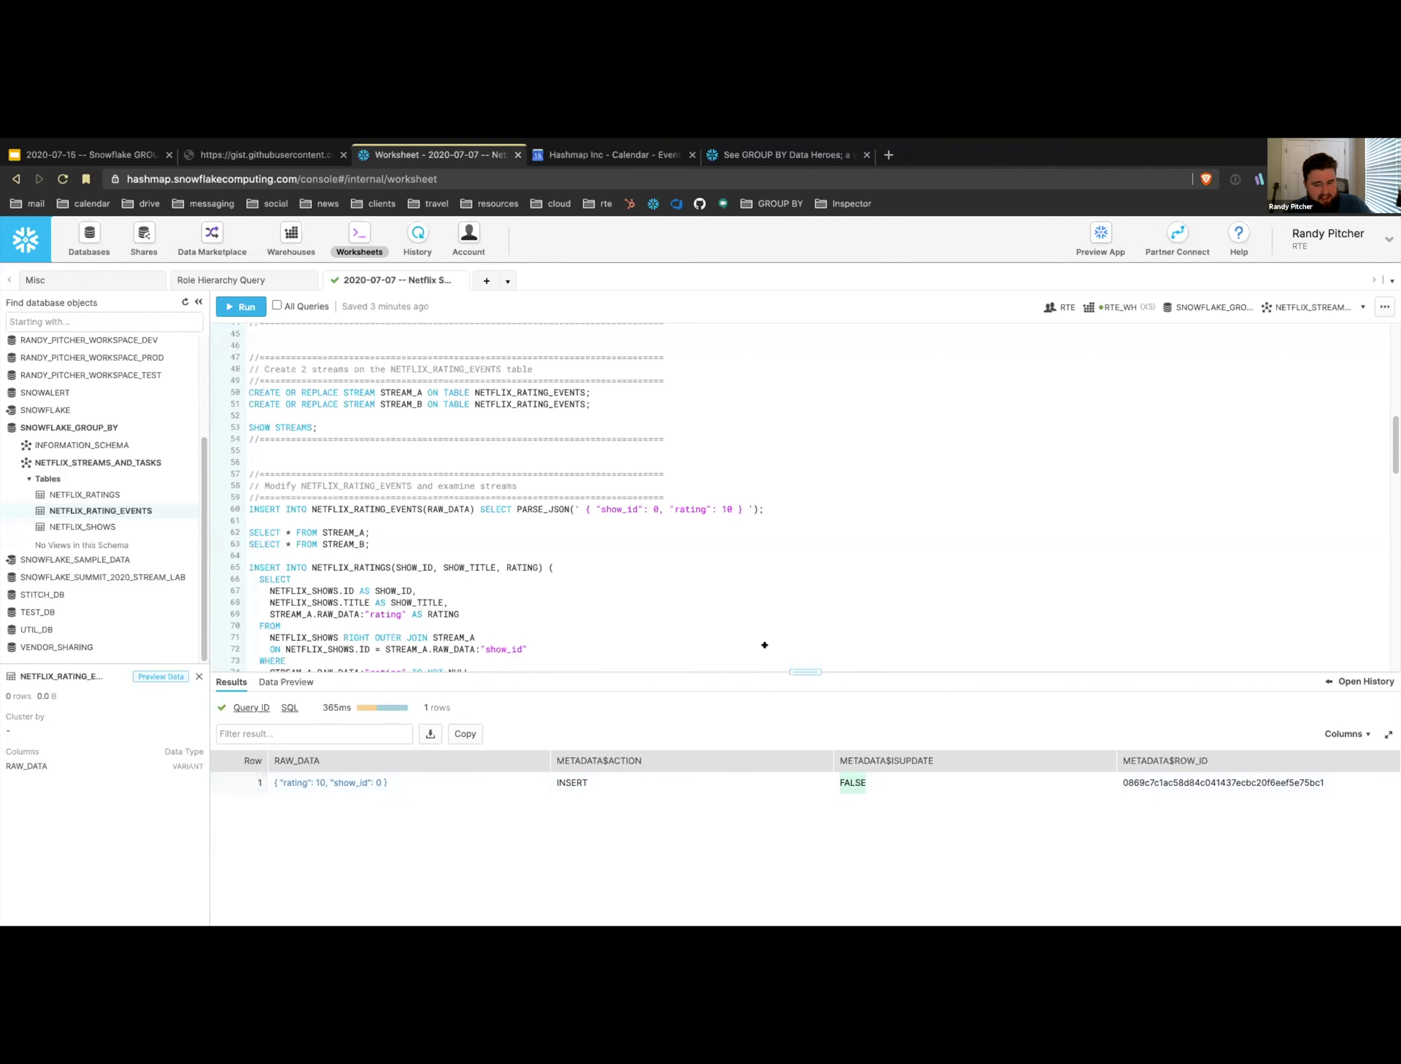
- Note METADATA$ISUPDATE is FALSE and query STREAM_B for the same INSERT row
click(1165, 760)
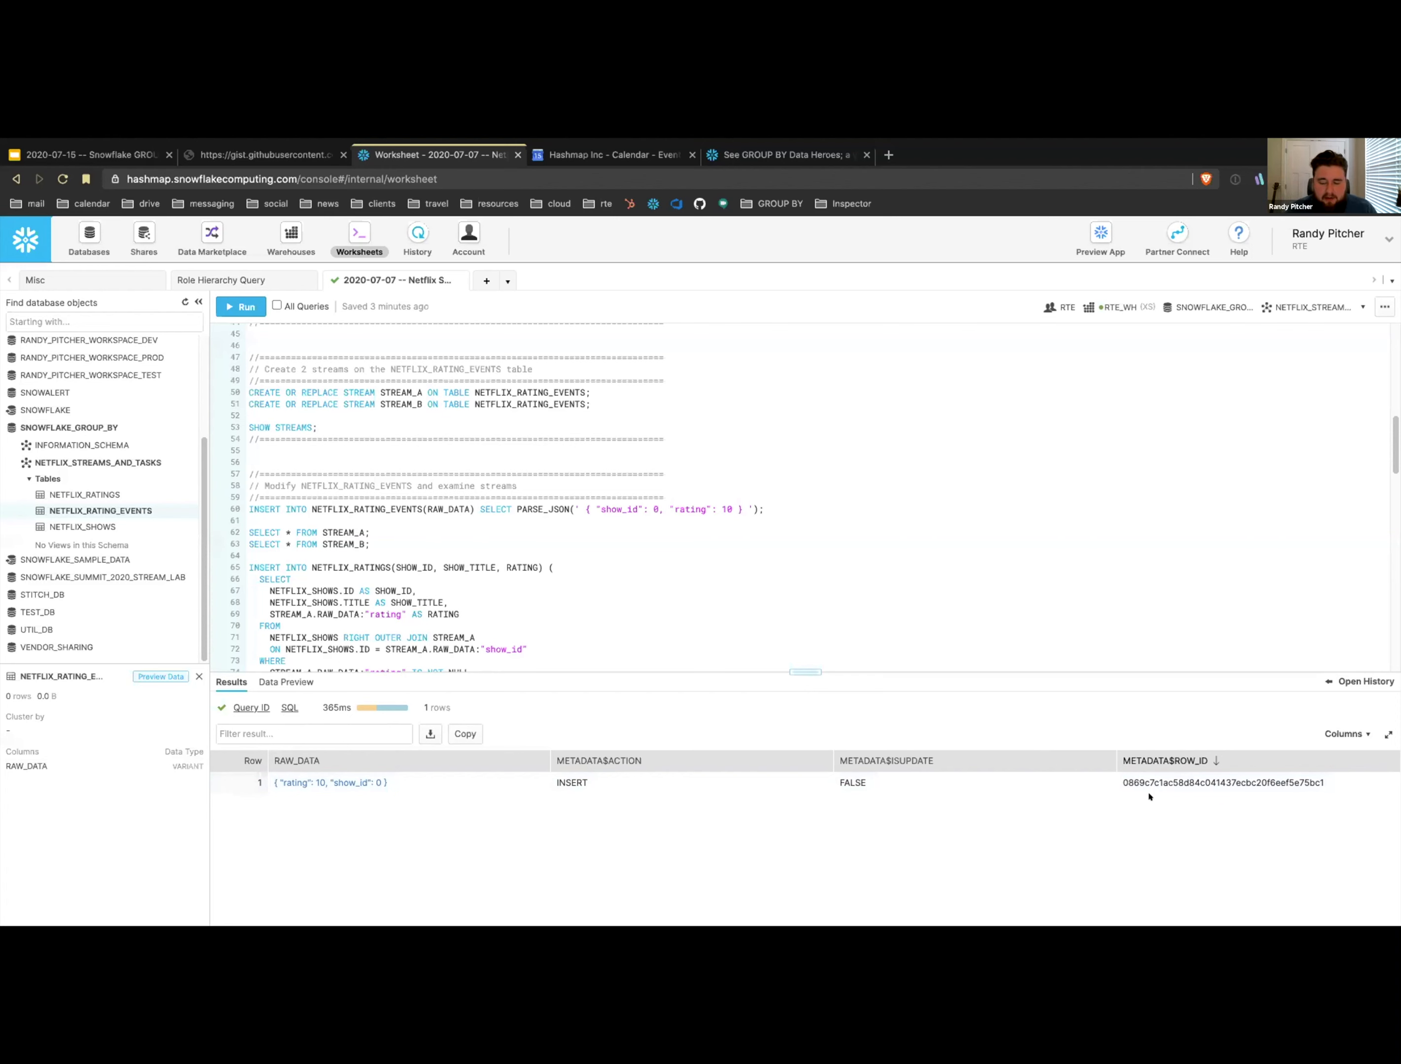
mouse_move(1007, 845)
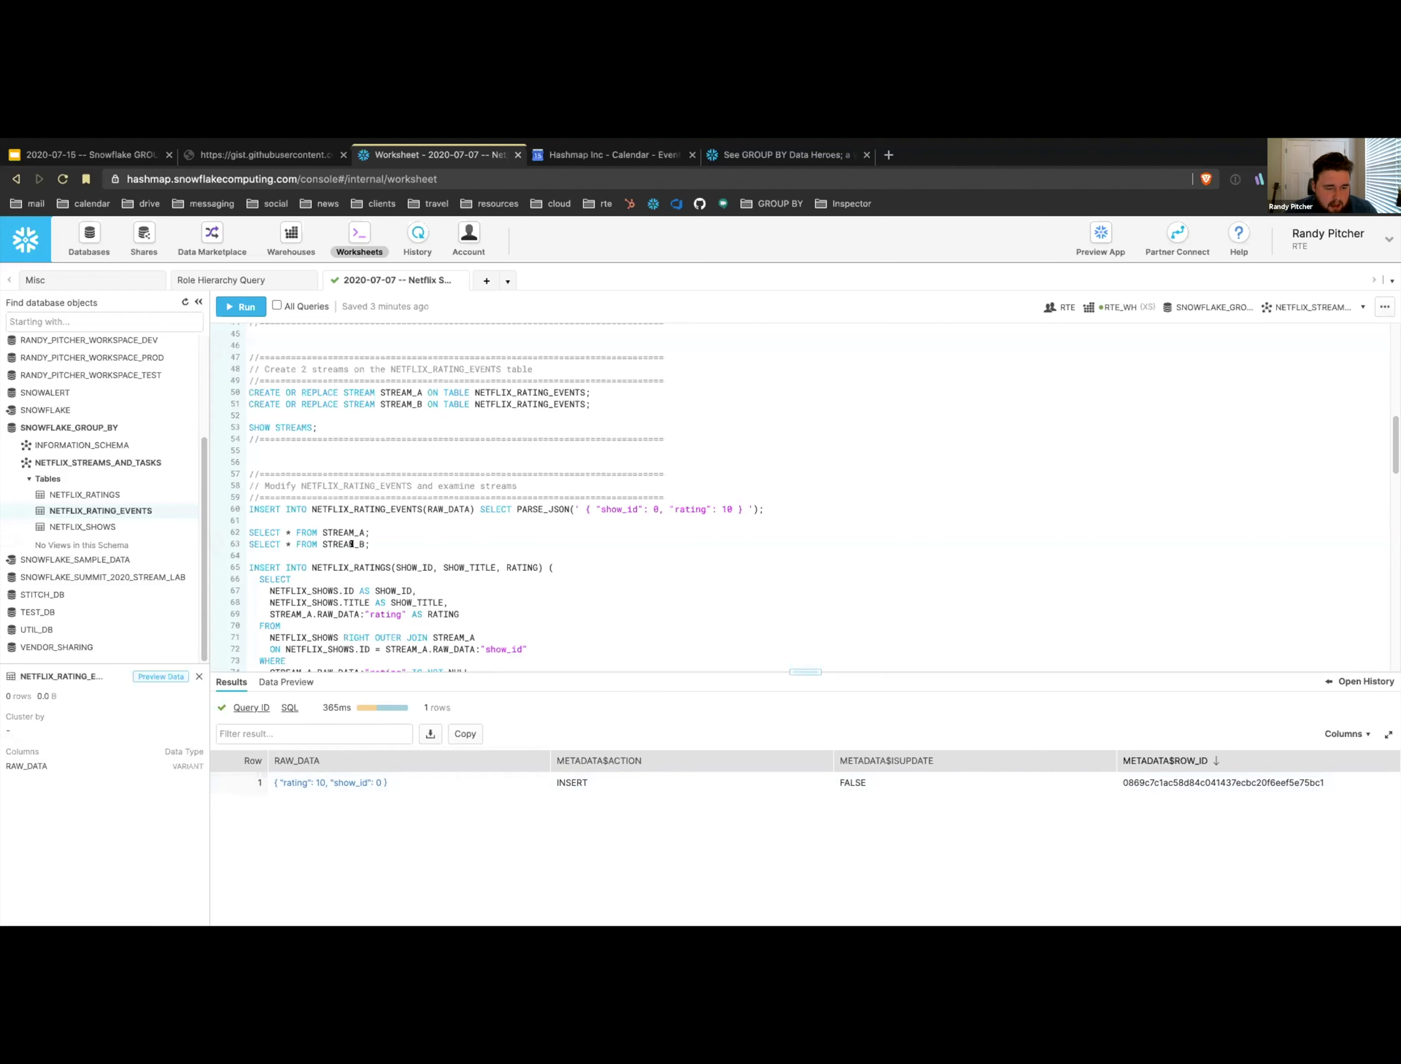
click(241, 306)
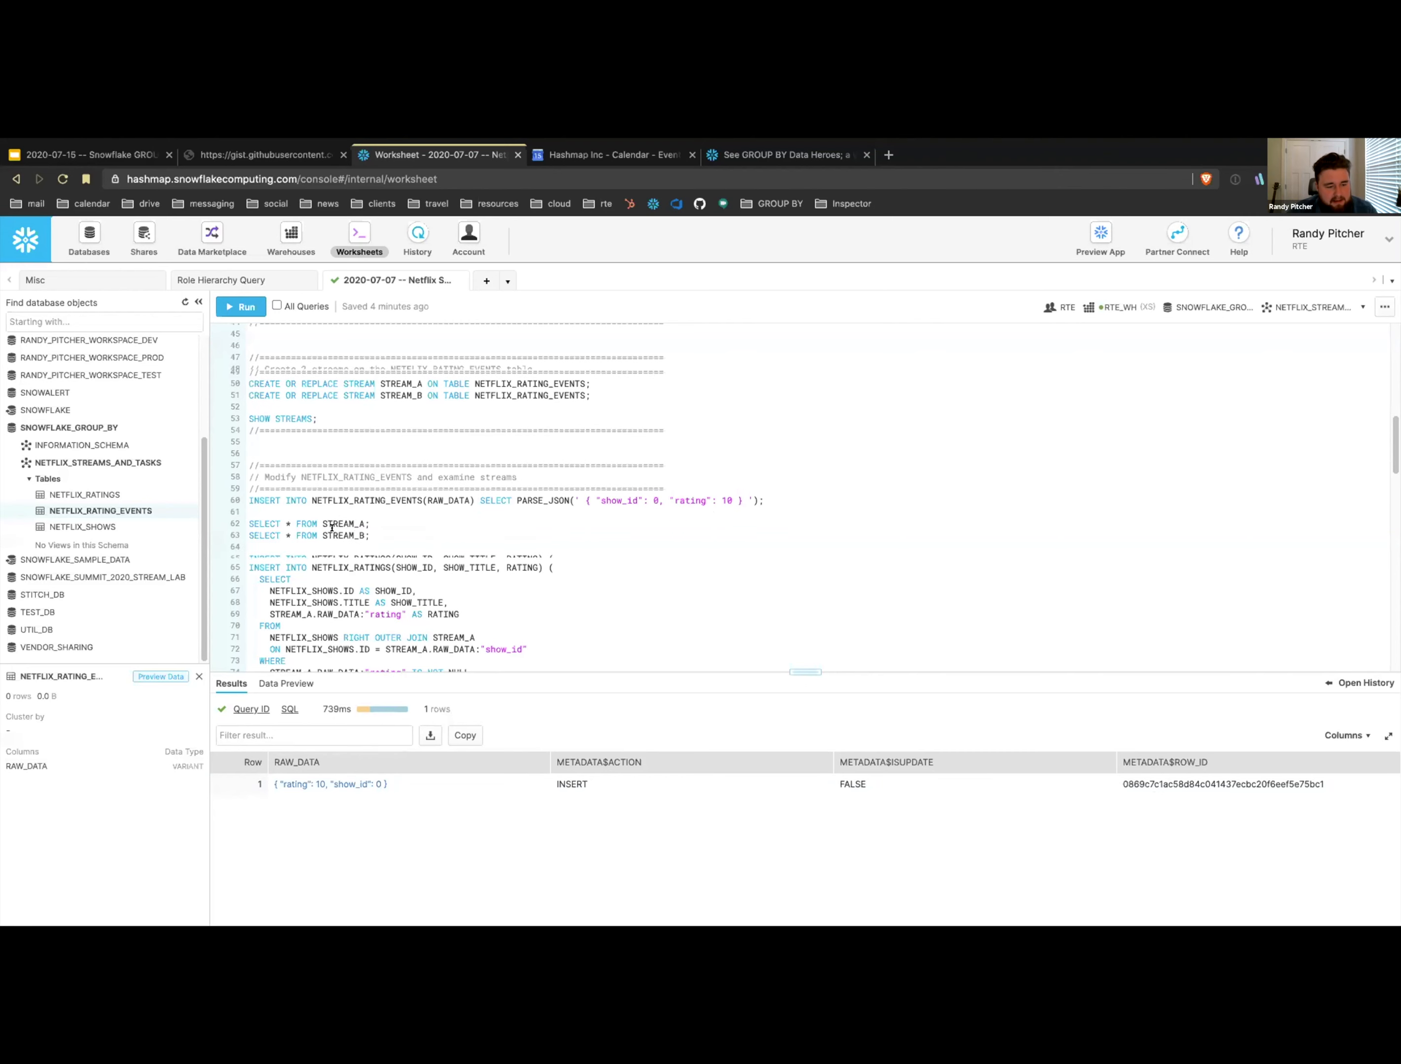
- Run the INSERT INTO NETFLIX_RATINGS joining NETFLIX_SHOWS with STREAM_A, inserting one row
scroll(down, 3)
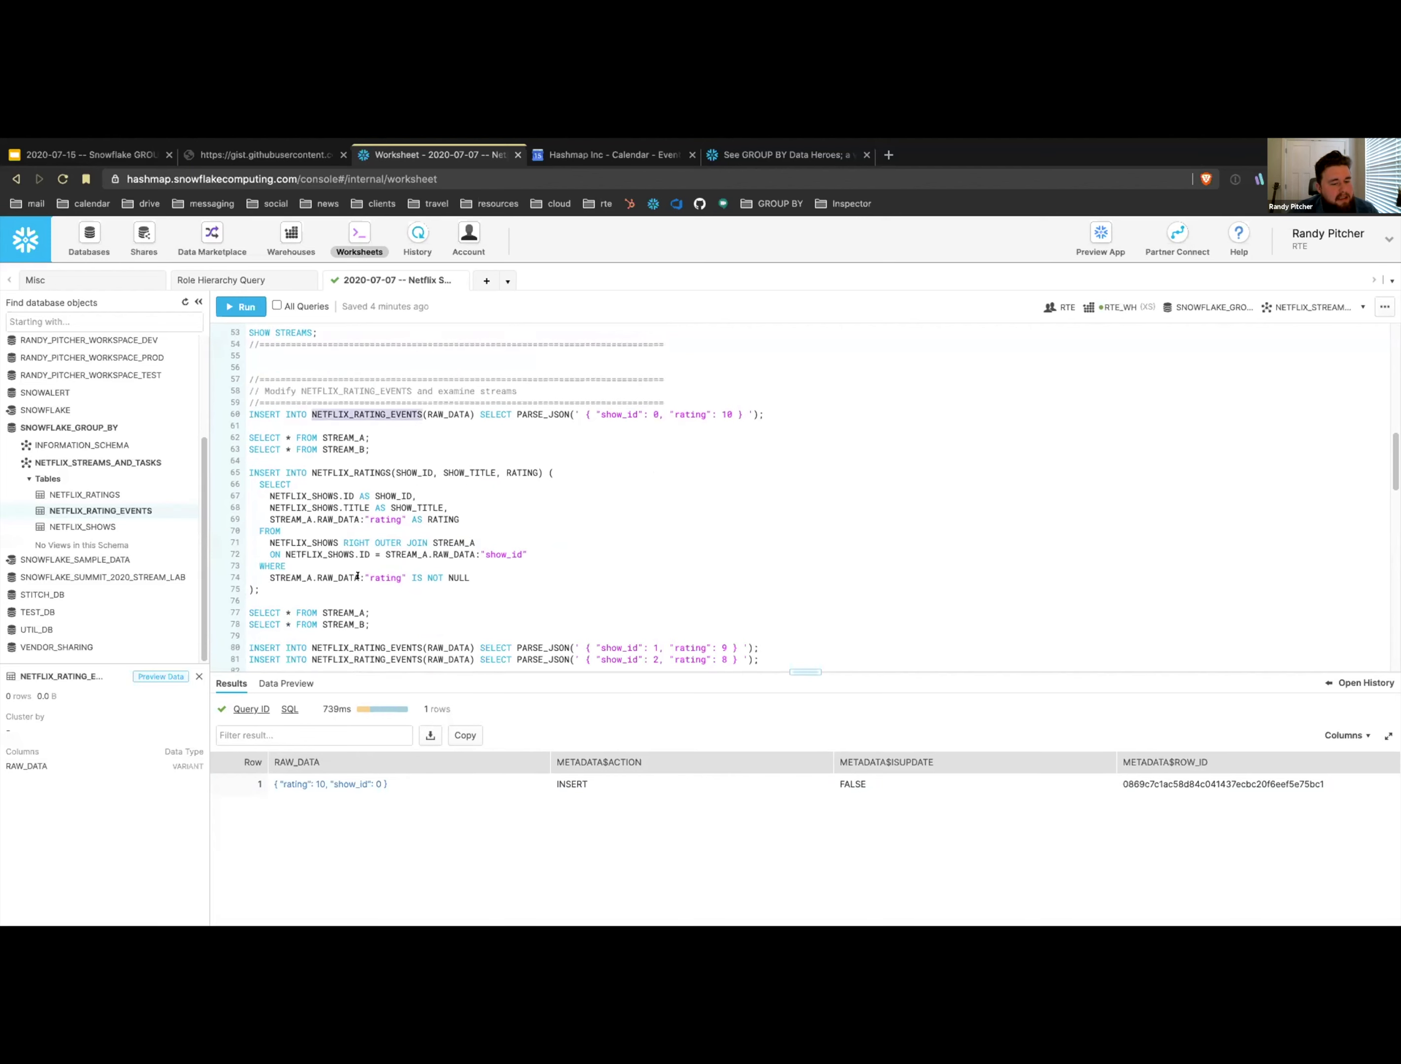
double_click(278, 577)
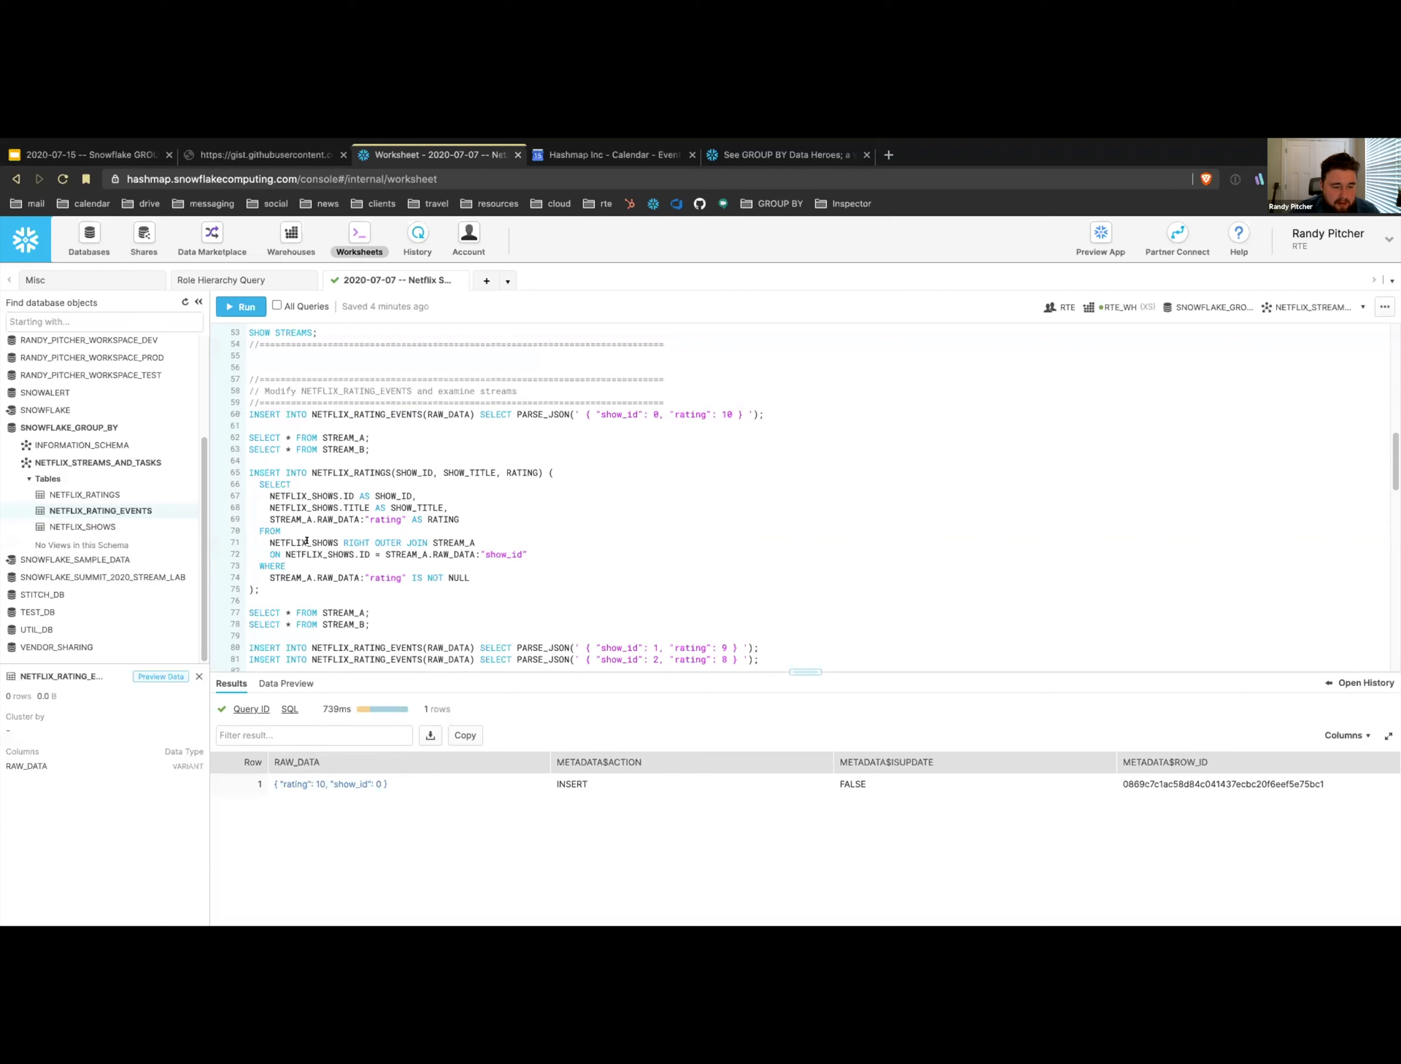
double_click(303, 542)
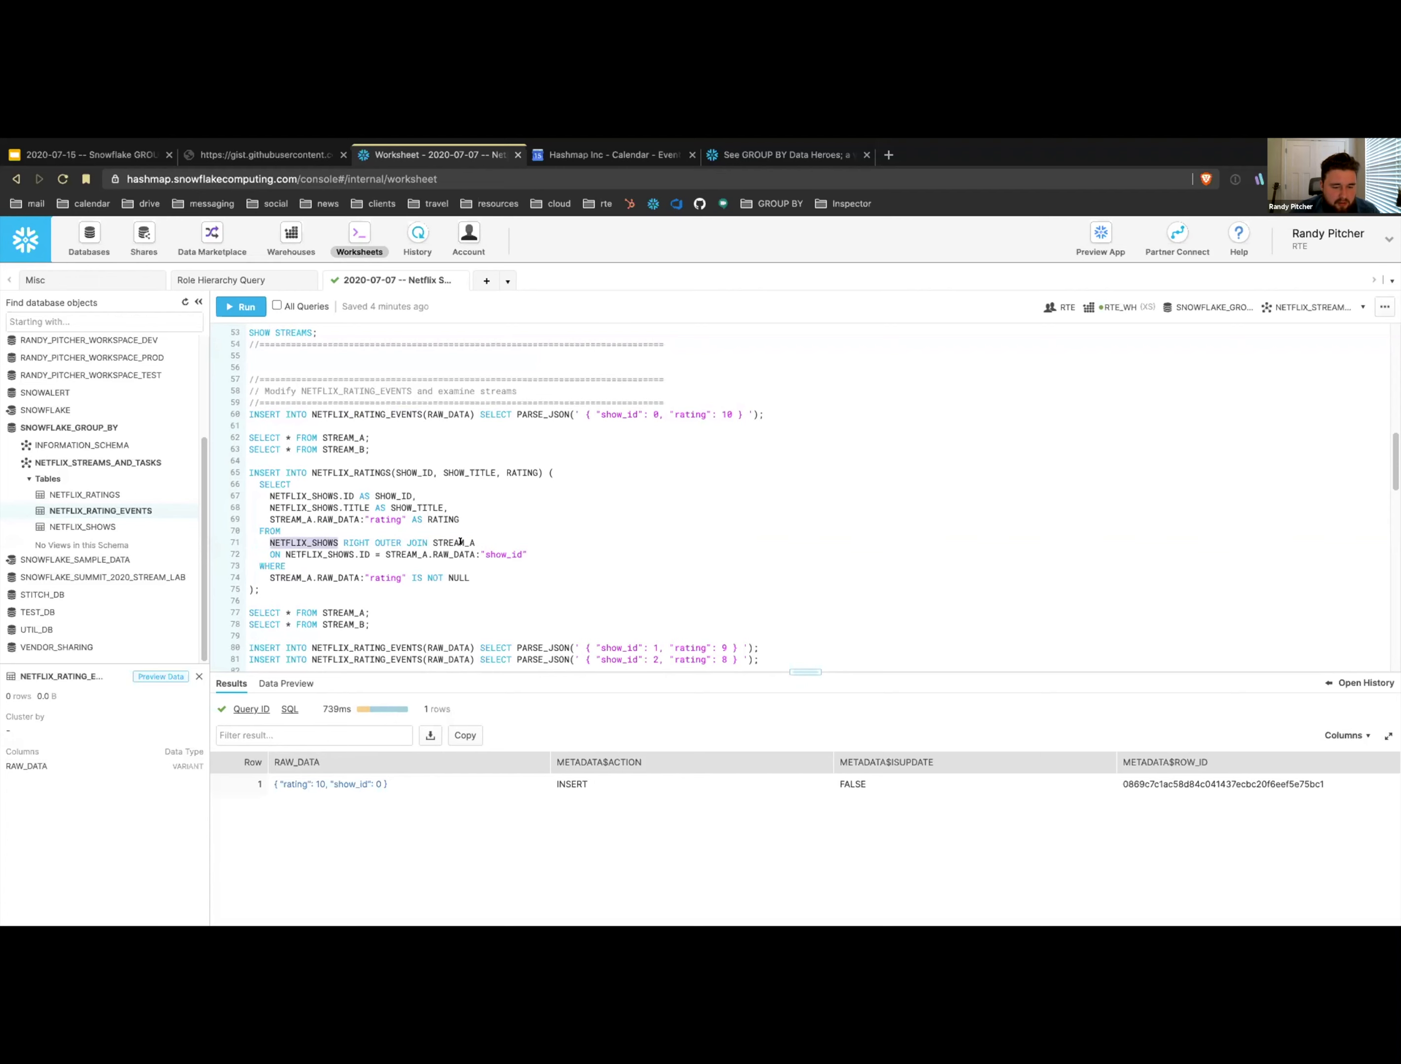
click(319, 554)
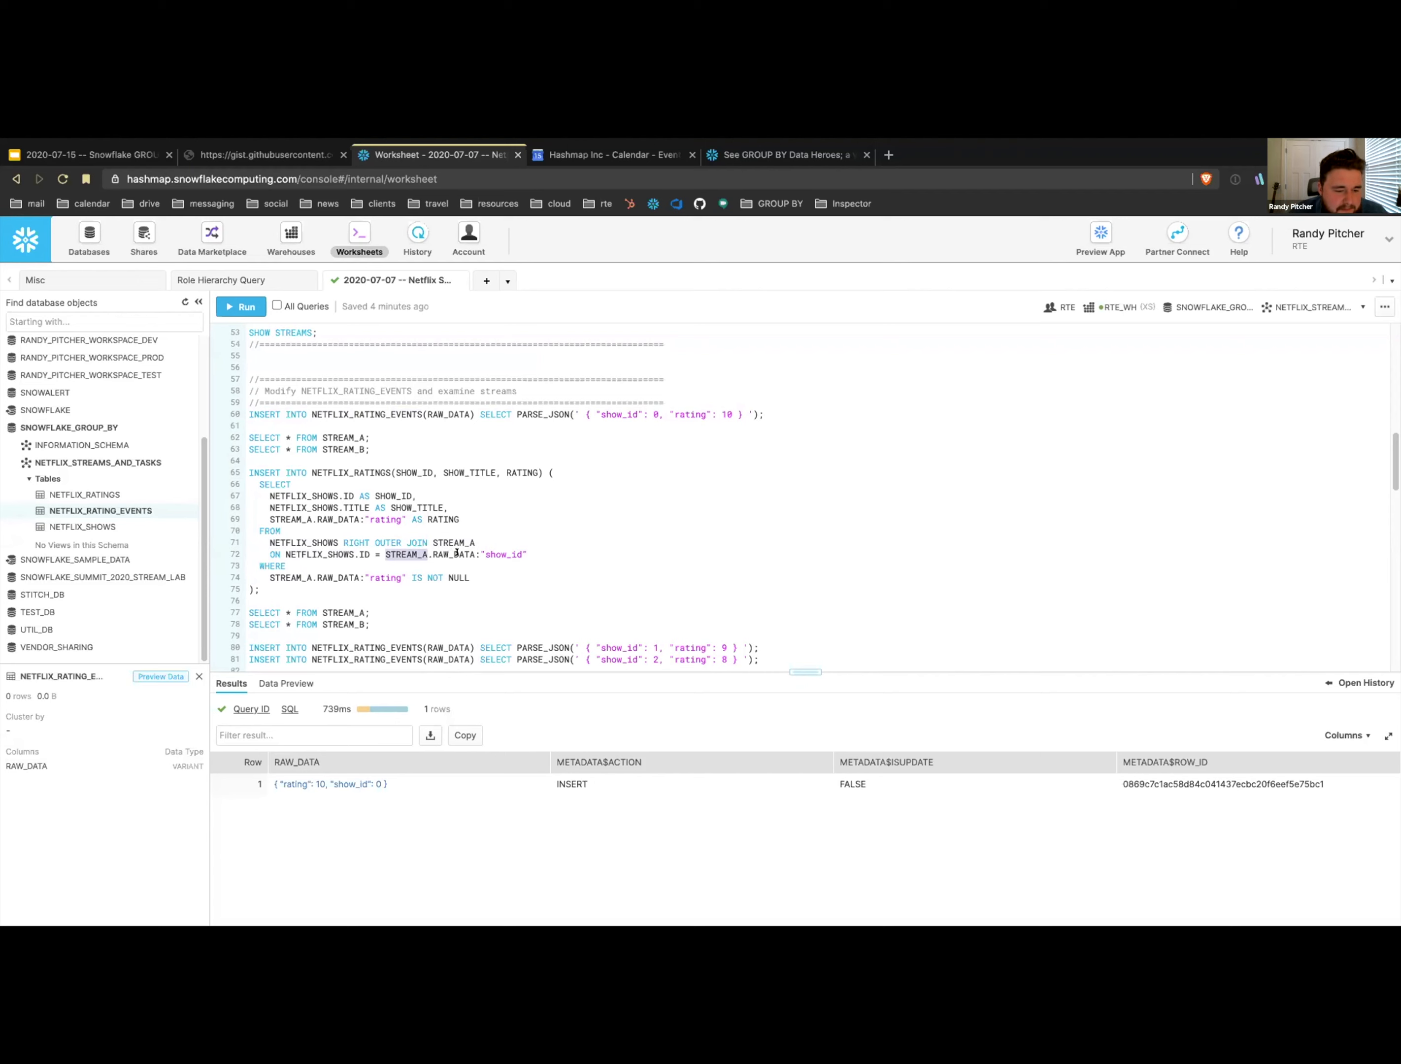
double_click(503, 553)
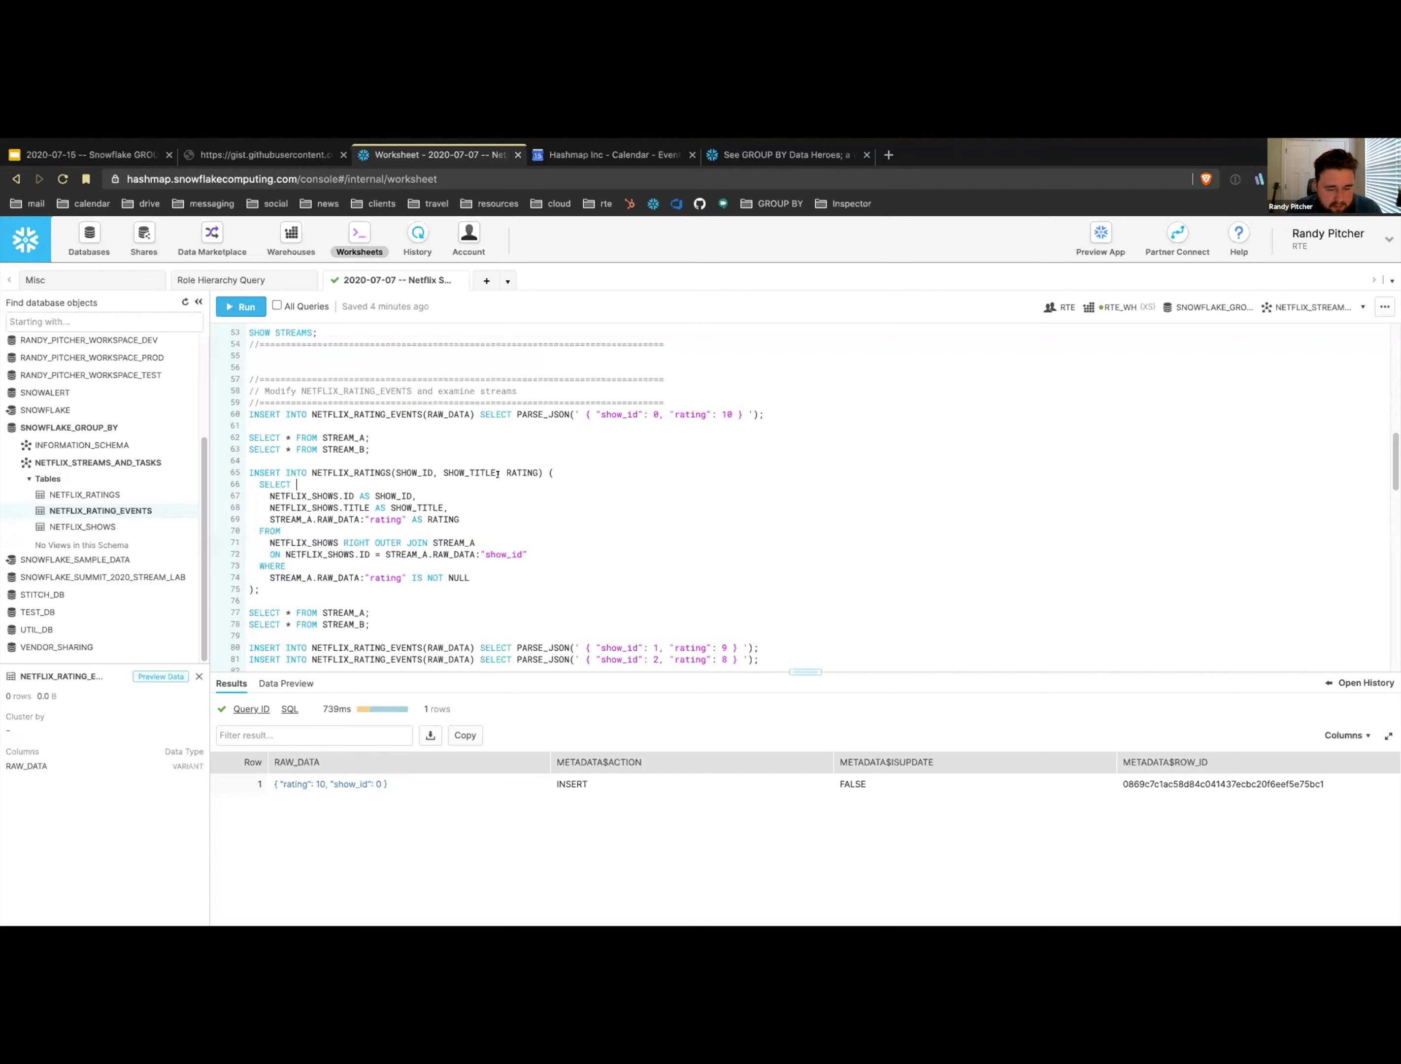
click(247, 306)
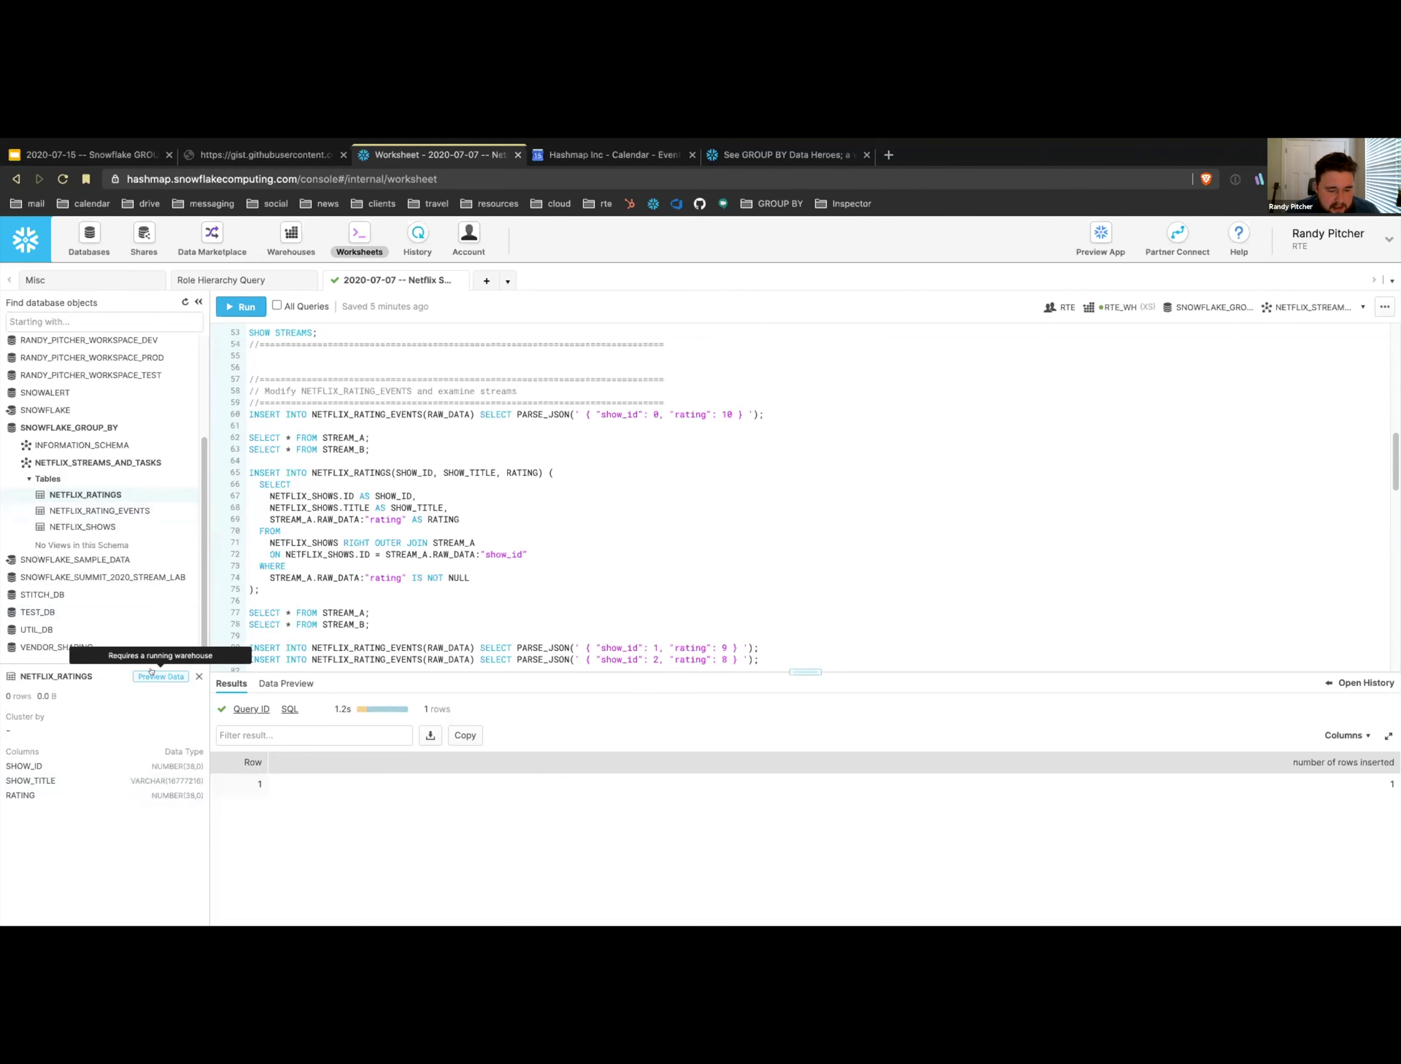
- Preview NETFLIX_RATINGS to see its single row: show 0, BoJack Horseman, rated 10
click(286, 682)
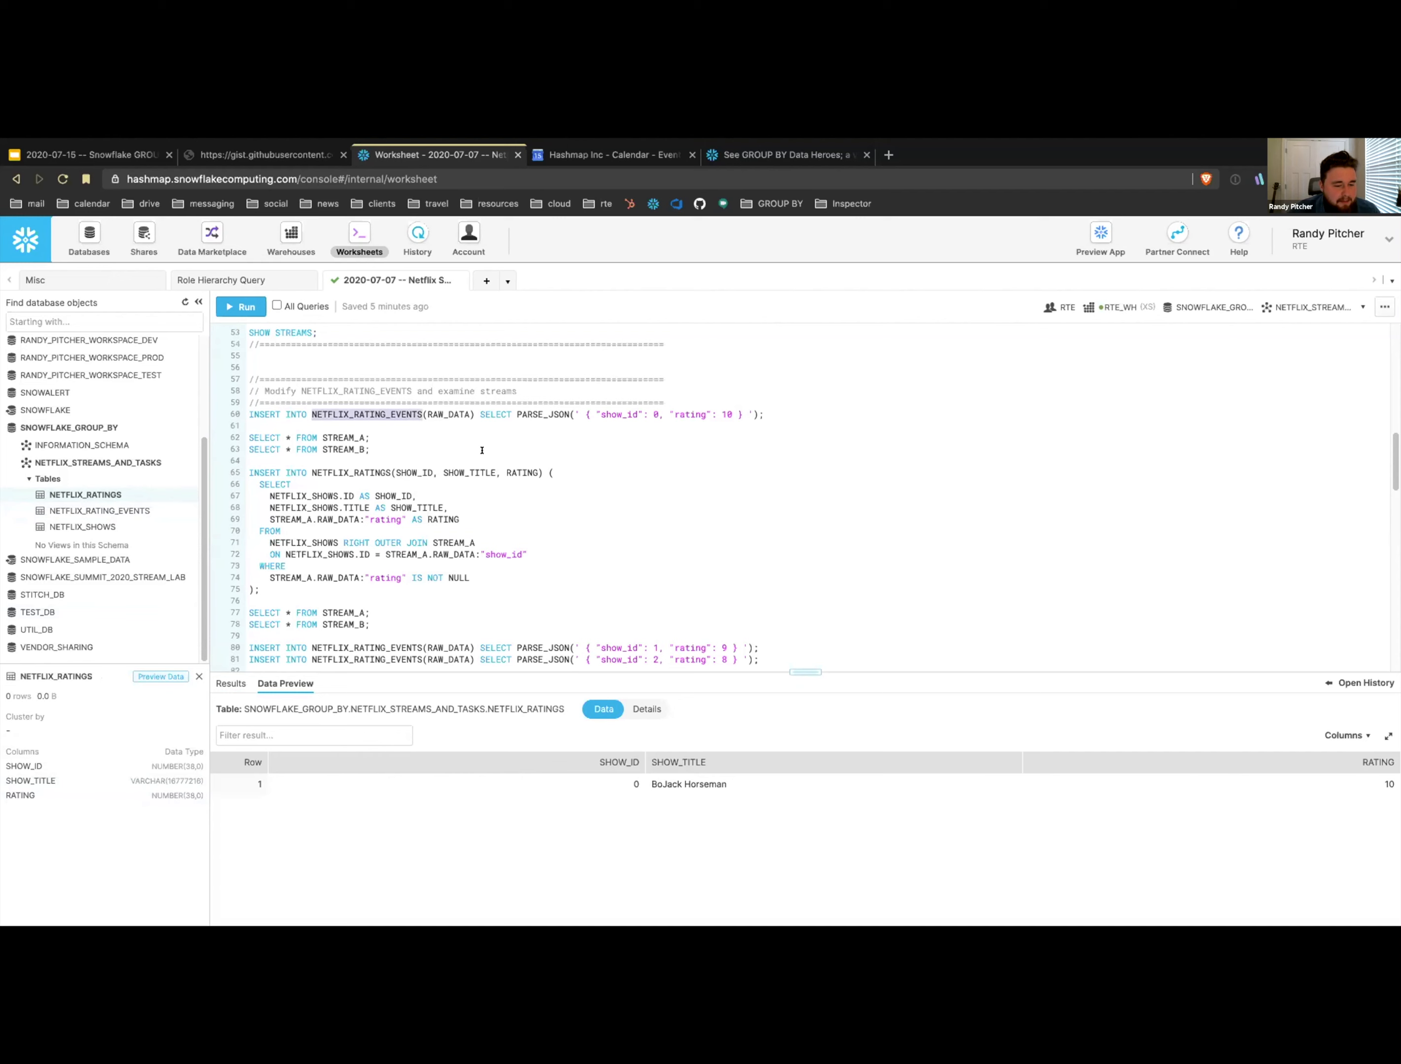
scroll(down, 3)
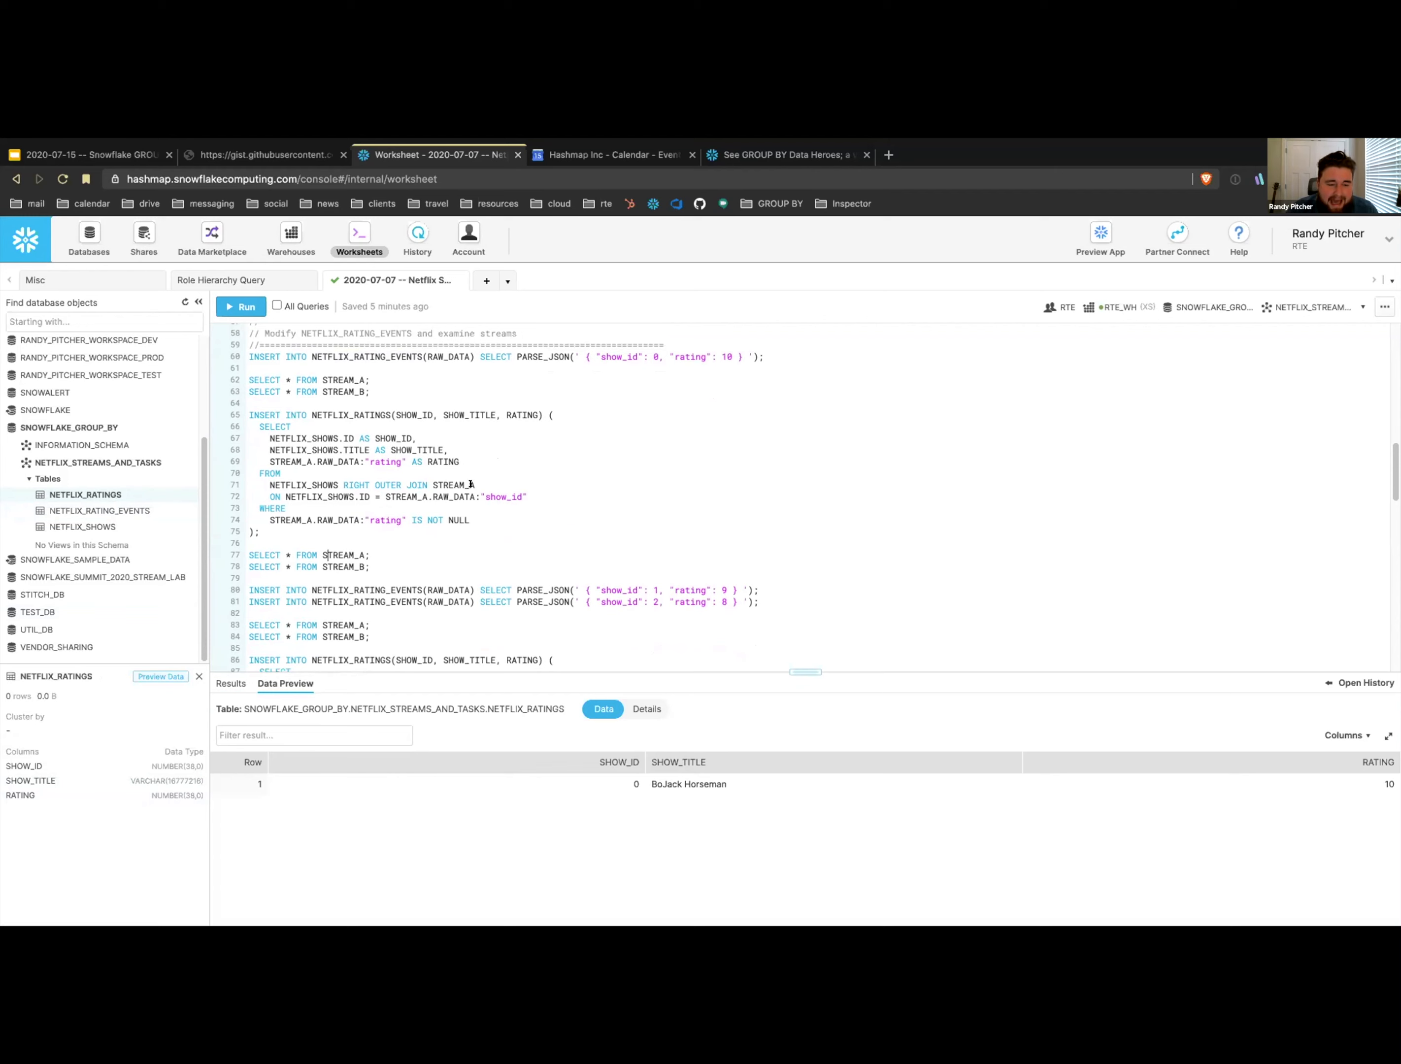
- Rerun the NETFLIX_RATINGS insert from STREAM_A, adding zero rows, and preview the table
double_click(354, 449)
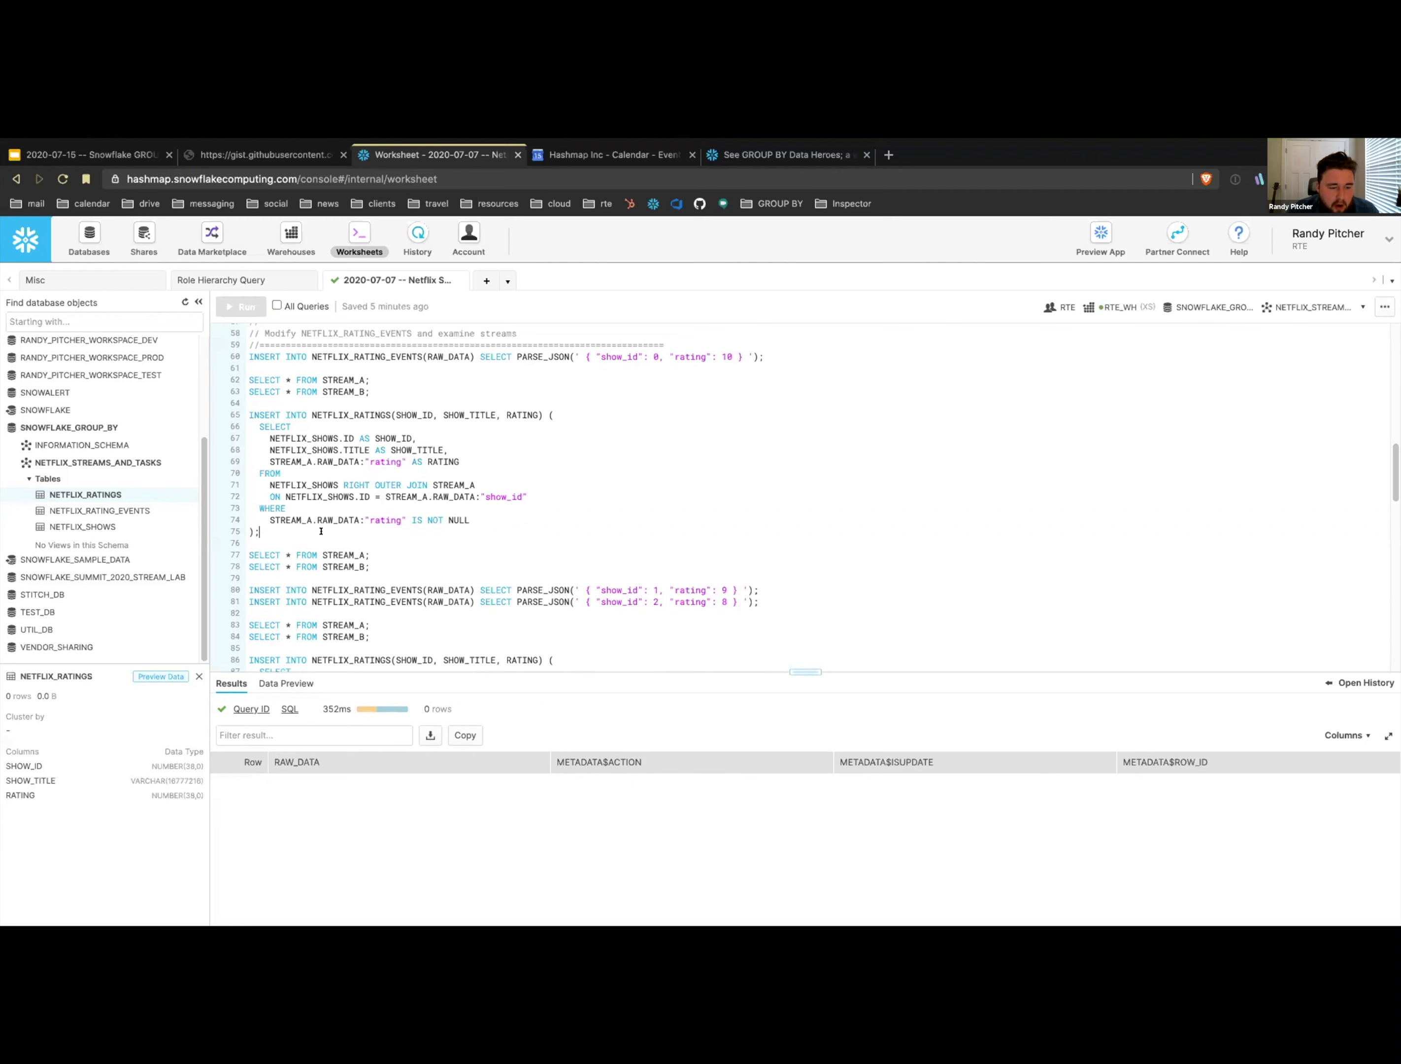
drag(253, 415, 260, 532)
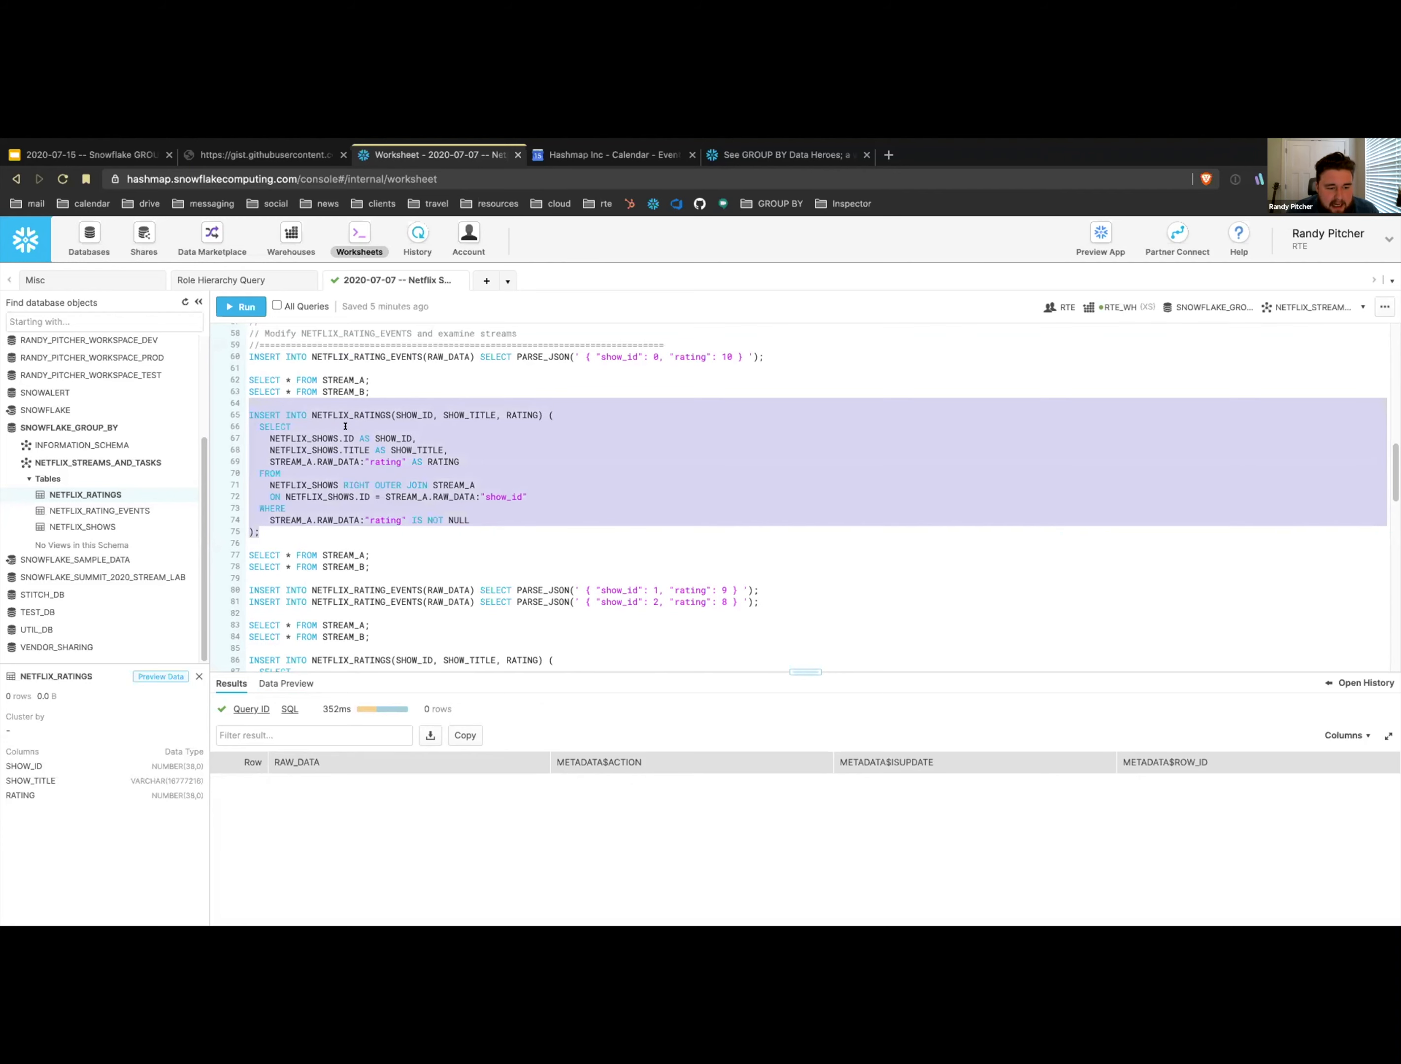
click(241, 306)
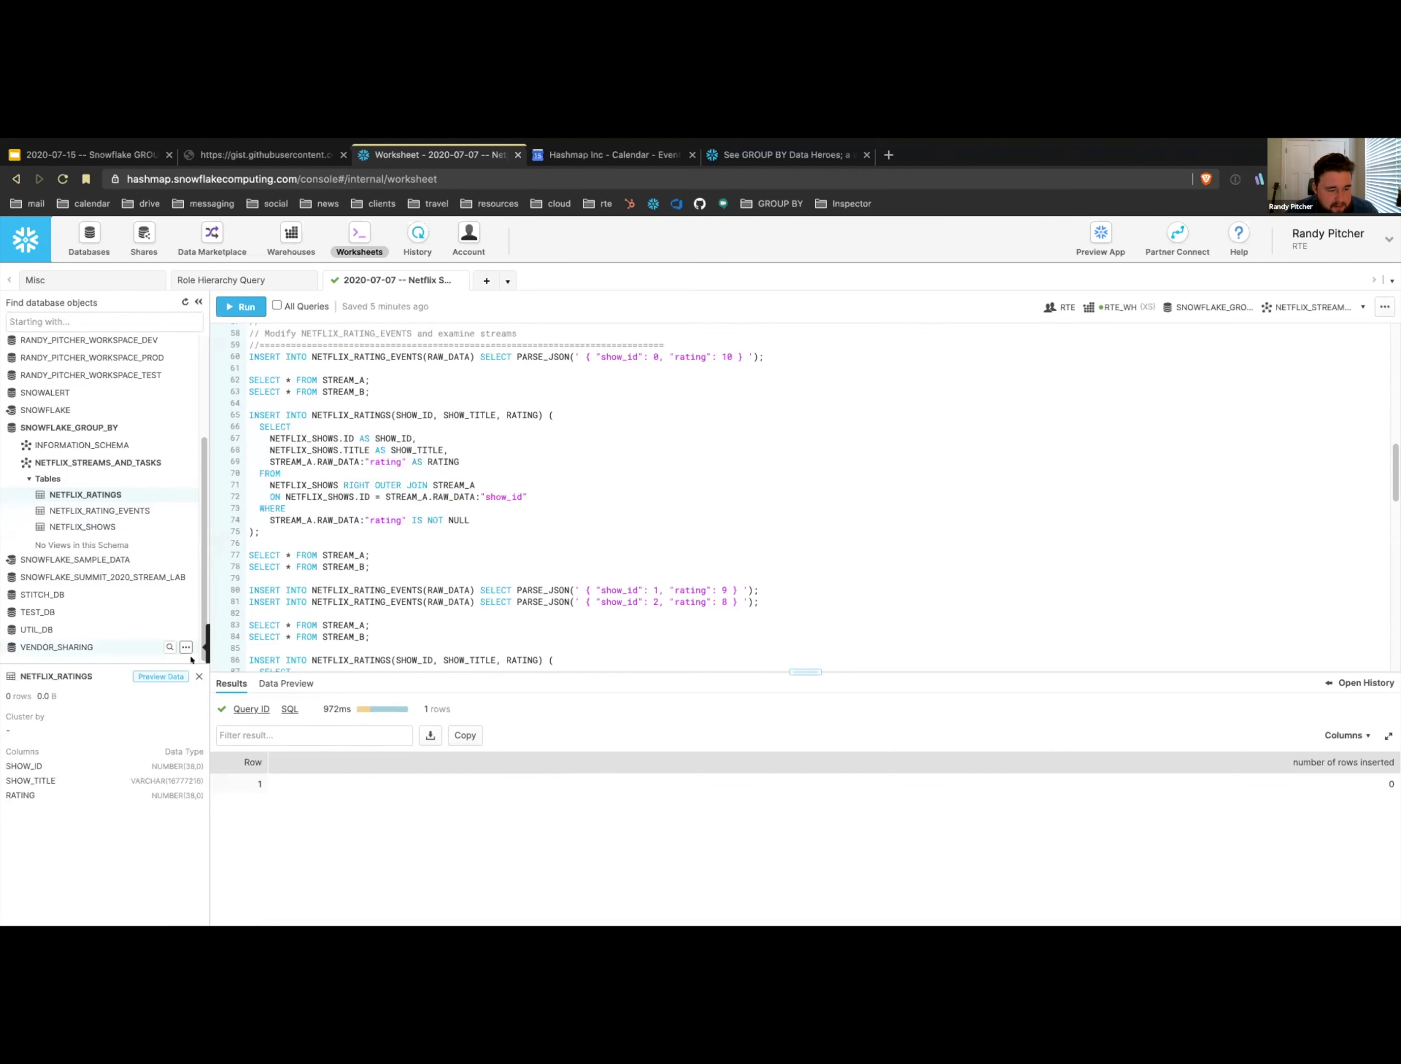
click(286, 684)
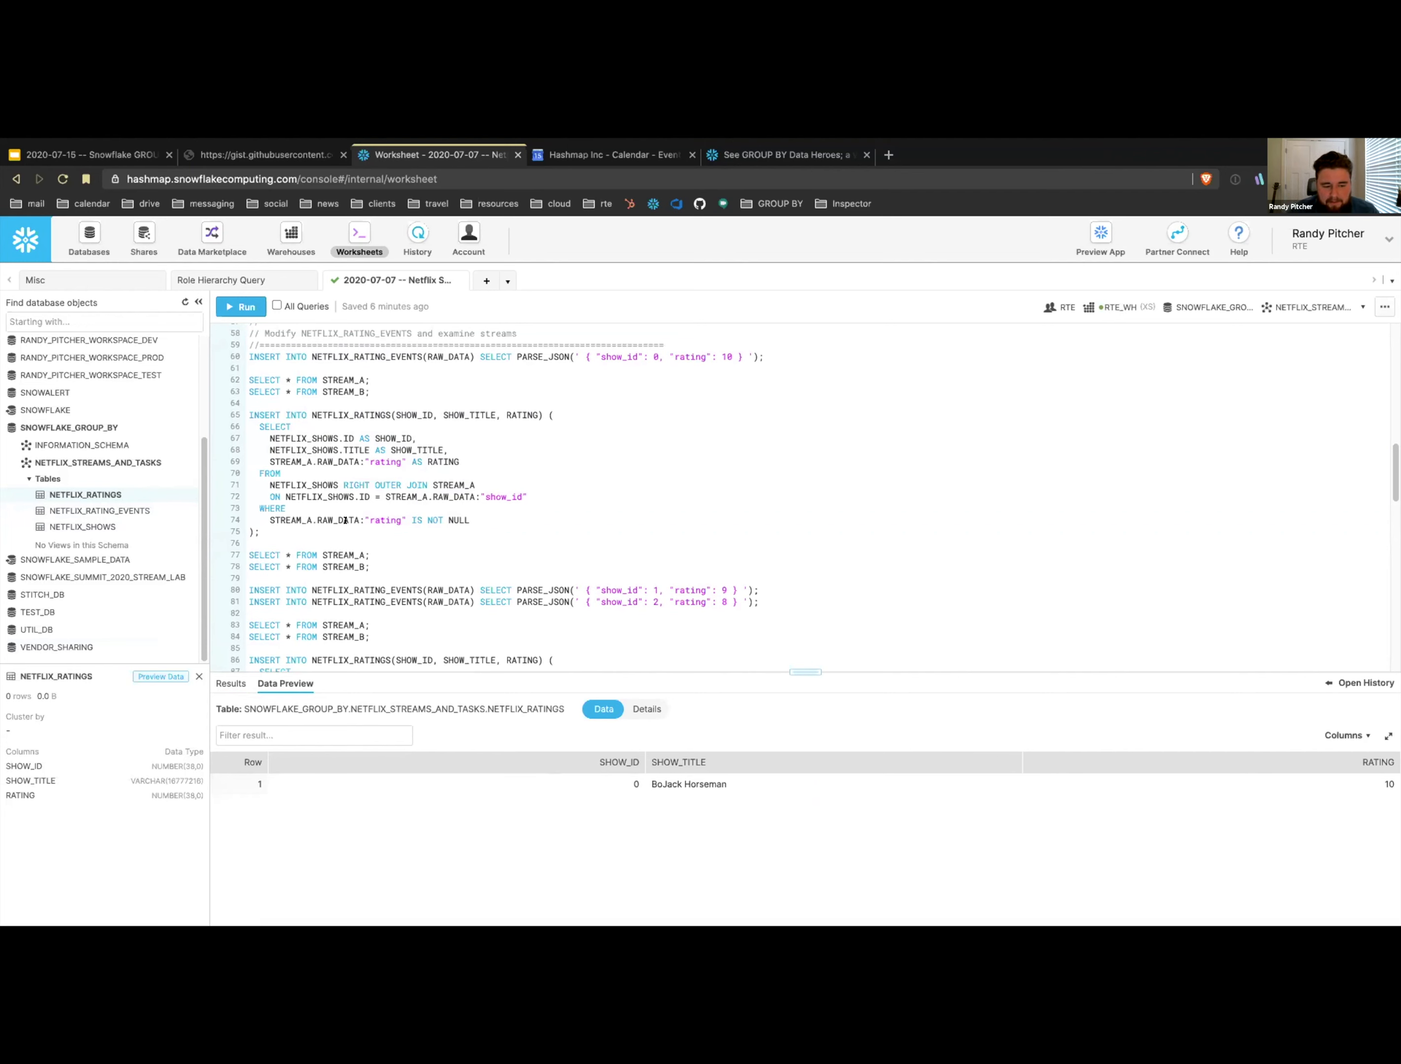
mouse_move(390, 555)
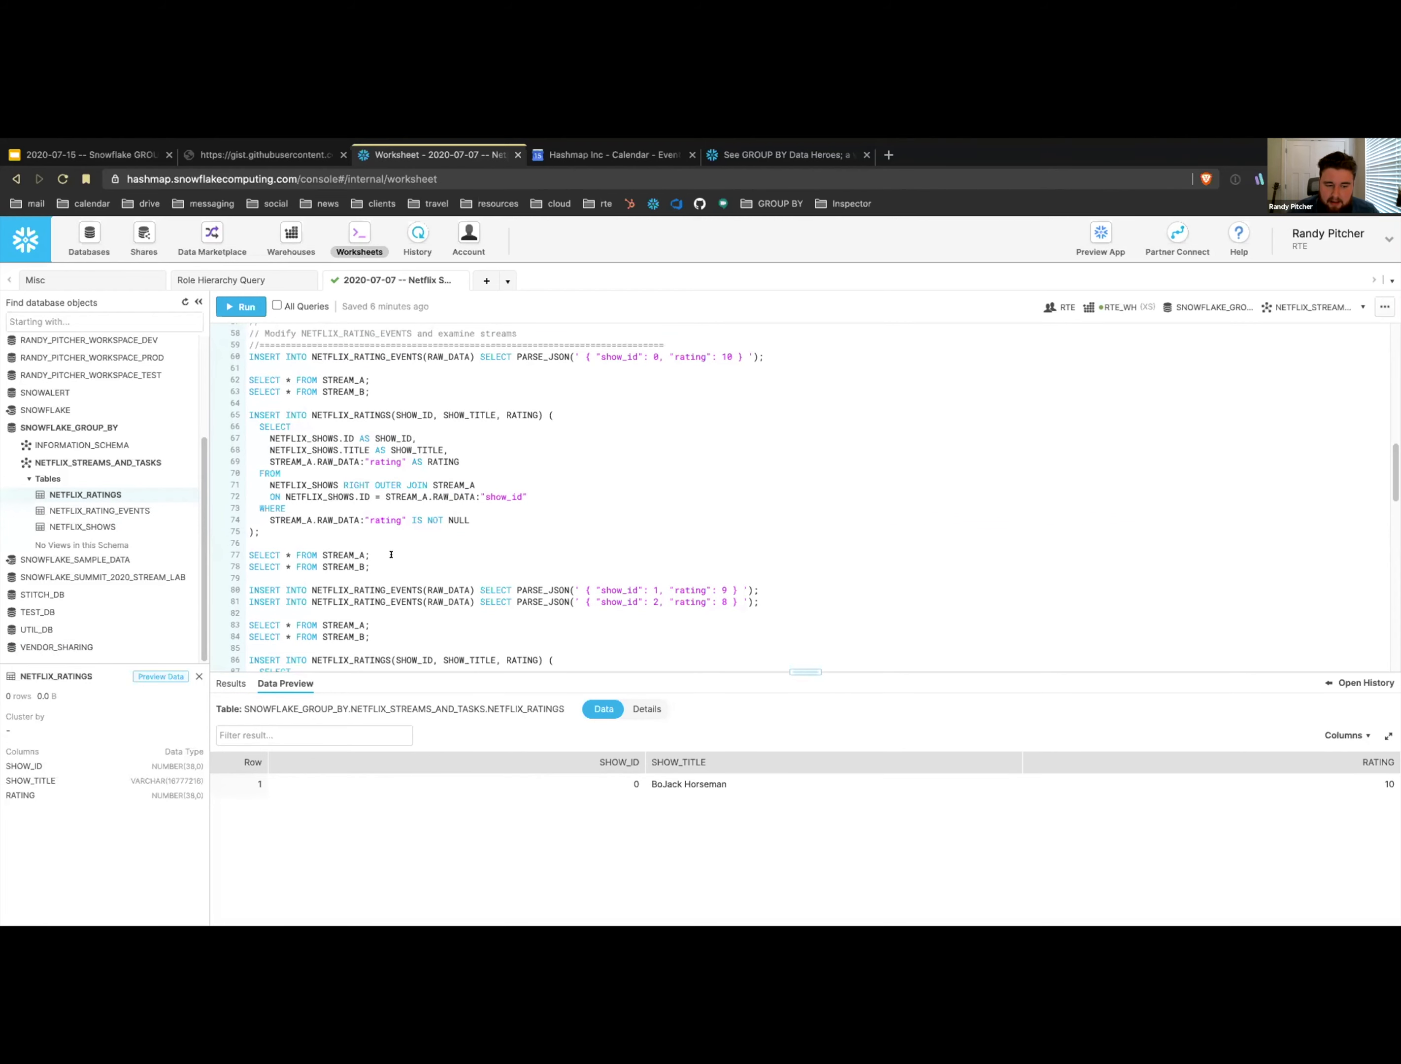
- Query STREAM_B, which still returns the rating-10 INSERT row
double_click(337, 520)
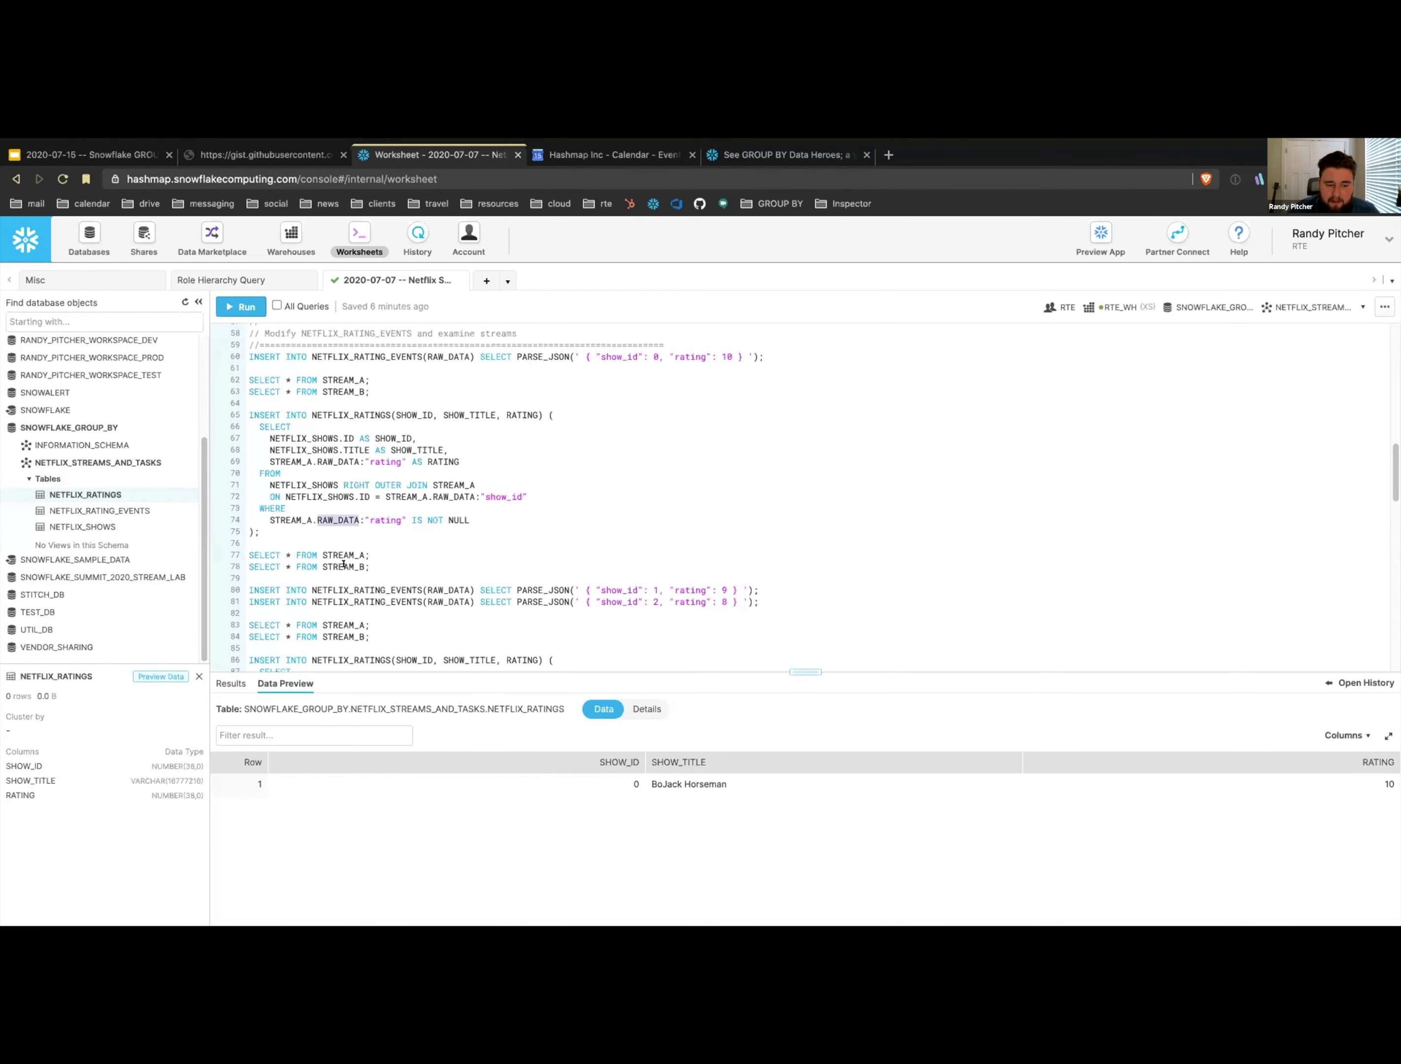
click(240, 307)
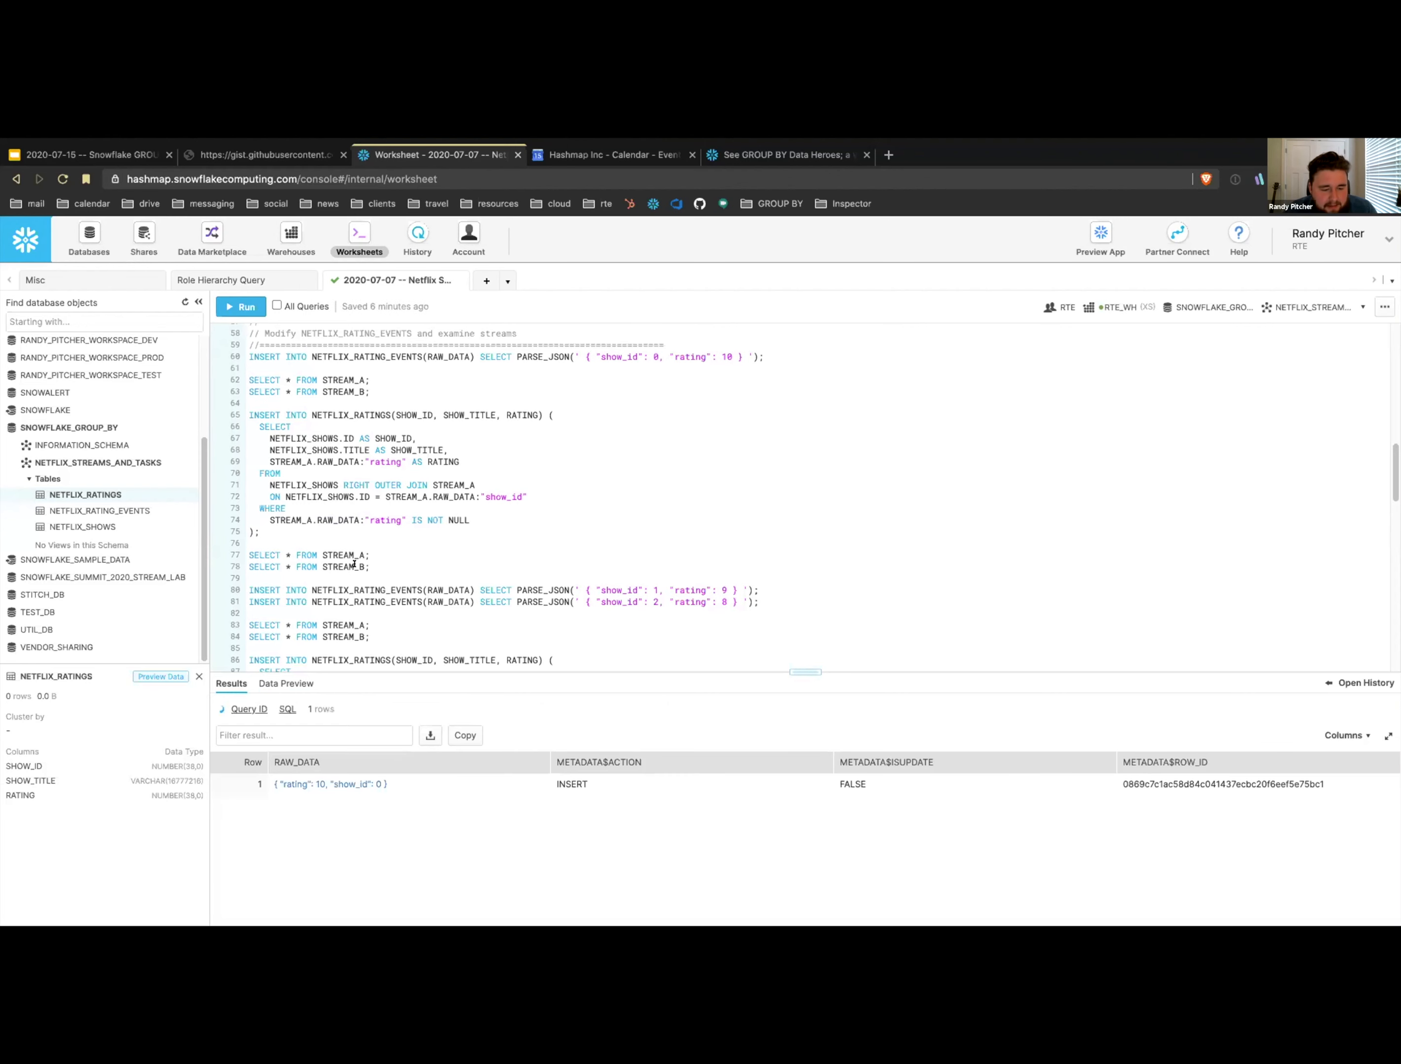
click(245, 306)
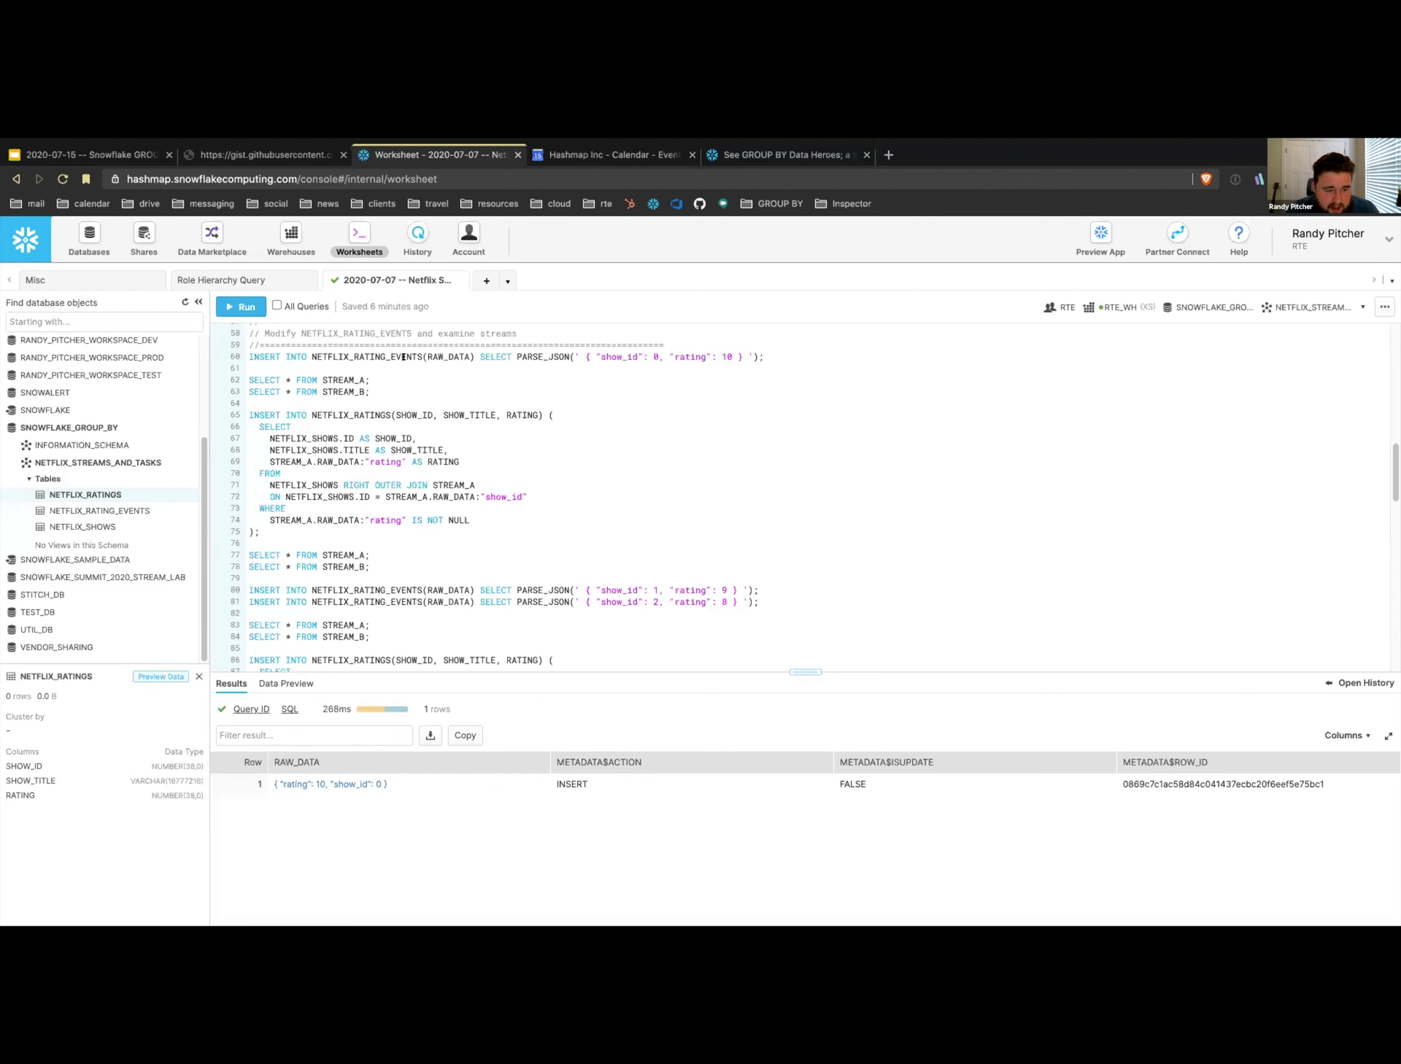
click(241, 306)
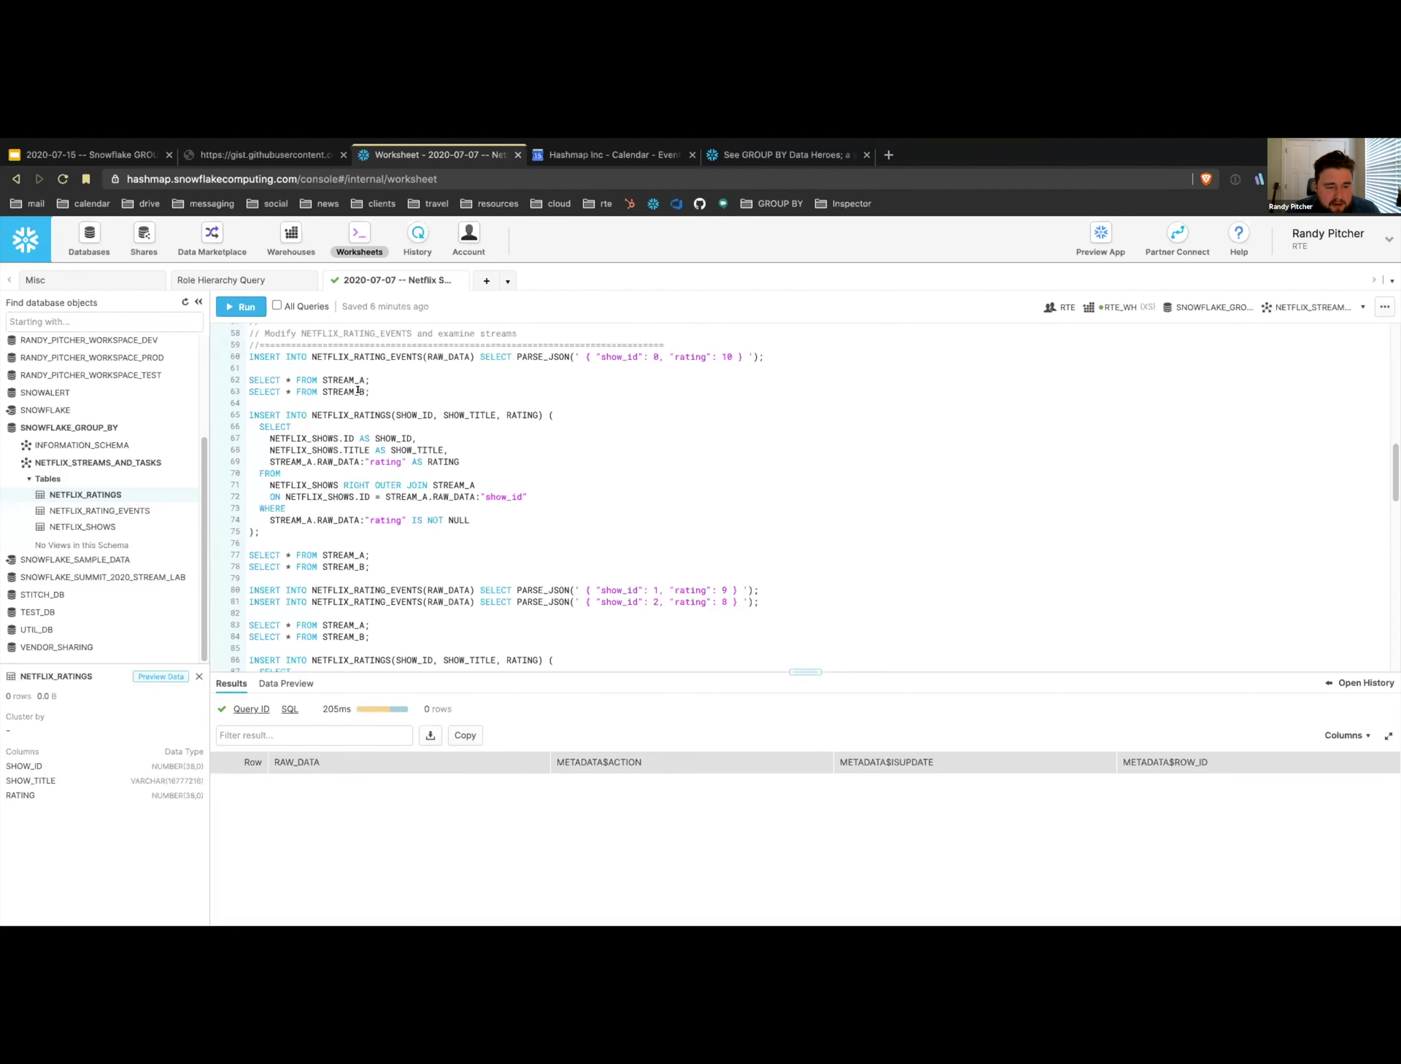
click(241, 307)
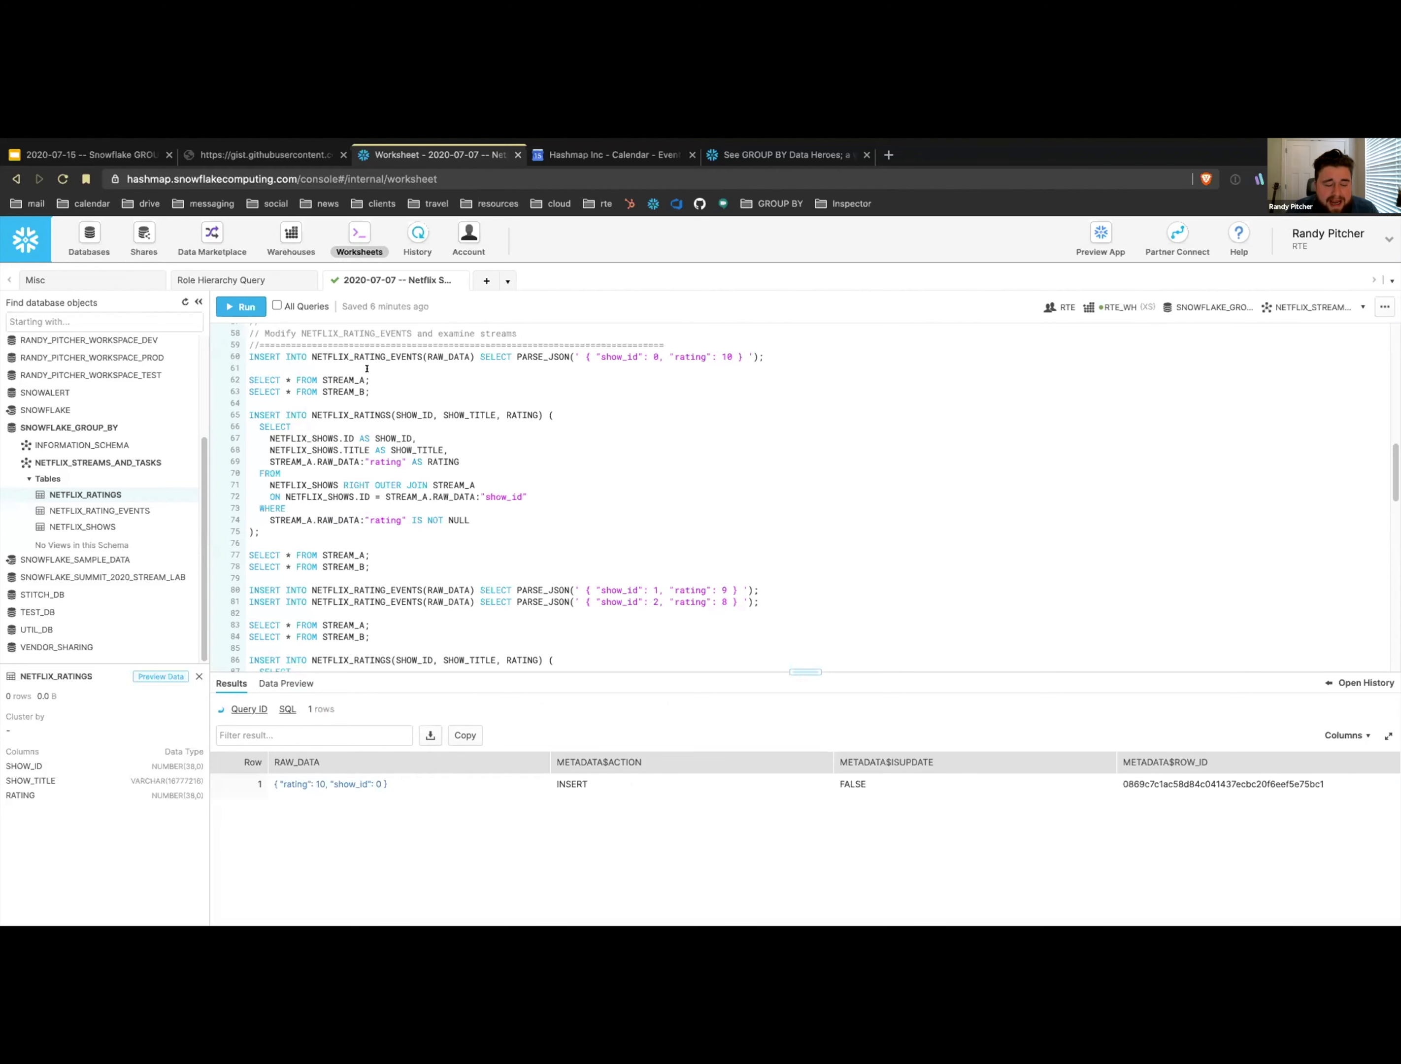
click(247, 307)
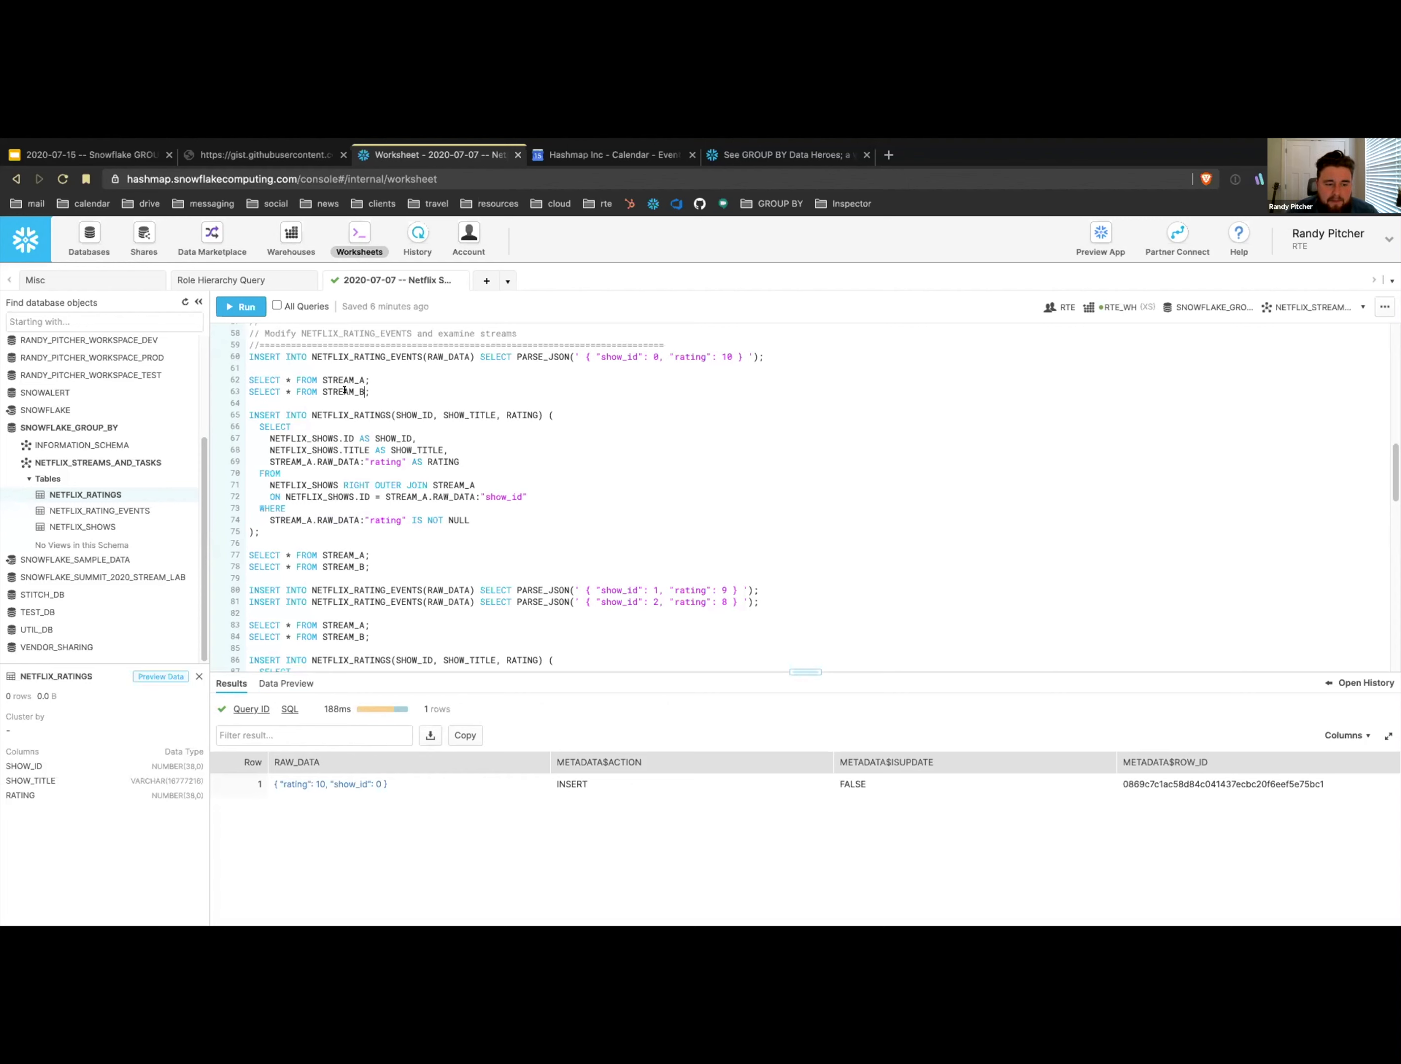
double_click(320, 415)
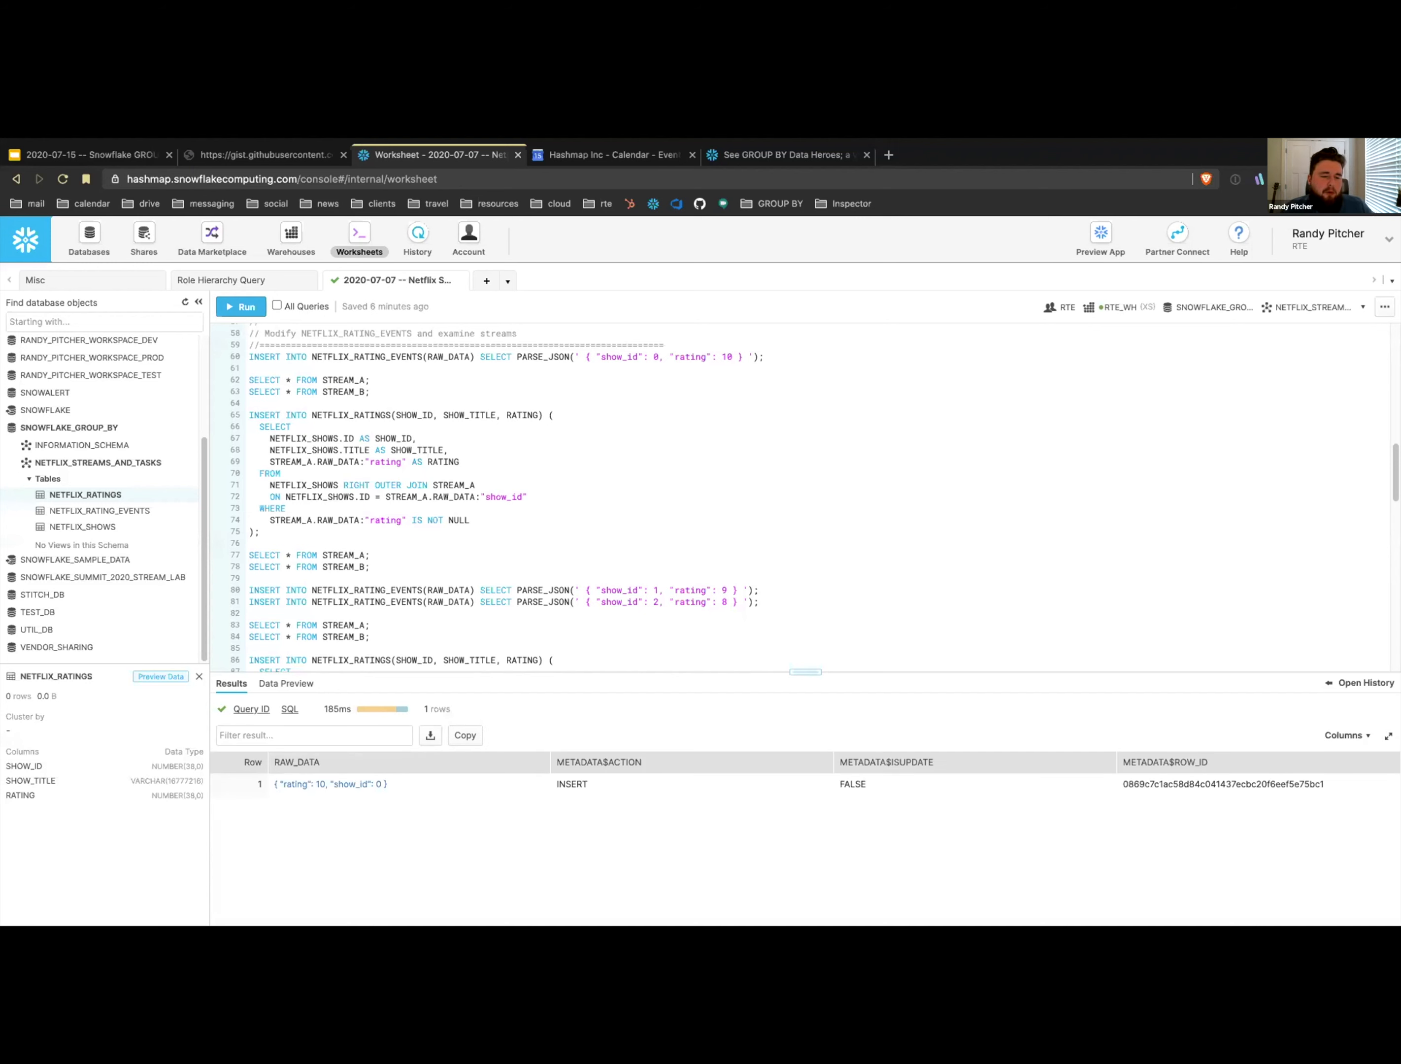
double_click(302, 449)
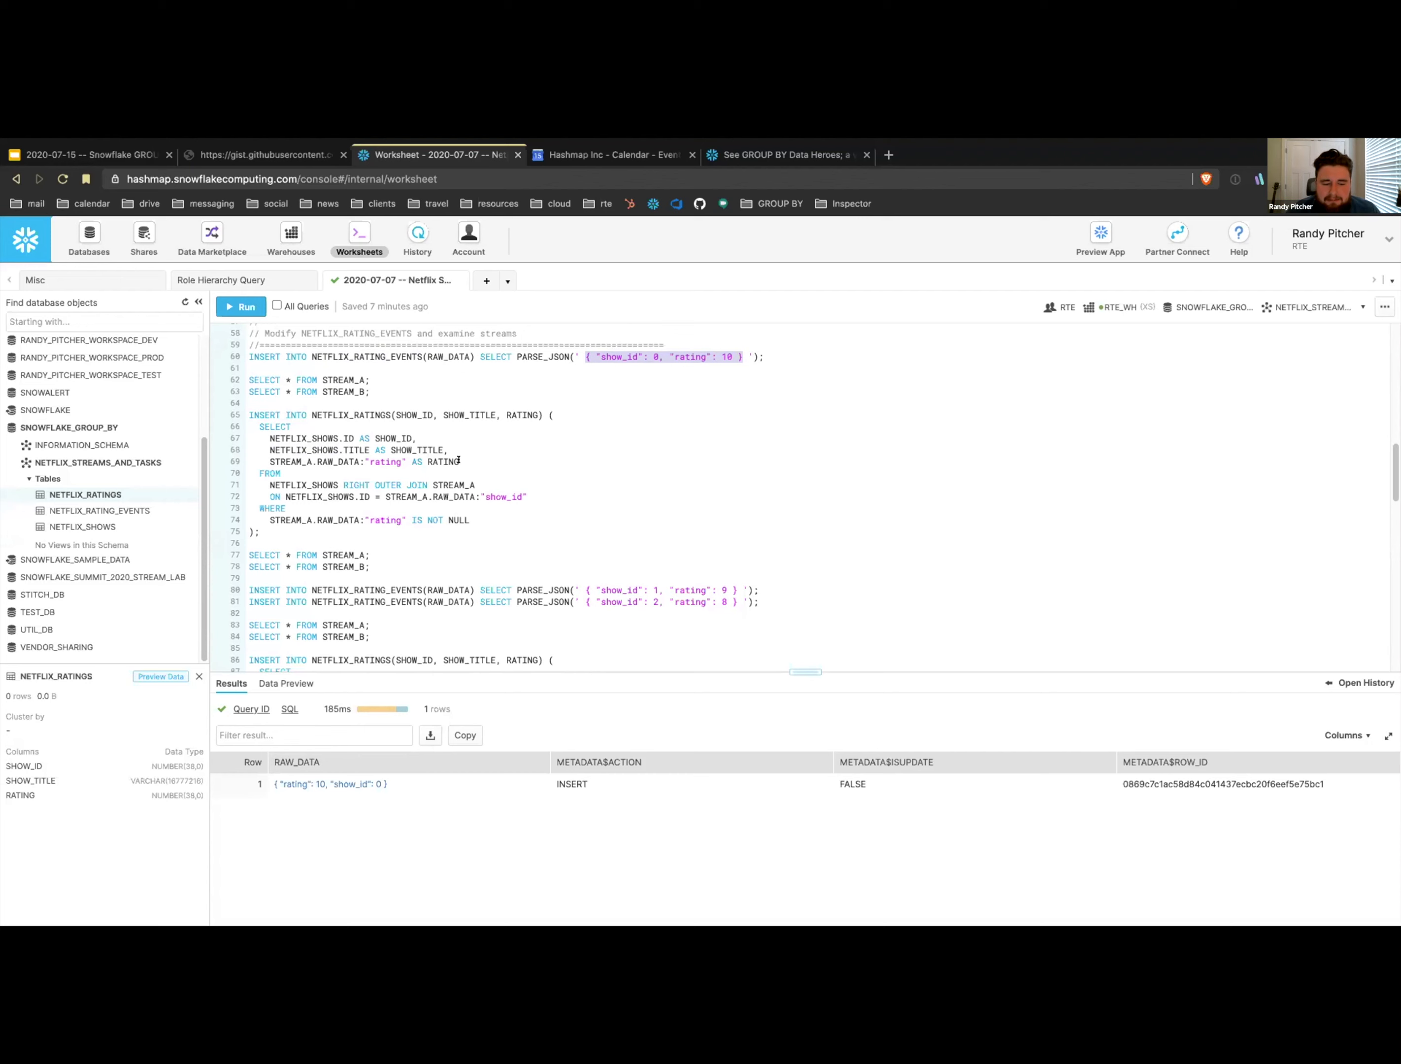
- Insert rating events for show 1 rated 9 and show 2 rated 8, then query a stream
scroll(down, 3)
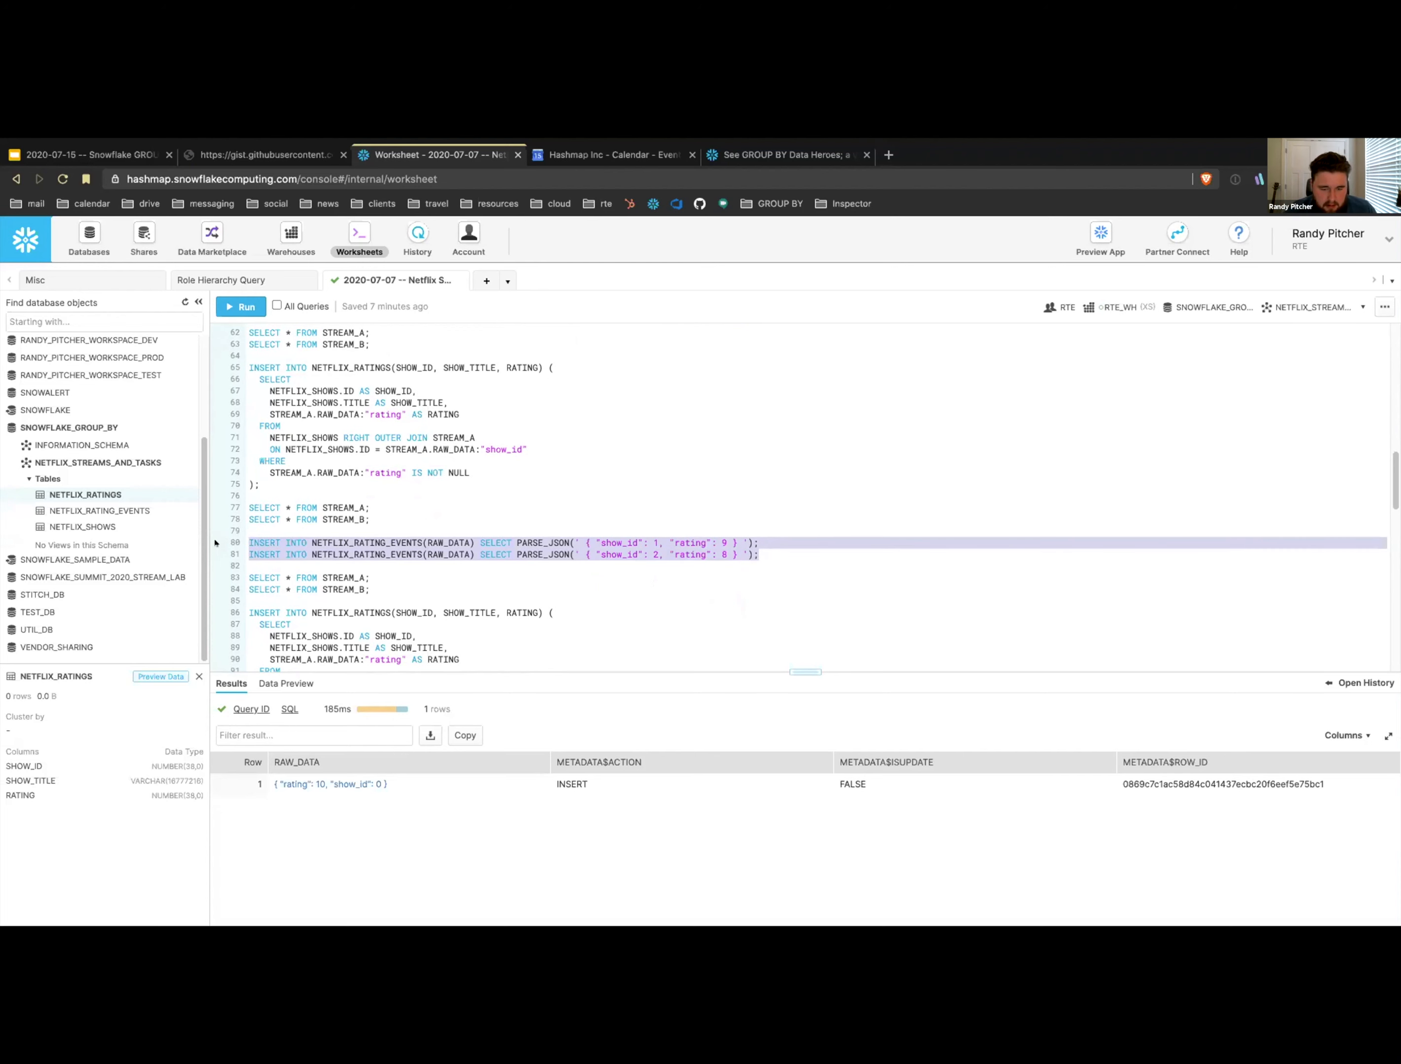
click(246, 306)
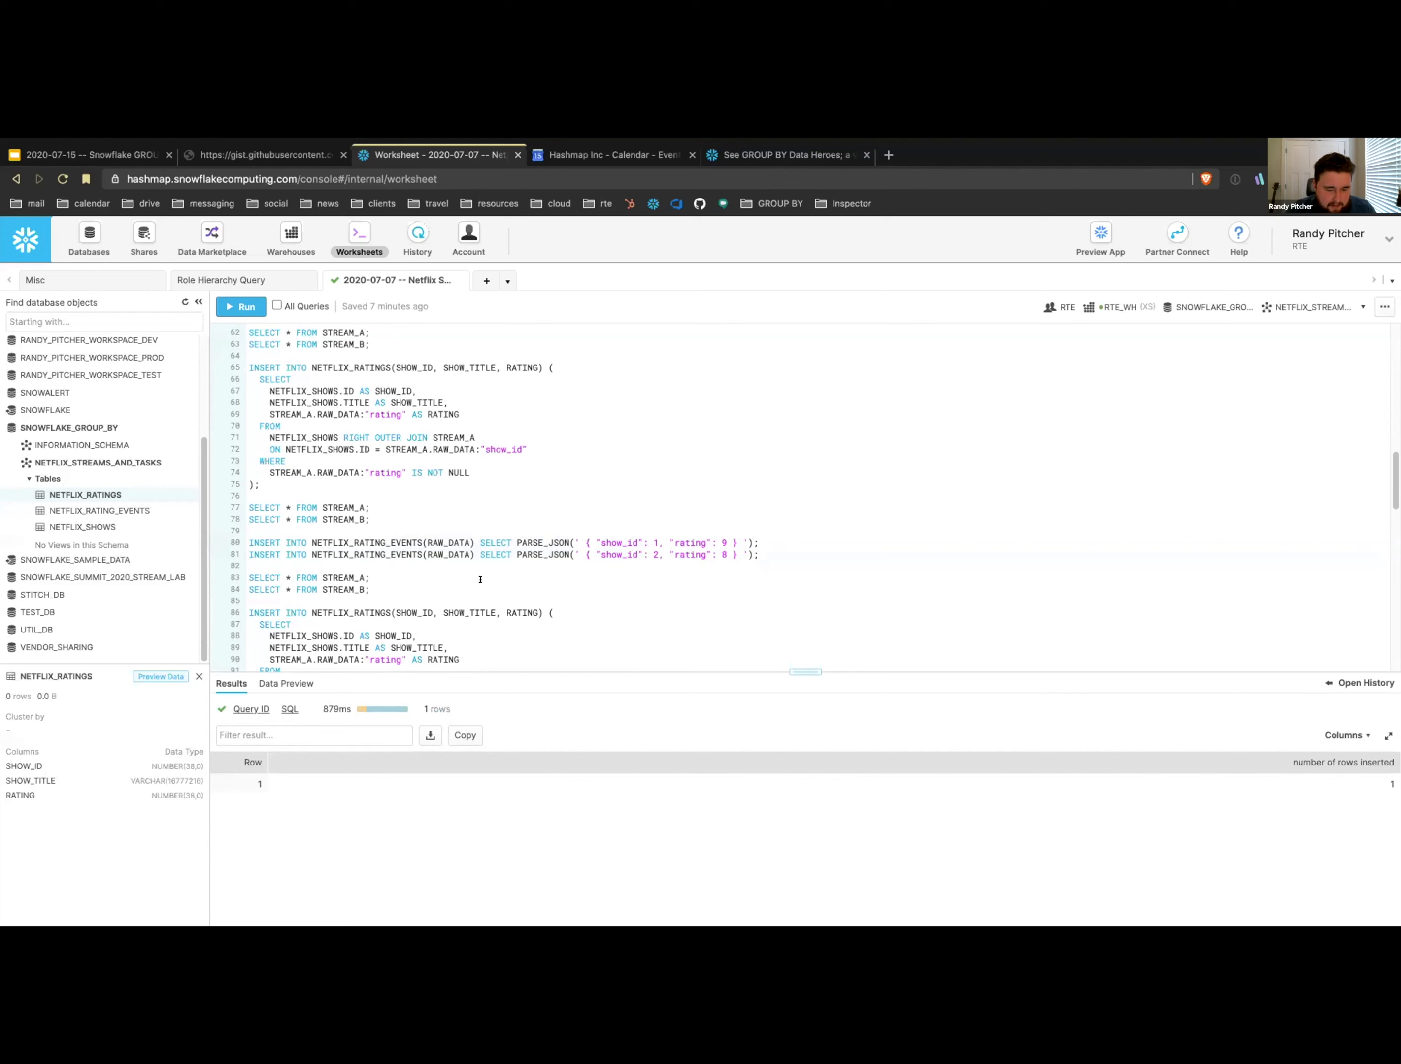
click(240, 307)
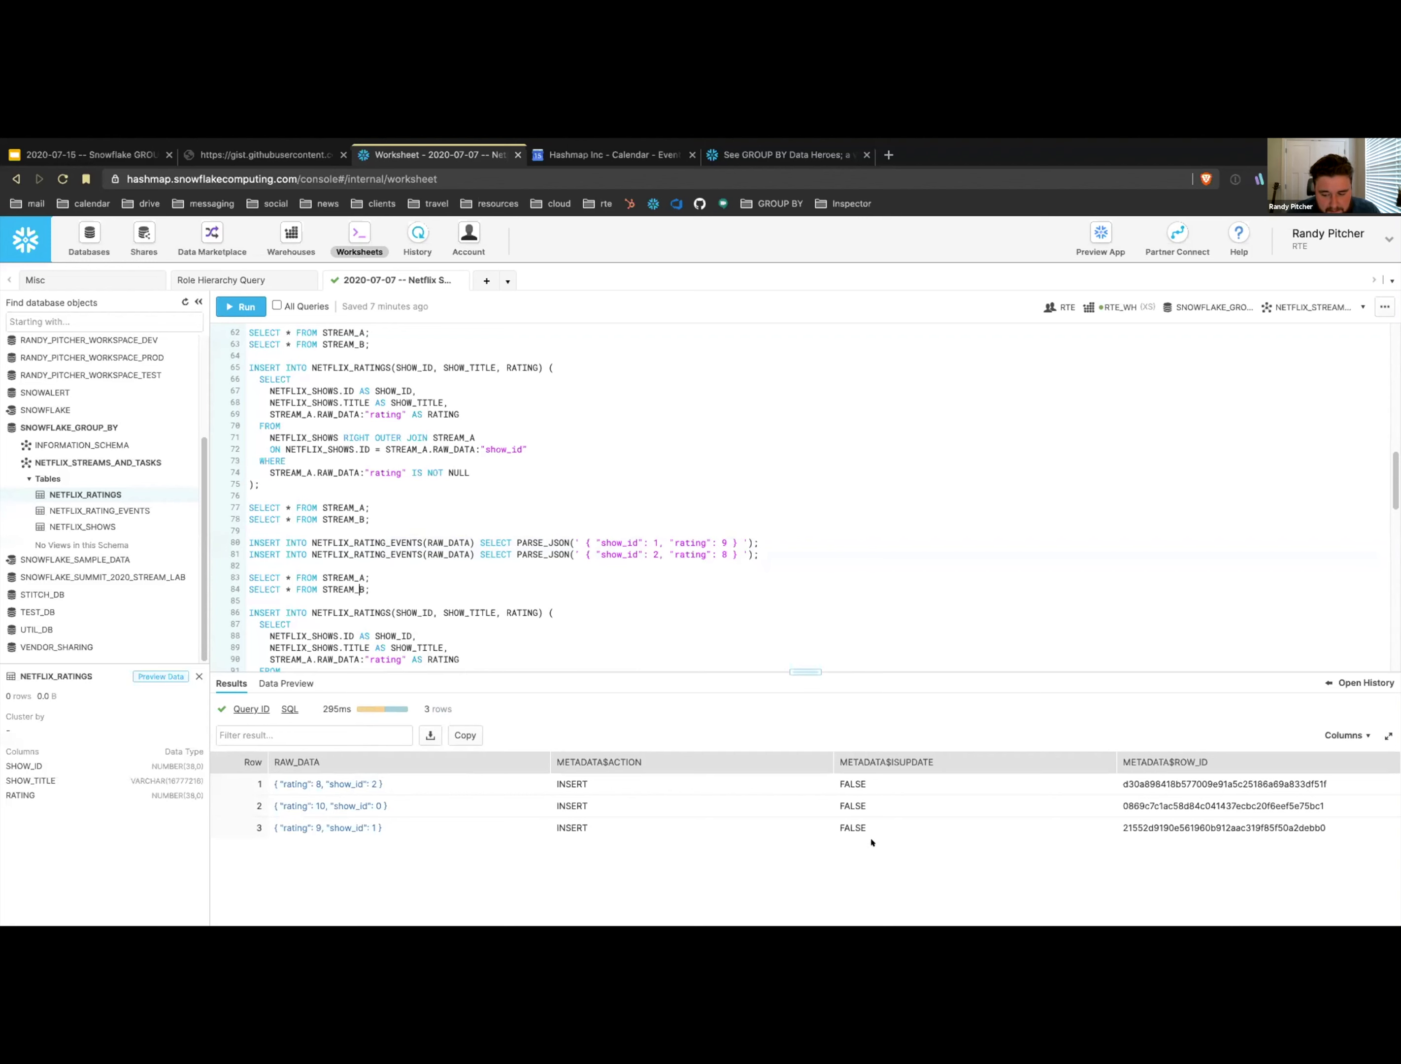
mouse_move(1164, 754)
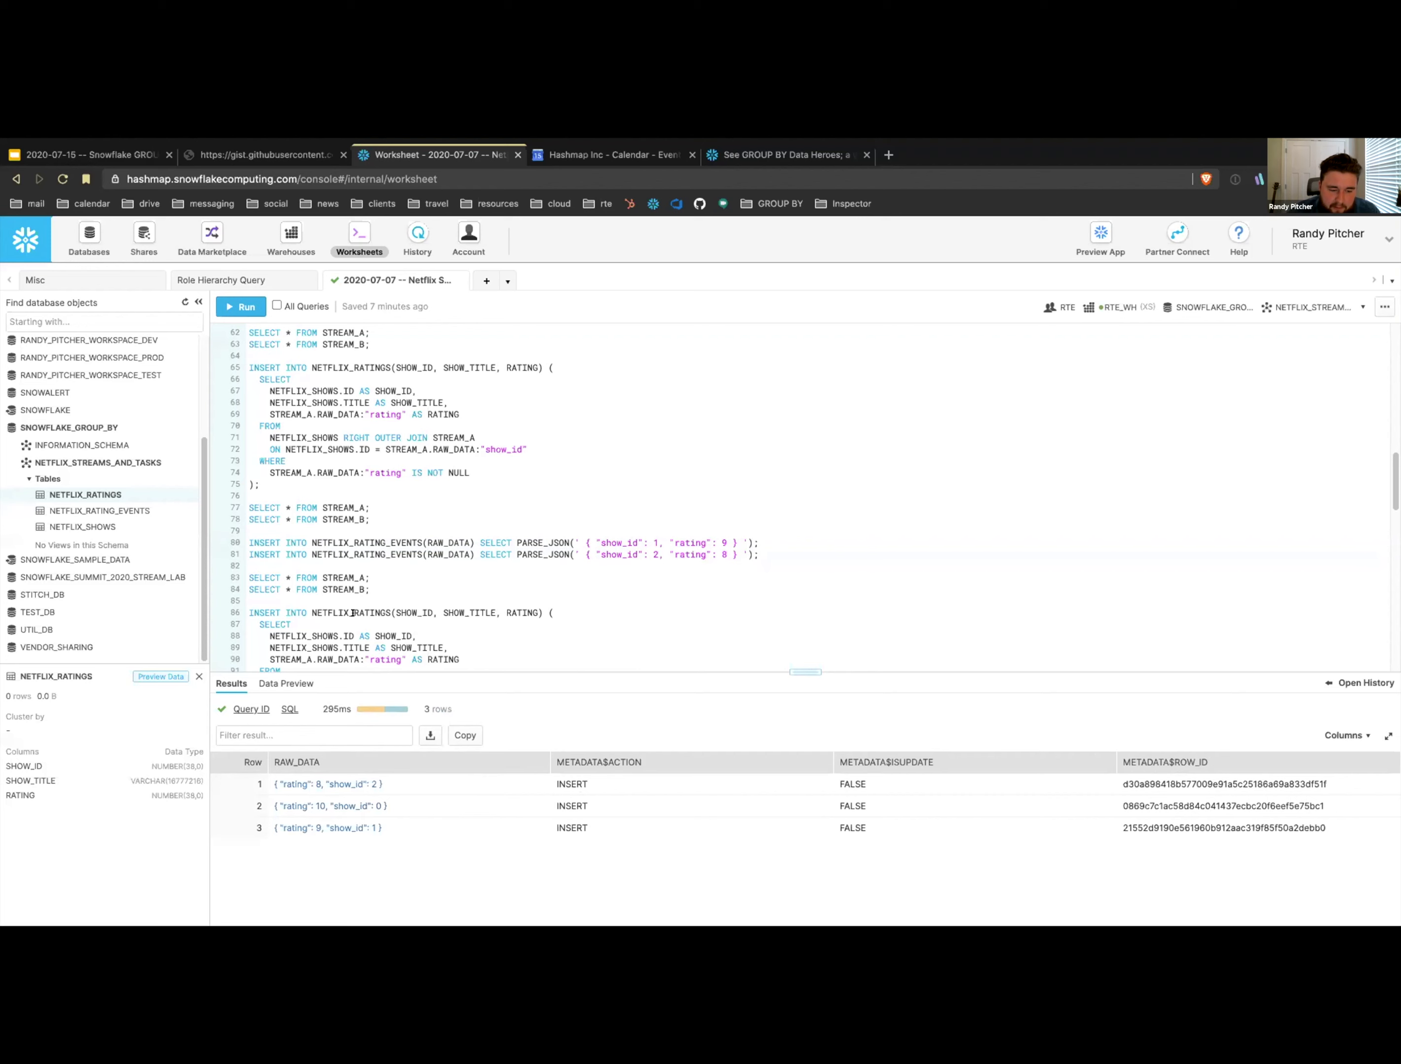
- Query the other stream so STREAM_B lists three pending inserts and STREAM_A two
click(245, 307)
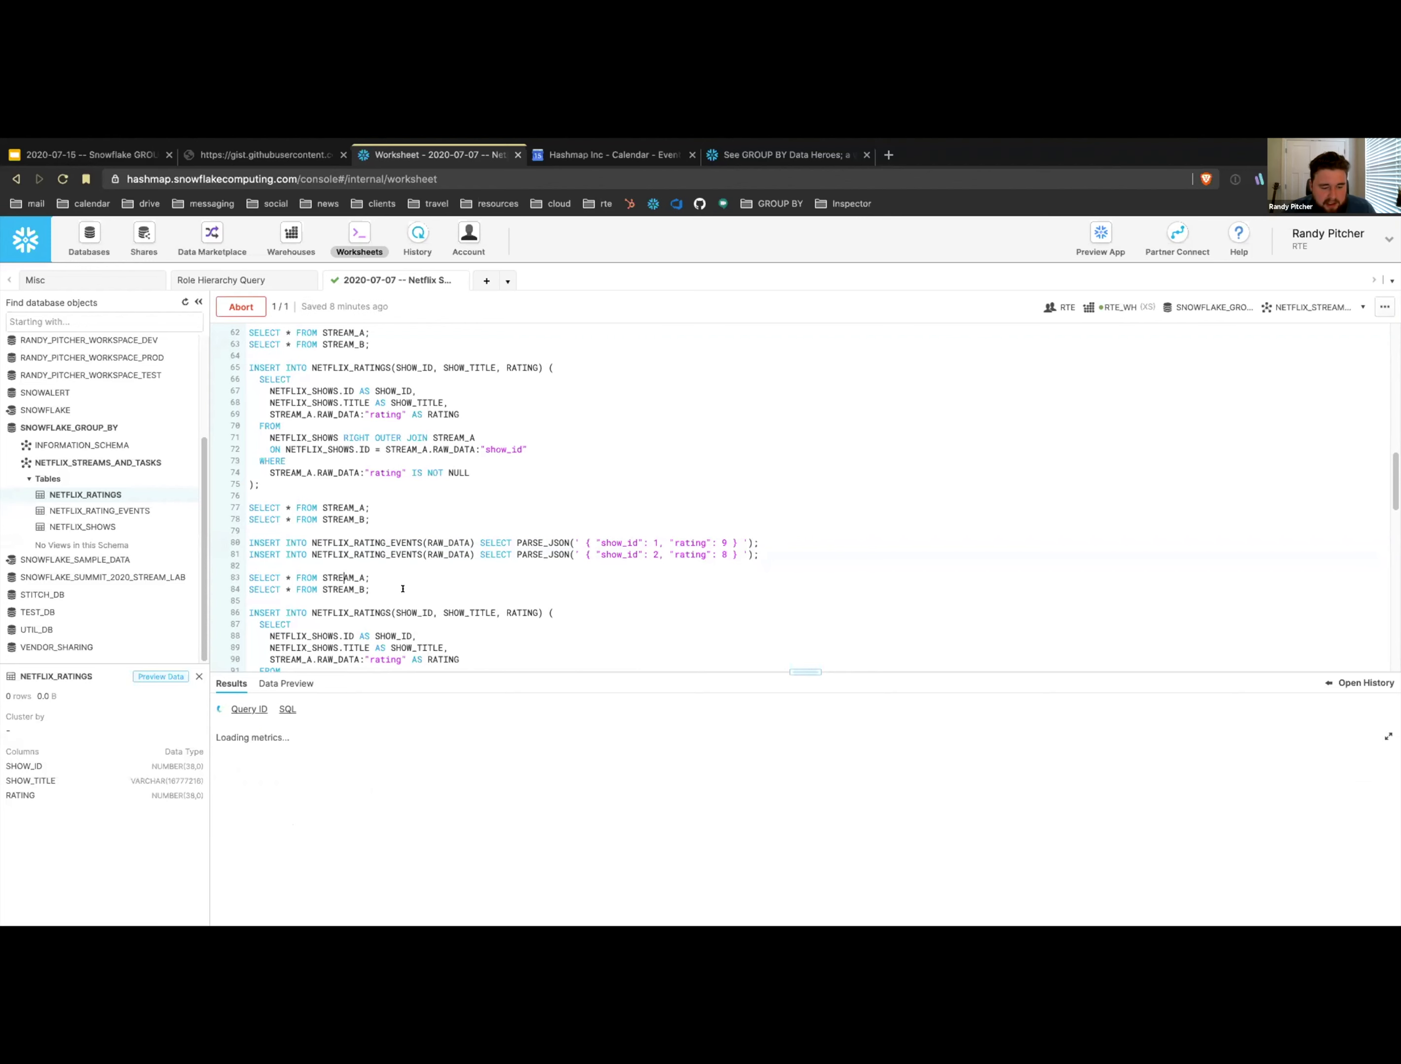
click(240, 306)
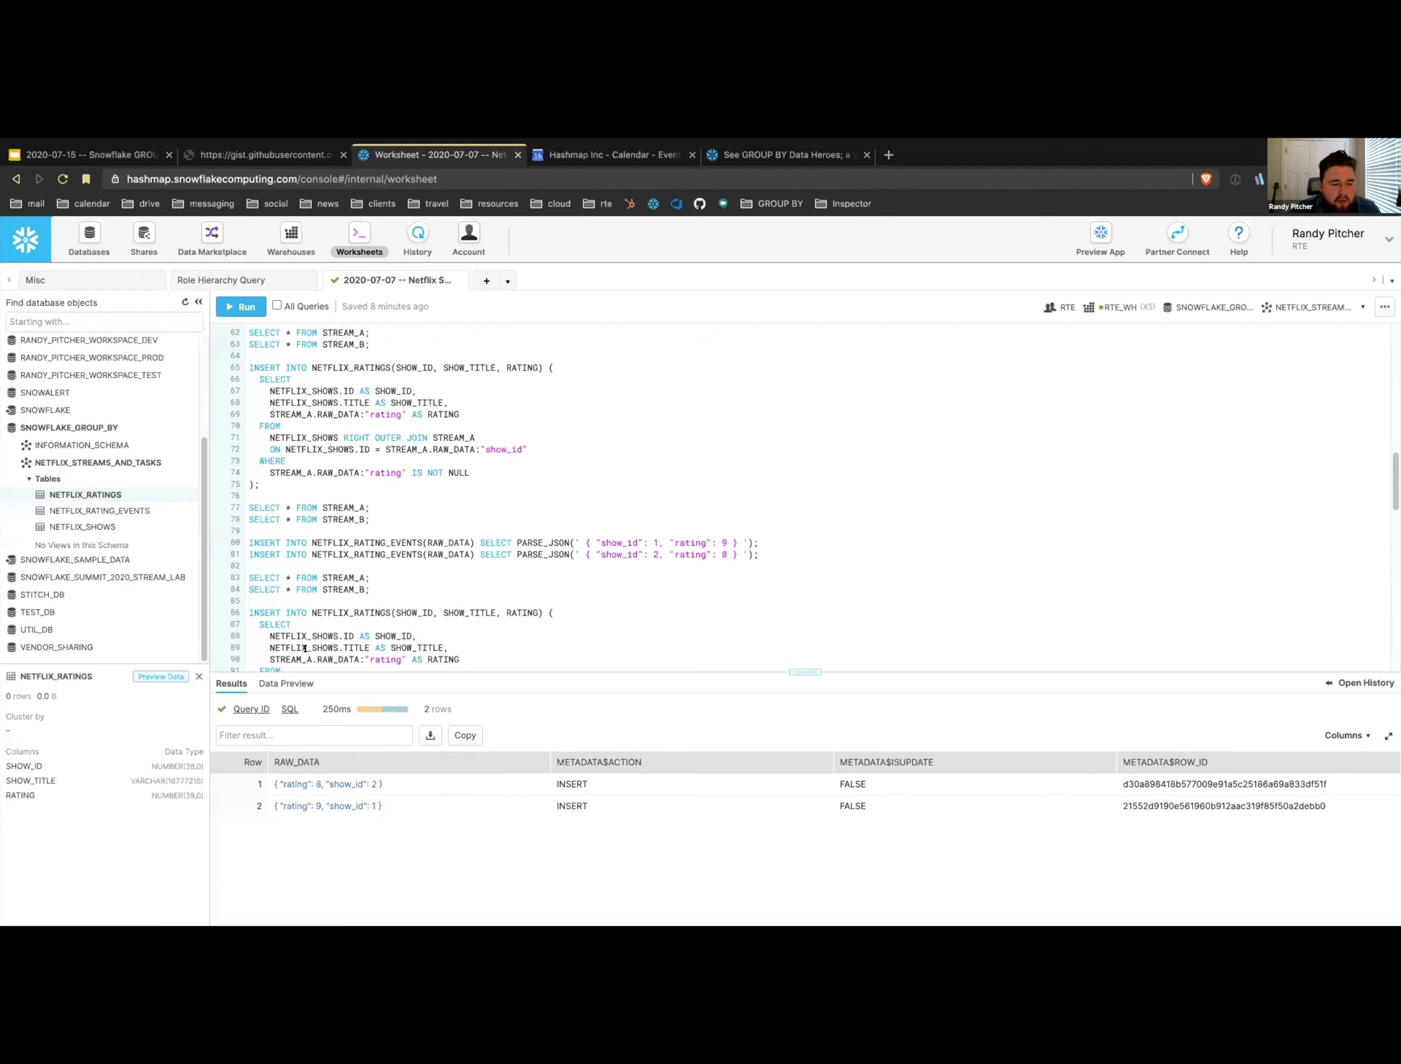
drag(263, 378, 469, 473)
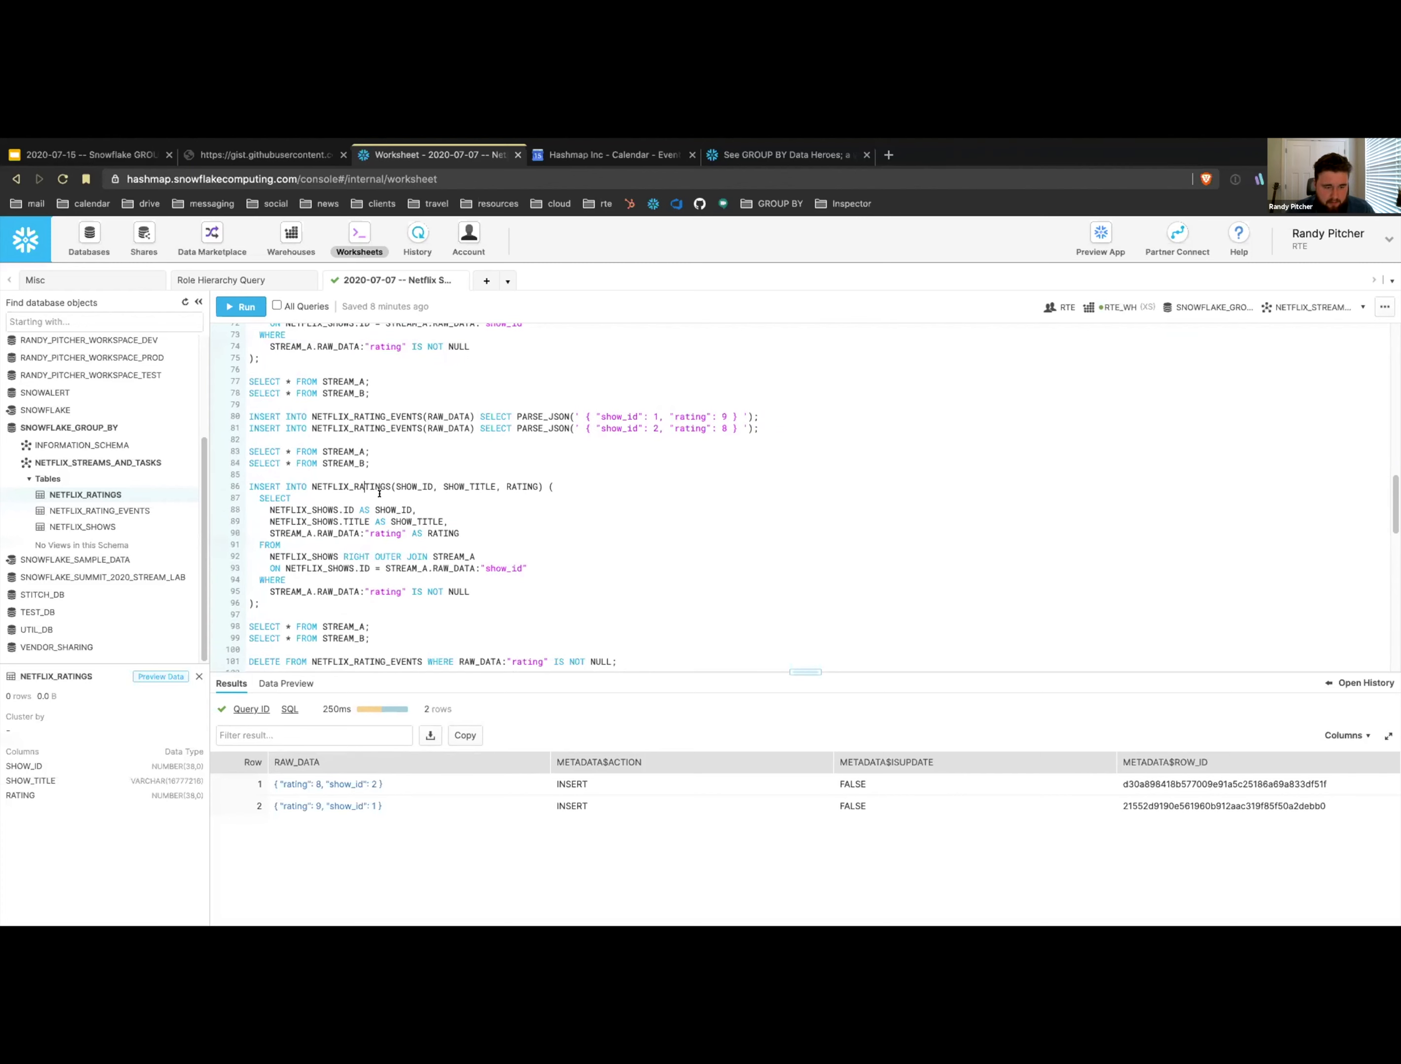
- Preview NETFLIX_RATINGS with BoJack Horseman, Ozark 9 and Master of None 8, then query the now-empty stream
click(242, 305)
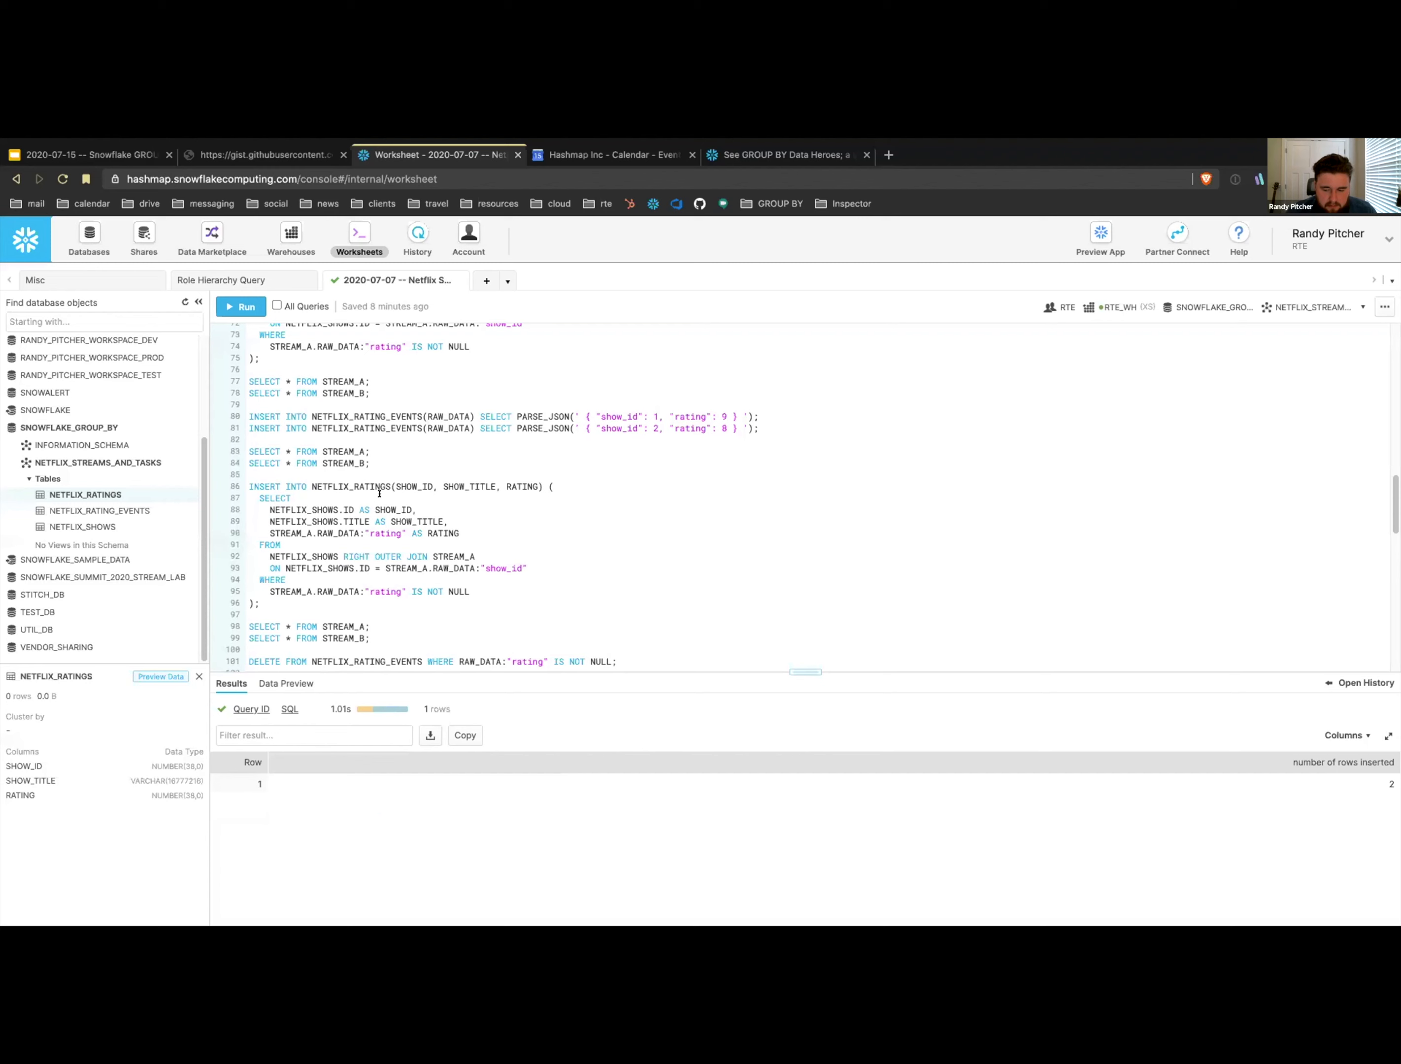
mouse_move(85, 493)
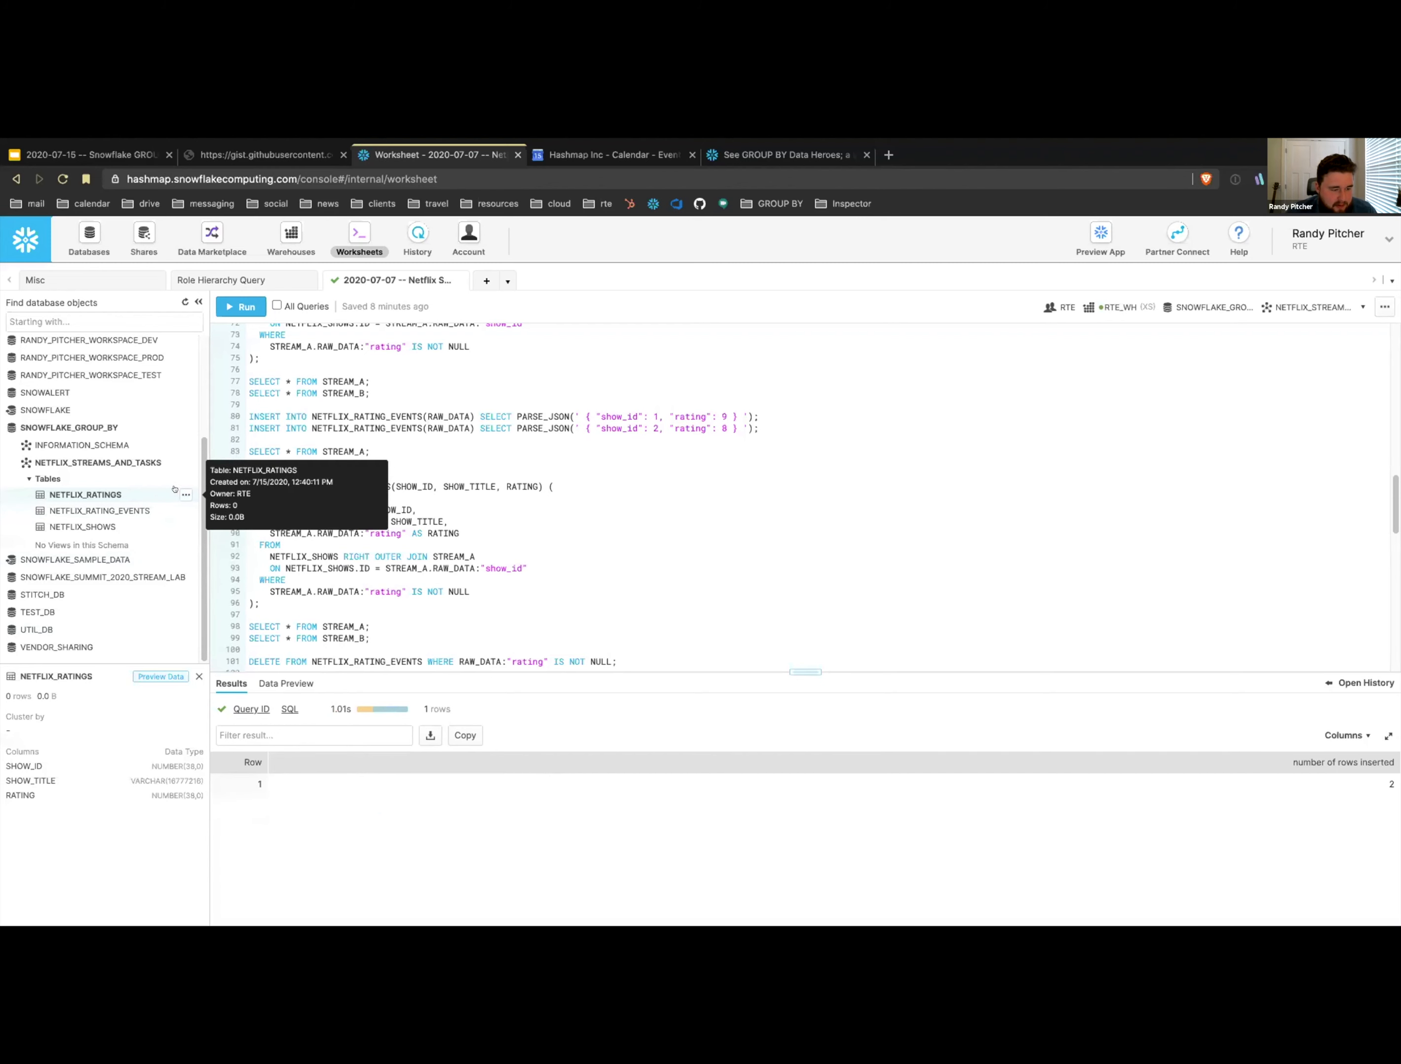
click(286, 683)
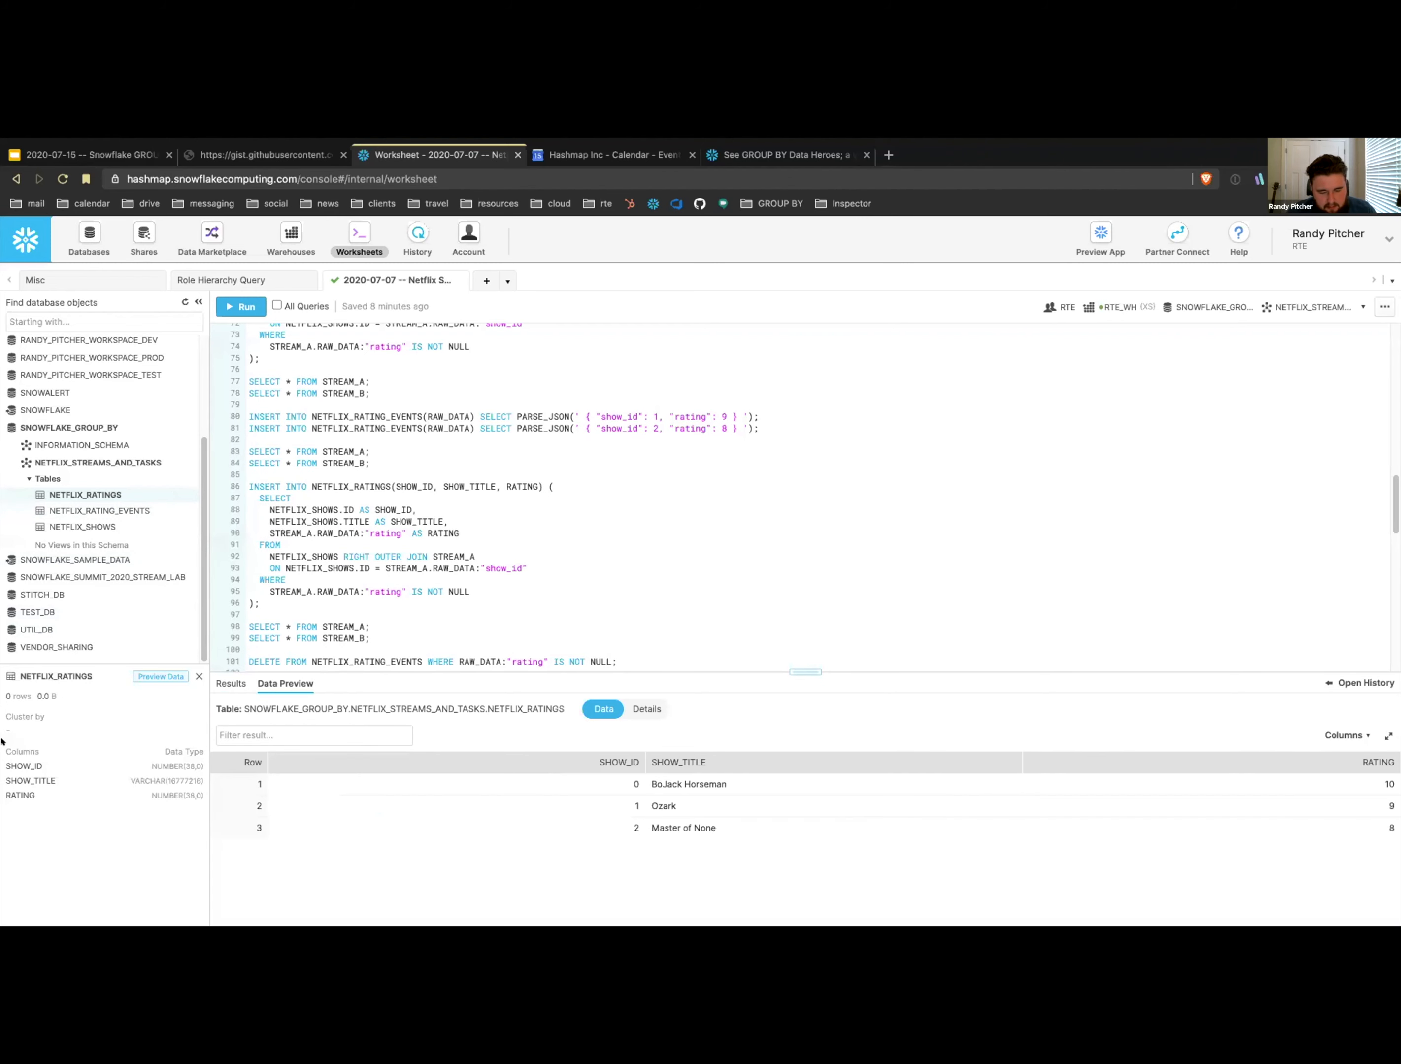
mouse_move(727, 807)
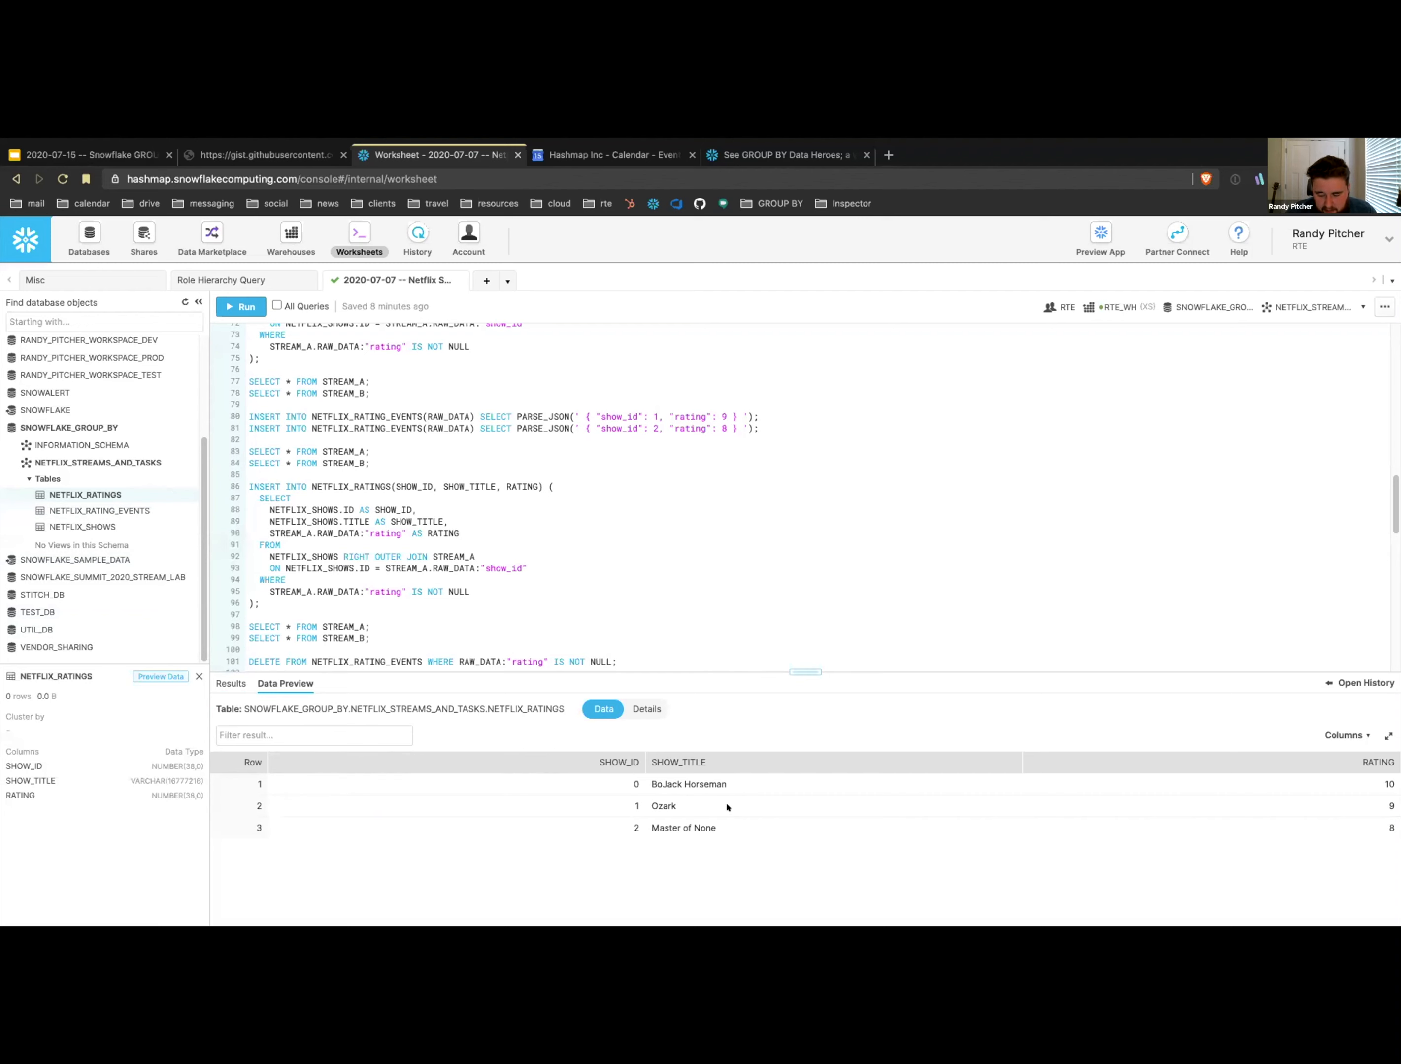
mouse_move(1381, 868)
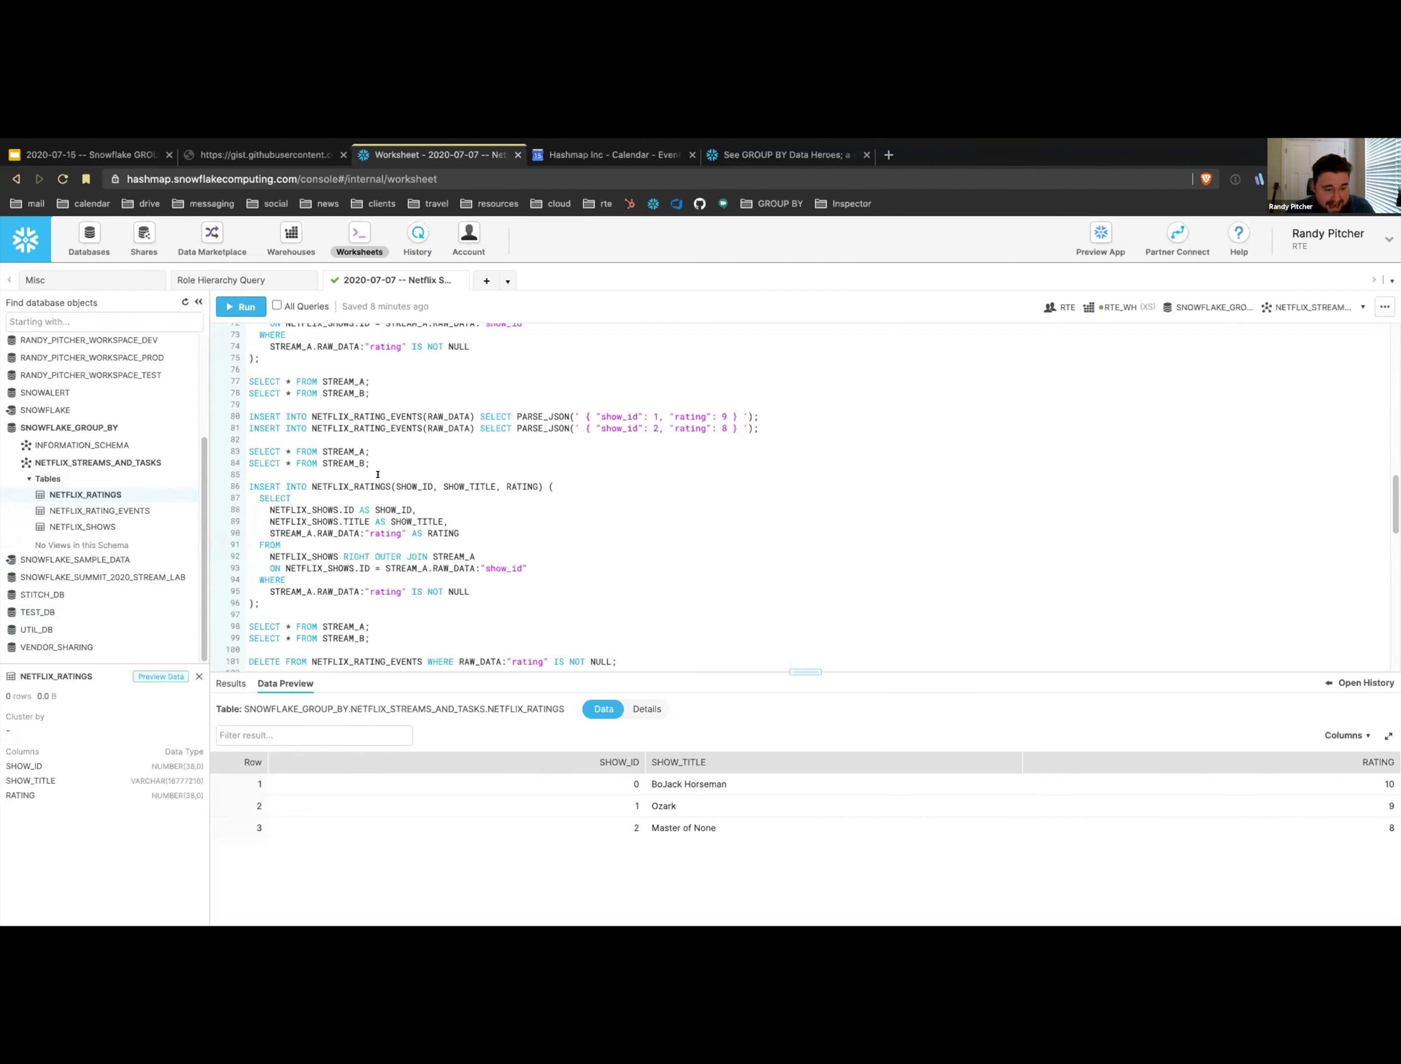
click(241, 306)
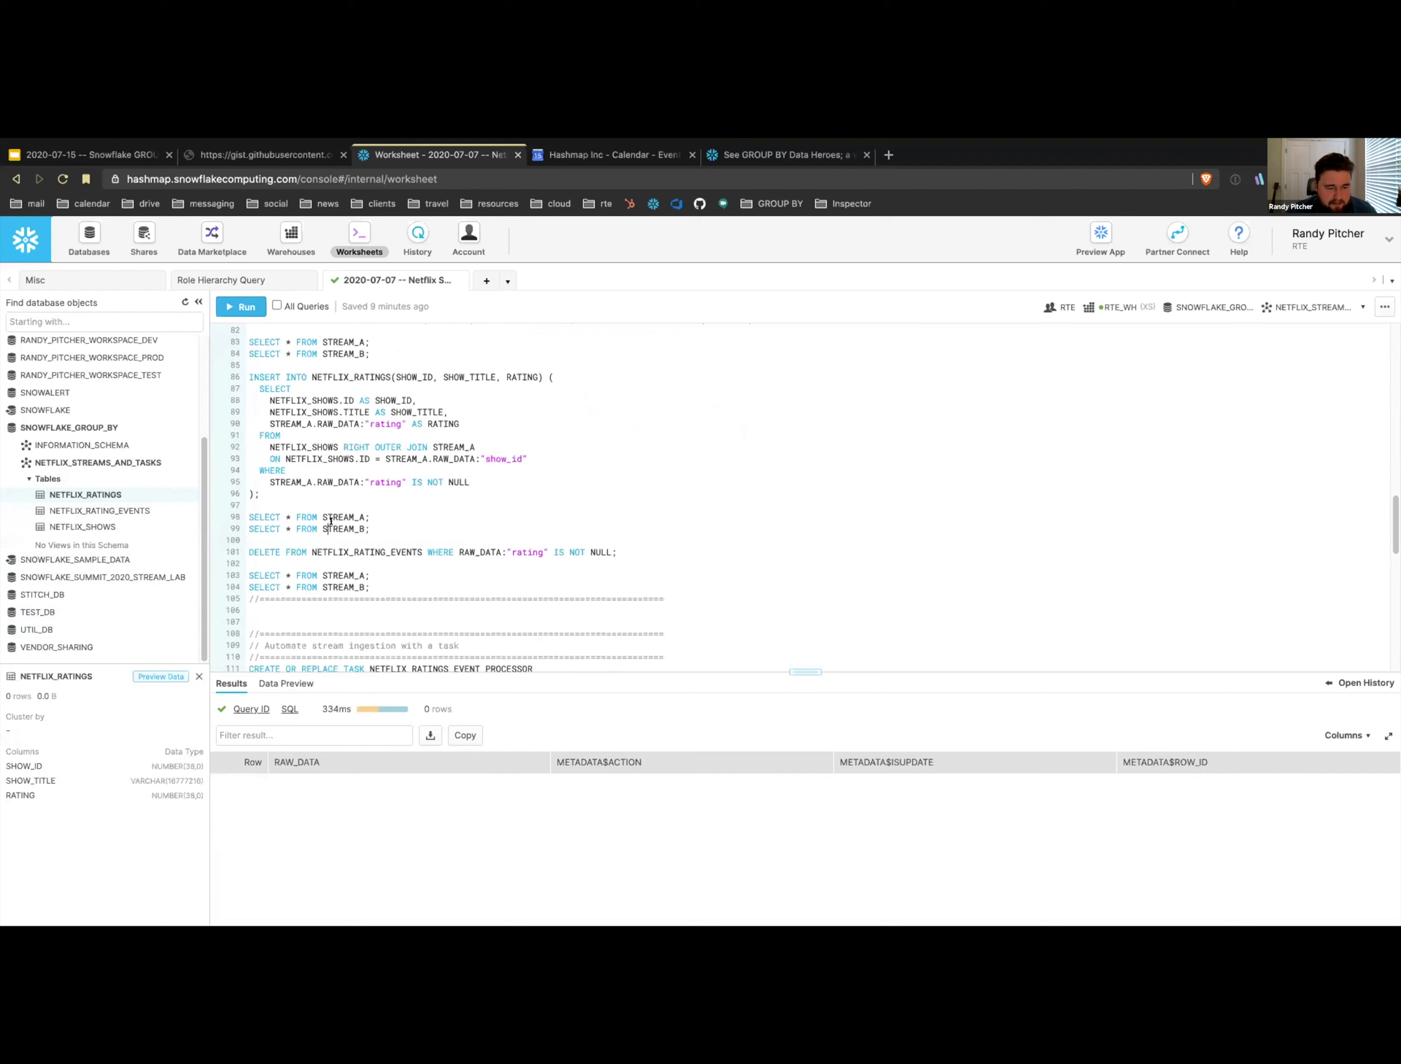
- Delete NETFLIX_RATING_EVENTS rows where rating is not null and preview the empty table
click(242, 306)
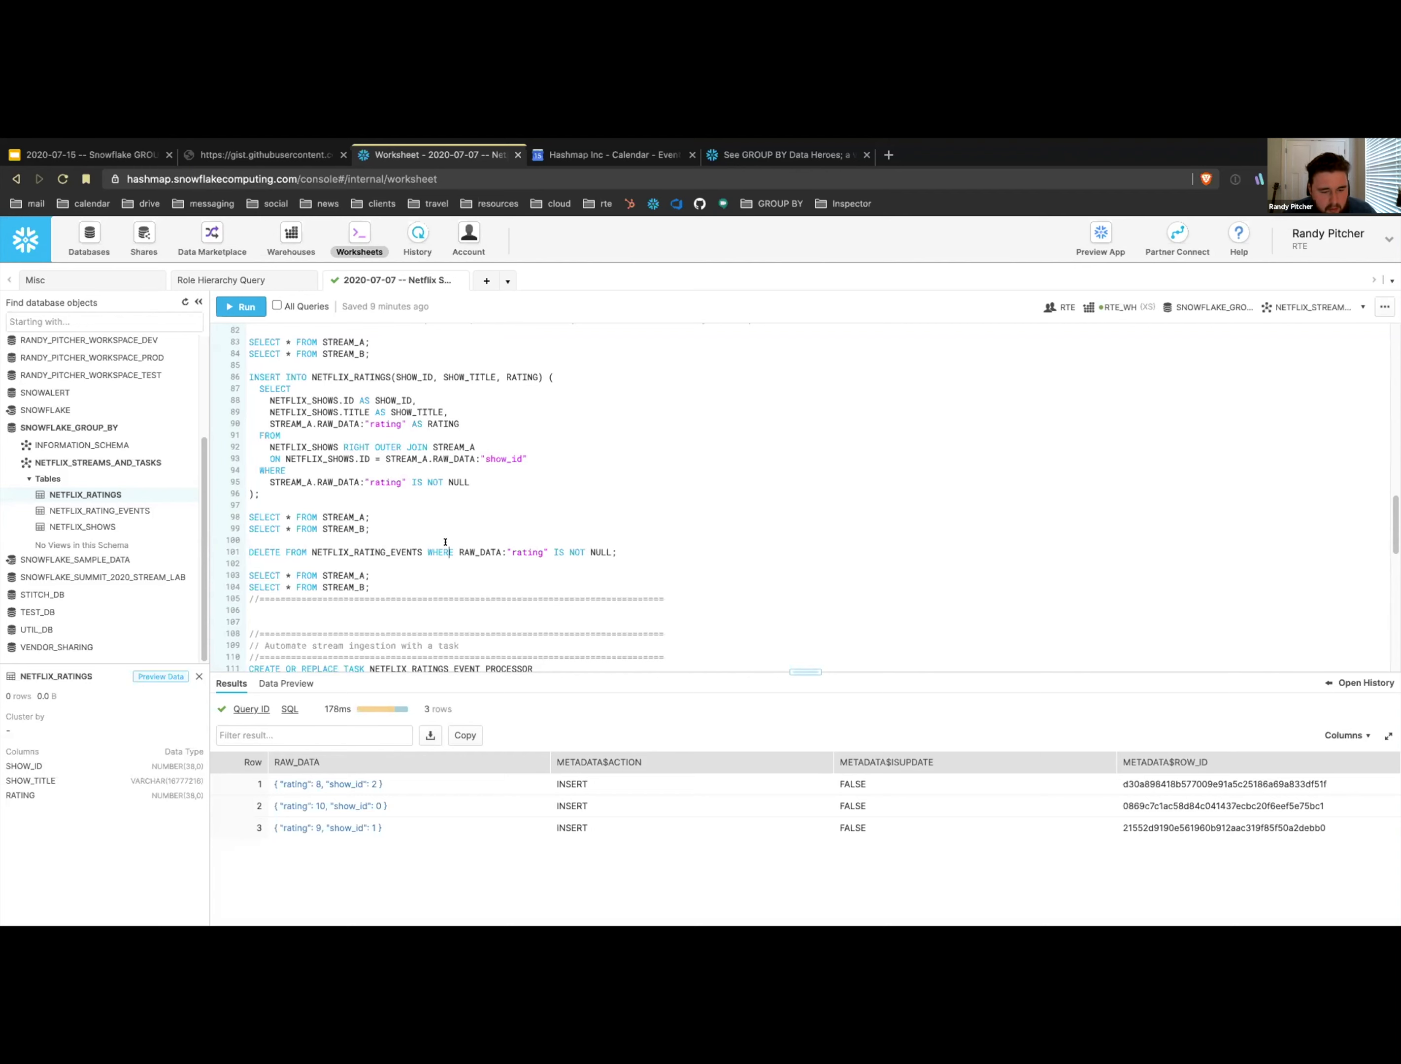
double_click(528, 550)
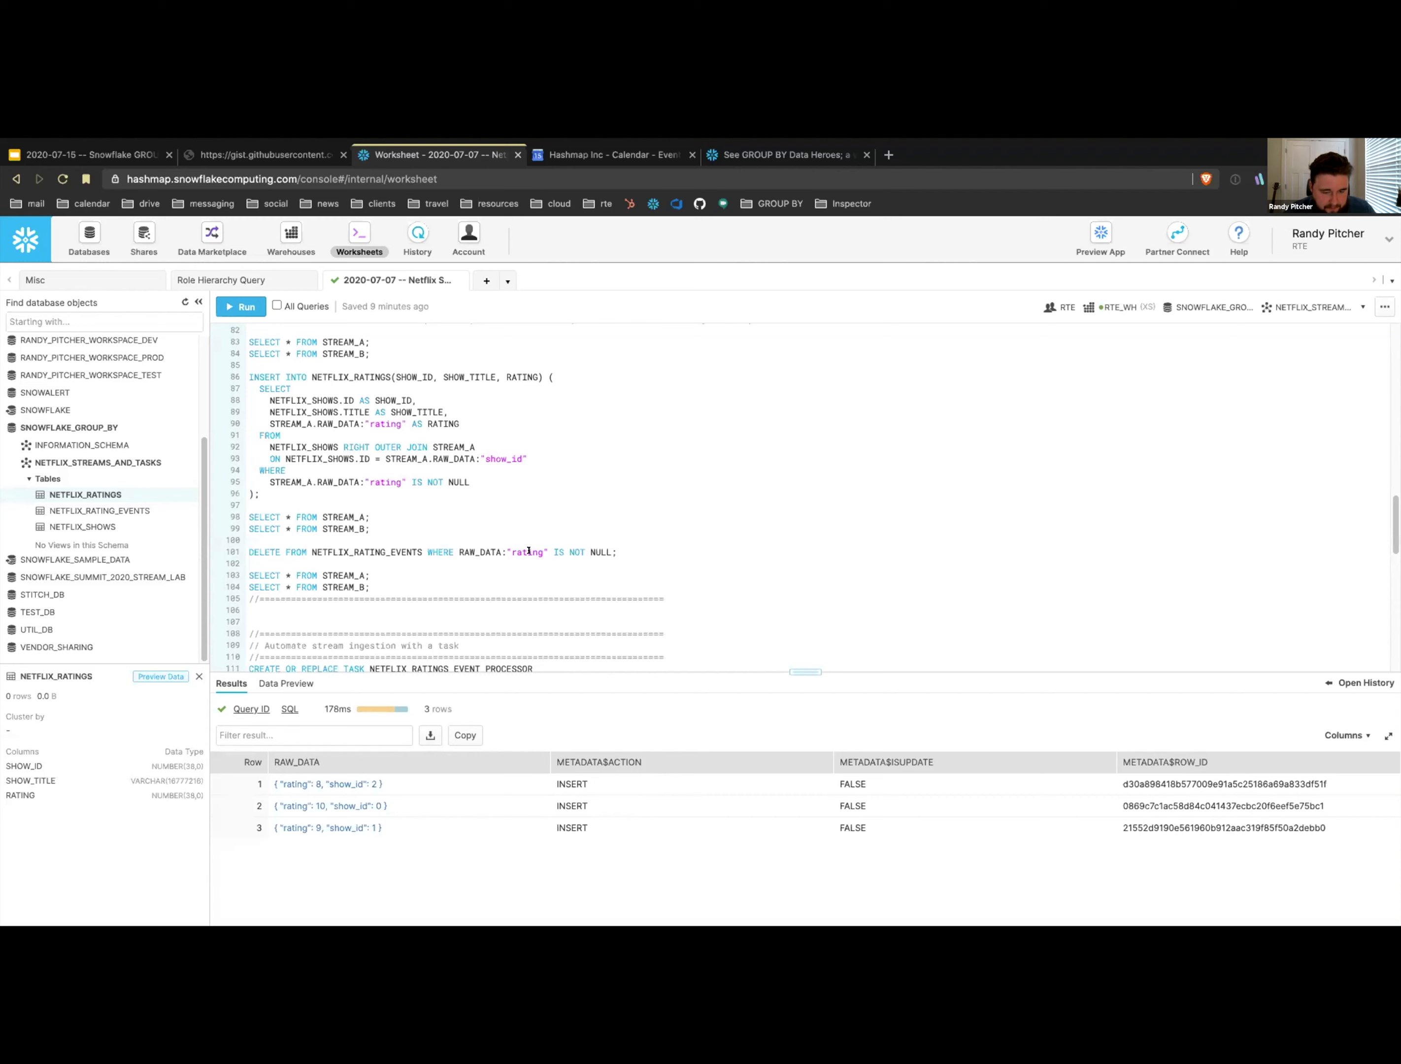
click(245, 307)
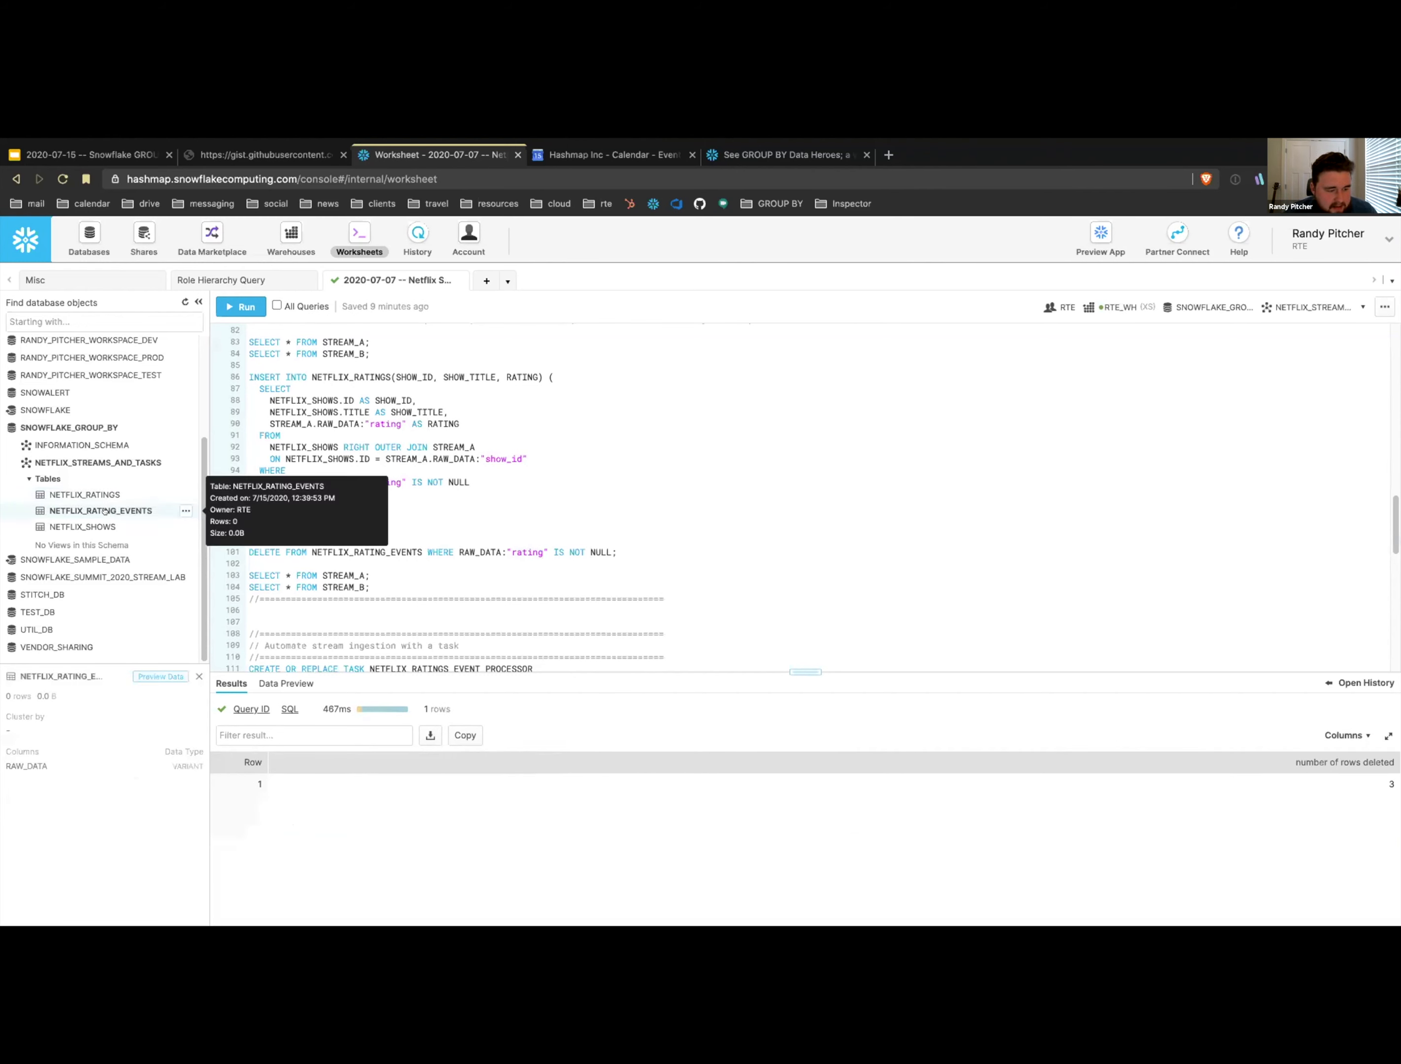
click(286, 682)
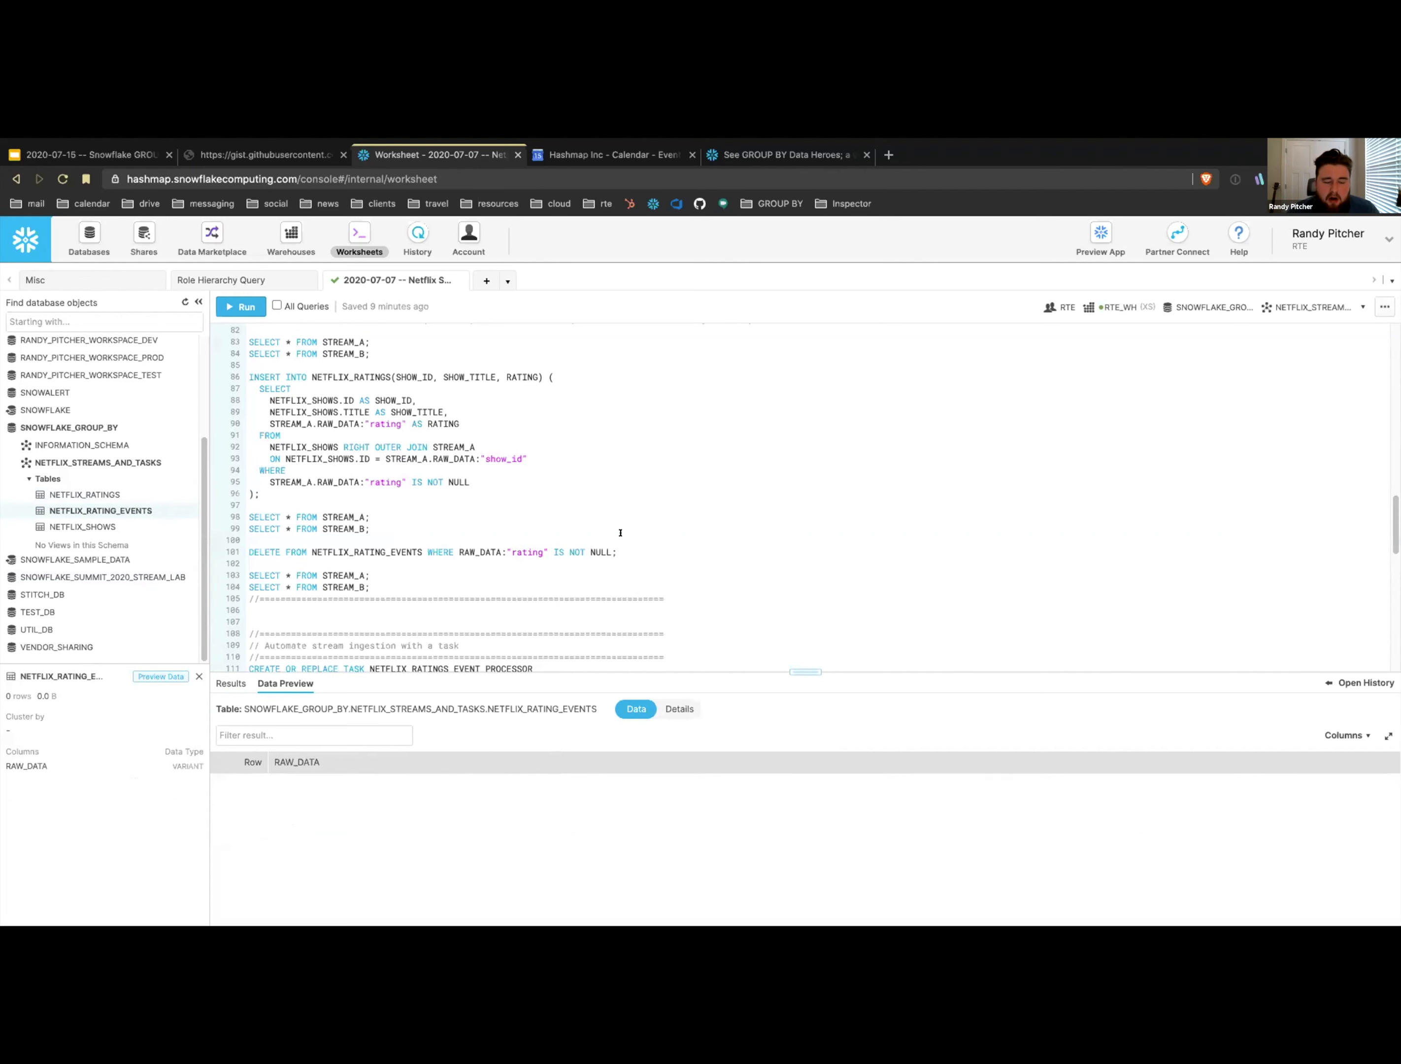
- Query STREAM_A showing three DELETE change rows, then STREAM_B returning zero rows
click(241, 307)
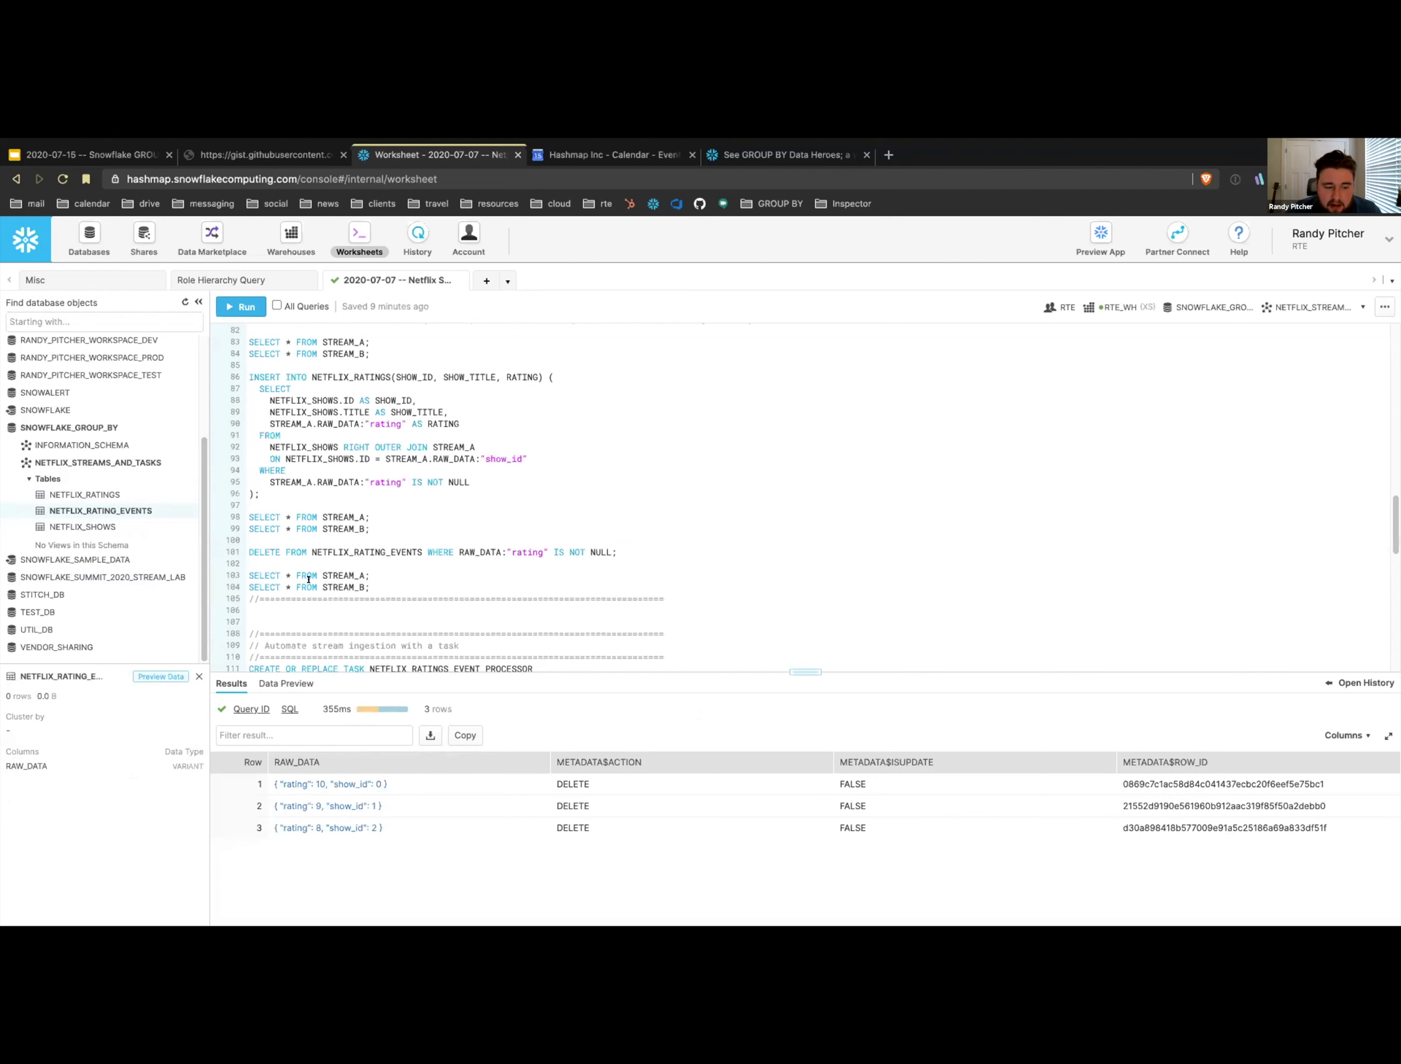
mouse_move(439, 820)
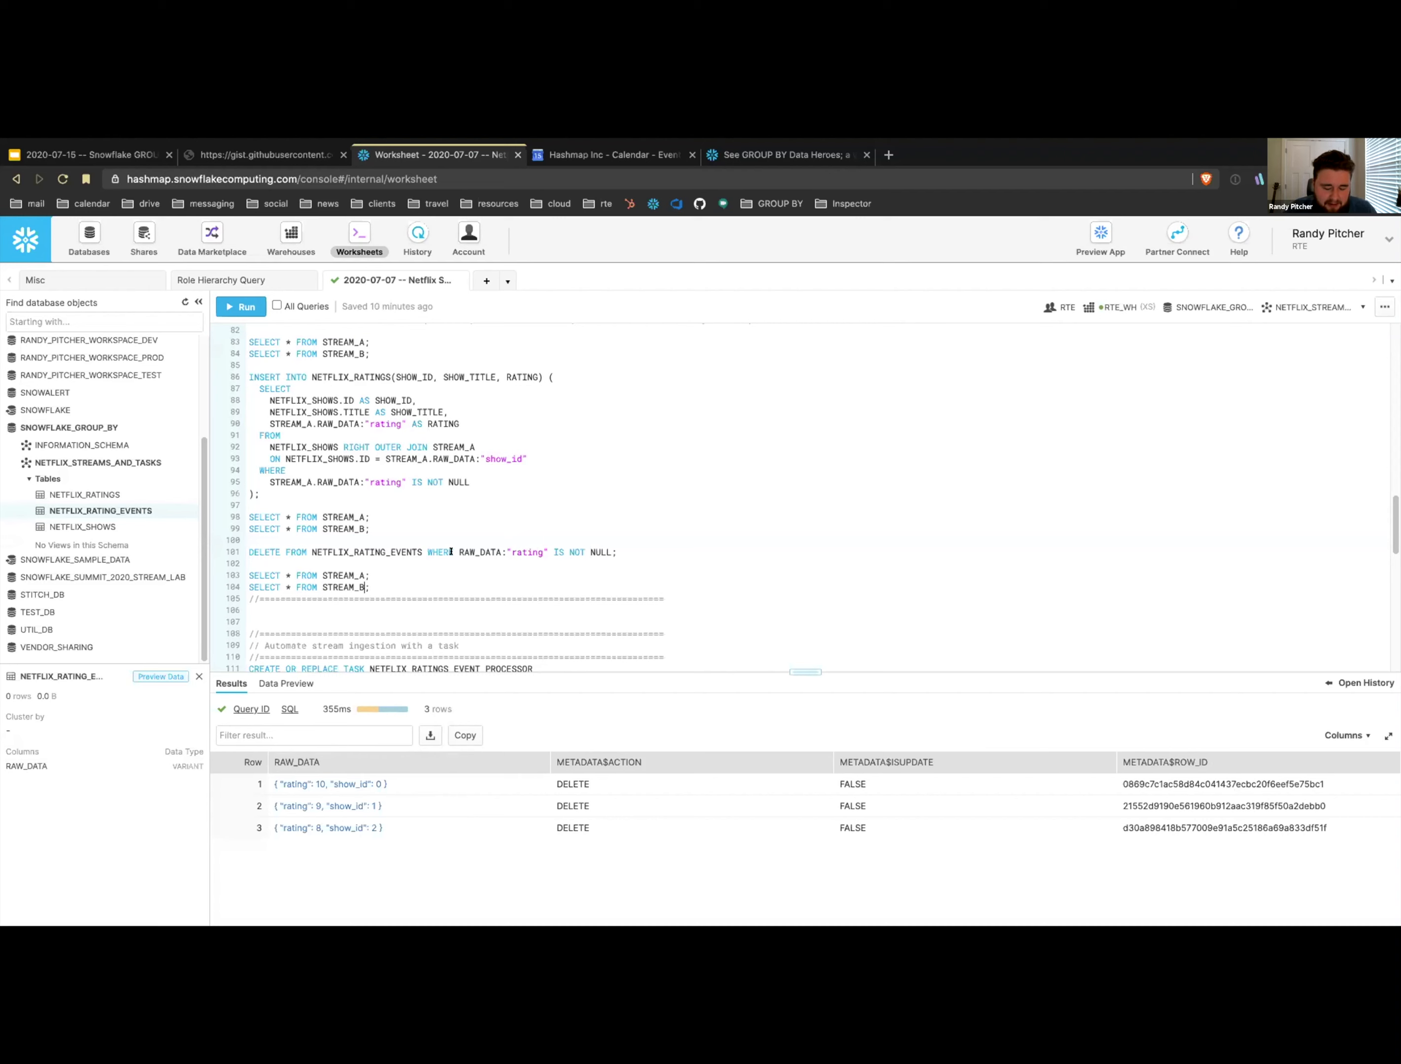
click(241, 307)
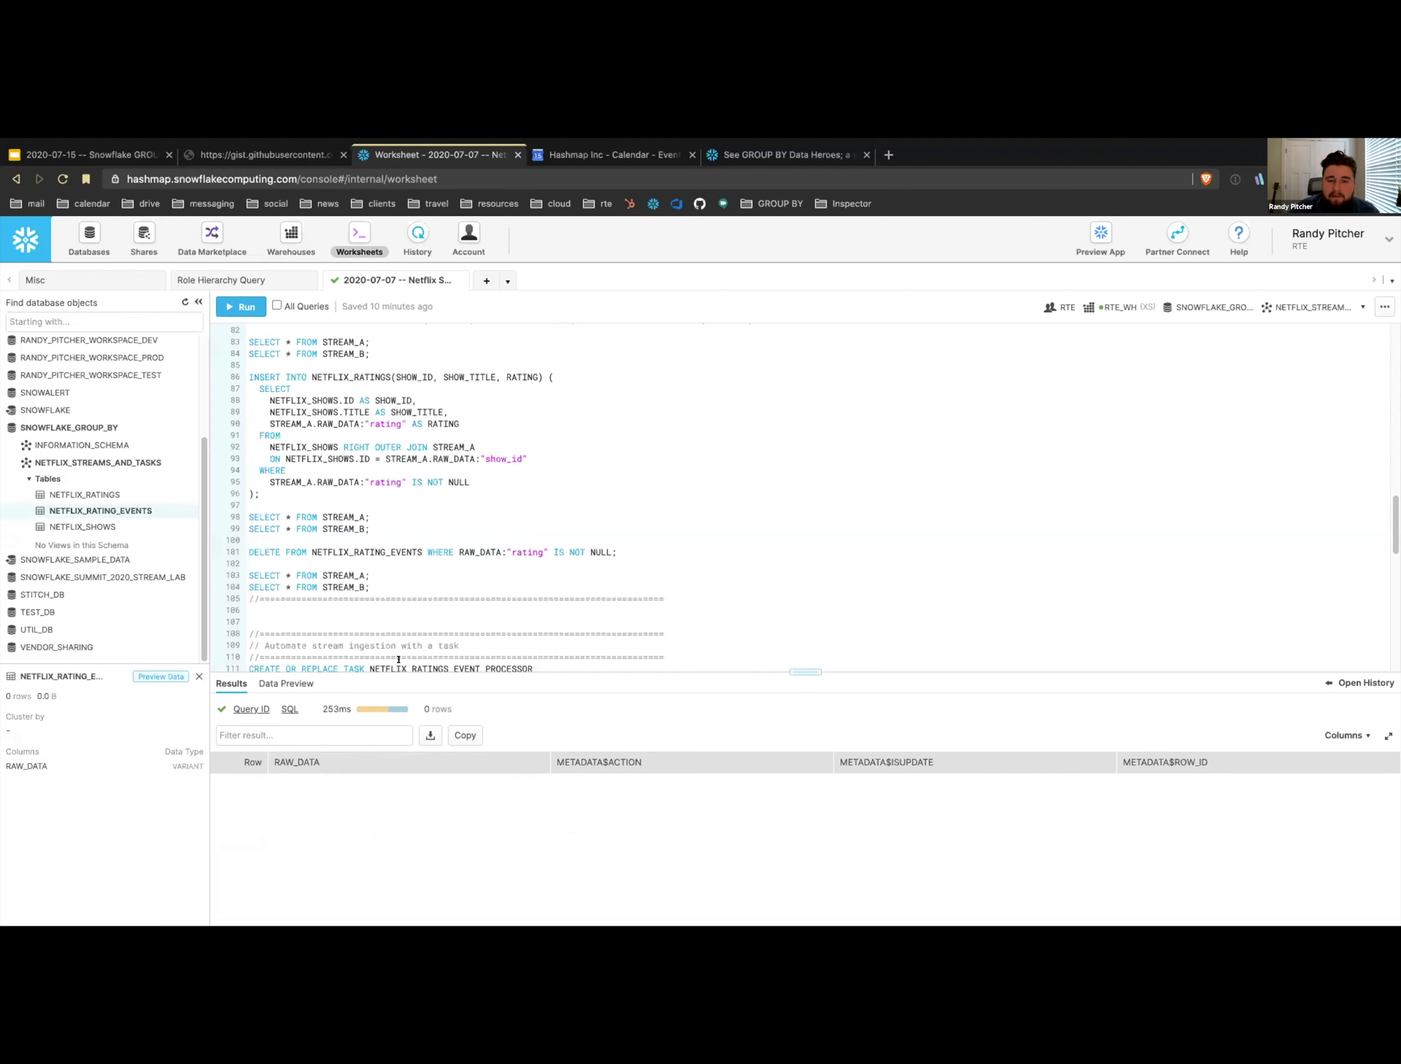
click(364, 588)
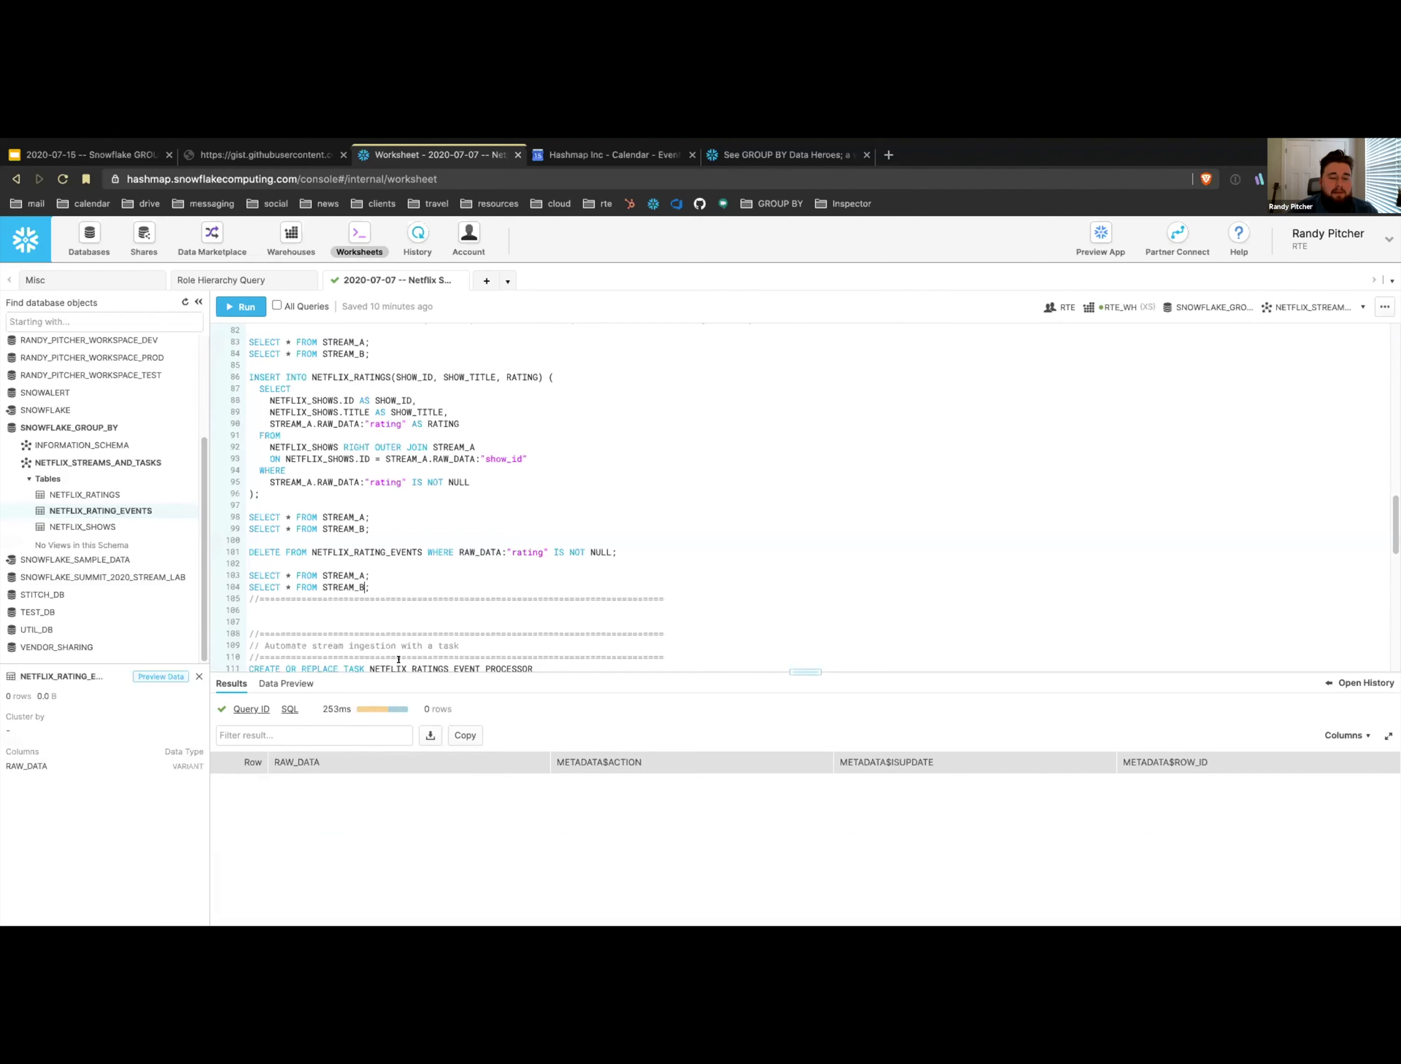
mouse_move(387, 800)
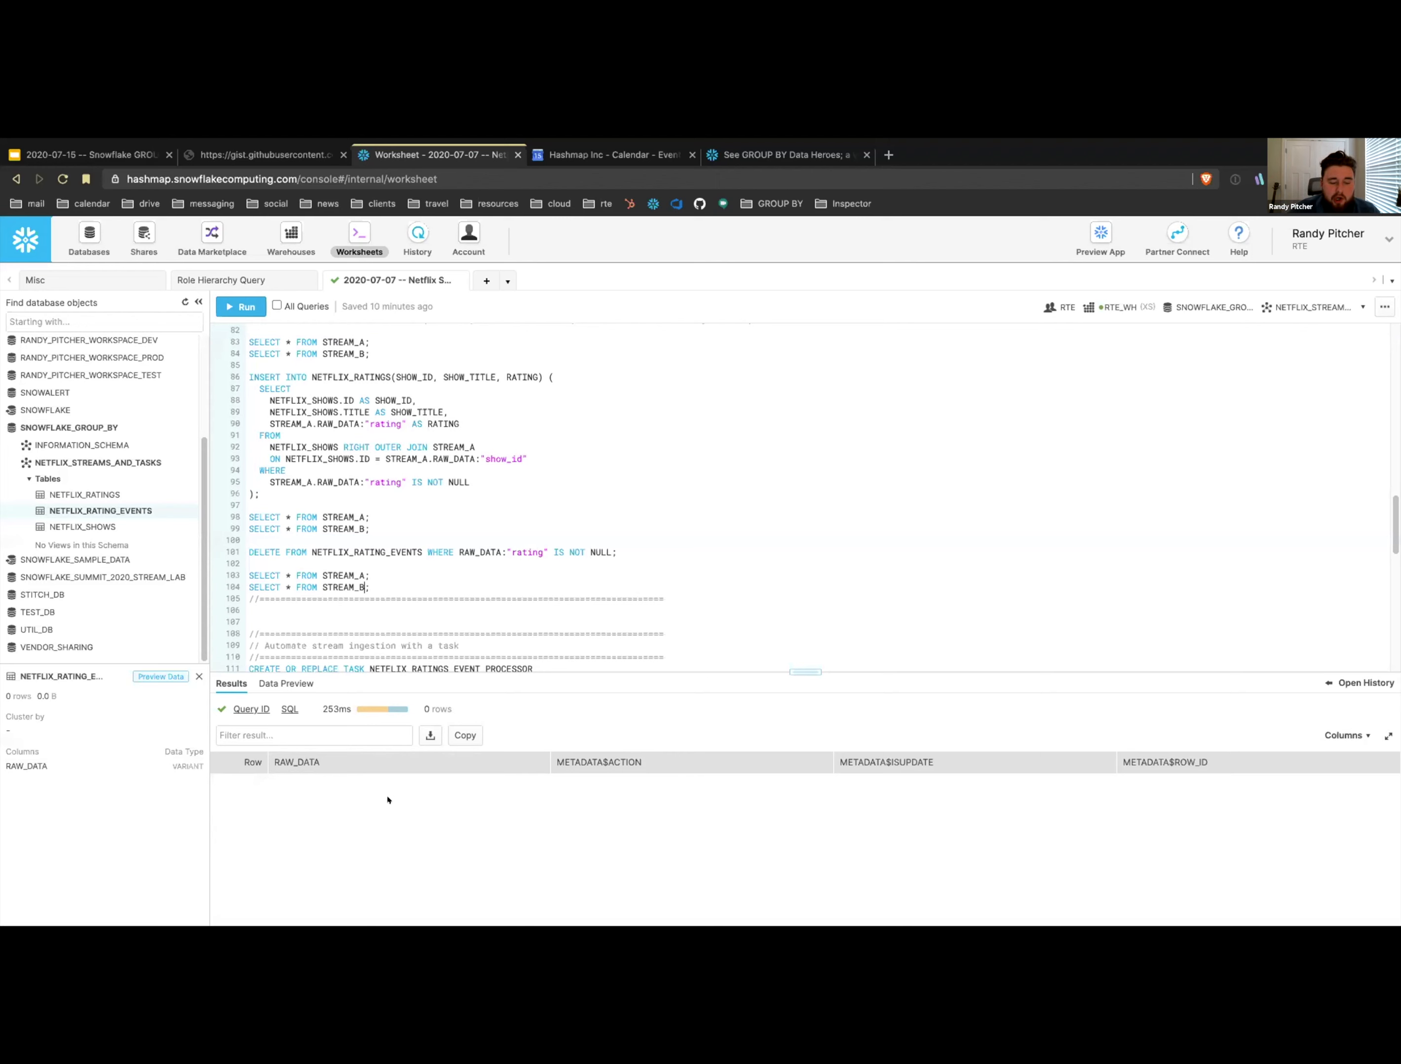
mouse_move(1195, 822)
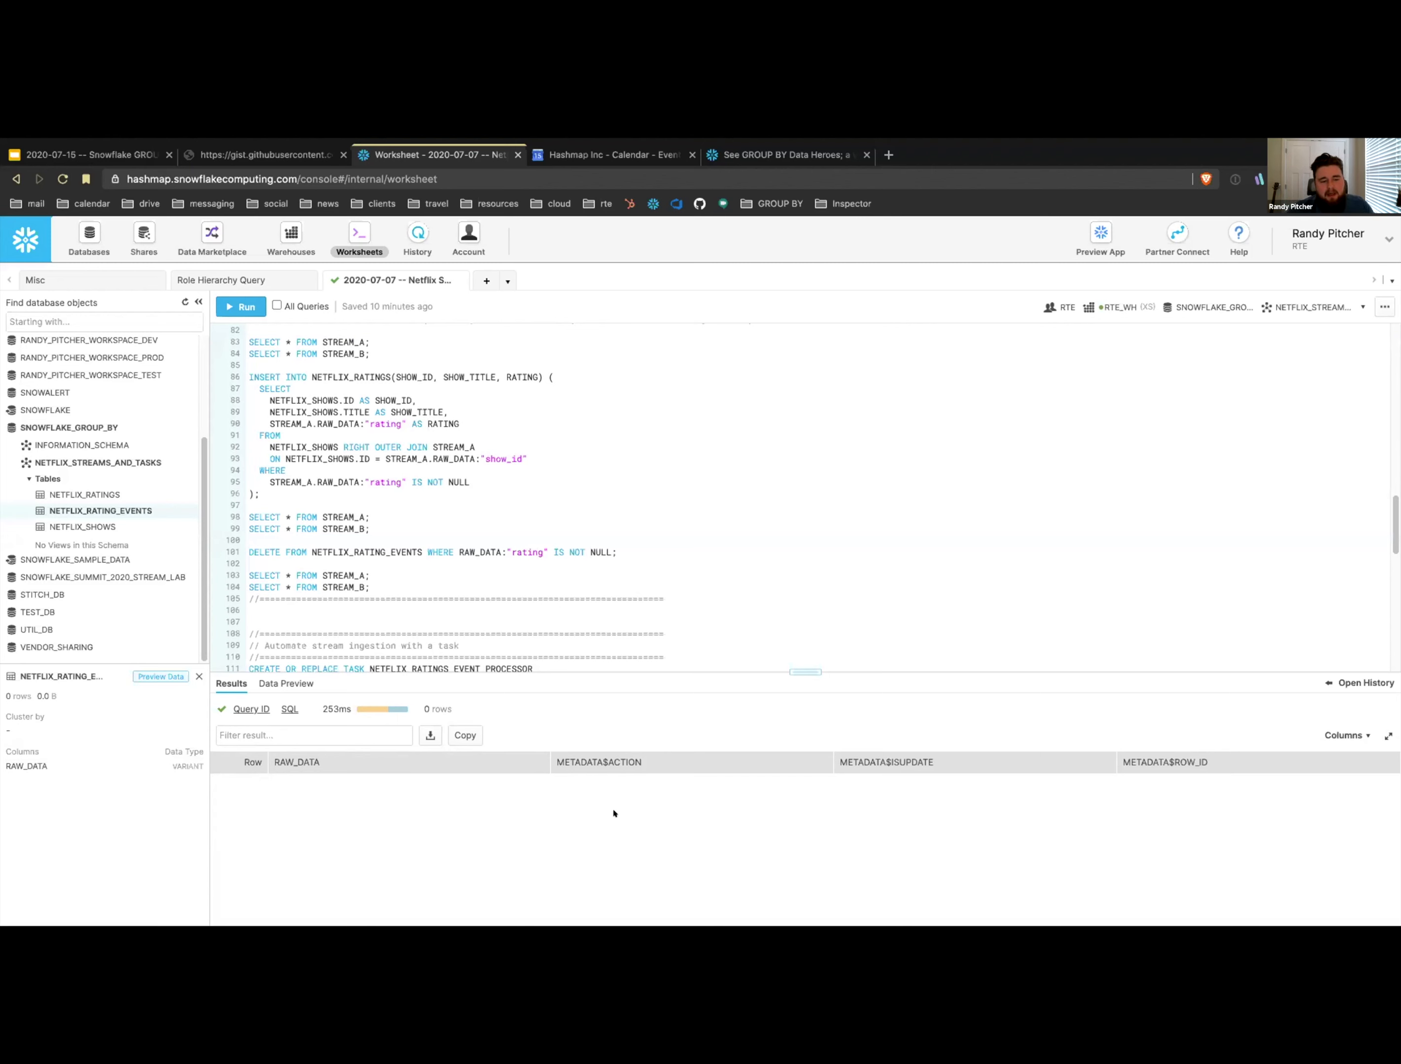
click(369, 587)
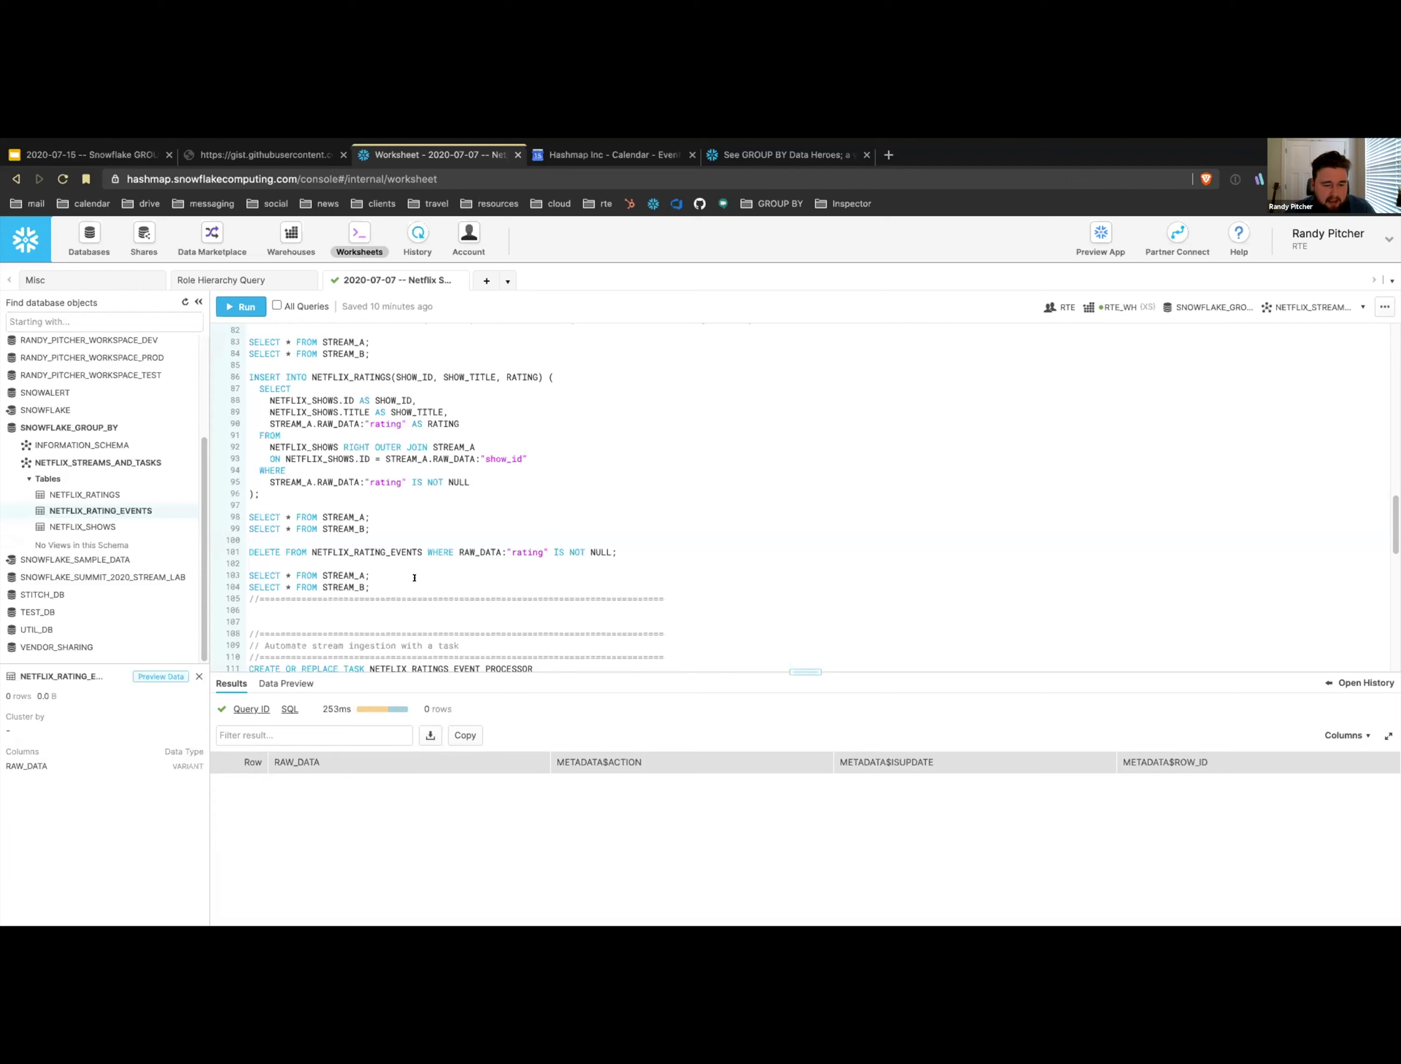
- Create the NETFLIX_RATINGS_EVENT_PROCESSOR task
scroll(down, 3)
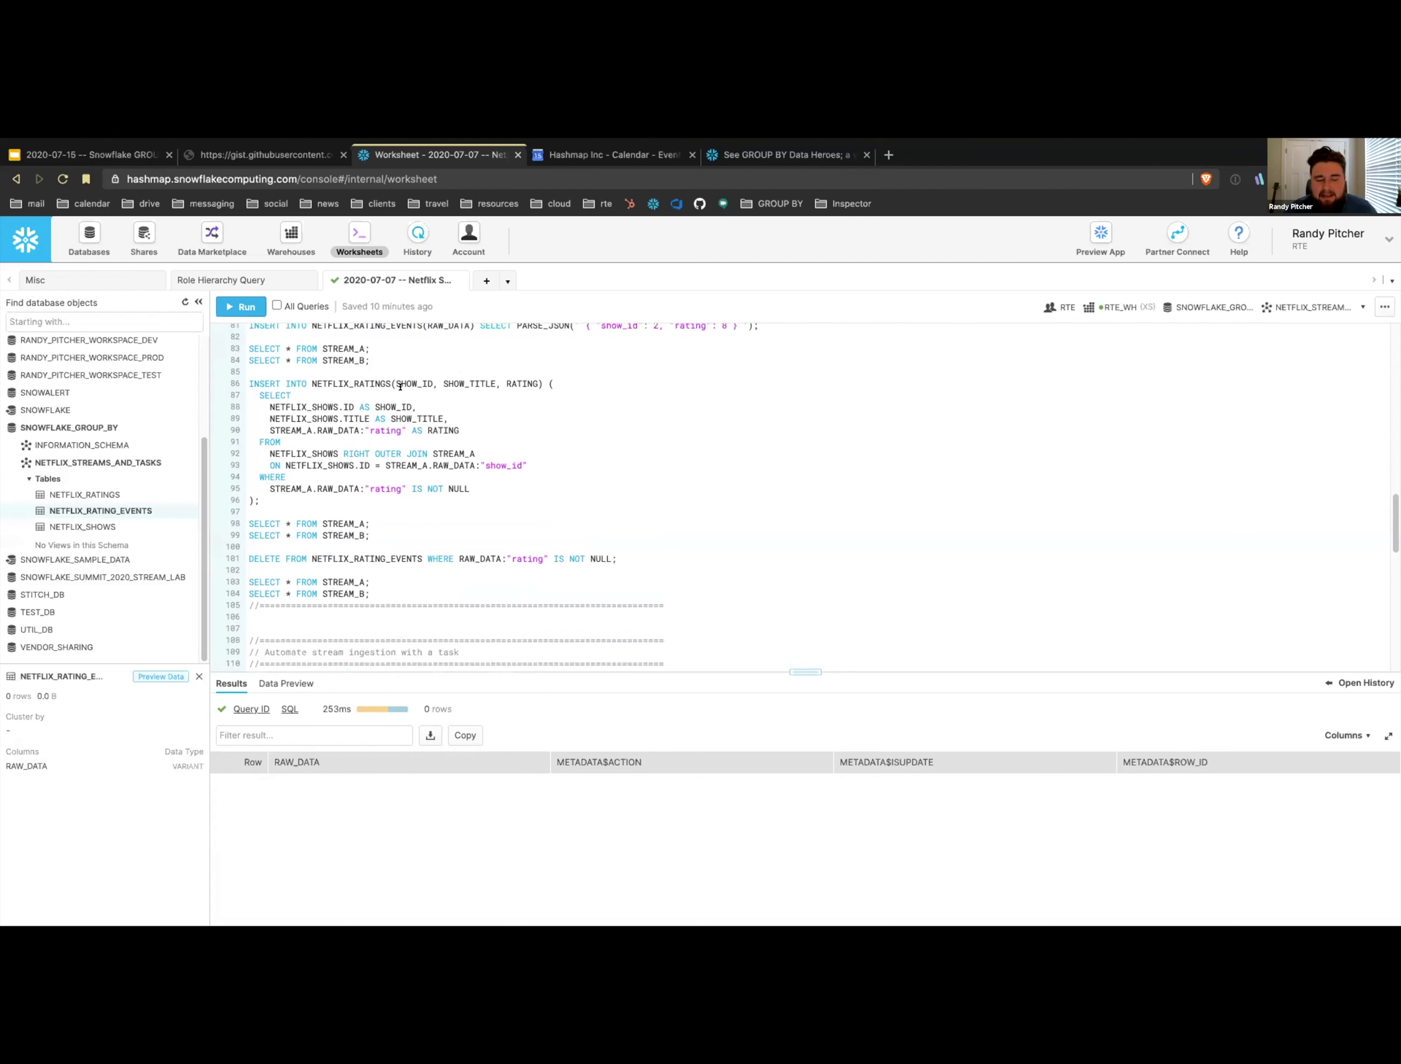
scroll(down, 3)
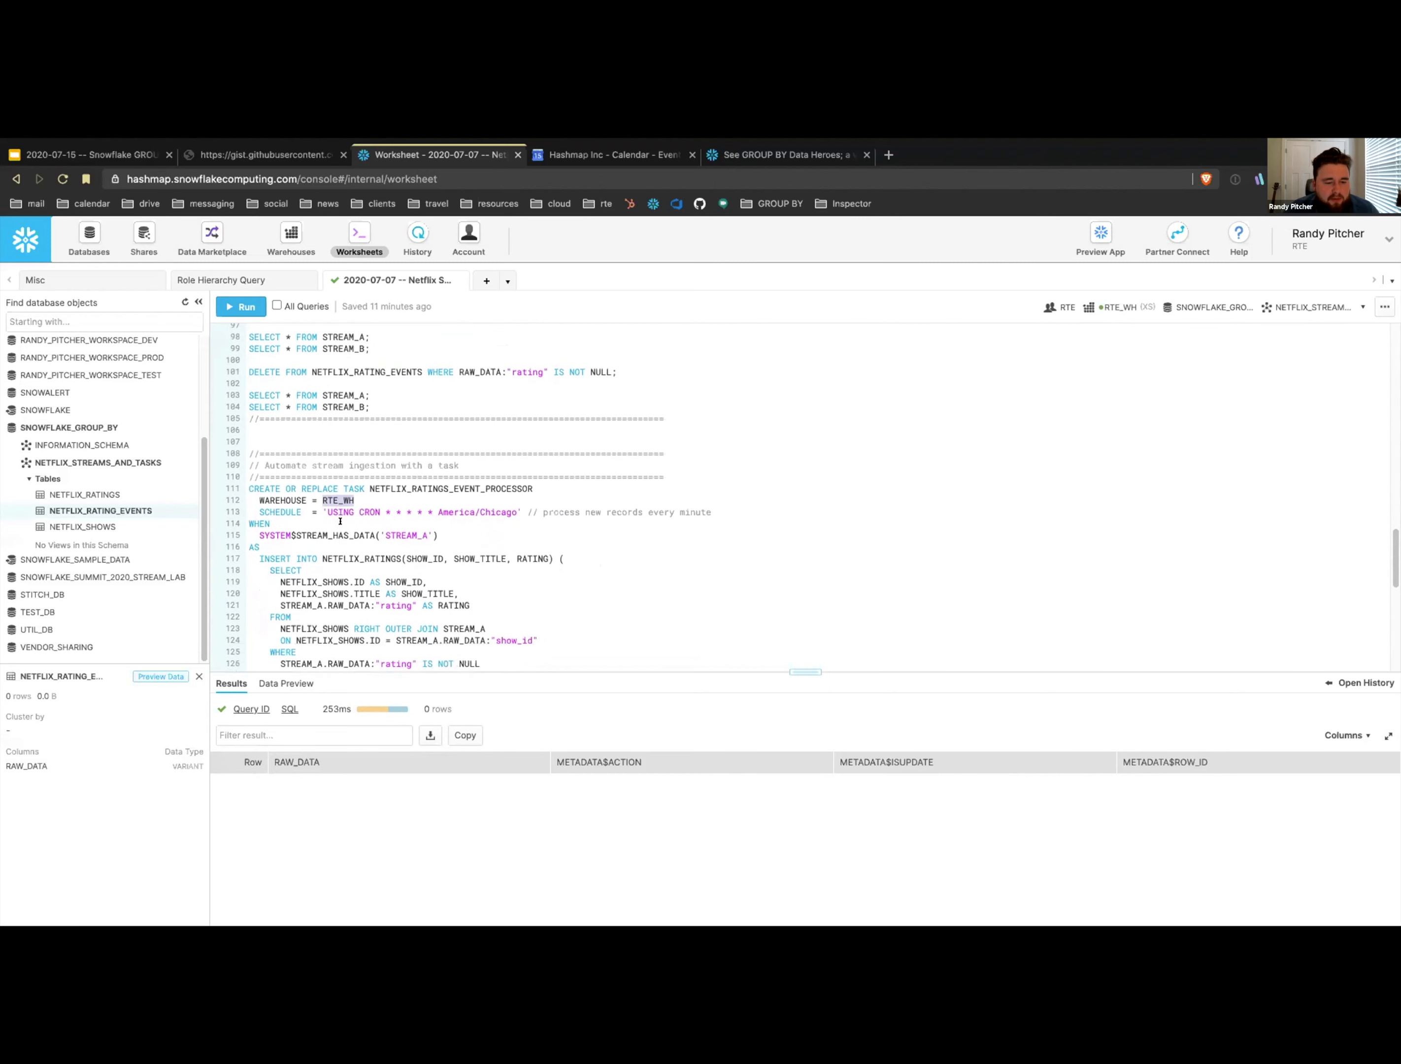
scroll(down, 3)
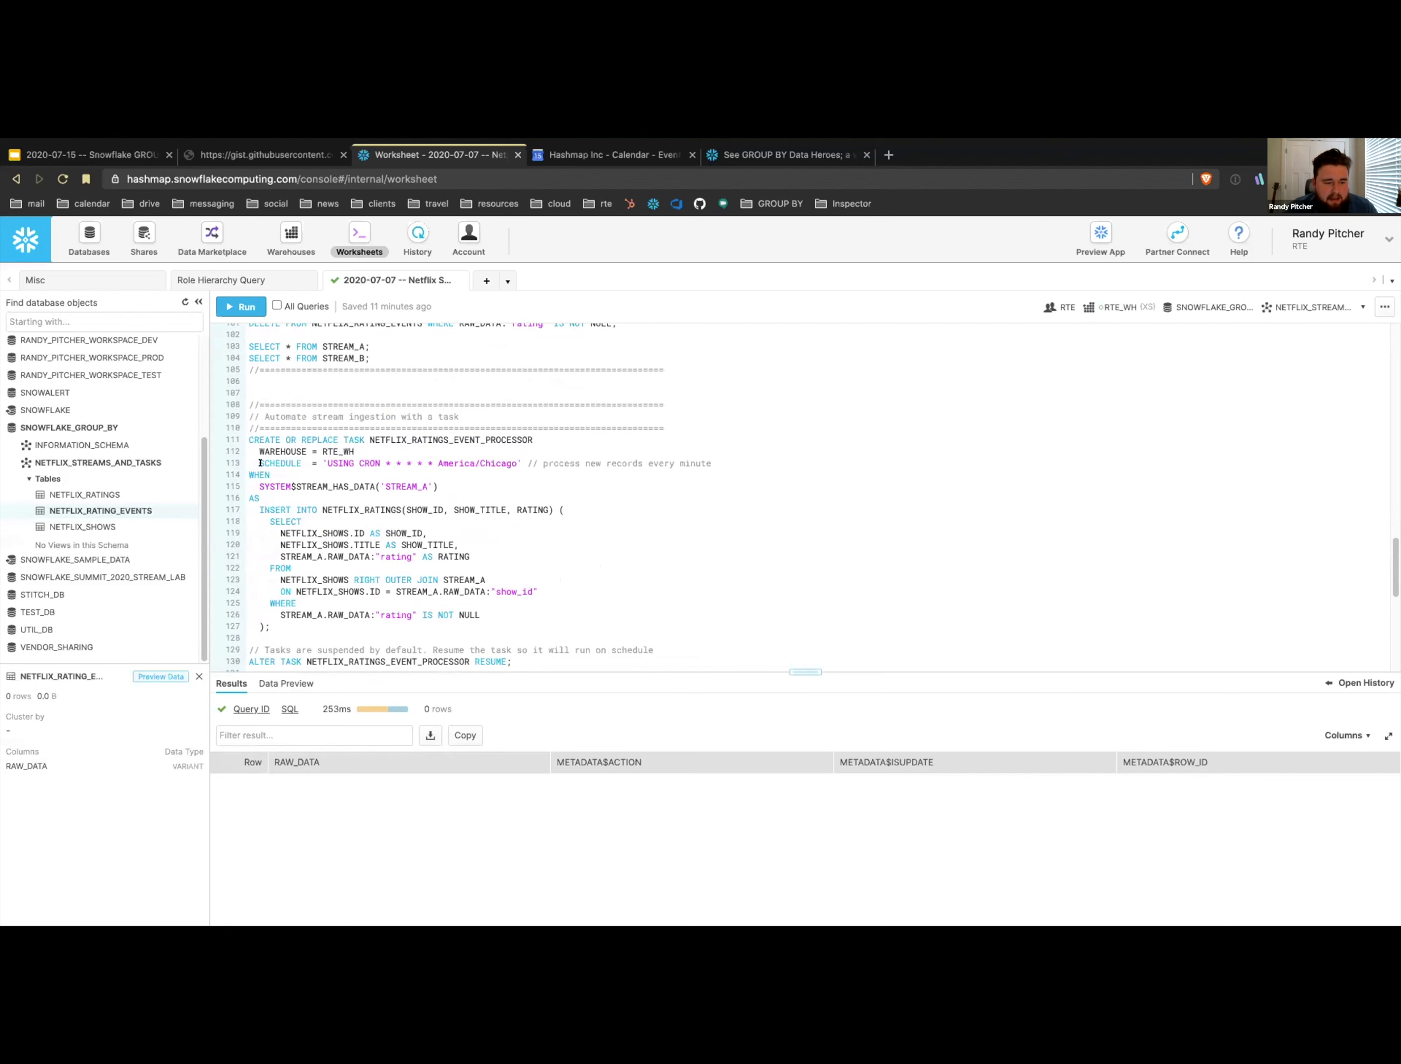
double_click(275, 486)
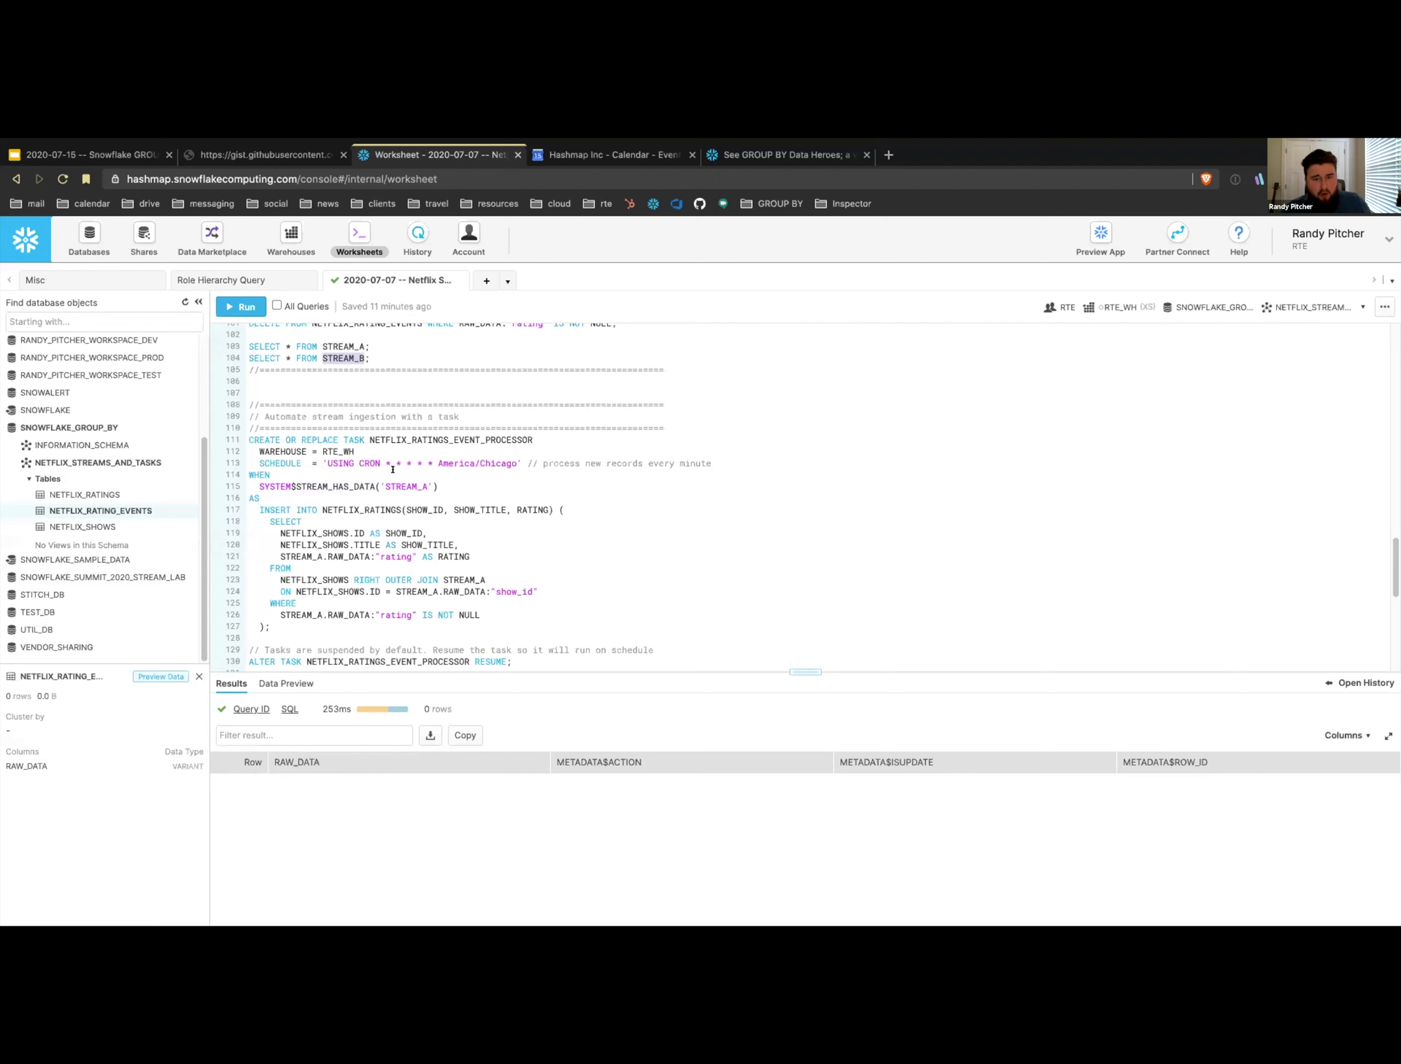
scroll(down, 3)
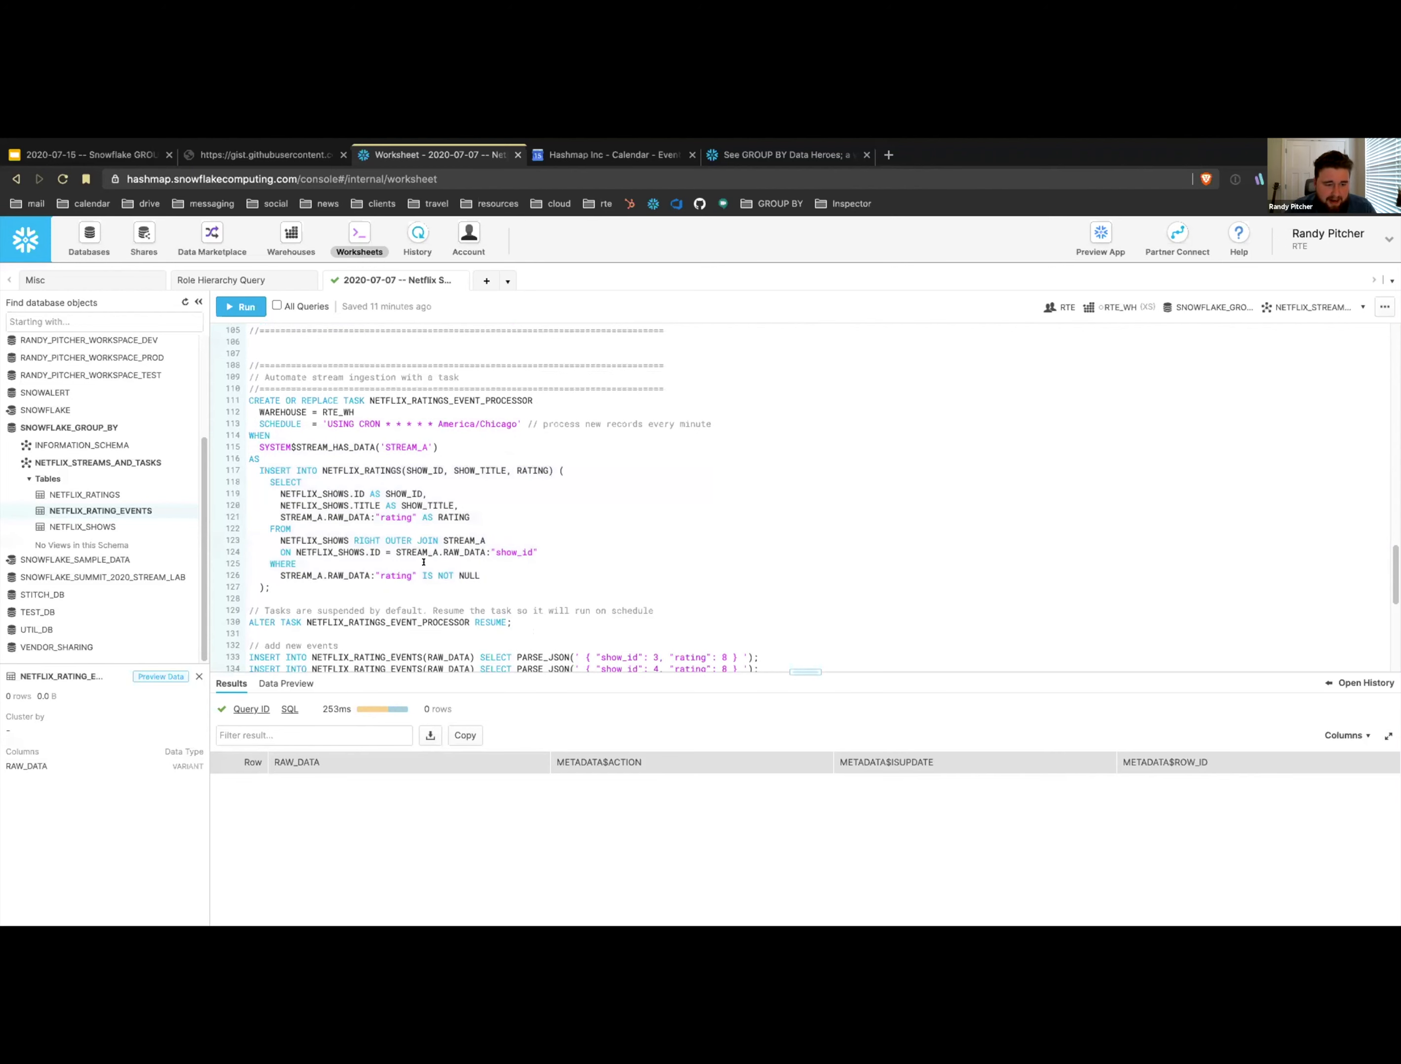
click(242, 306)
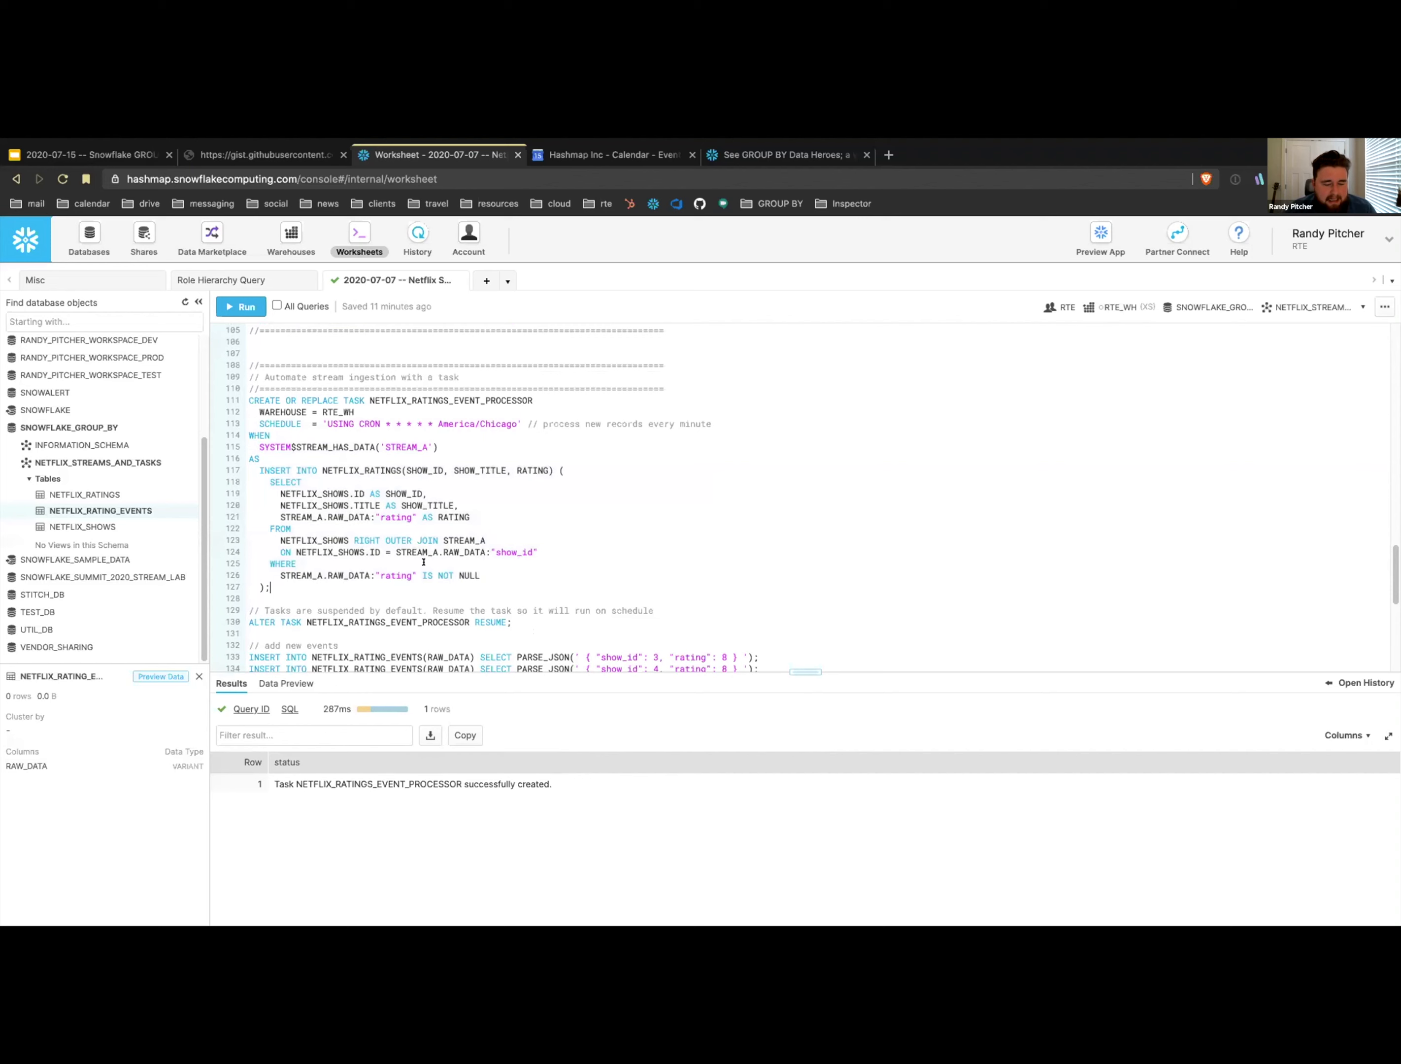
- Insert the new batch of rating events, including the platform-only record, into NETFLIX_RATING_EVENTS
scroll(down, 3)
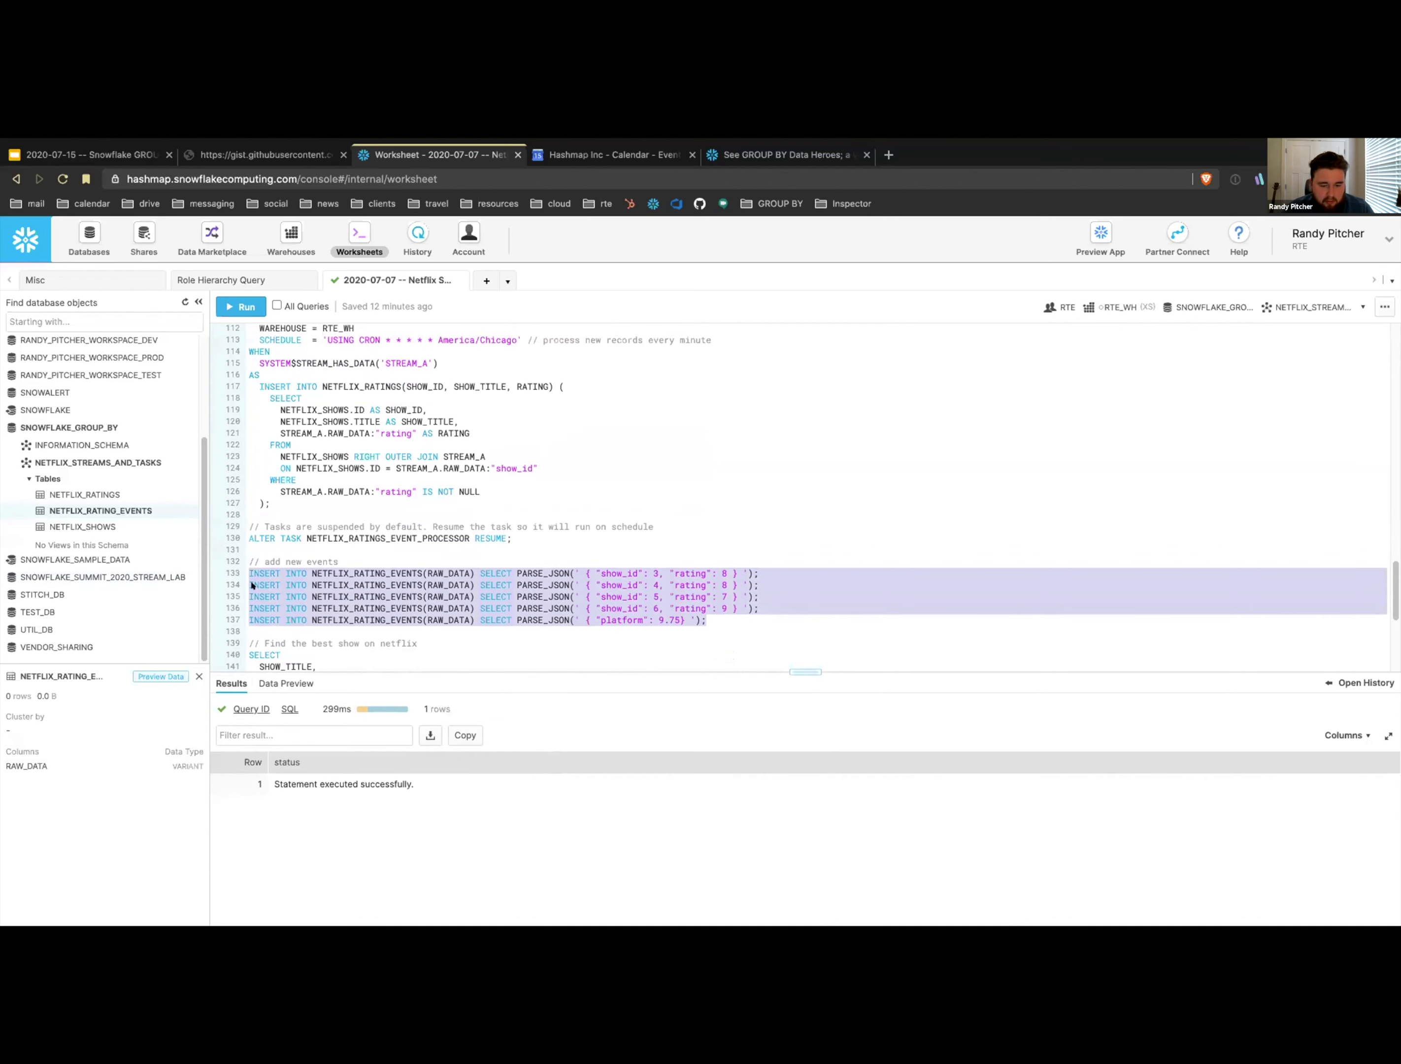
click(240, 305)
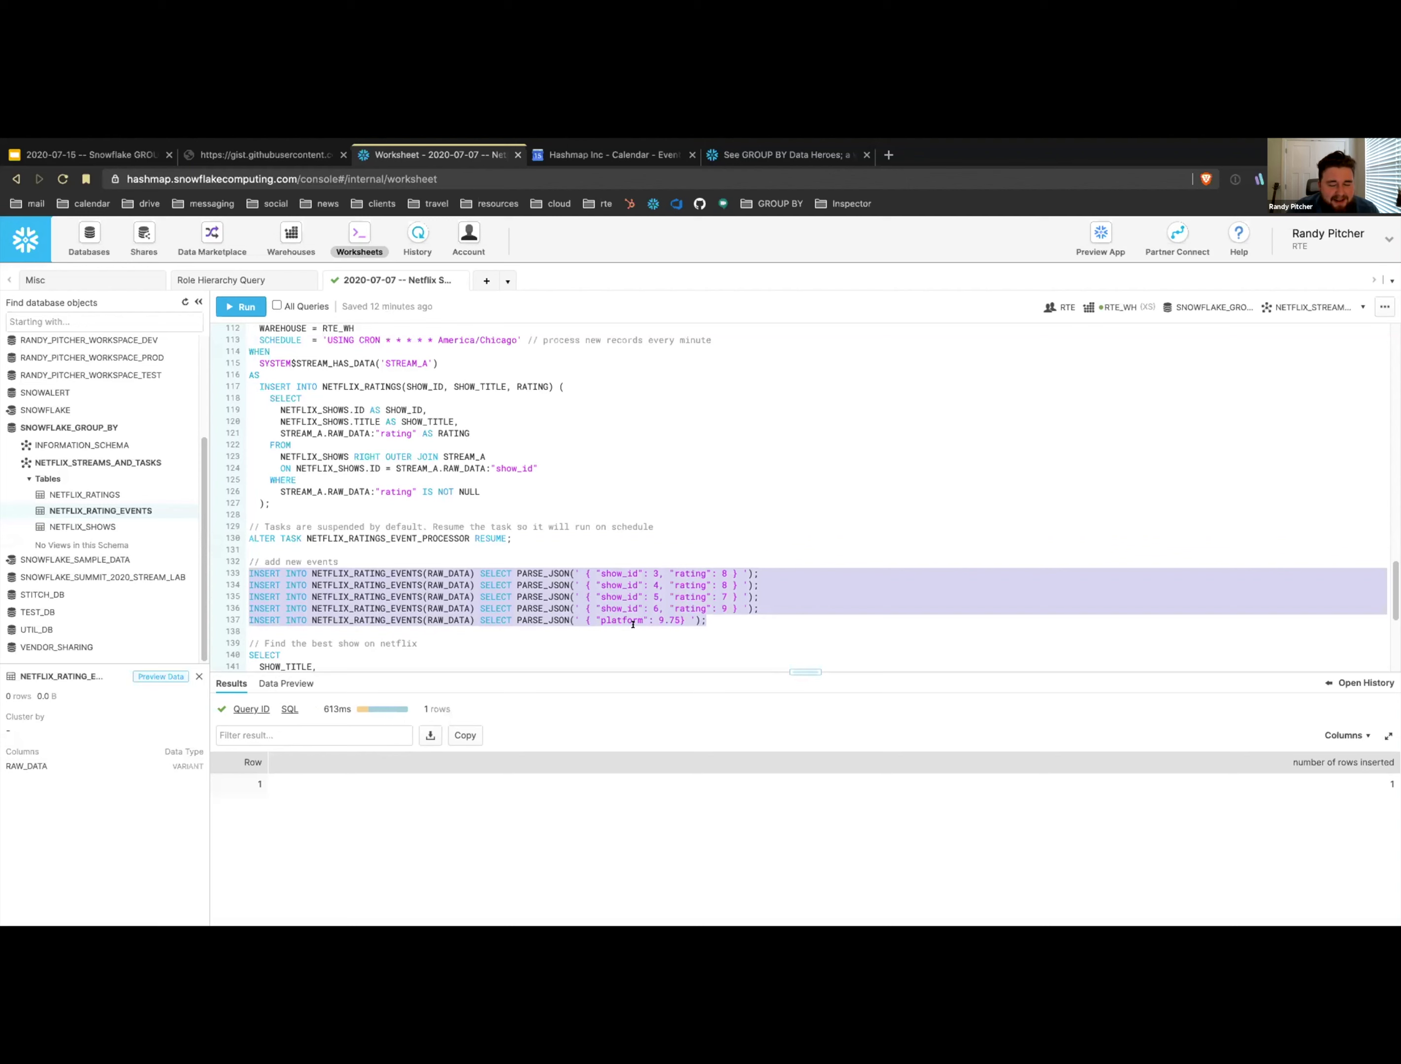
click(761, 597)
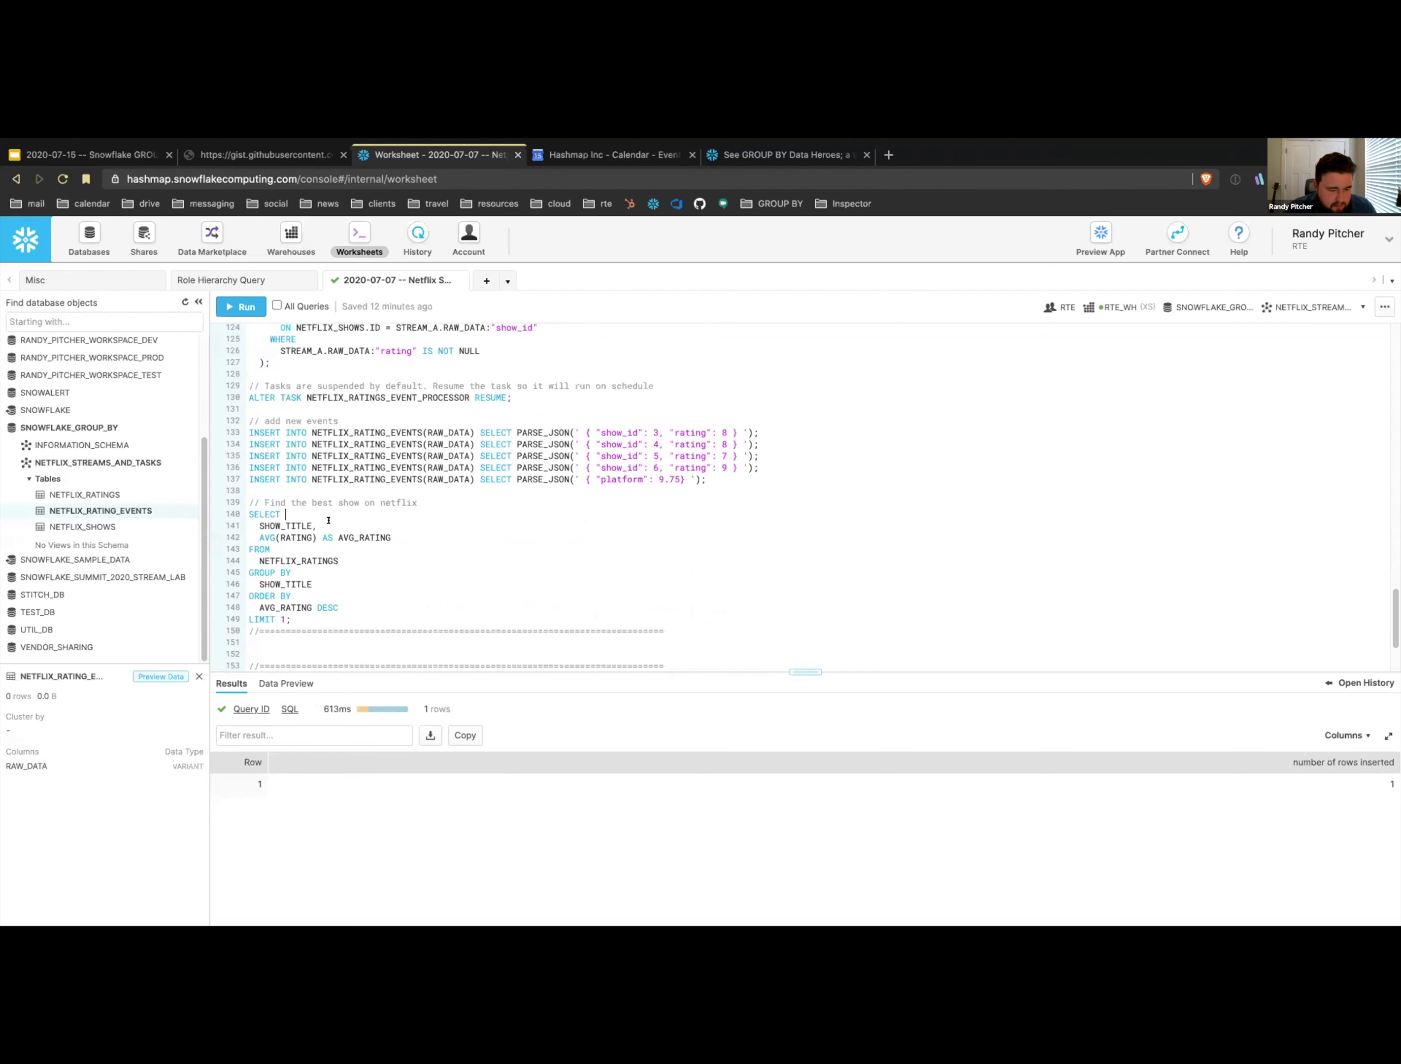
mouse_move(85, 494)
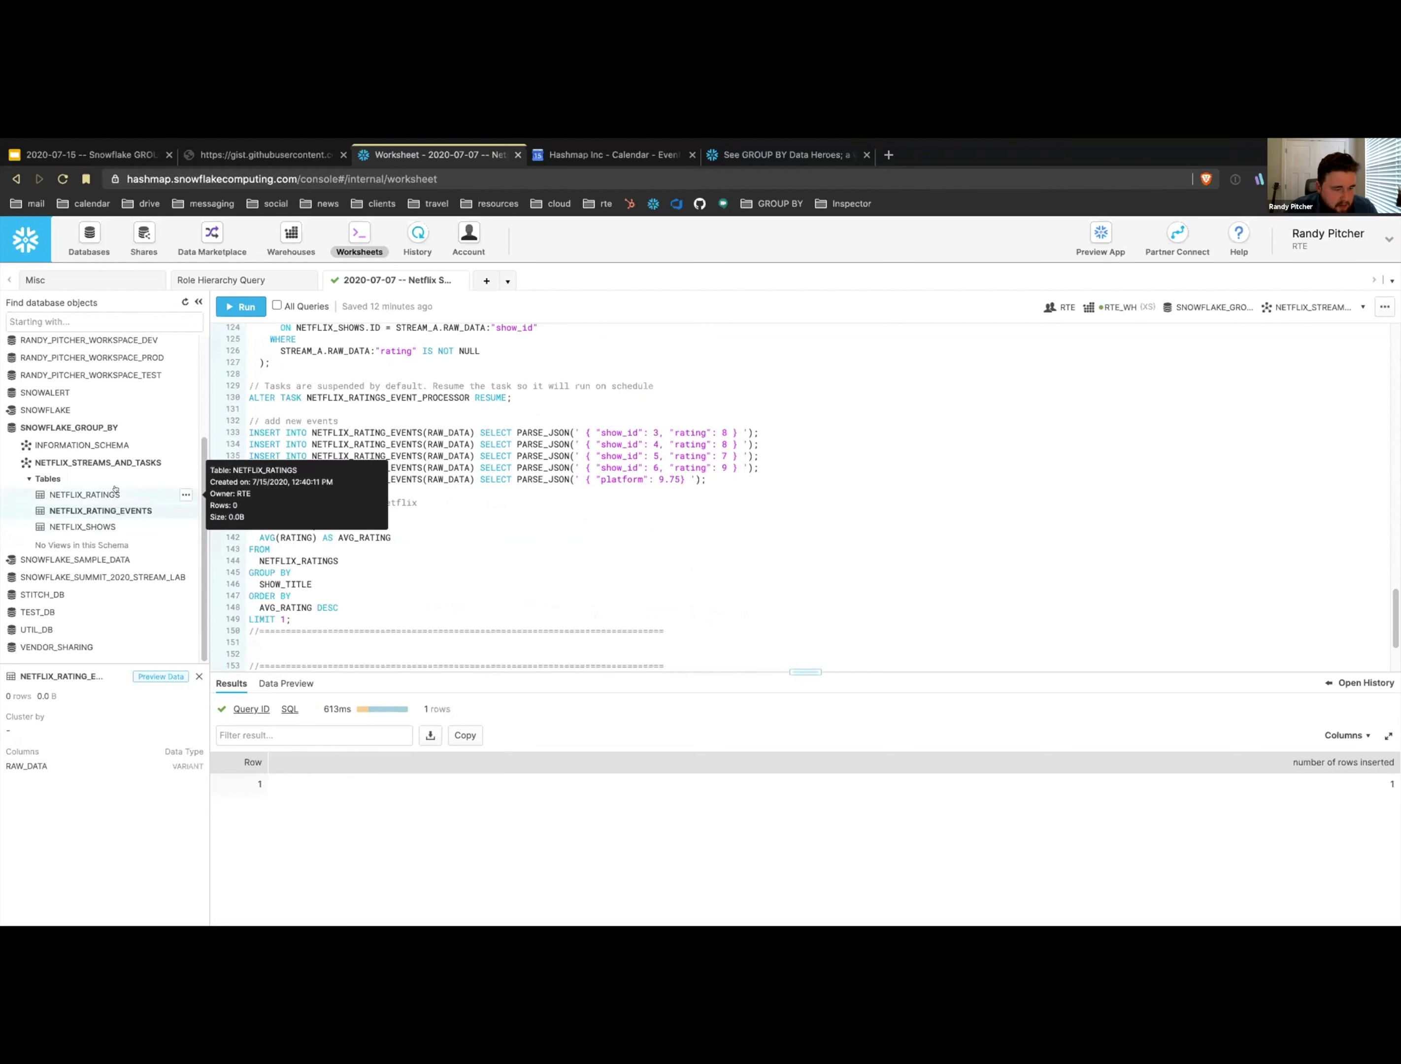
- Preview NETFLIX_RATINGS, still showing BoJack Horseman 10, Ozark 9 and Master of None 8
click(160, 675)
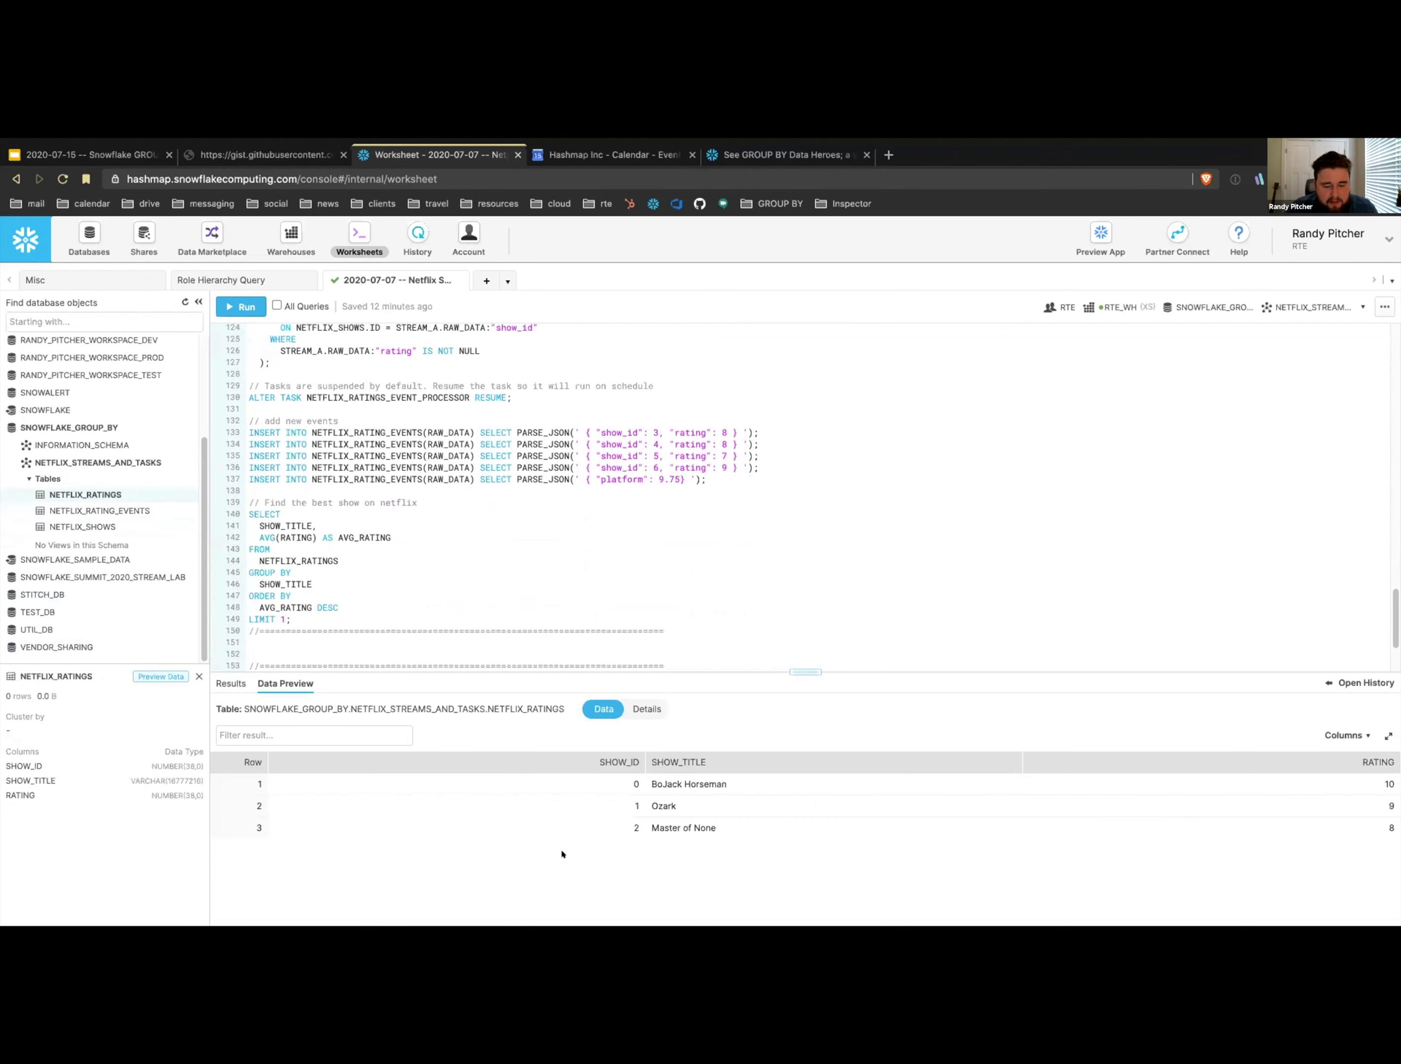
click(159, 676)
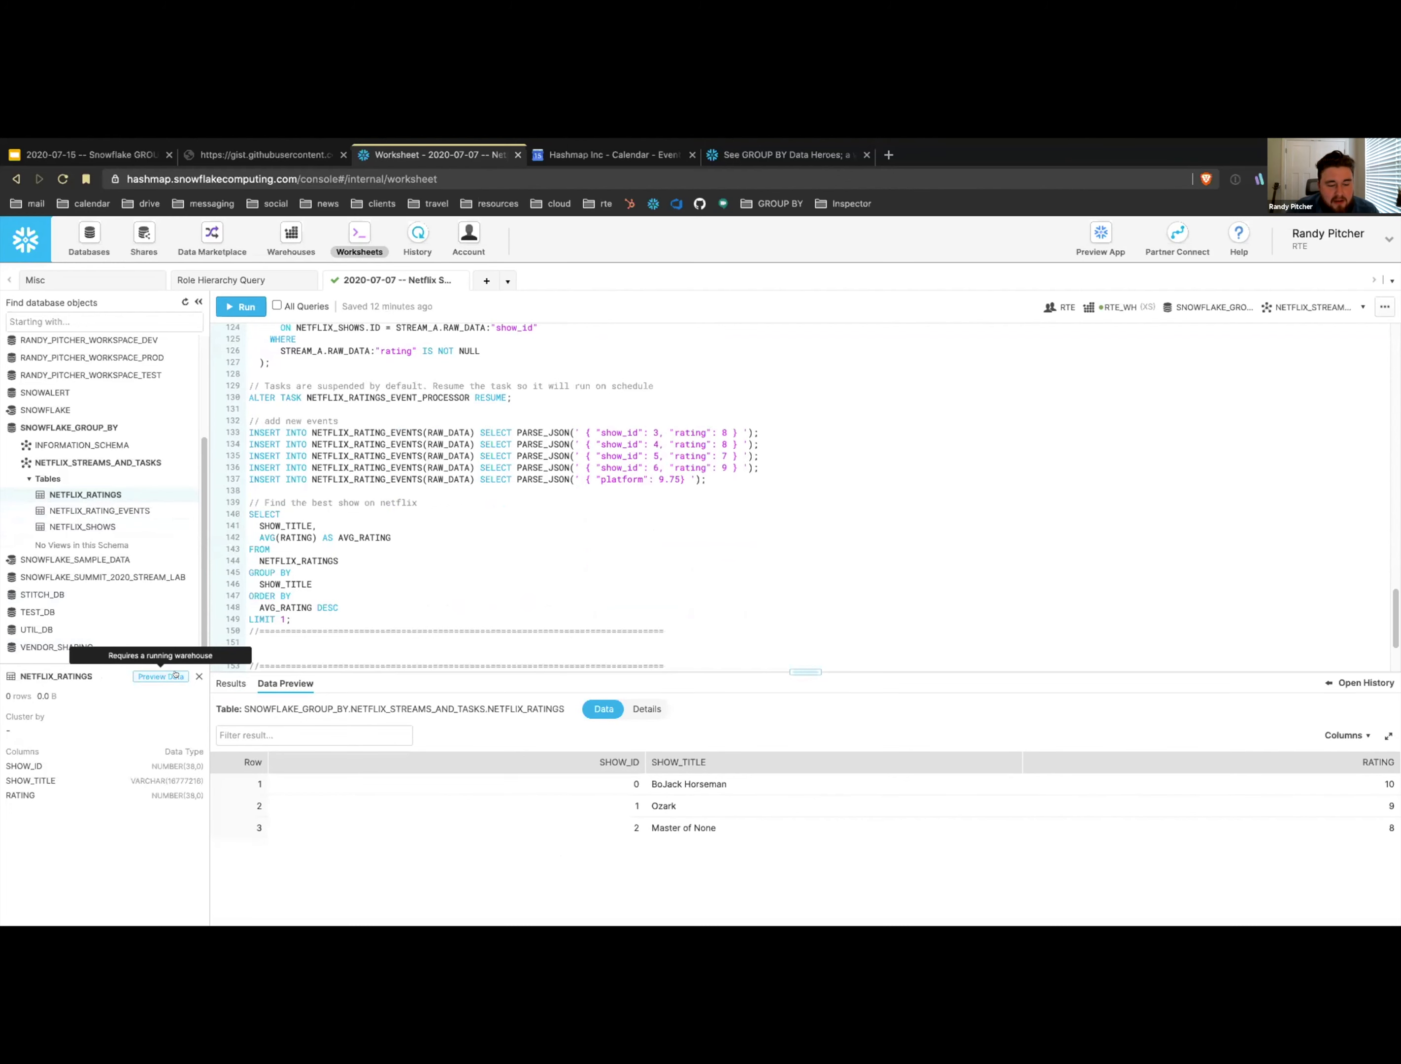
mouse_move(385, 508)
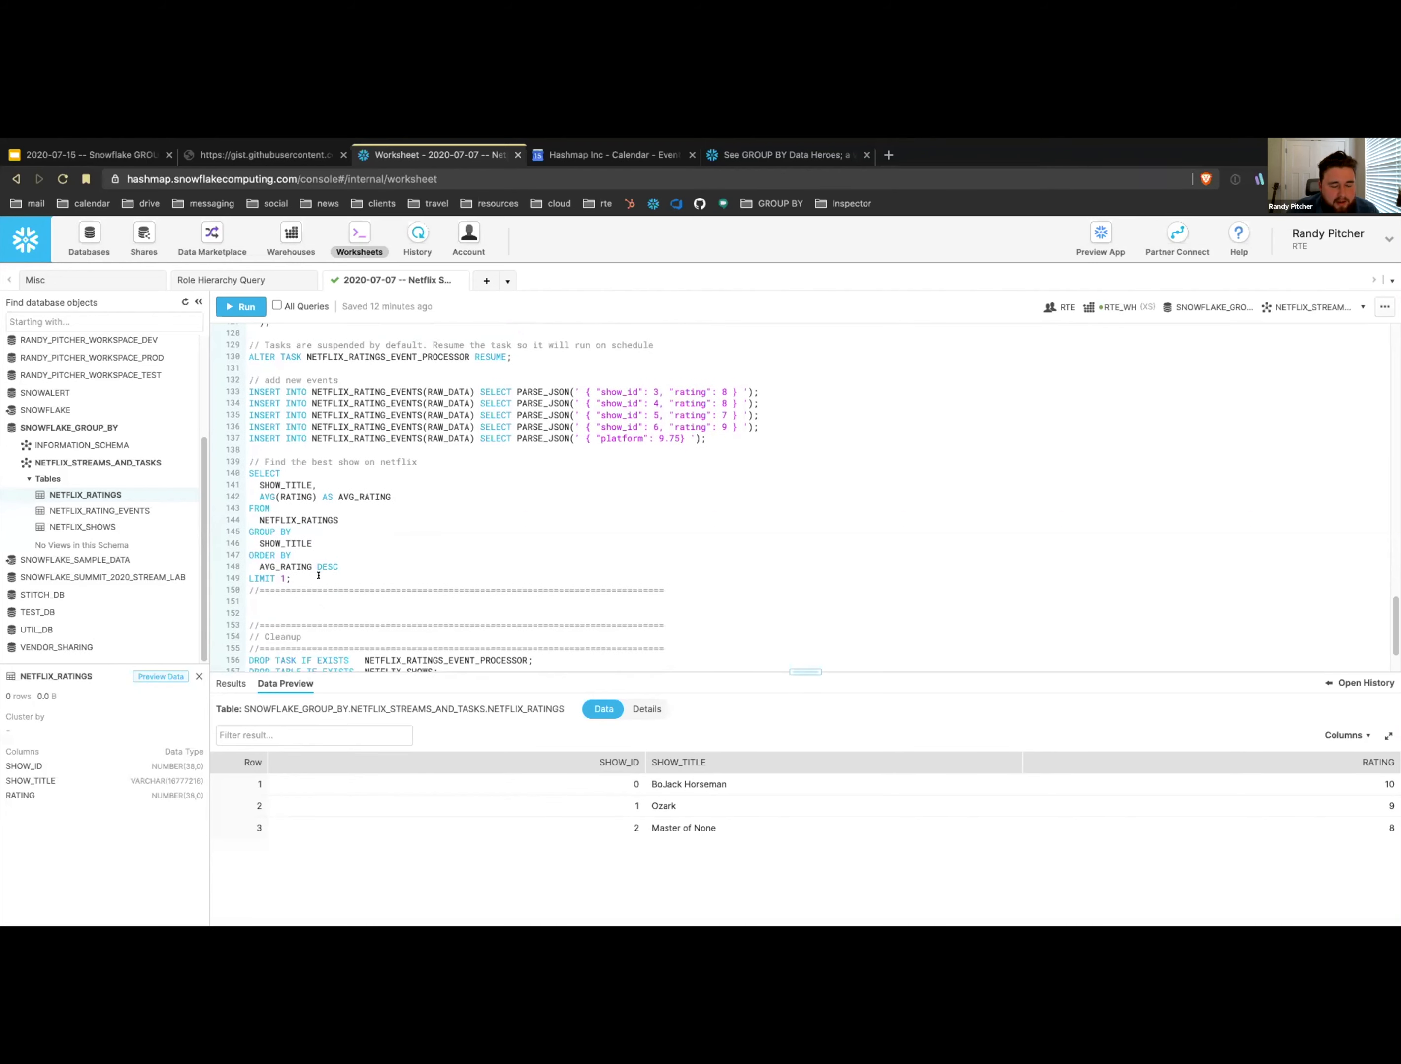
- Select the 'Find the best show' query and refresh the NETFLIX_RATINGS preview to show ten rows including Mindhunter and Stranger Things
drag(265, 473, 290, 579)
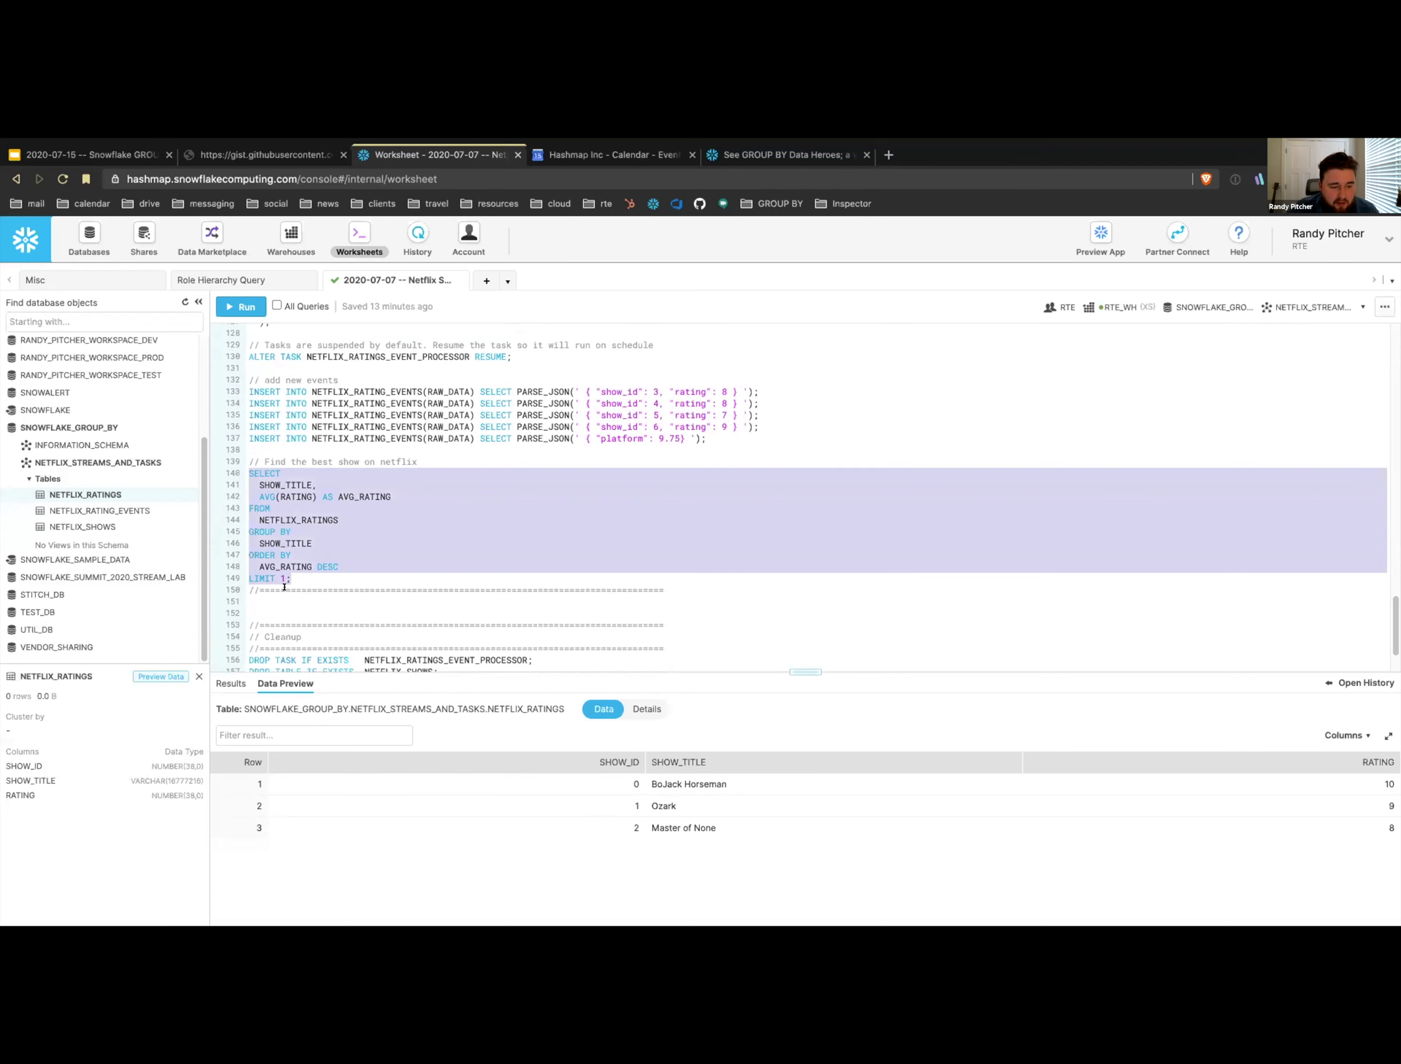
click(298, 555)
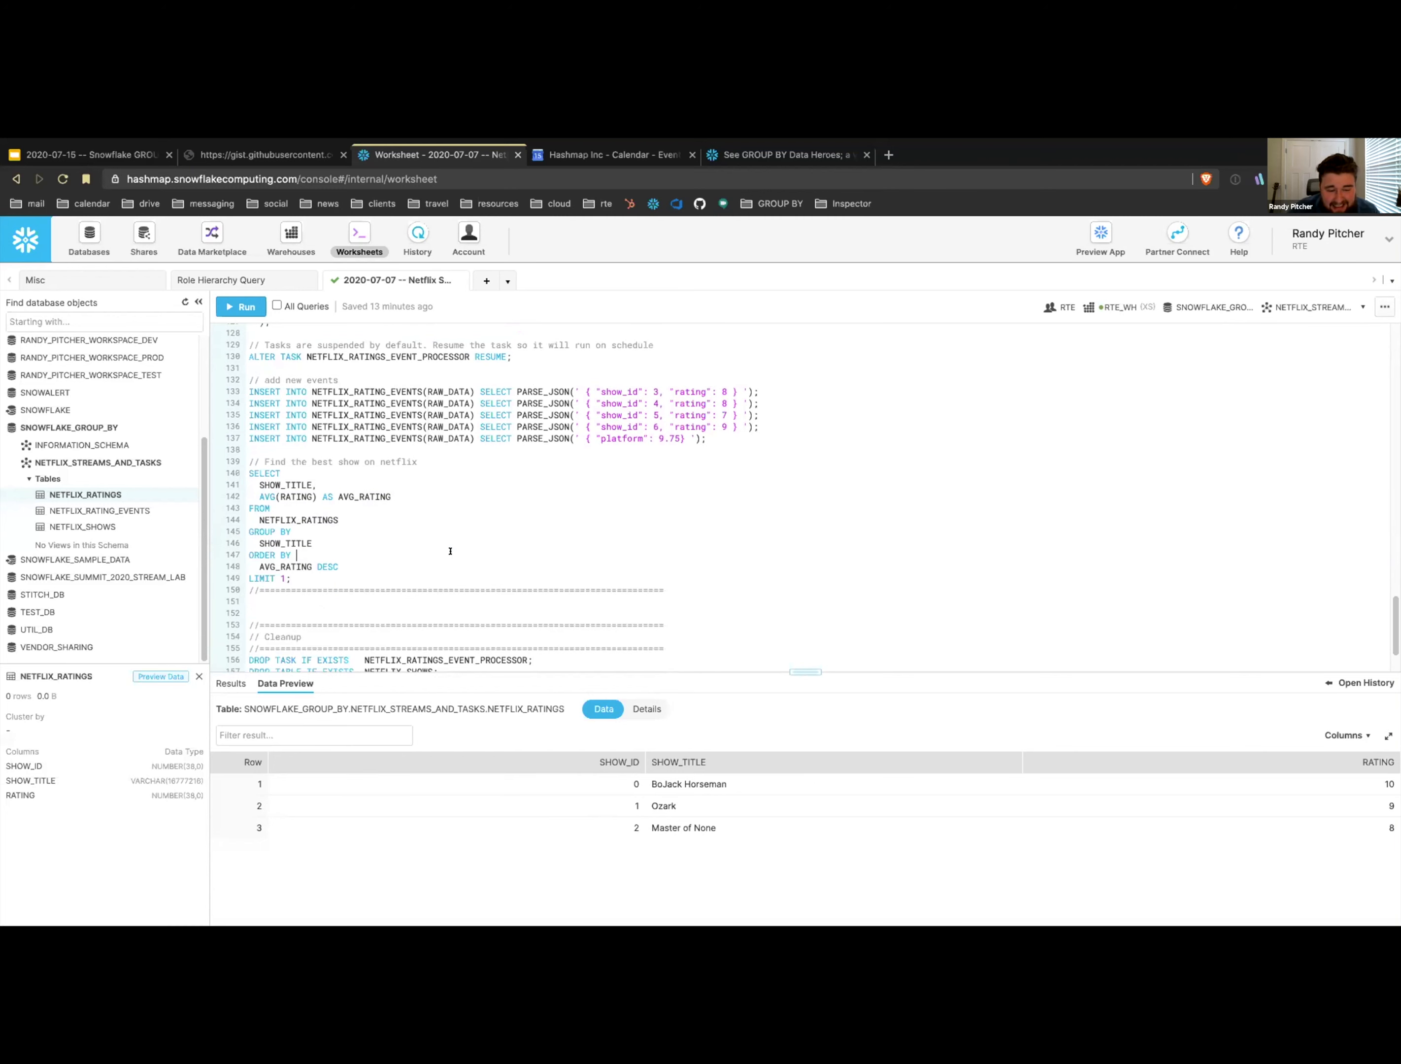
click(160, 677)
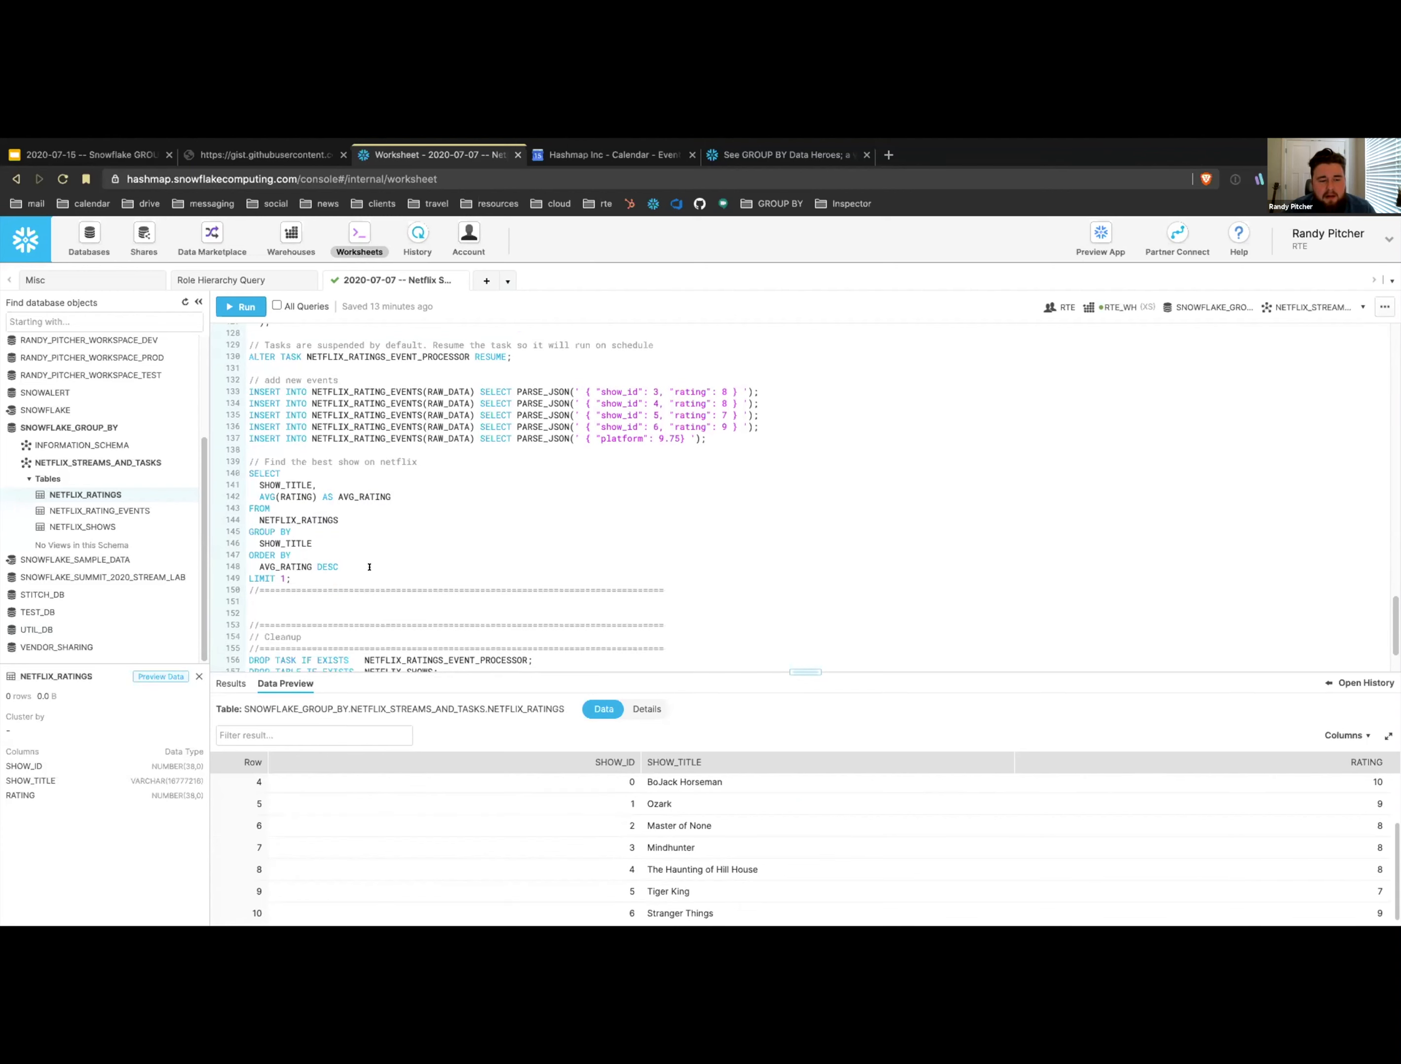
drag(287, 485, 291, 578)
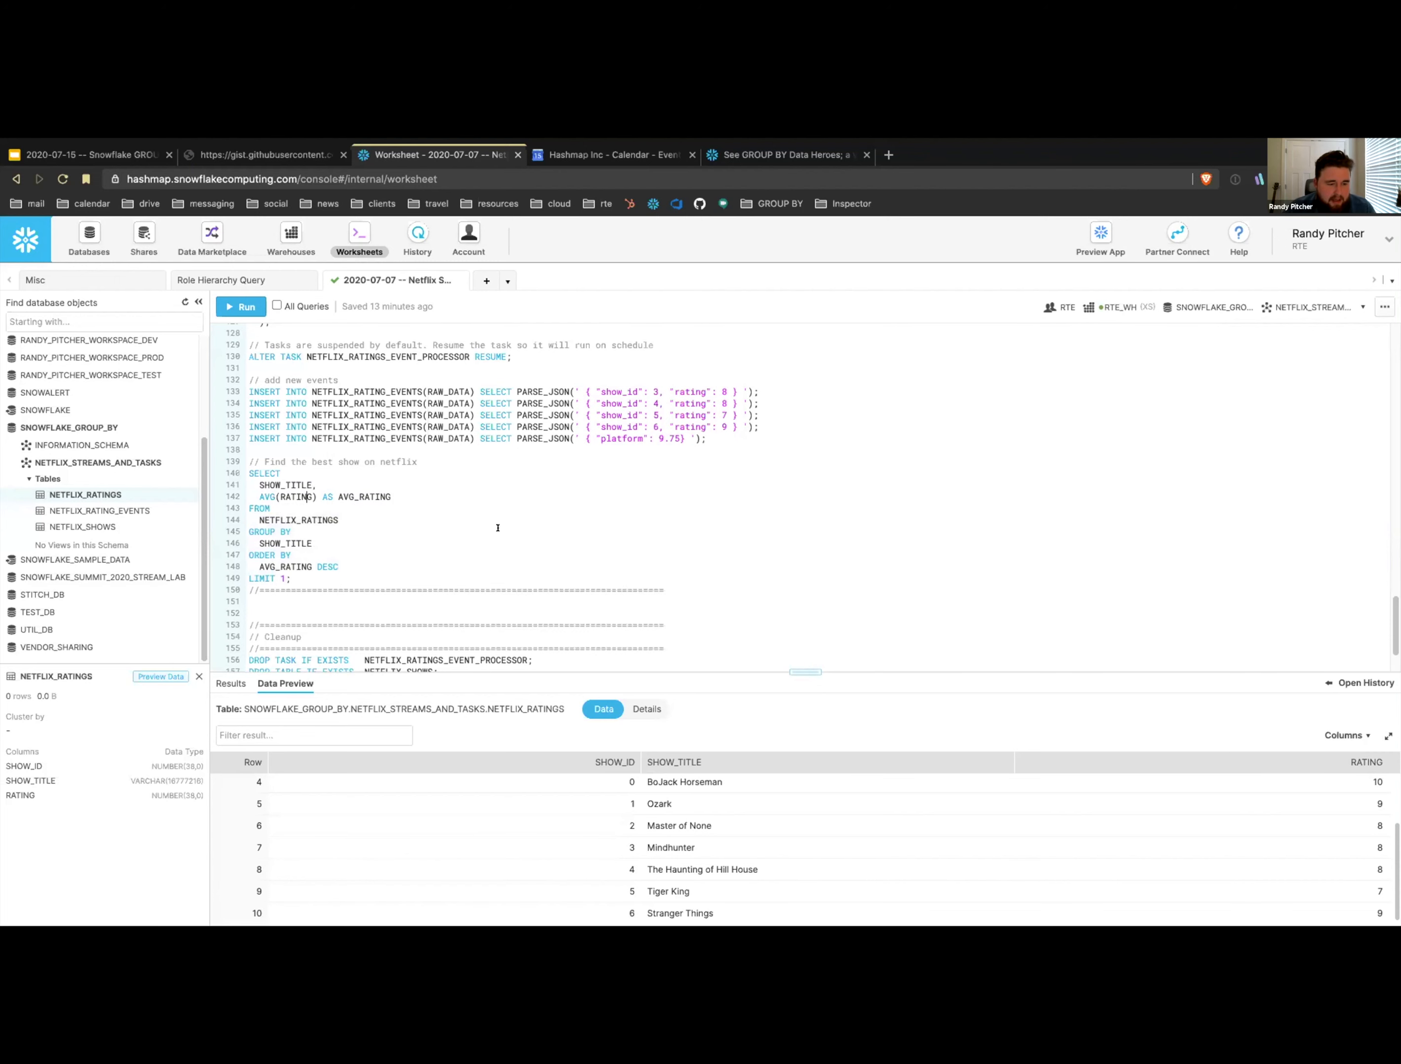
double_click(284, 484)
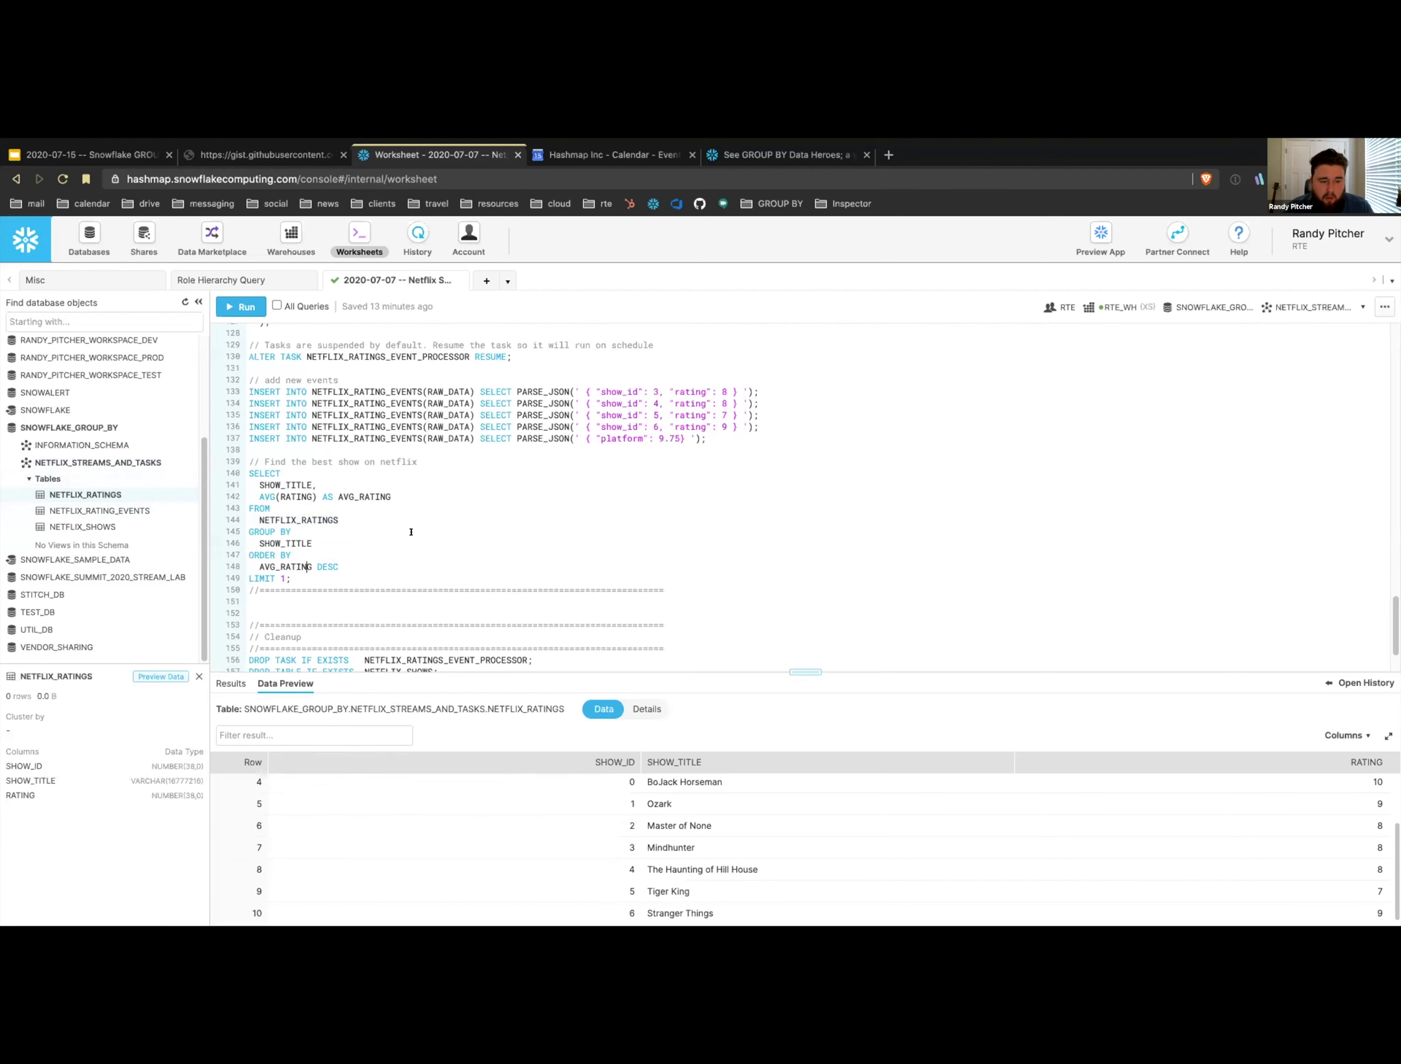
- Run the best-show query returning BoJack Horseman with a 10.0 average rating
click(241, 306)
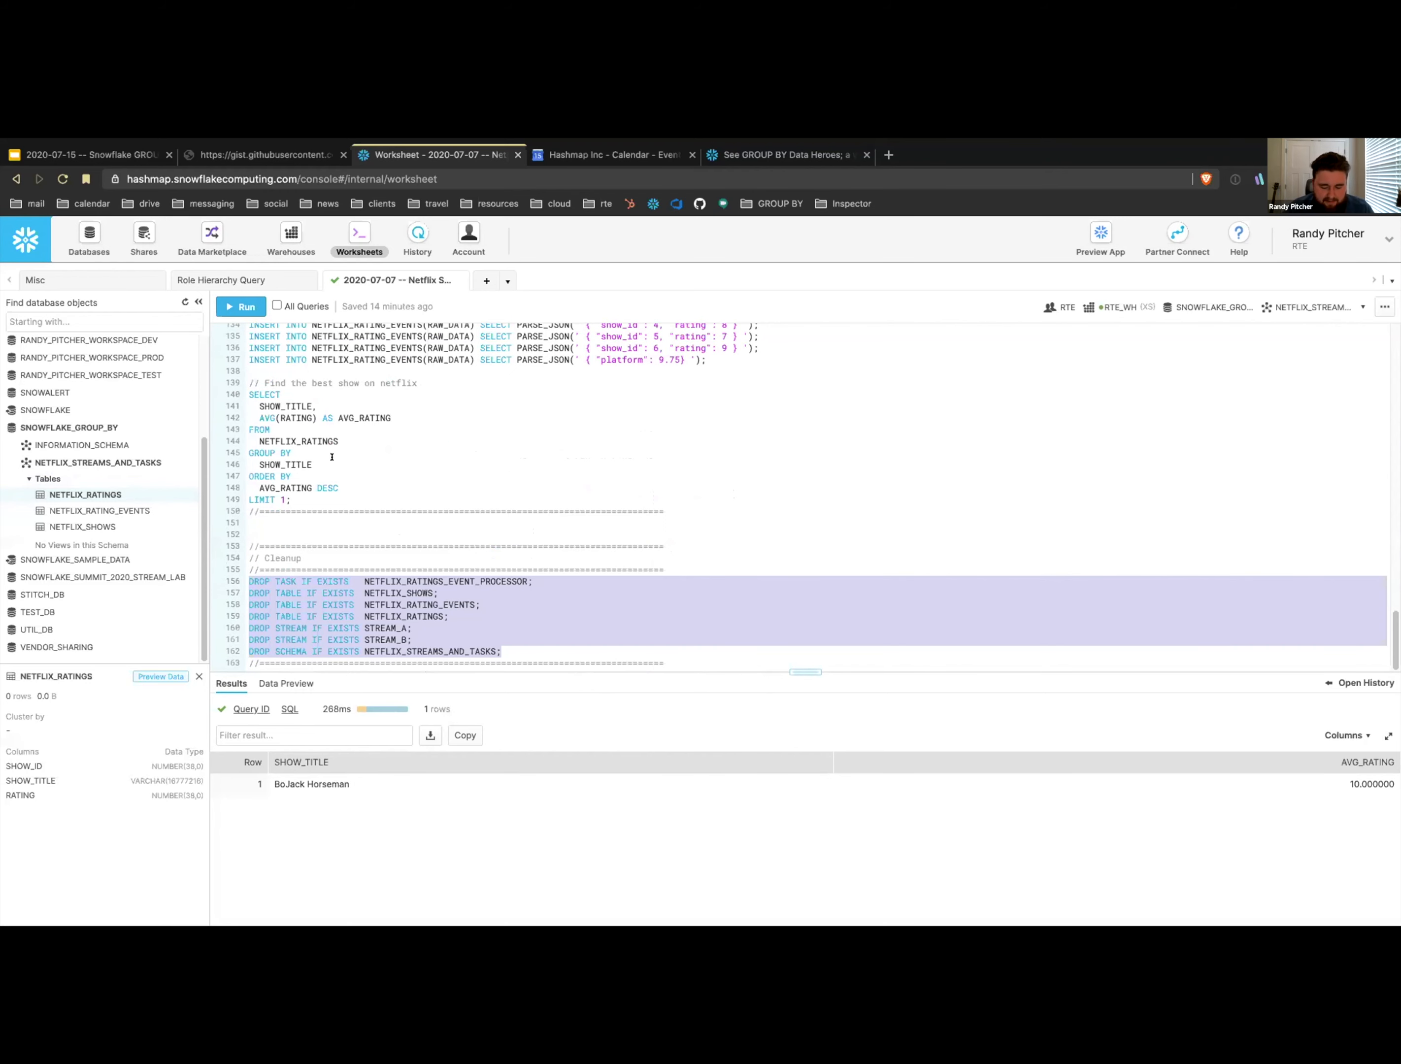
click(240, 306)
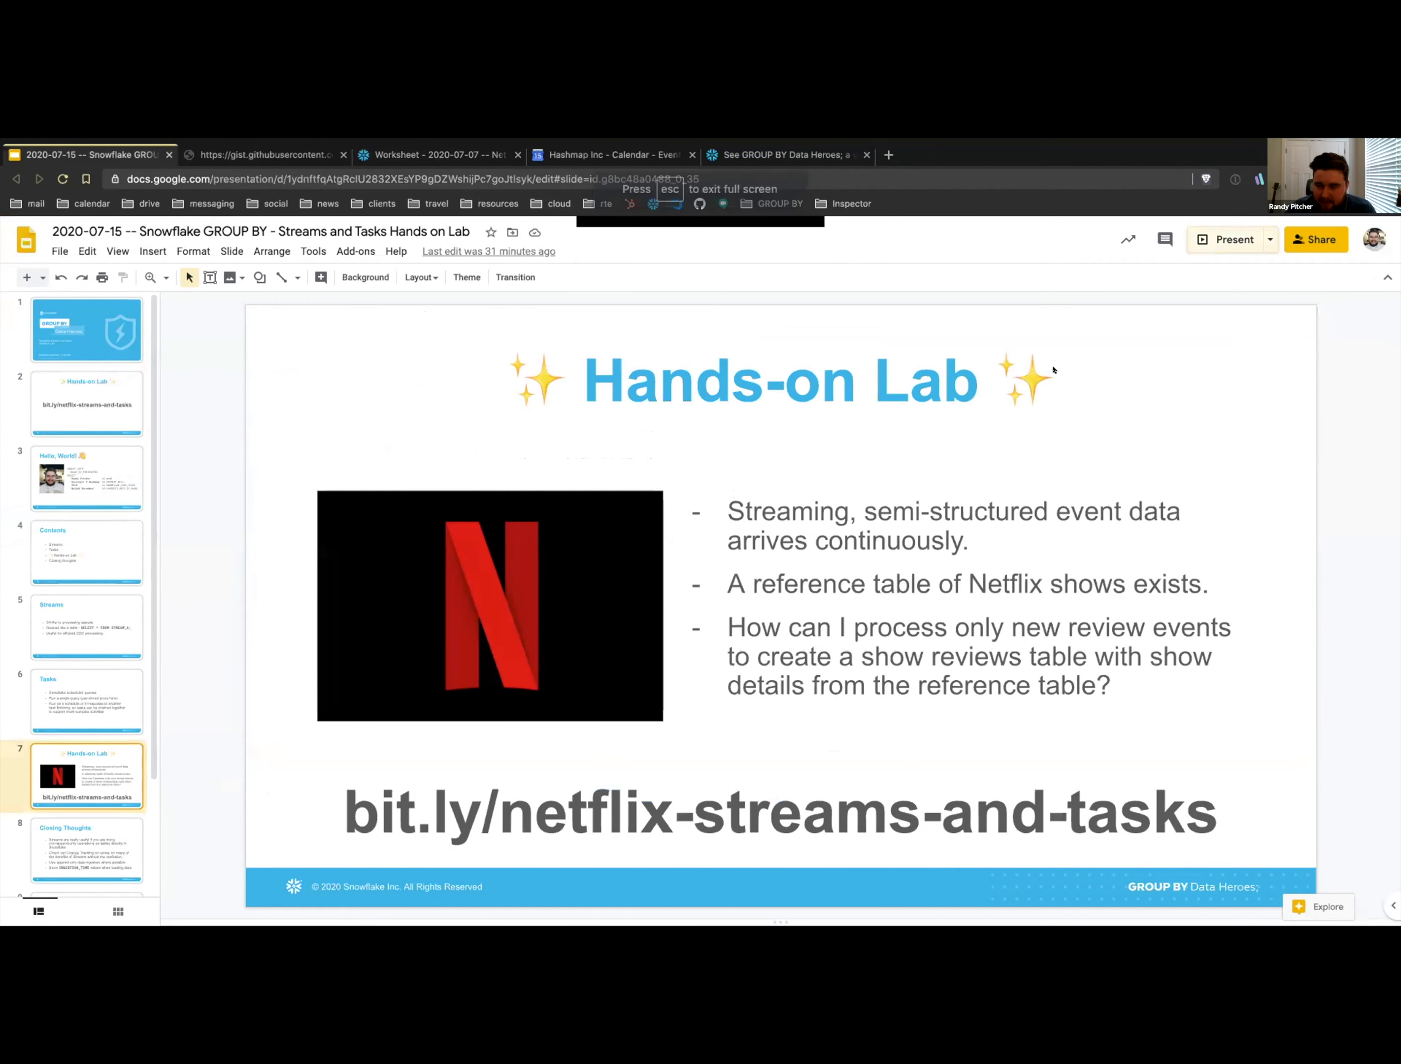
- Present the Hands-on Lab slide full screen and advance to Closing Thoughts
click(1233, 240)
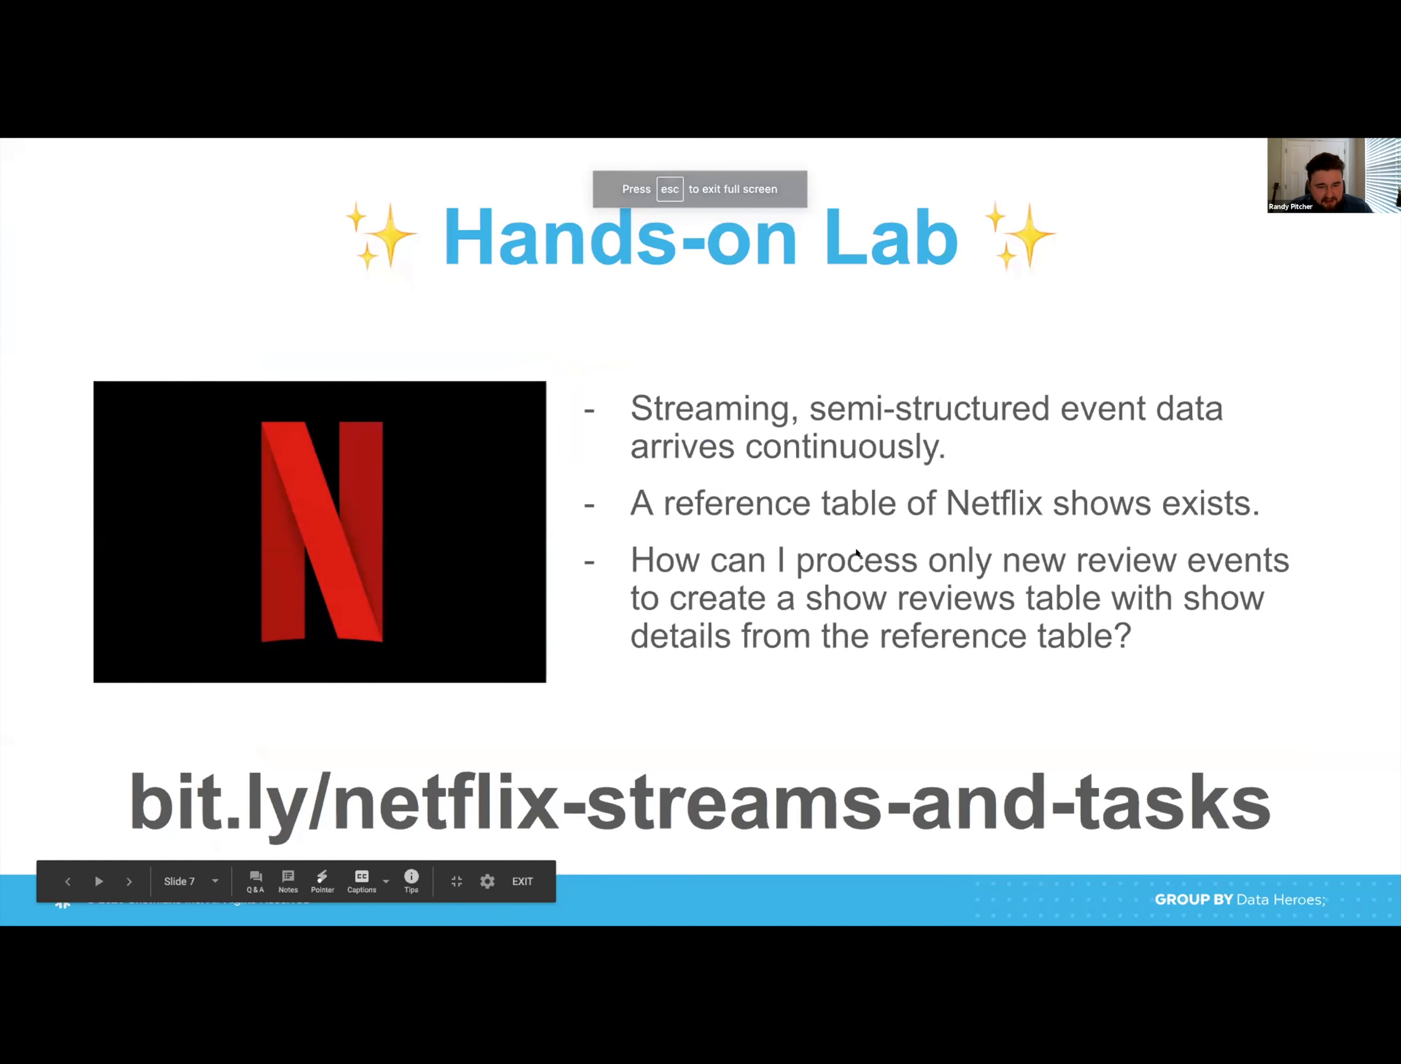
click(128, 881)
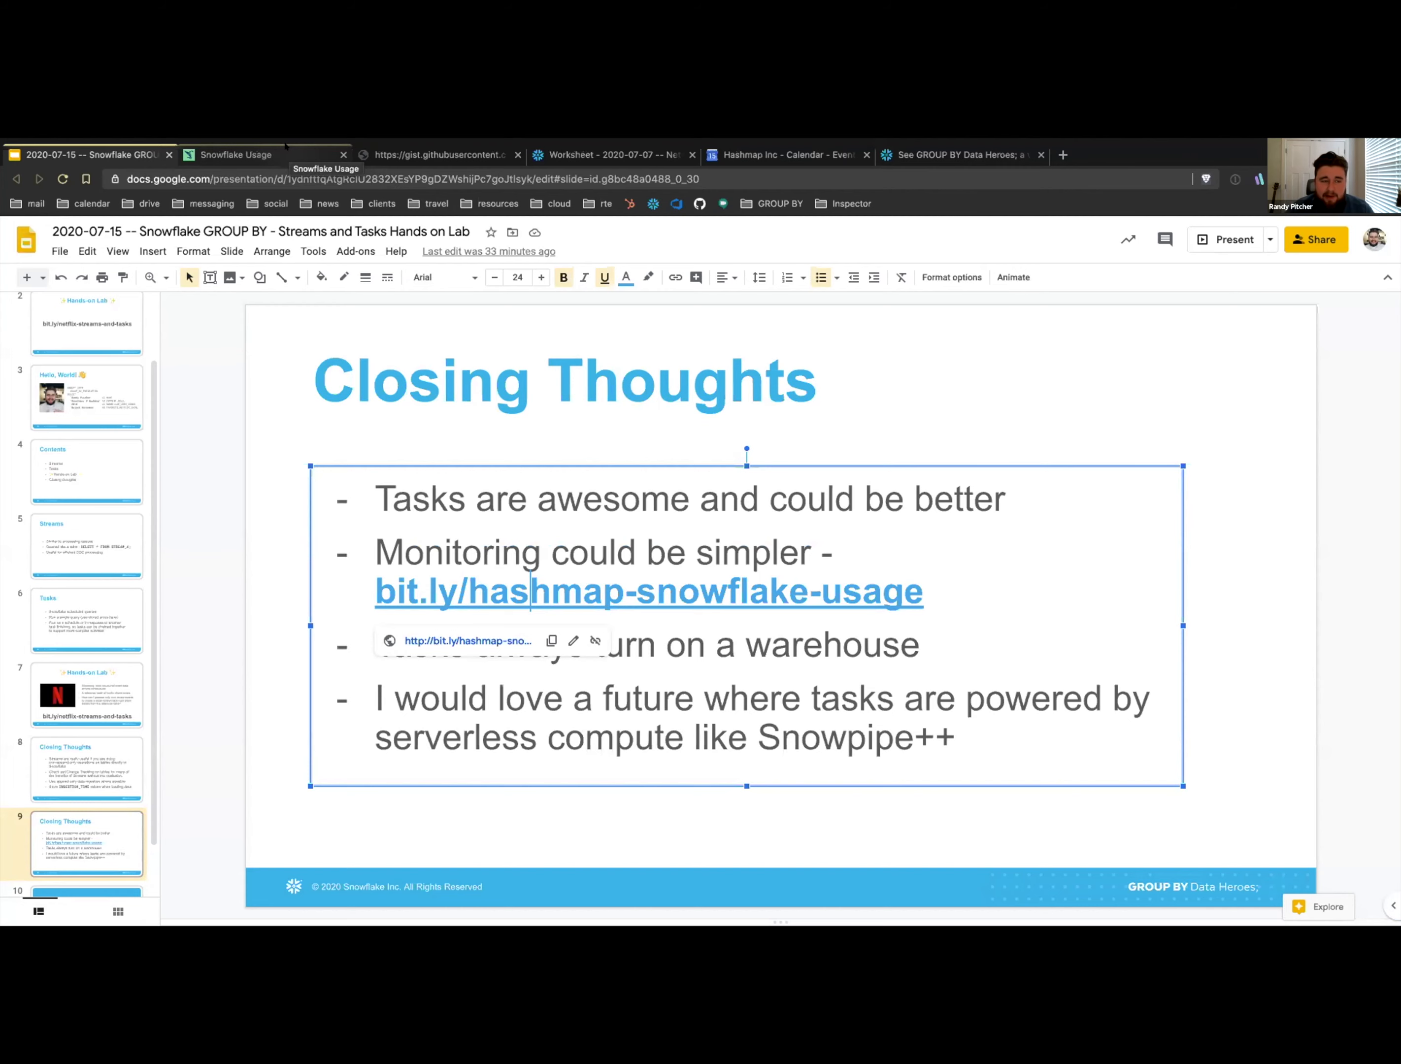
- Show the Hashmap Snowflake Usage dashboard with 74.39 credits and 24 active pipes
click(236, 154)
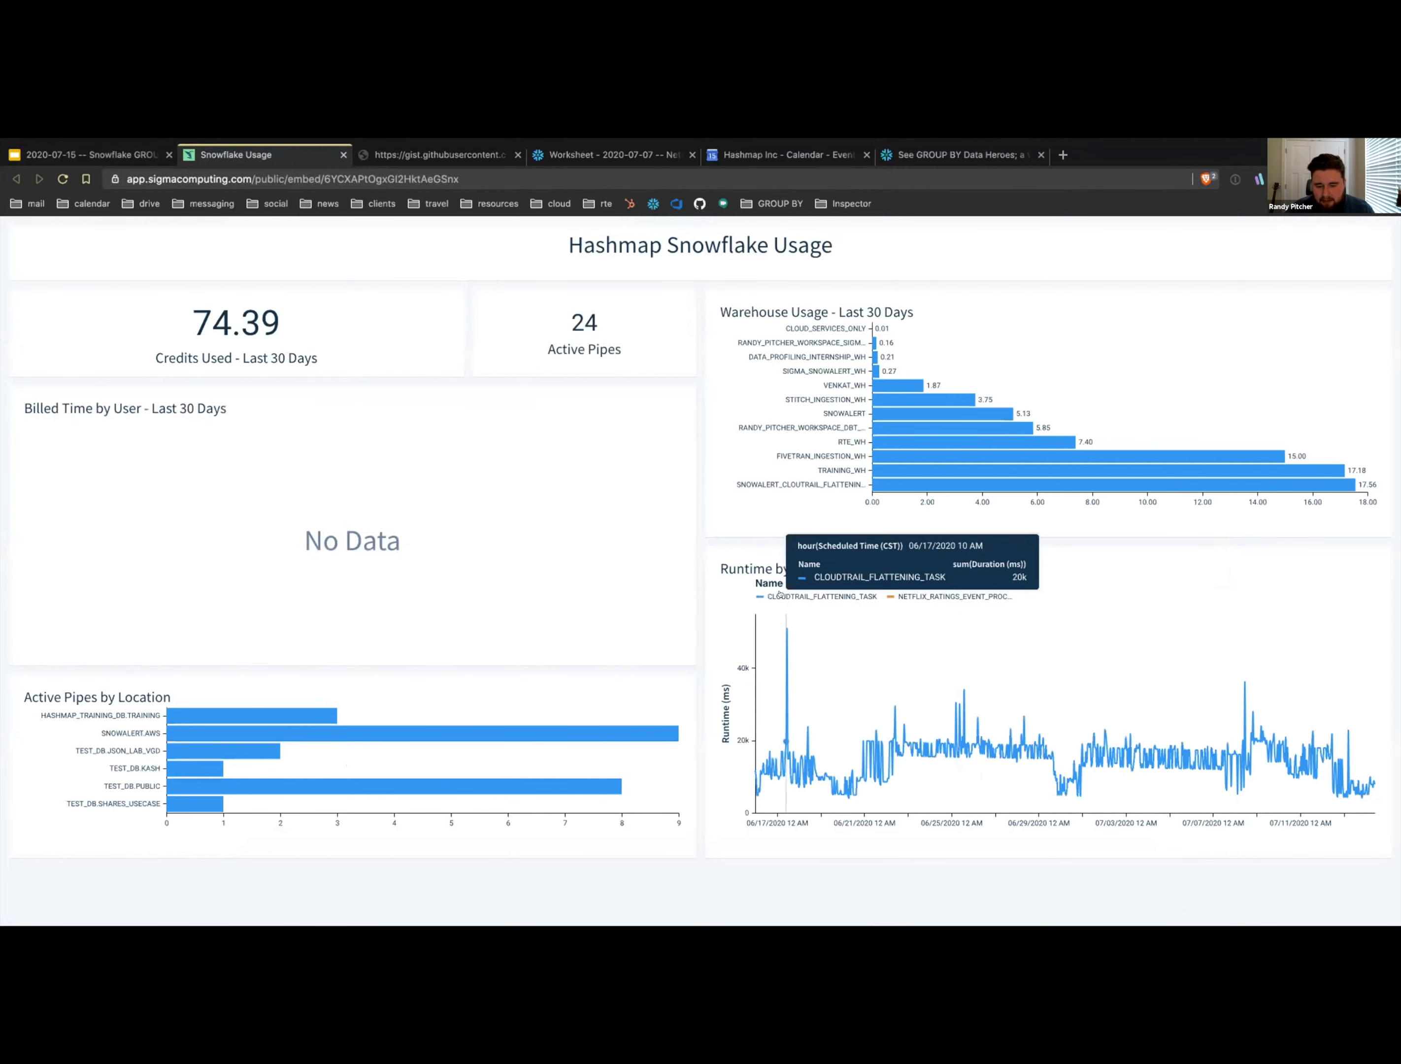
mouse_move(782, 599)
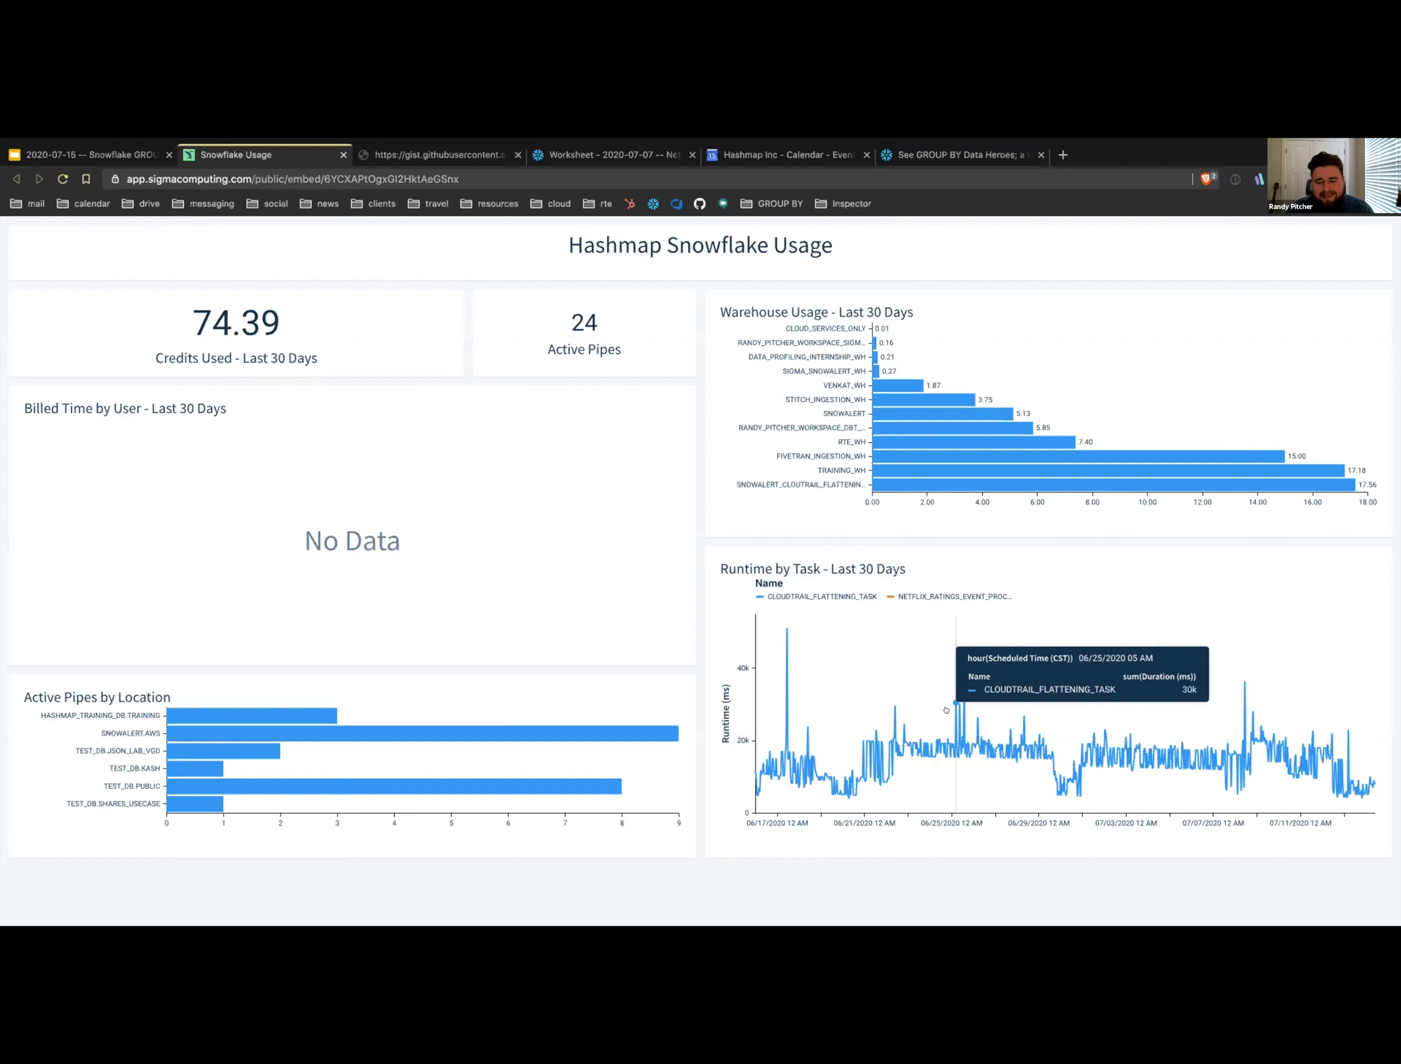
mouse_move(954, 714)
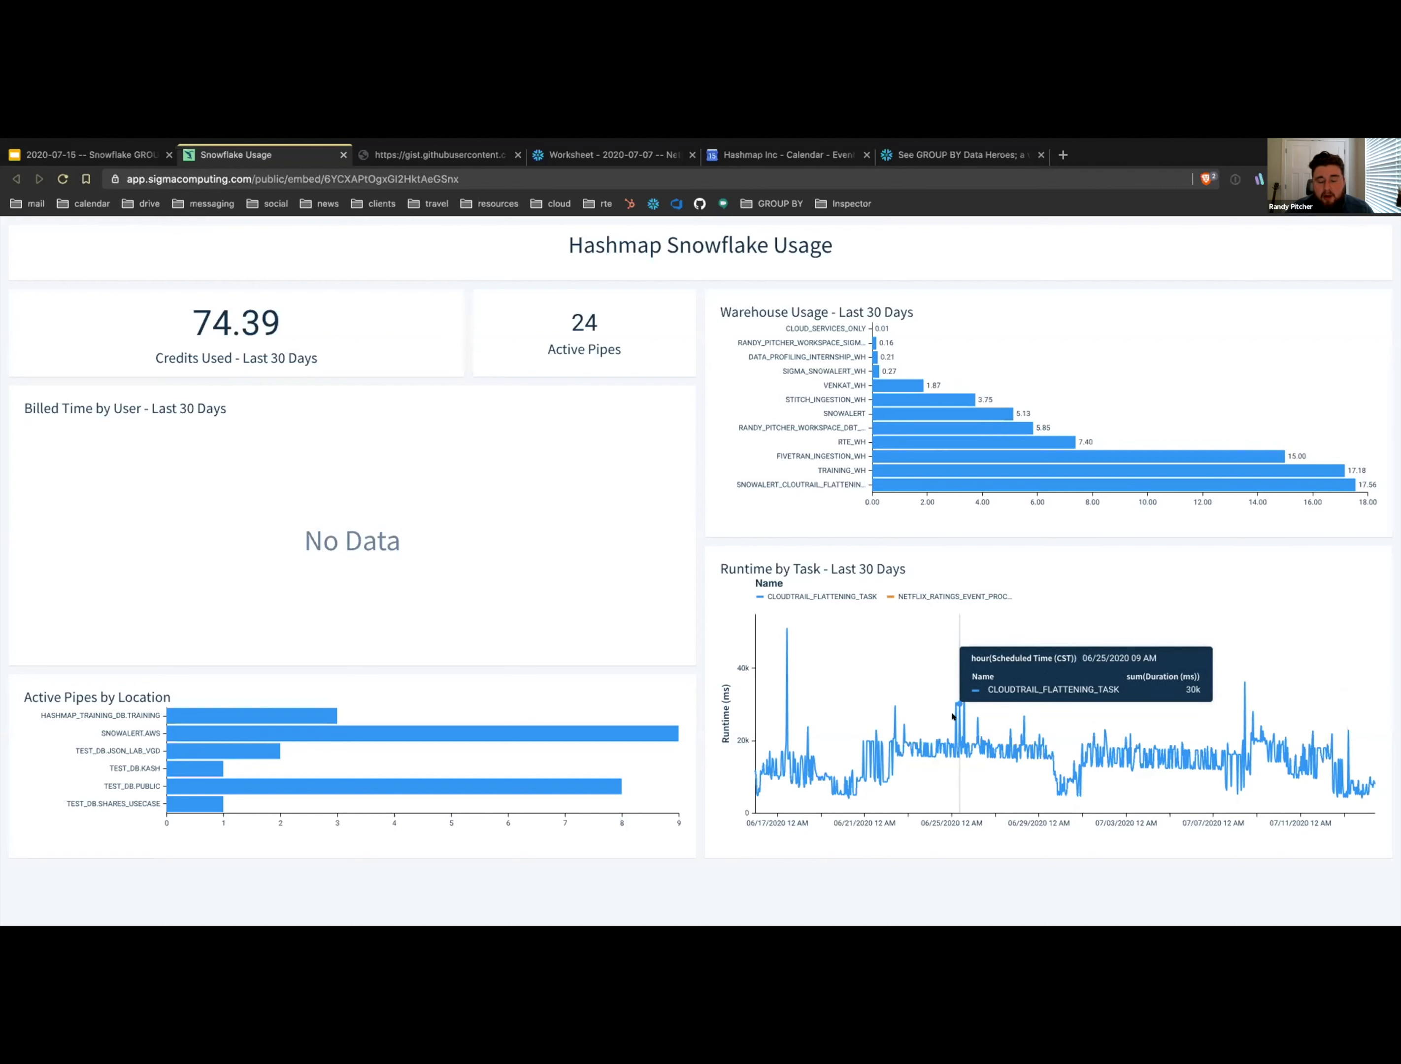
mouse_move(953, 693)
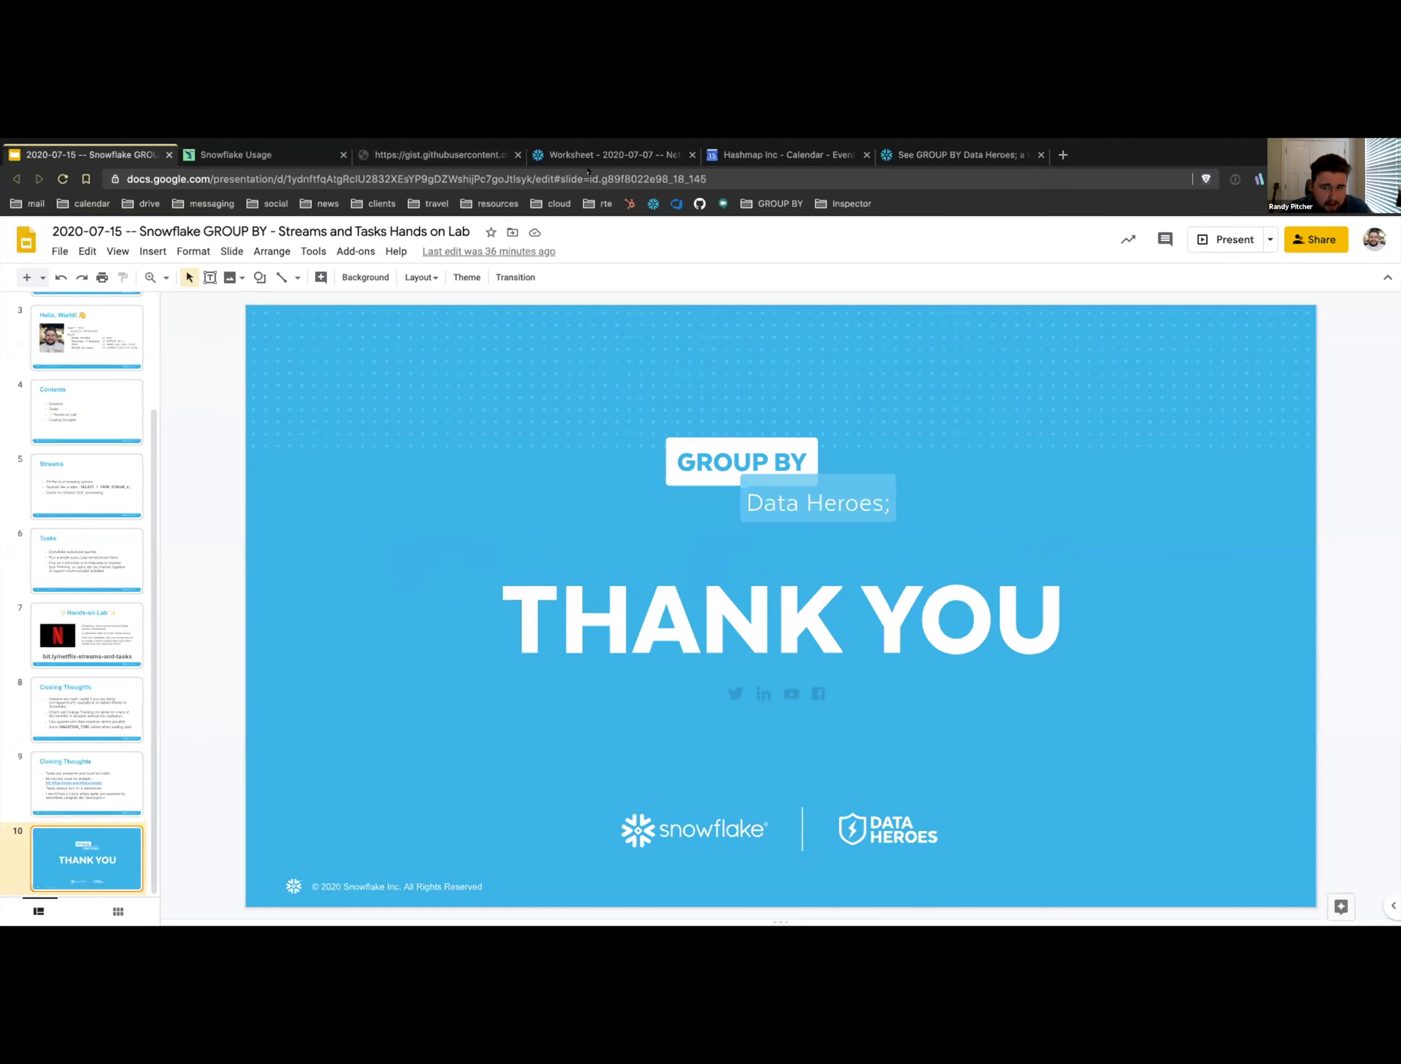
click(438, 155)
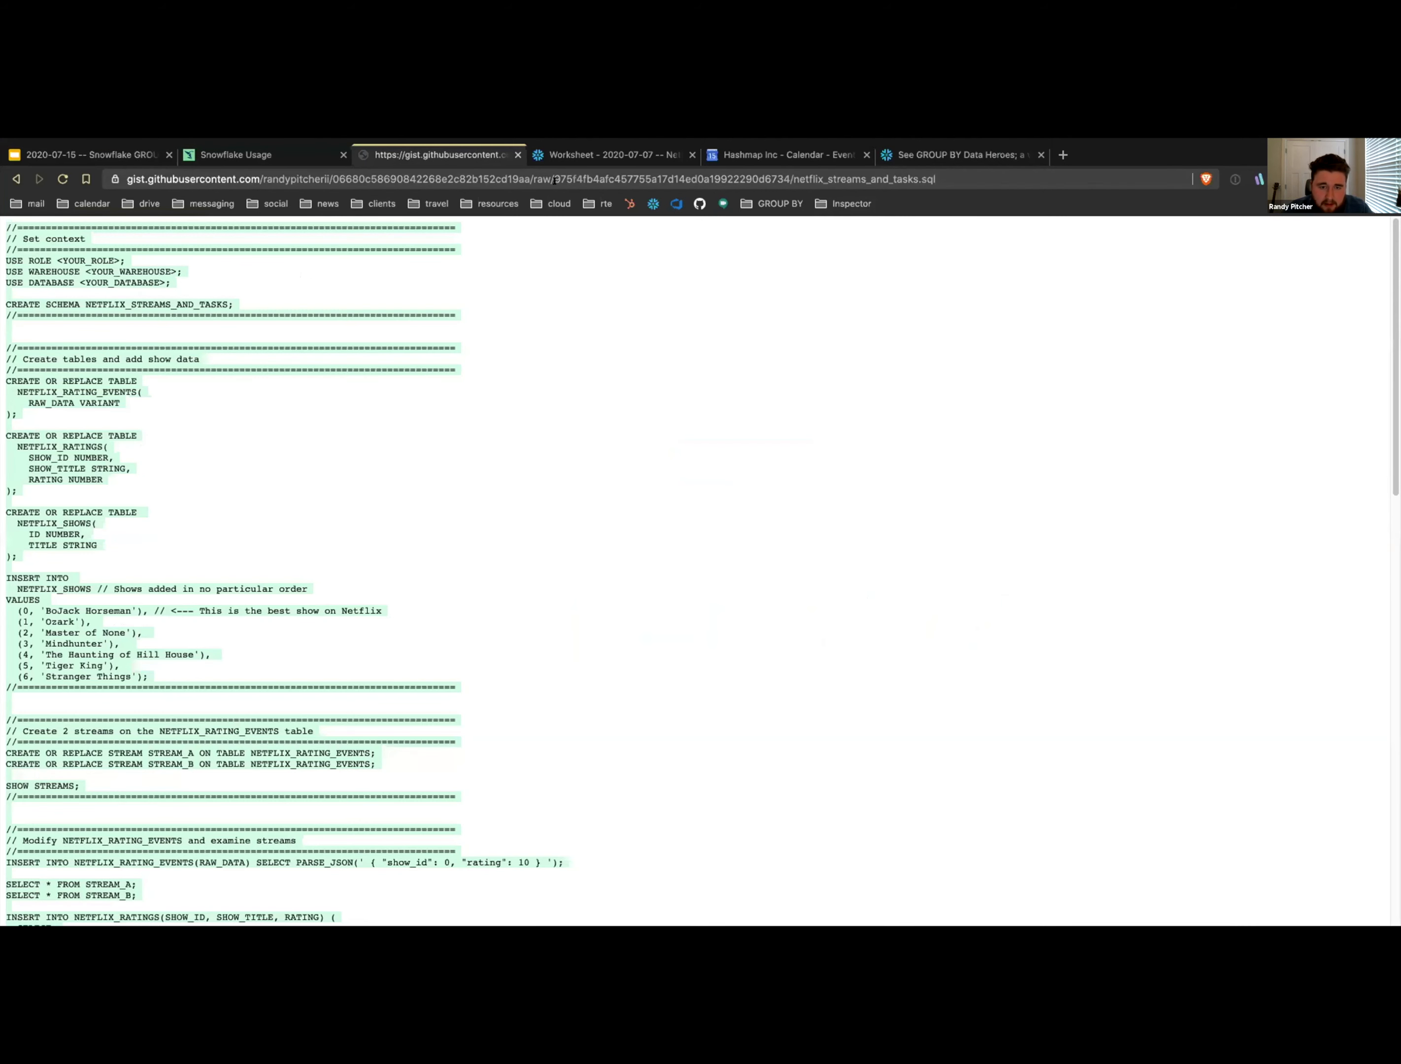
click(89, 154)
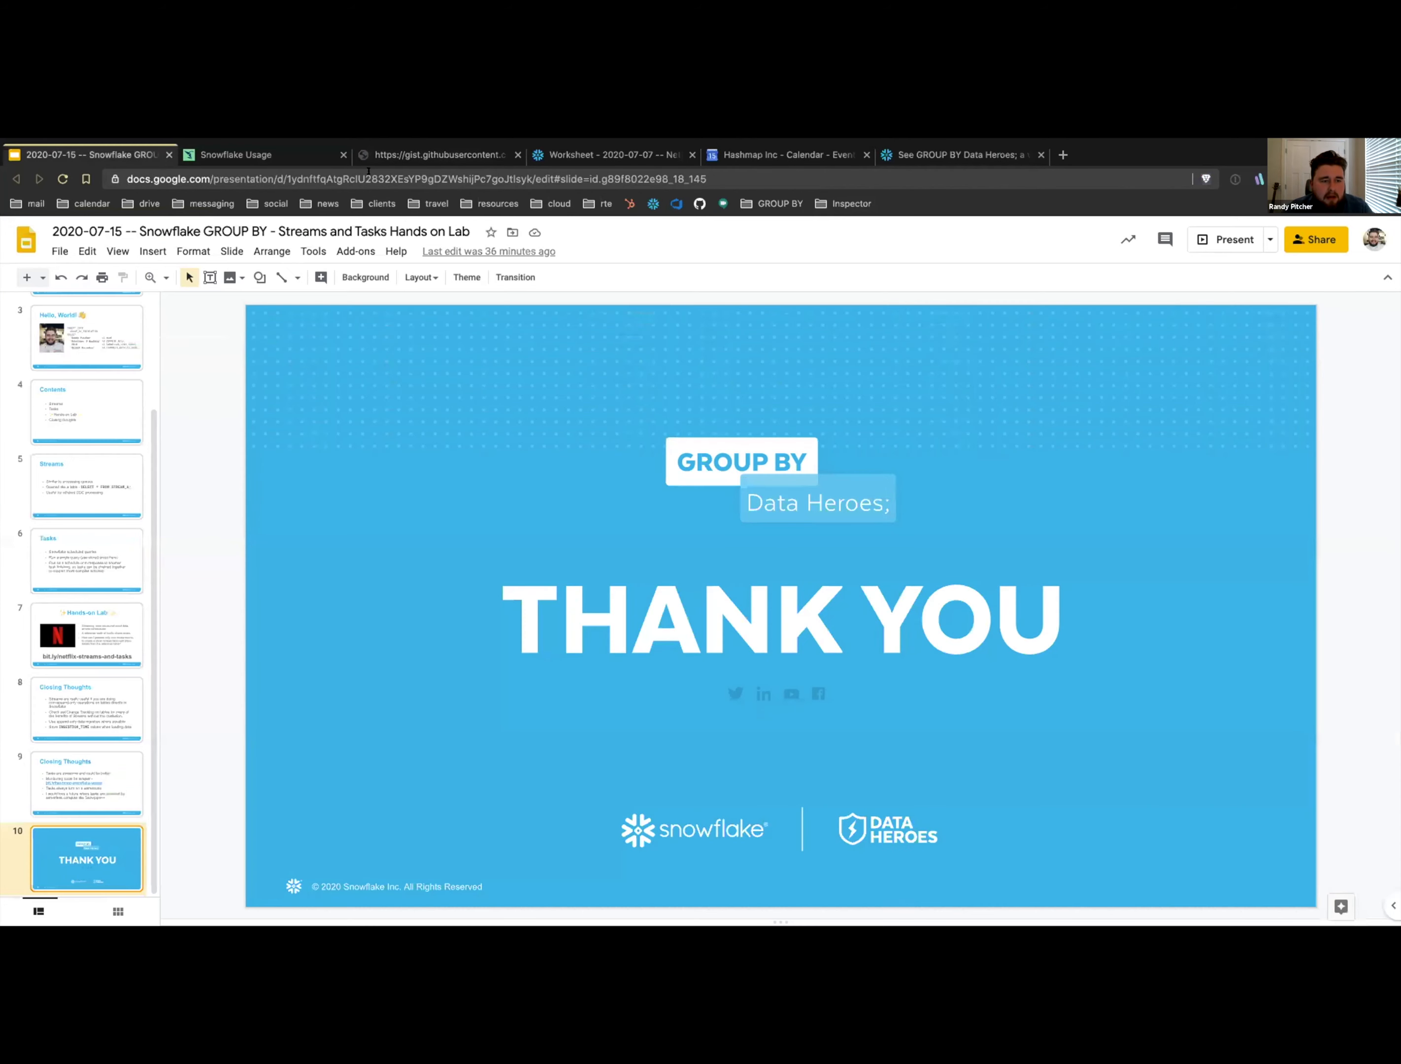